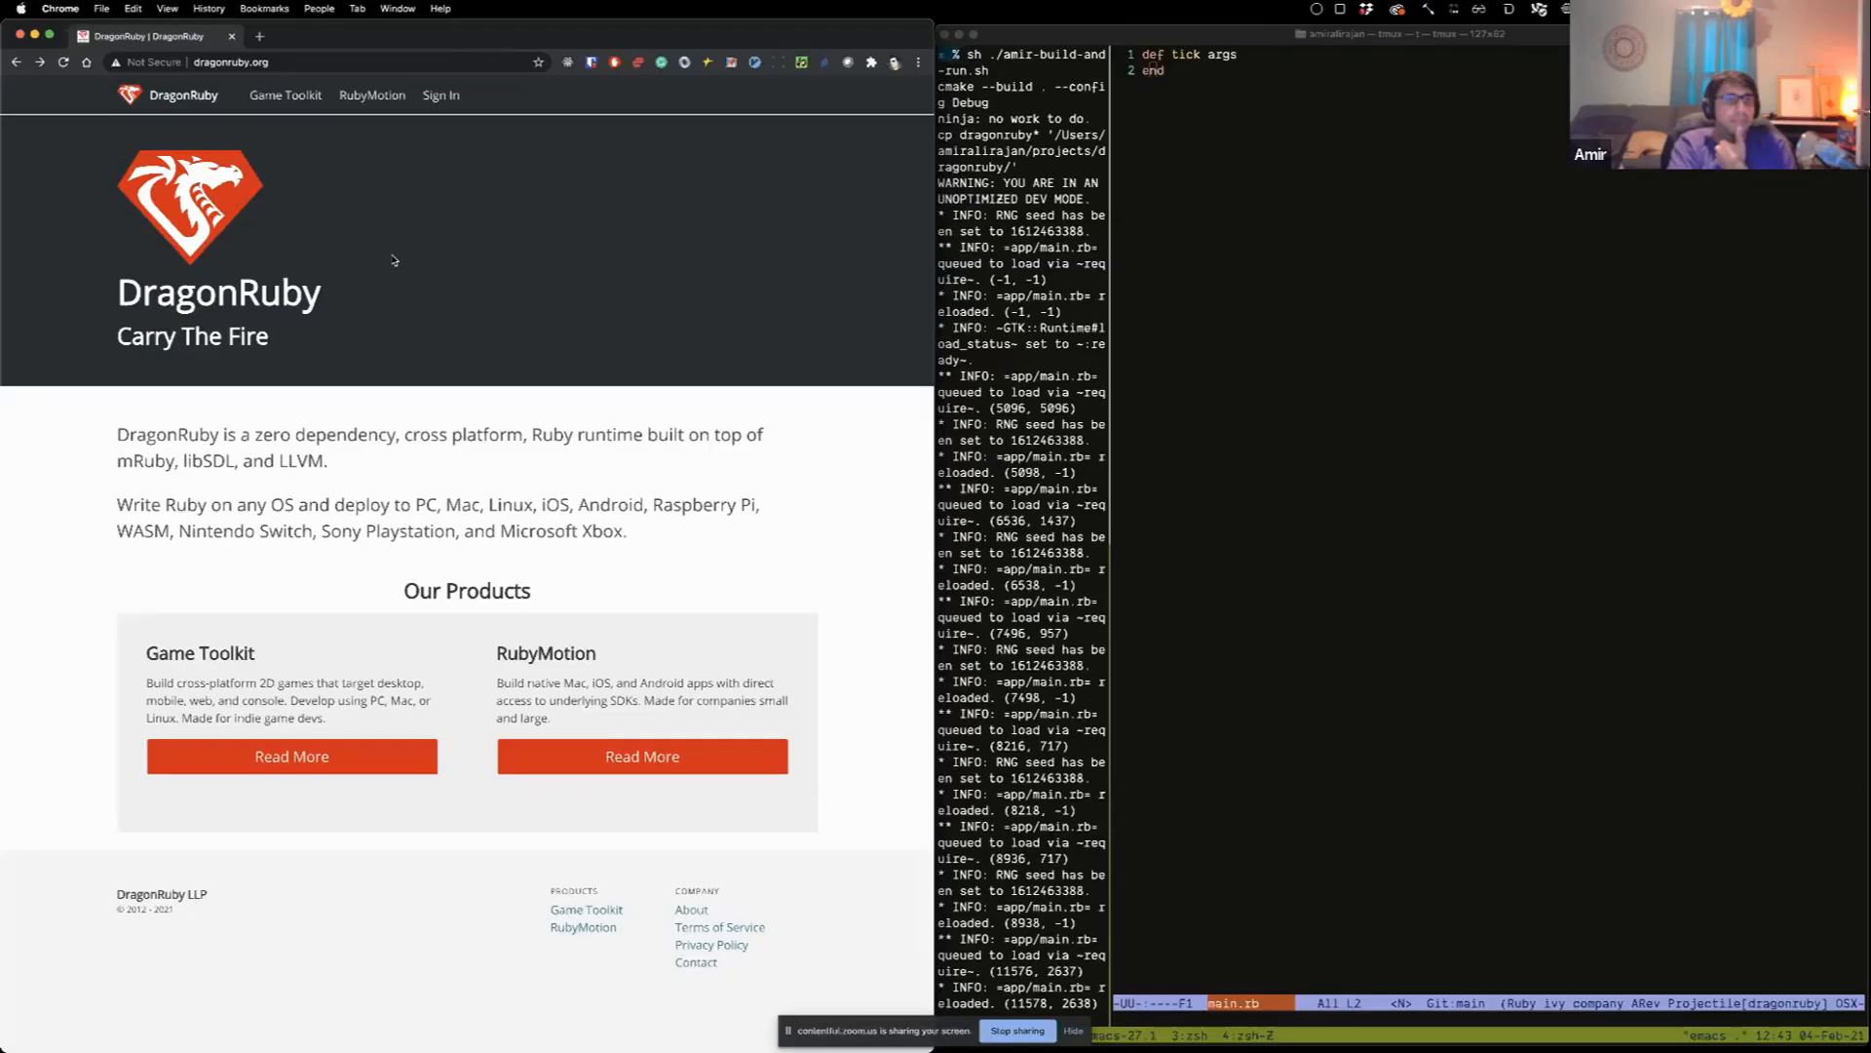
mouse_move(349, 368)
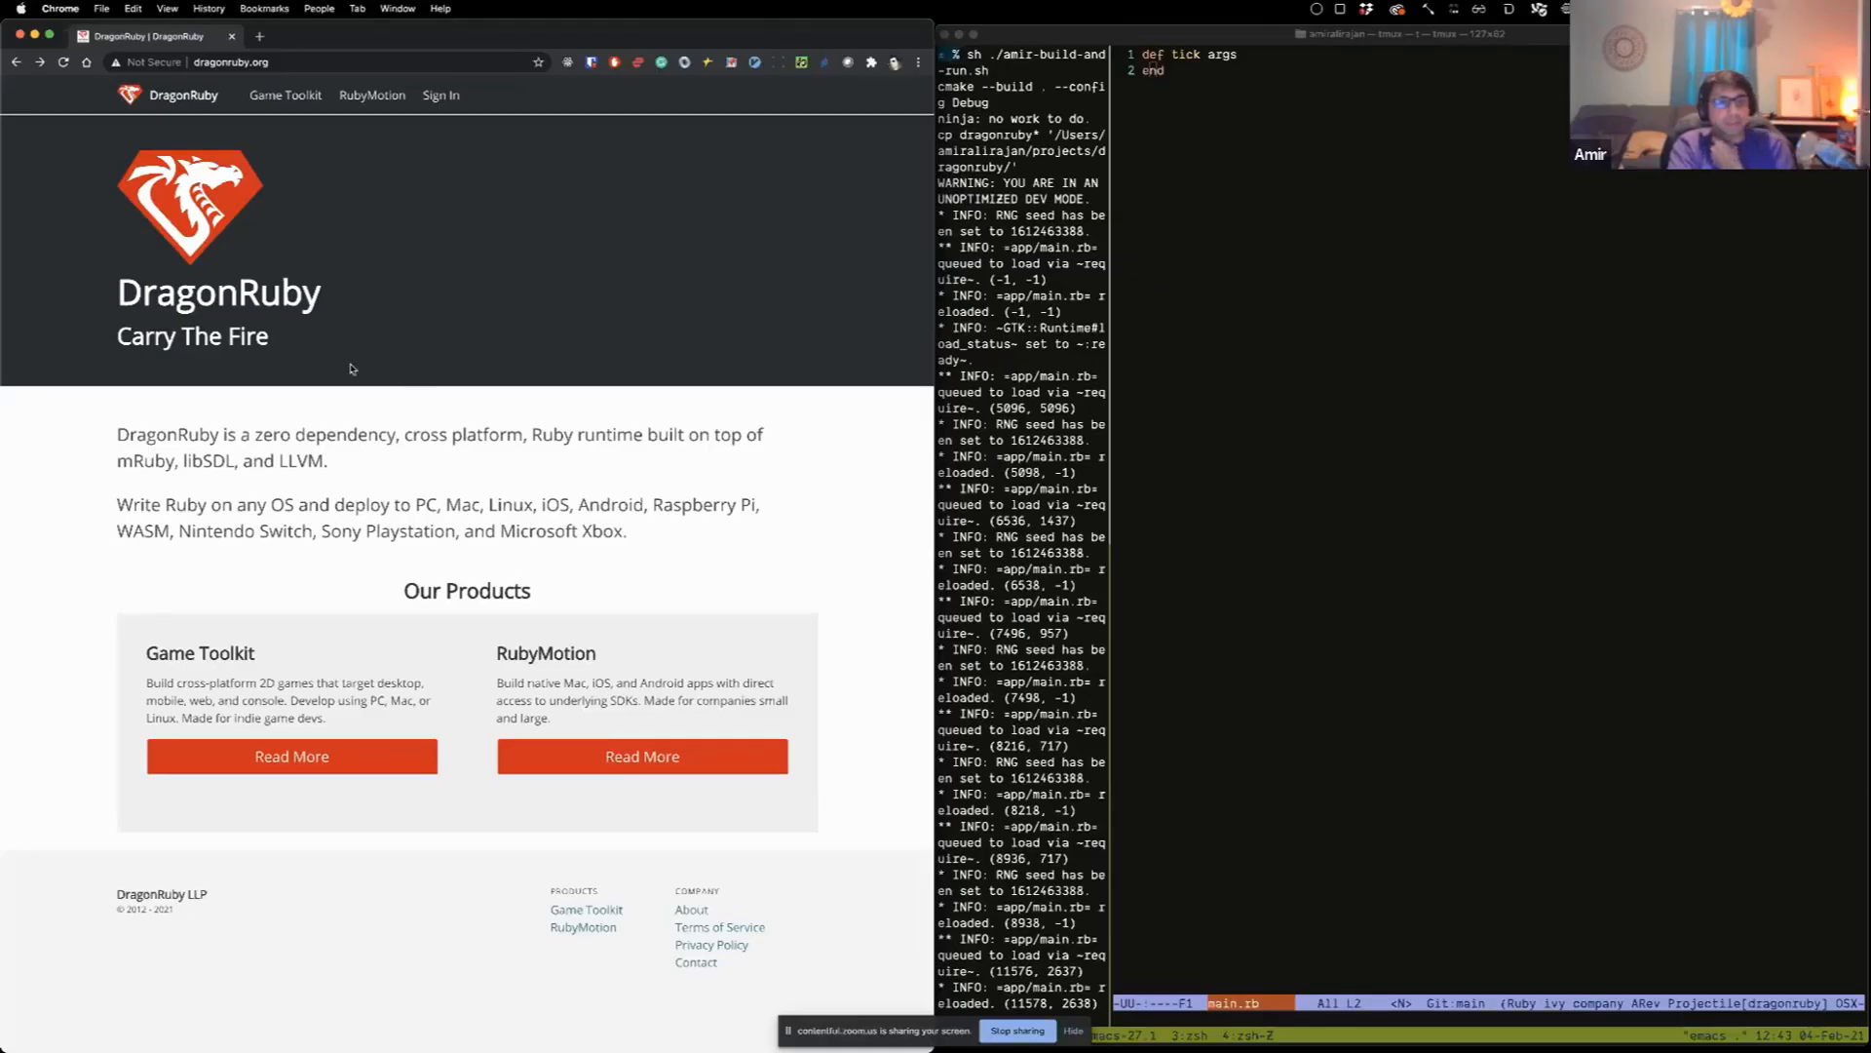
mouse_move(290, 373)
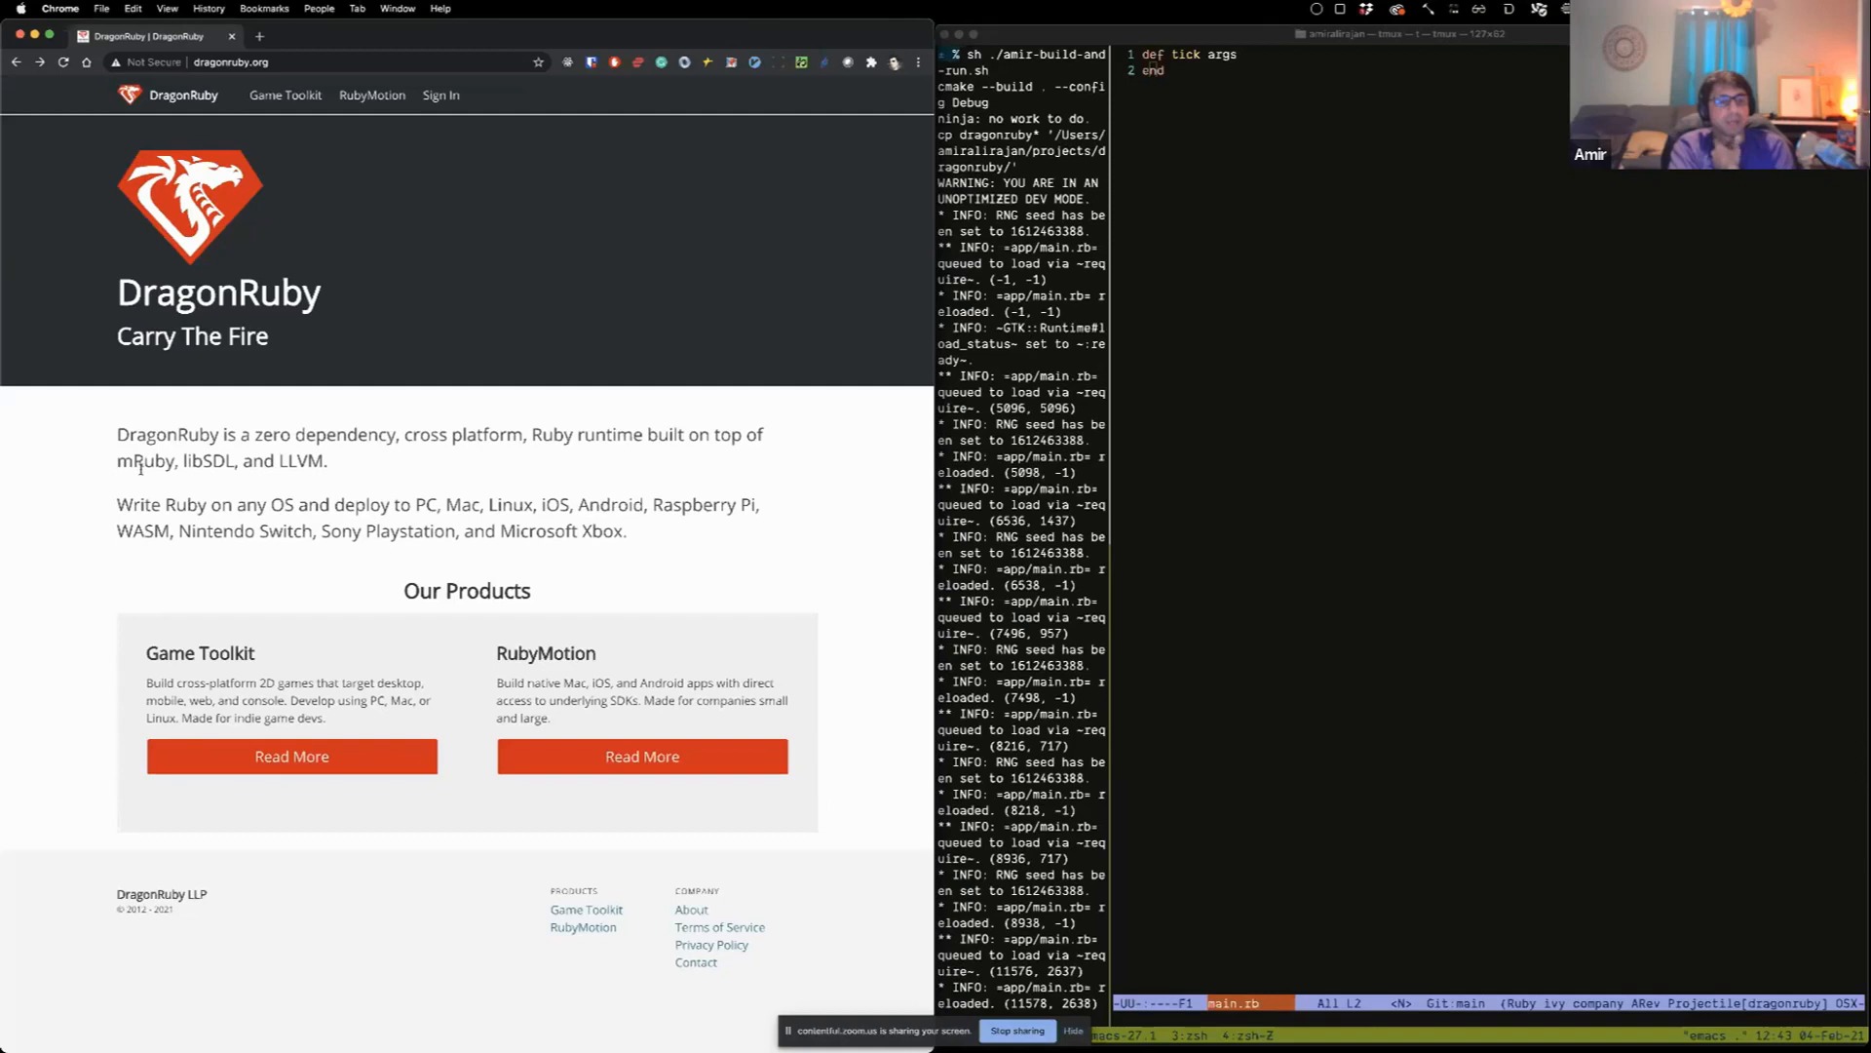
mouse_move(362, 321)
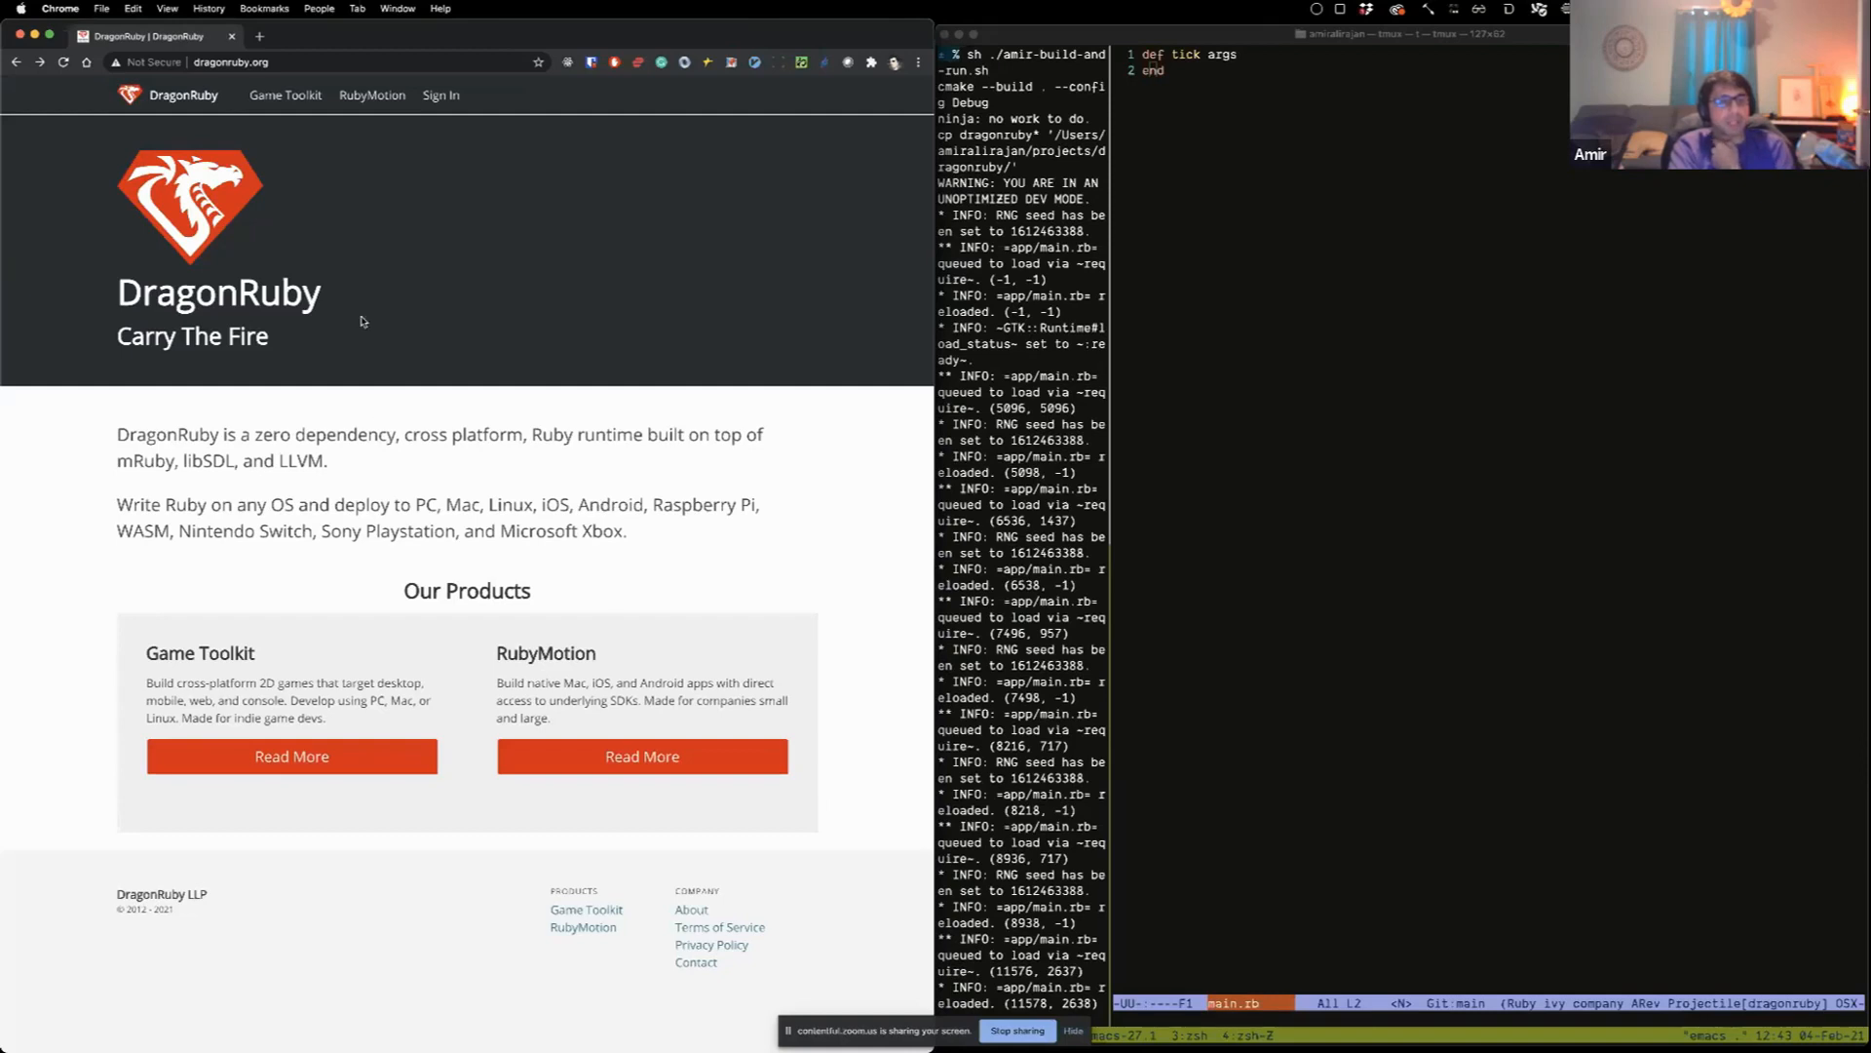
mouse_move(279, 462)
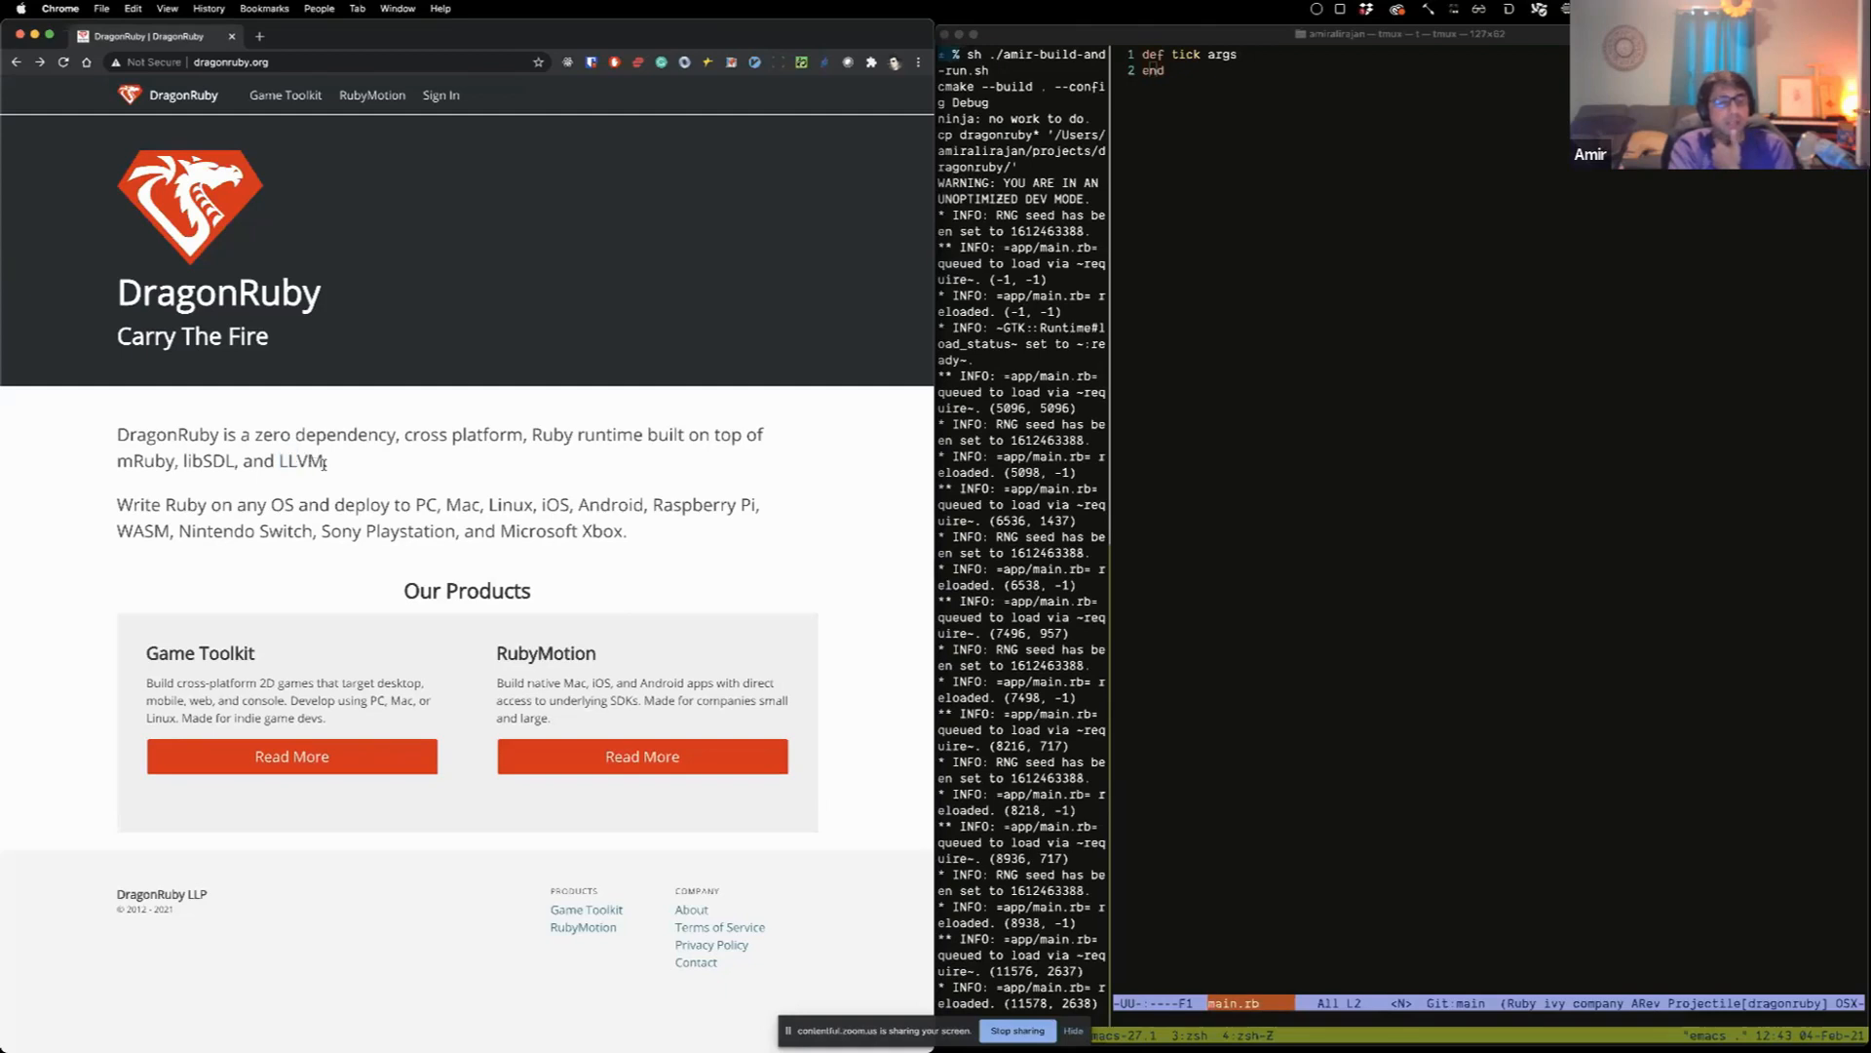
mouse_move(311, 480)
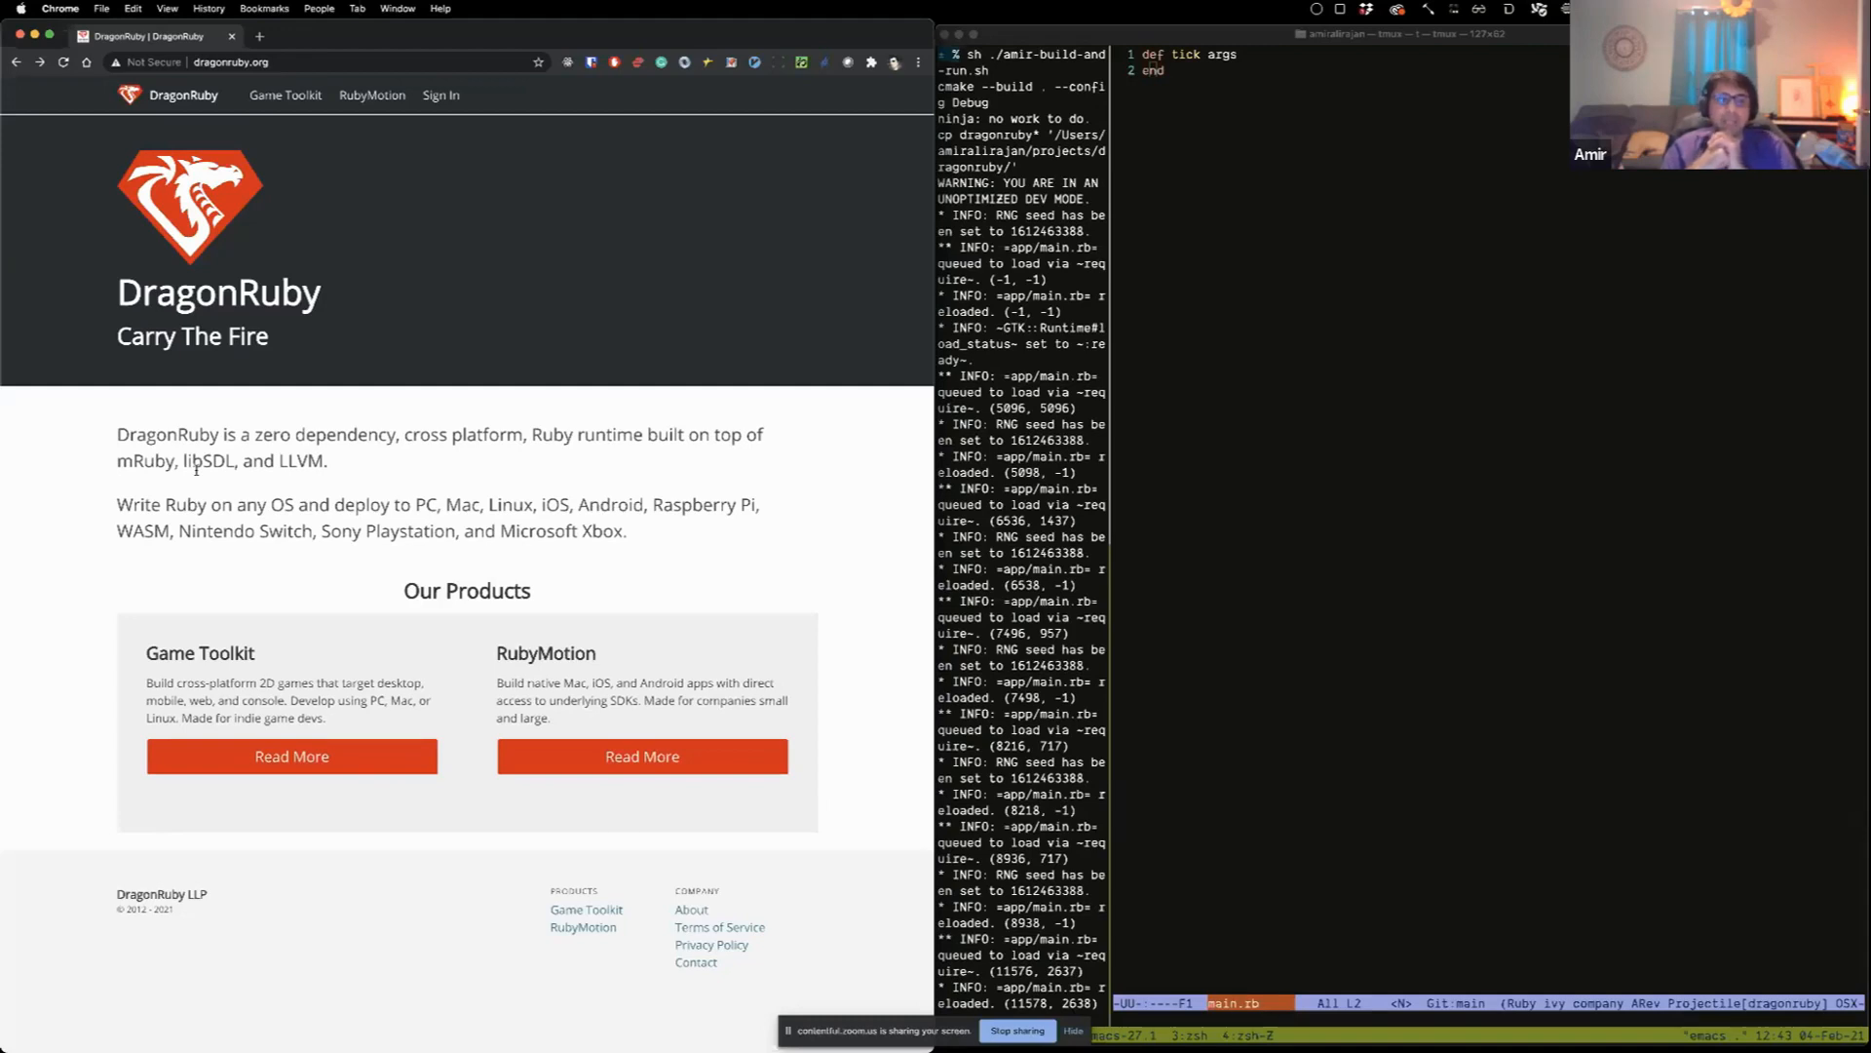
mouse_move(310, 158)
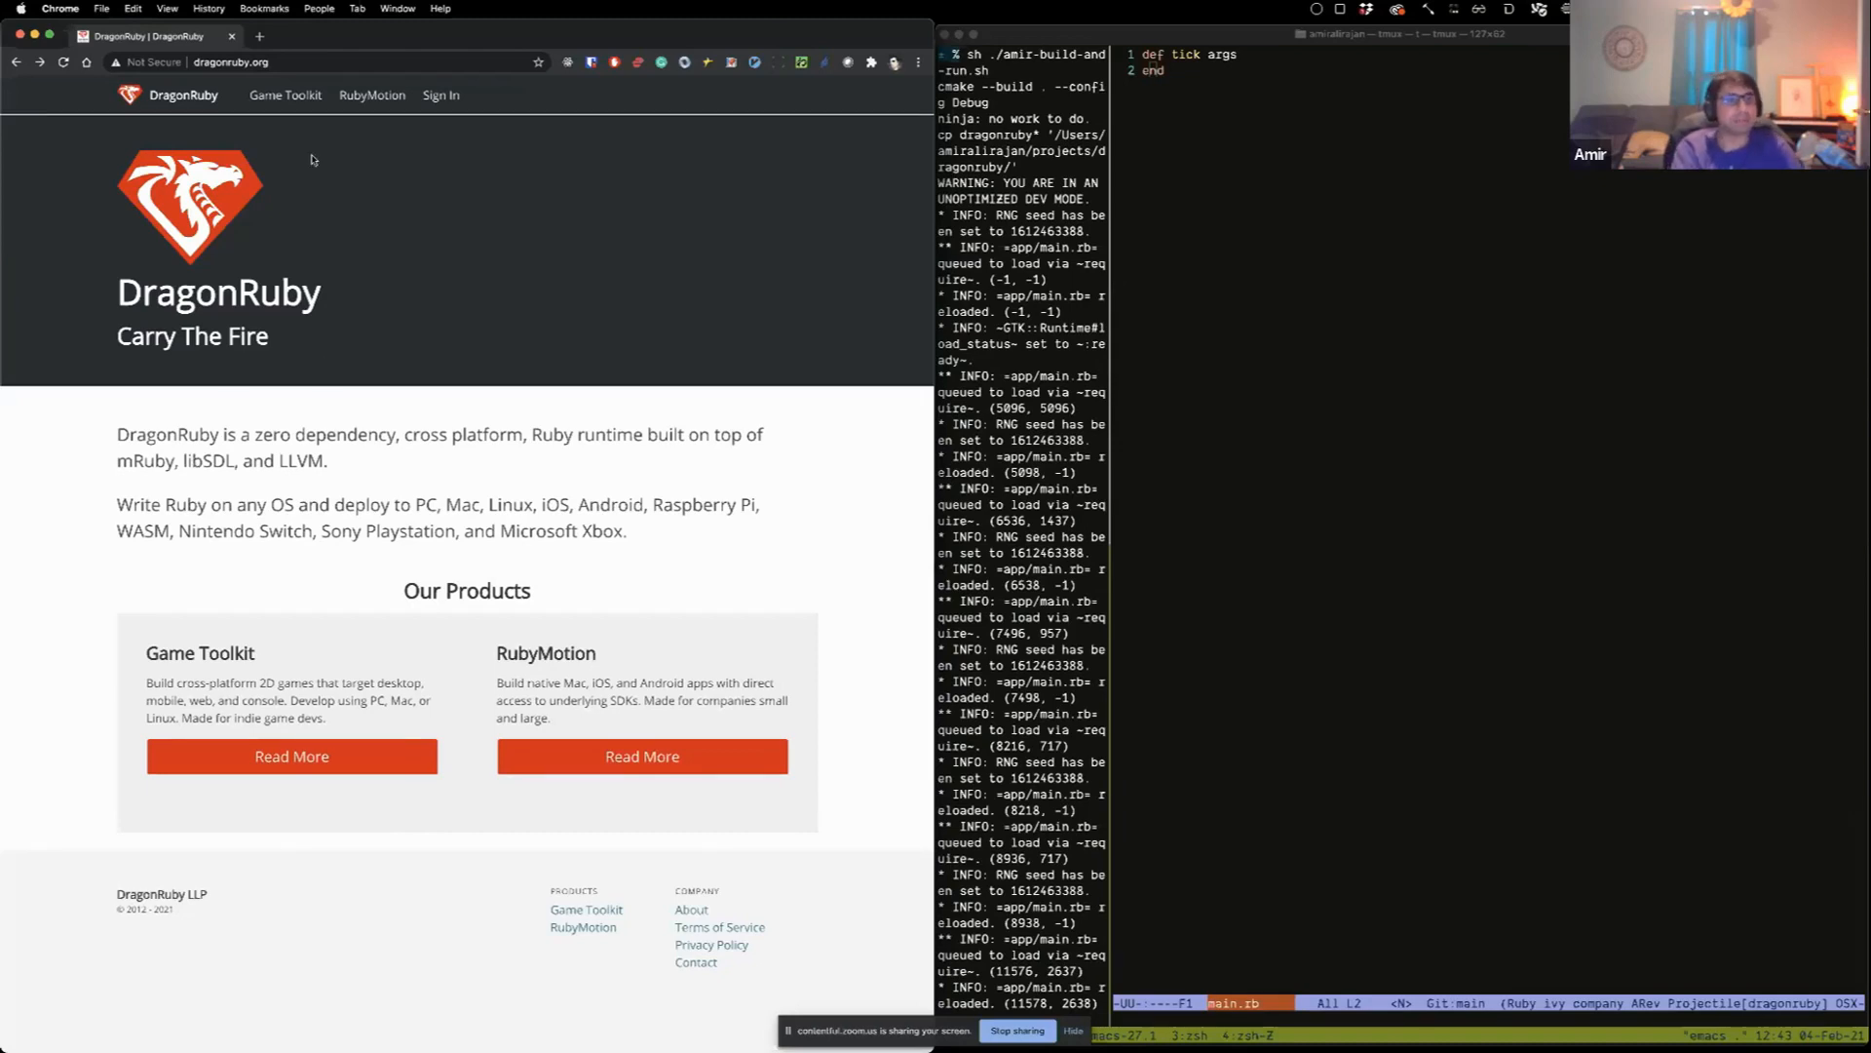
Step: From the Game Toolkit page, follow the Wikipedia link for Ryan C. Gordon
click(284, 94)
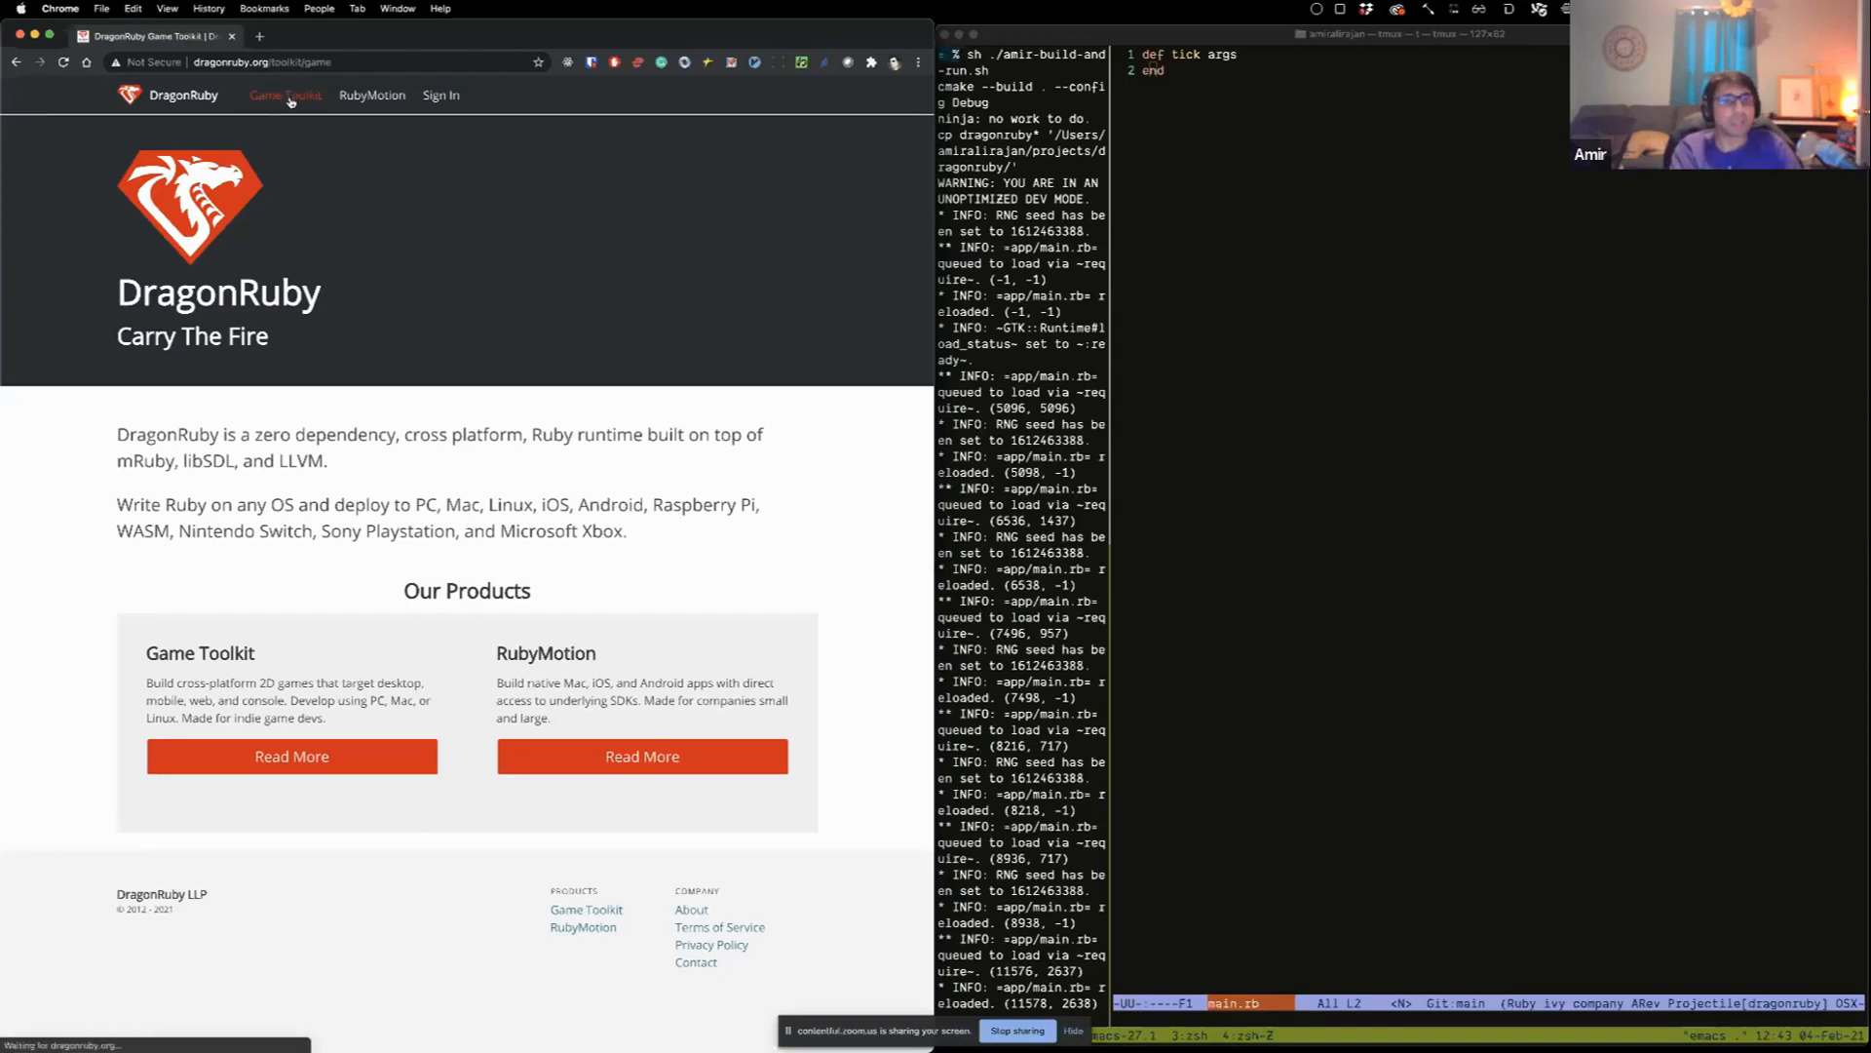
click(285, 94)
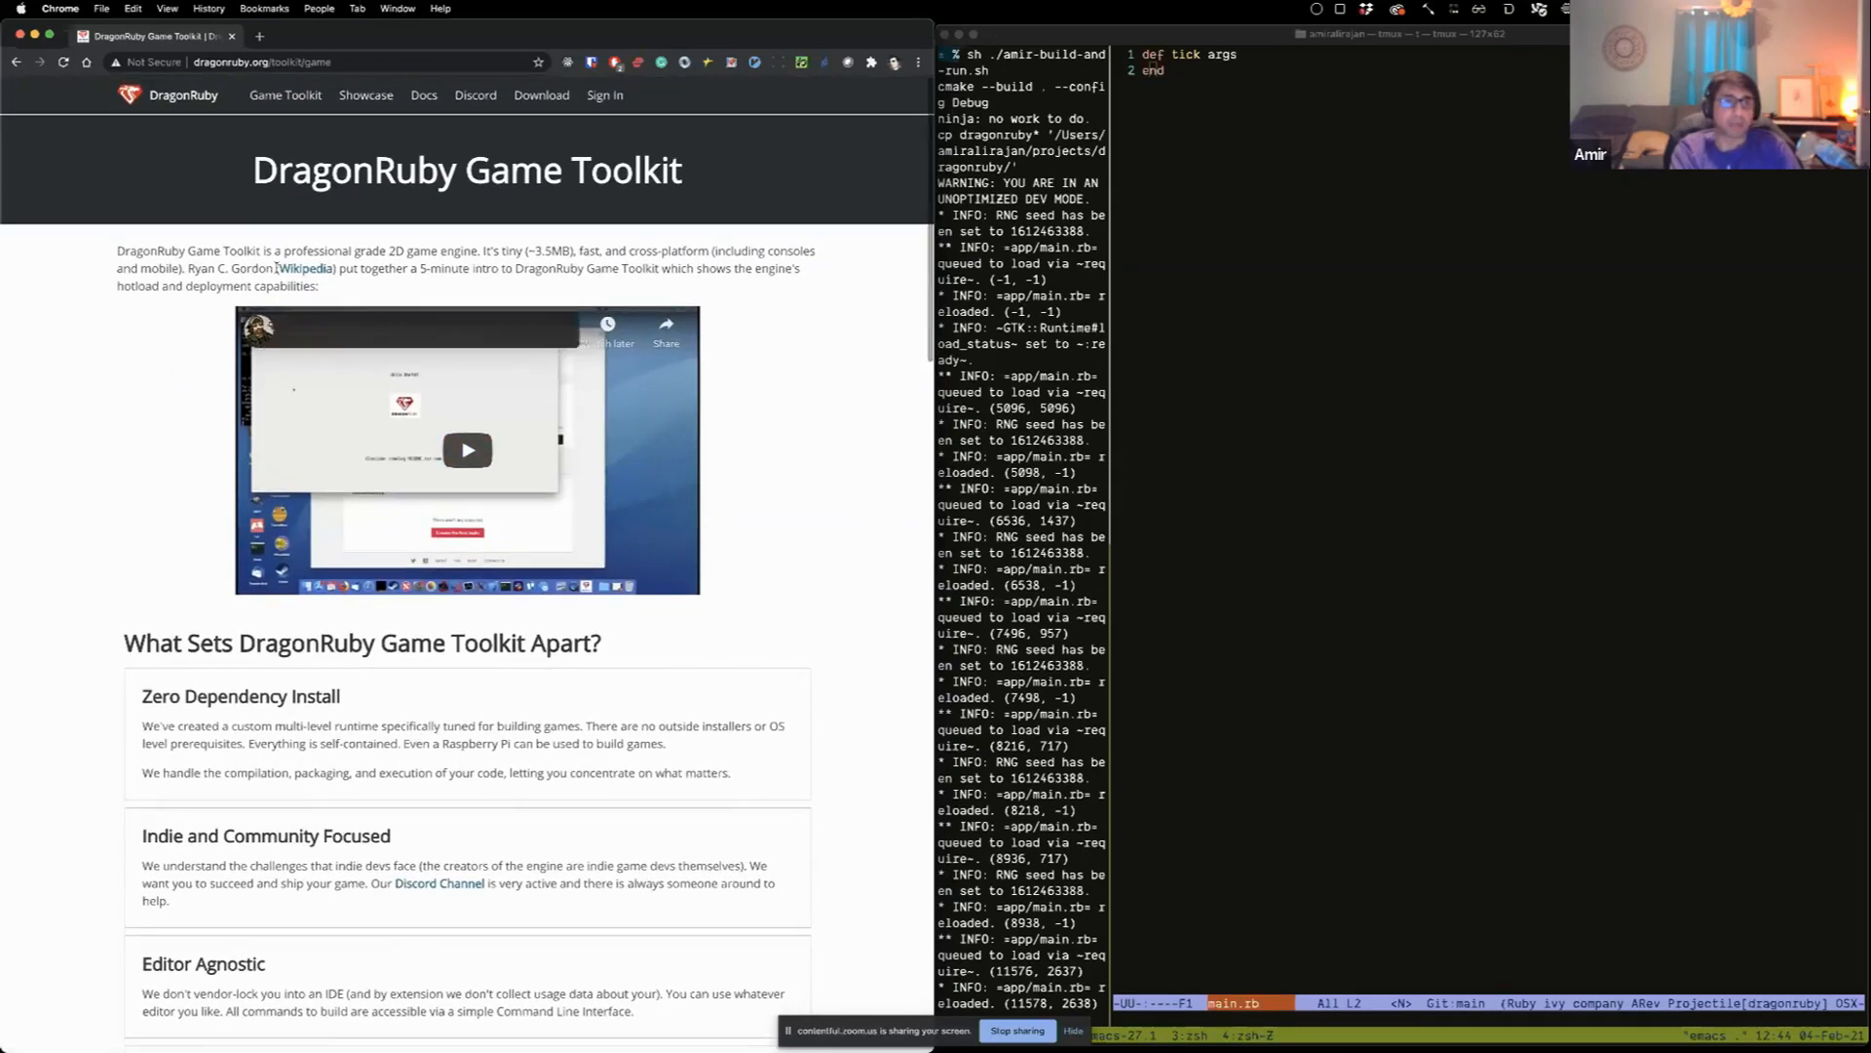
click(304, 267)
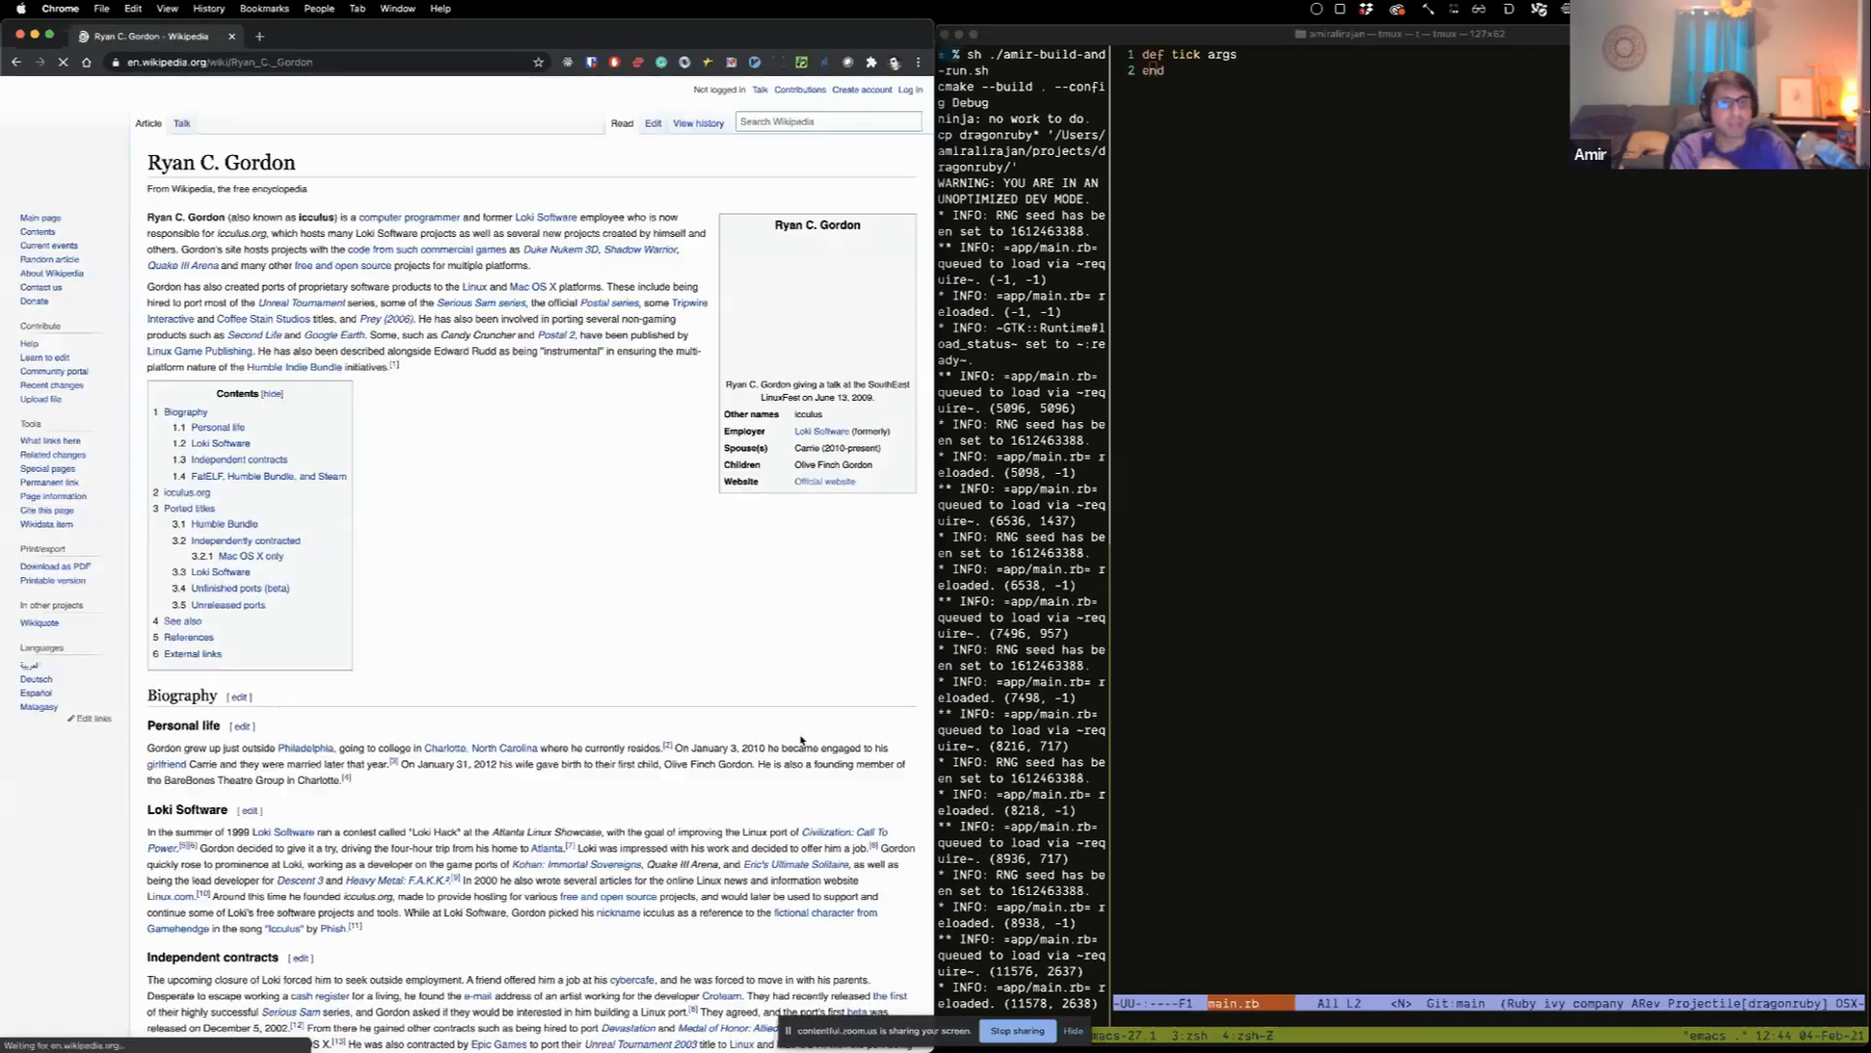
Step: Look through the article down to his Ported titles section and back
scroll(down, 3)
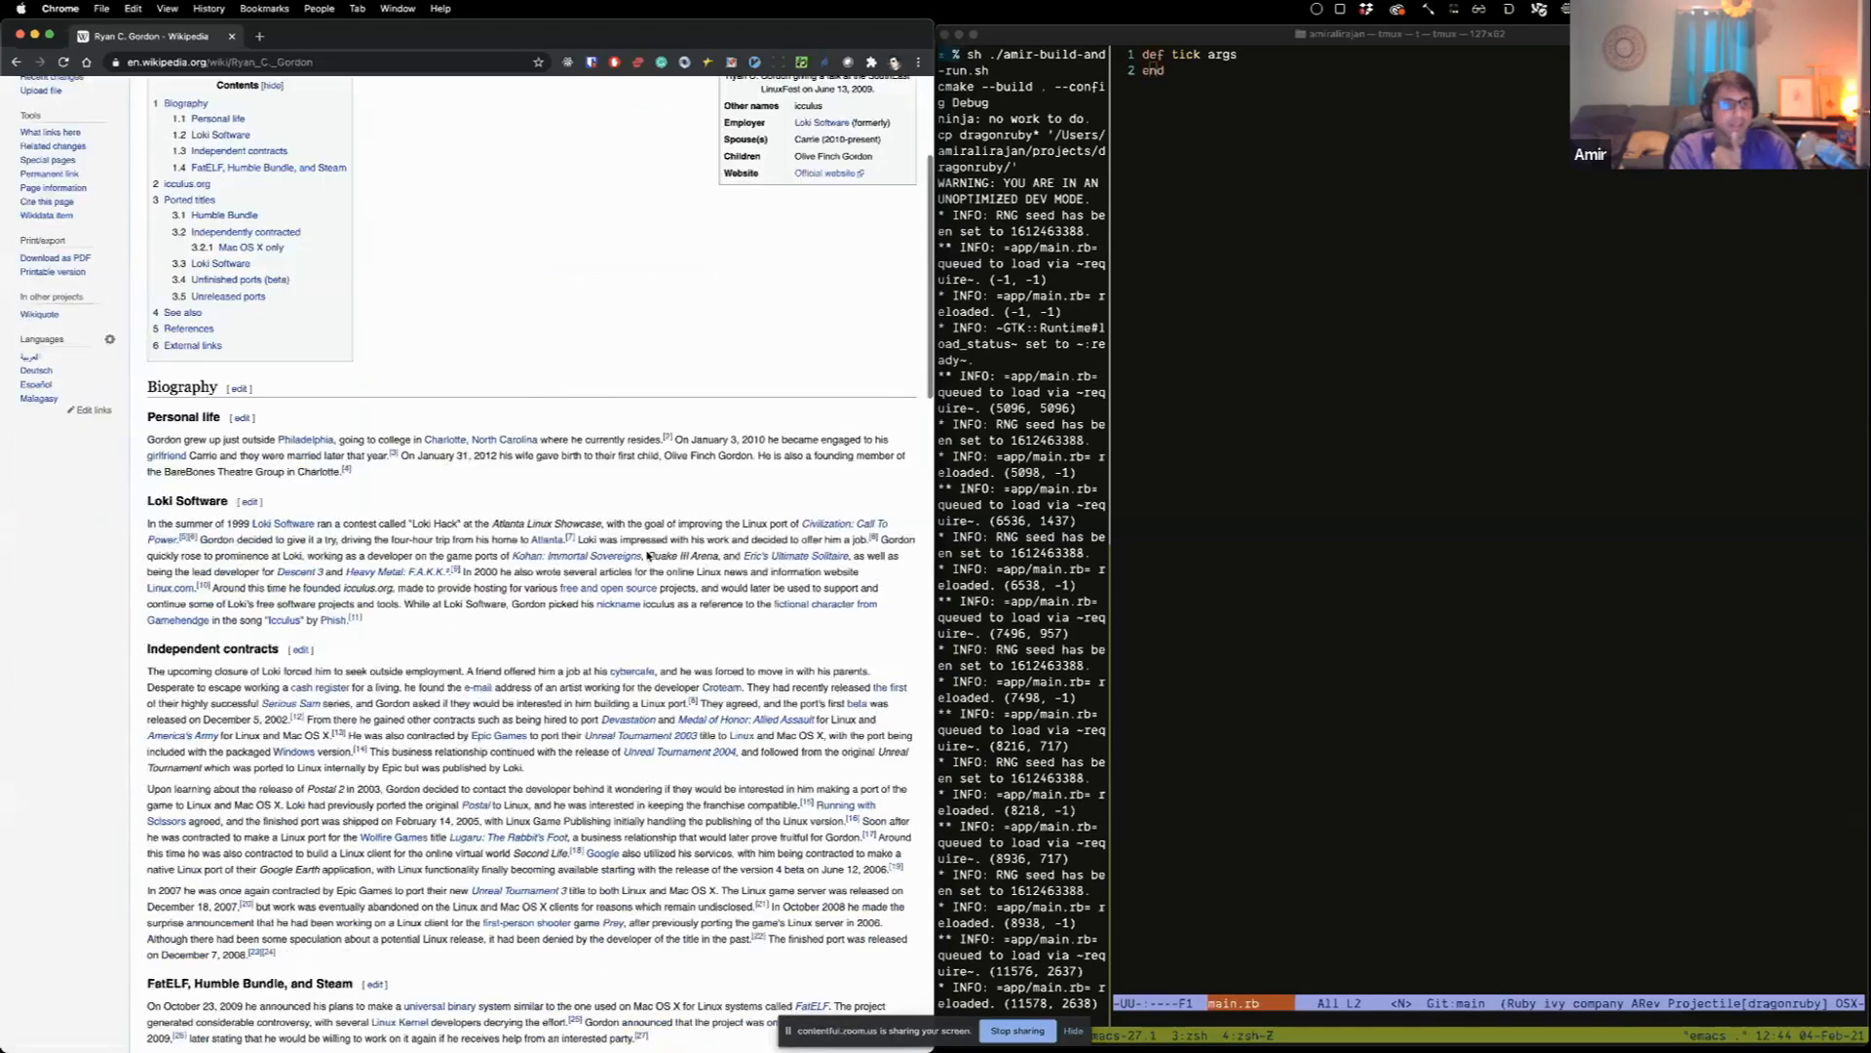
scroll(down, 3)
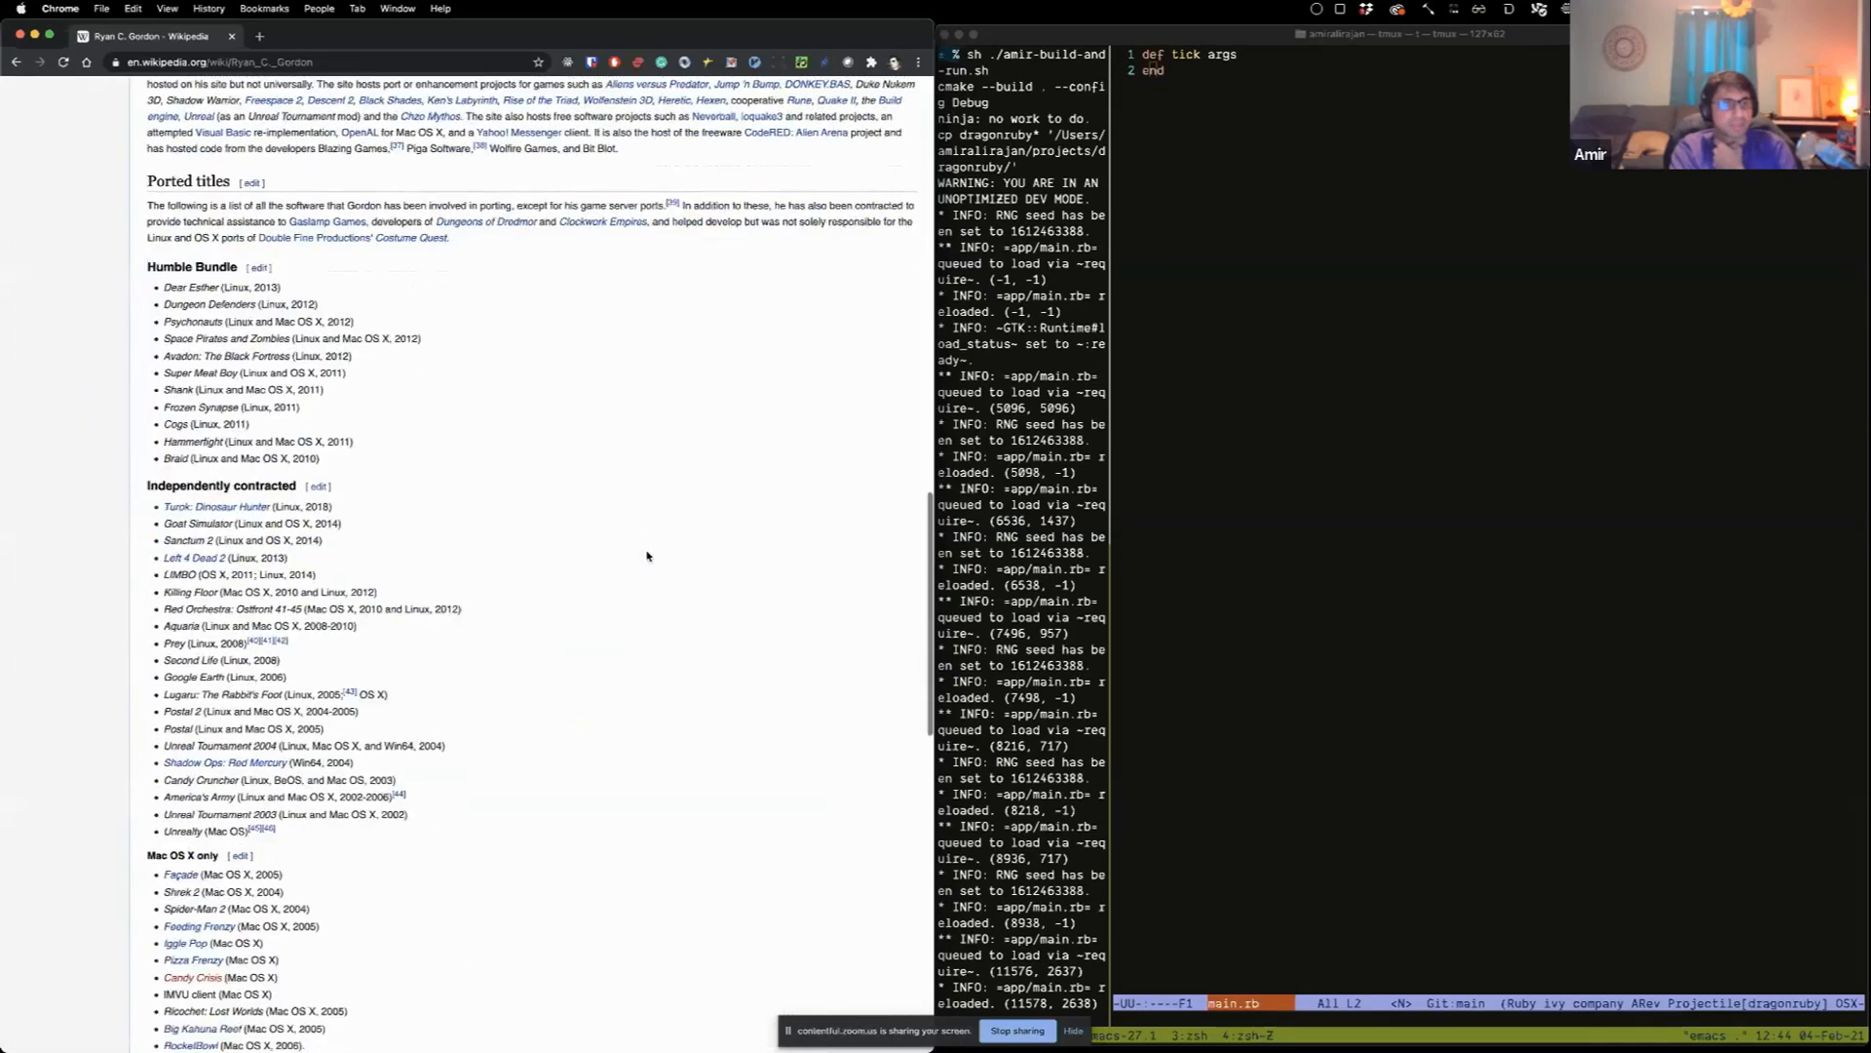
scroll(down, 3)
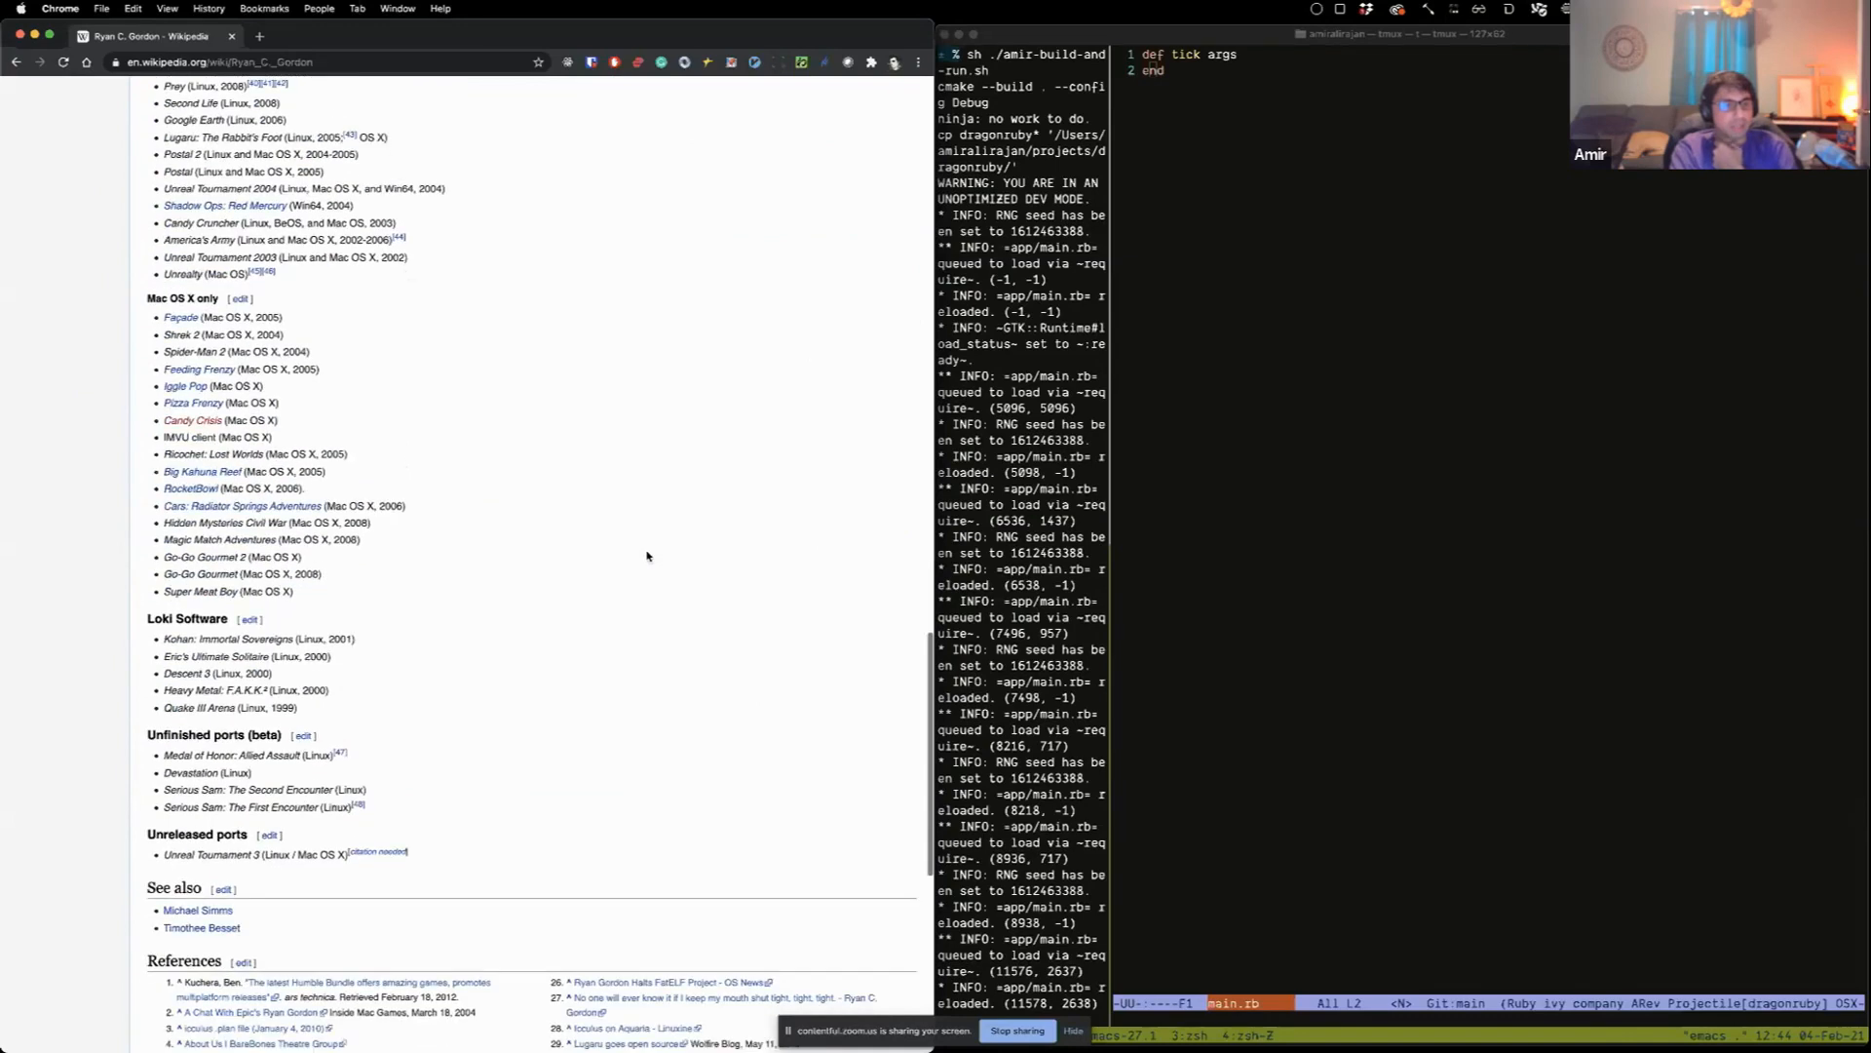
scroll(up, 3)
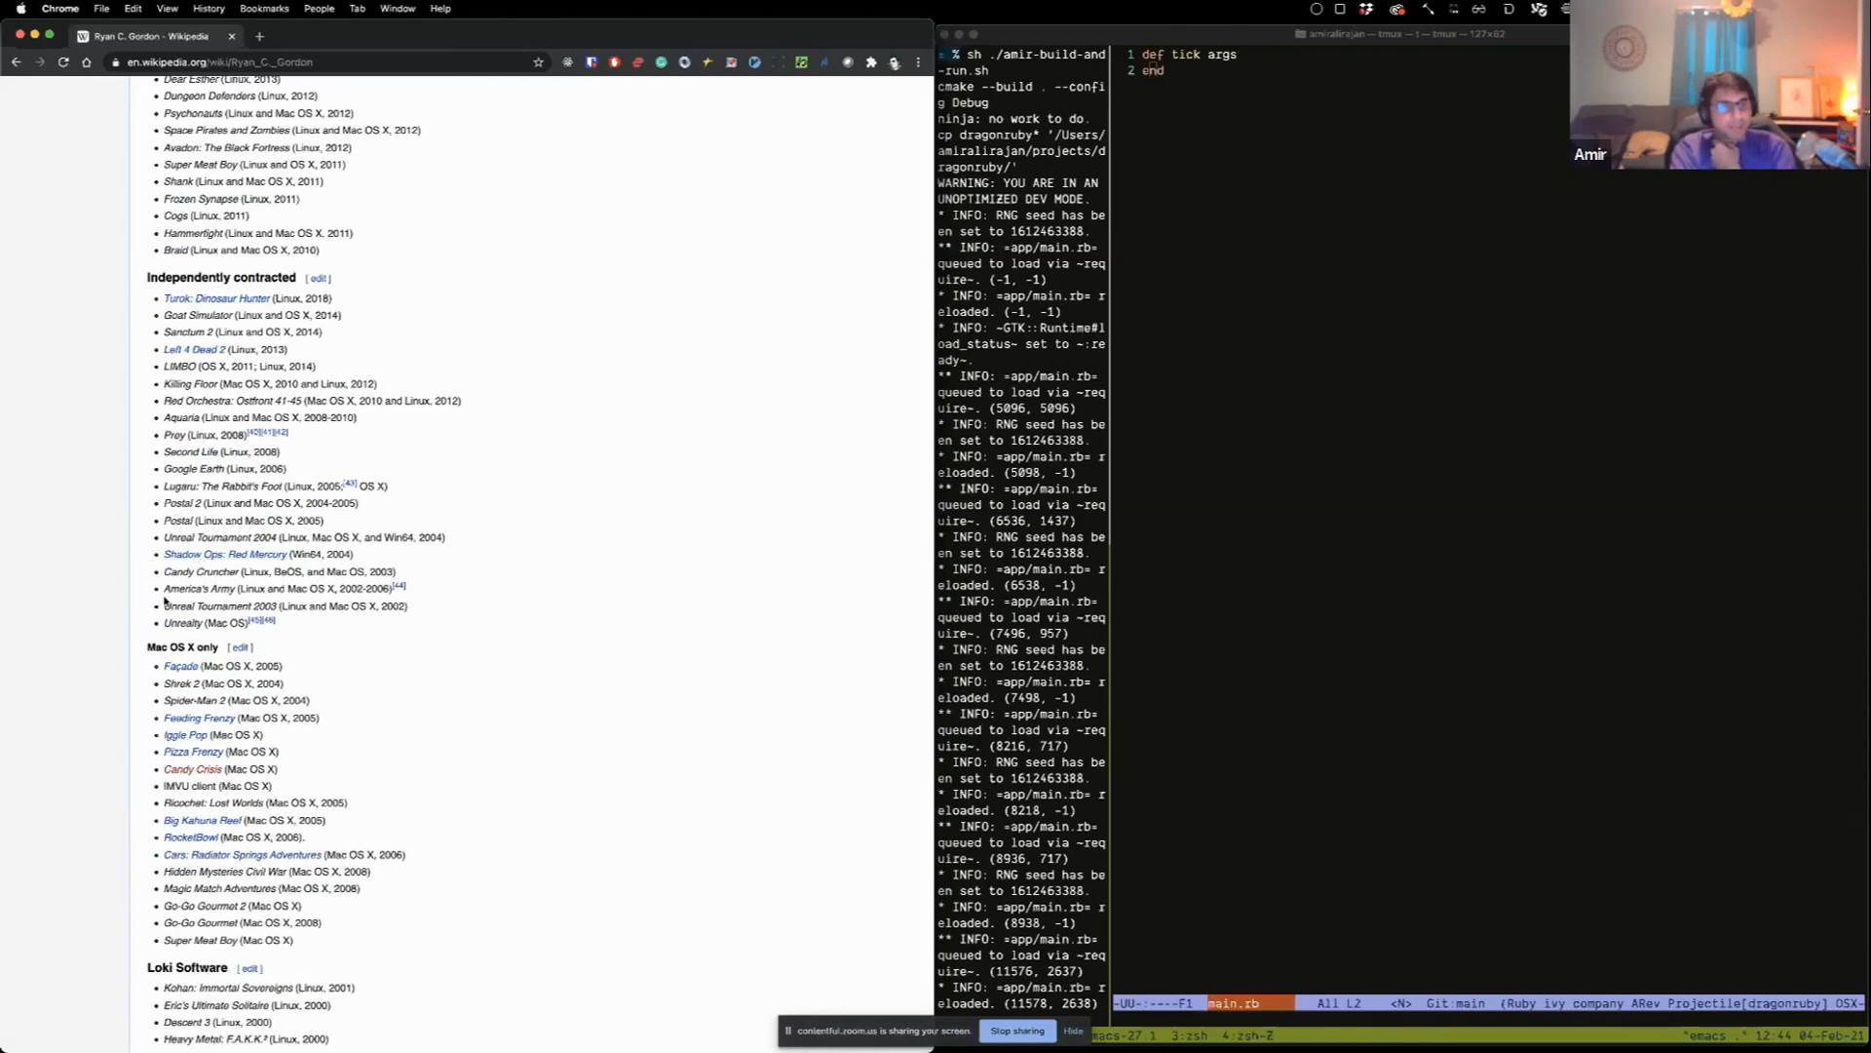
mouse_move(203, 682)
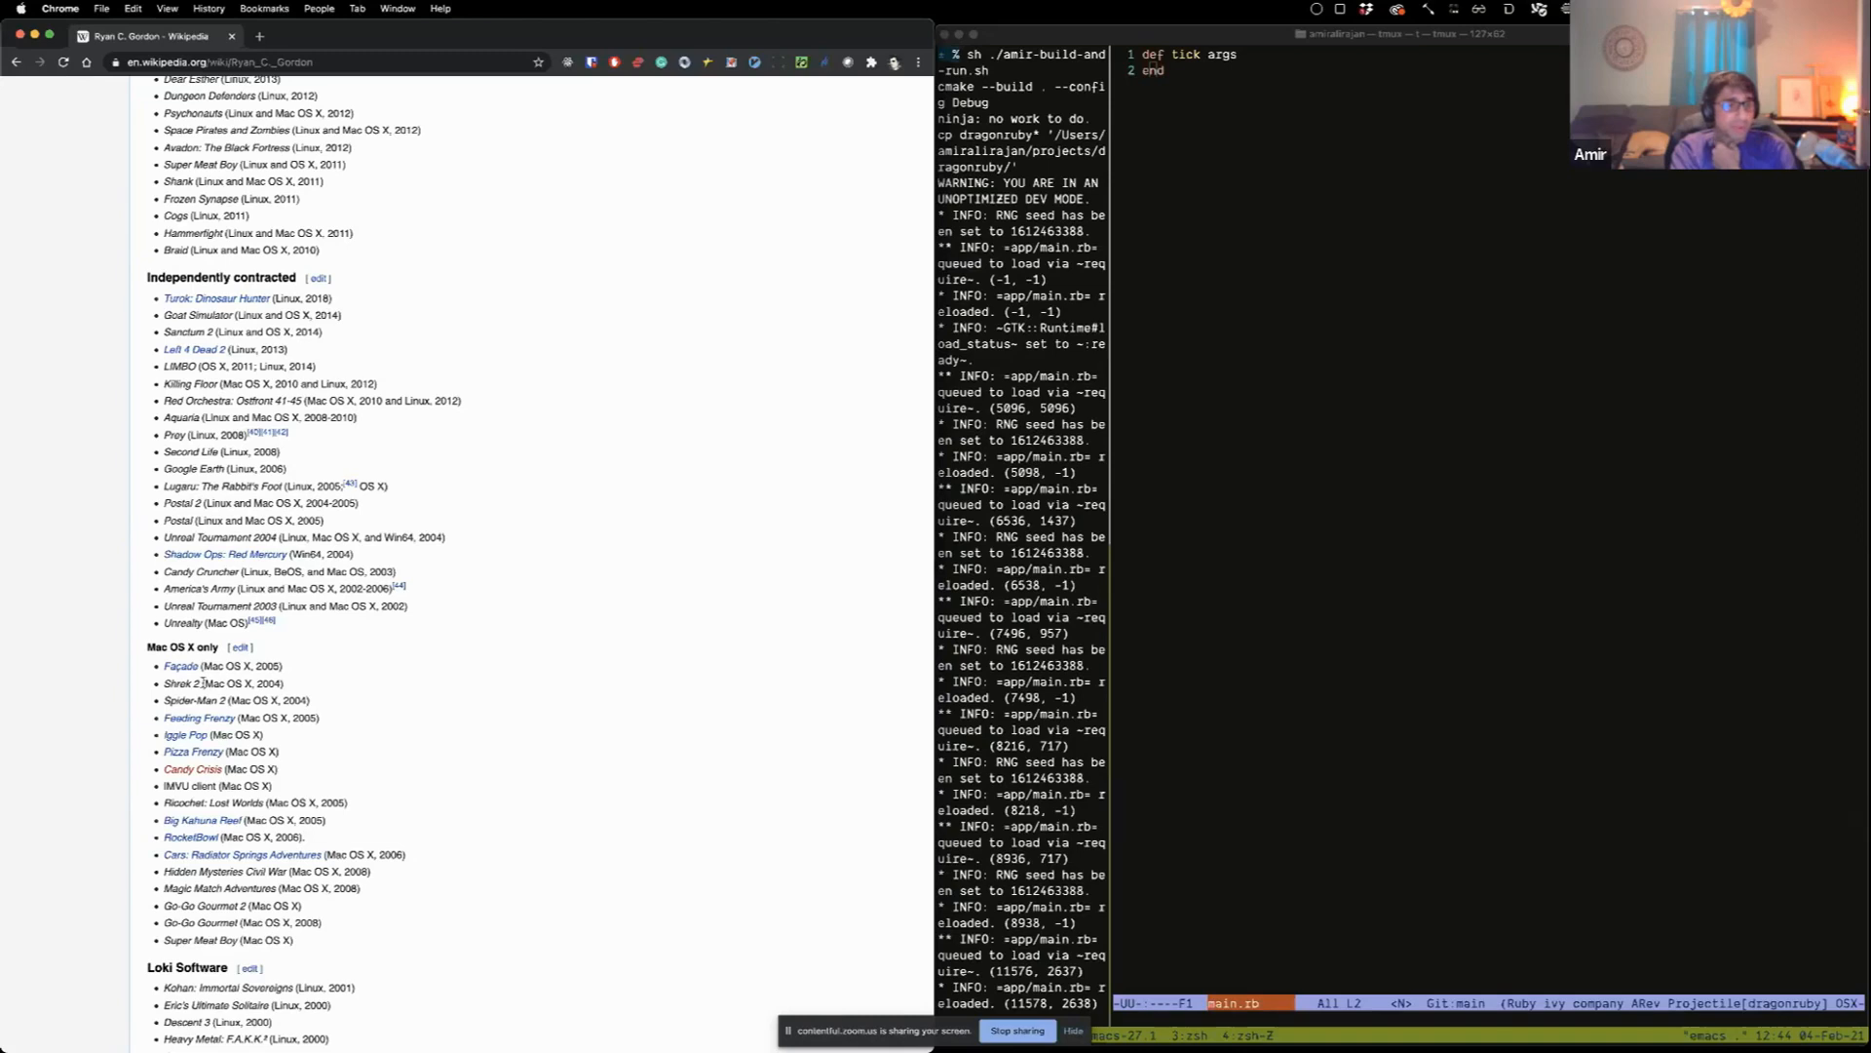
mouse_move(152, 579)
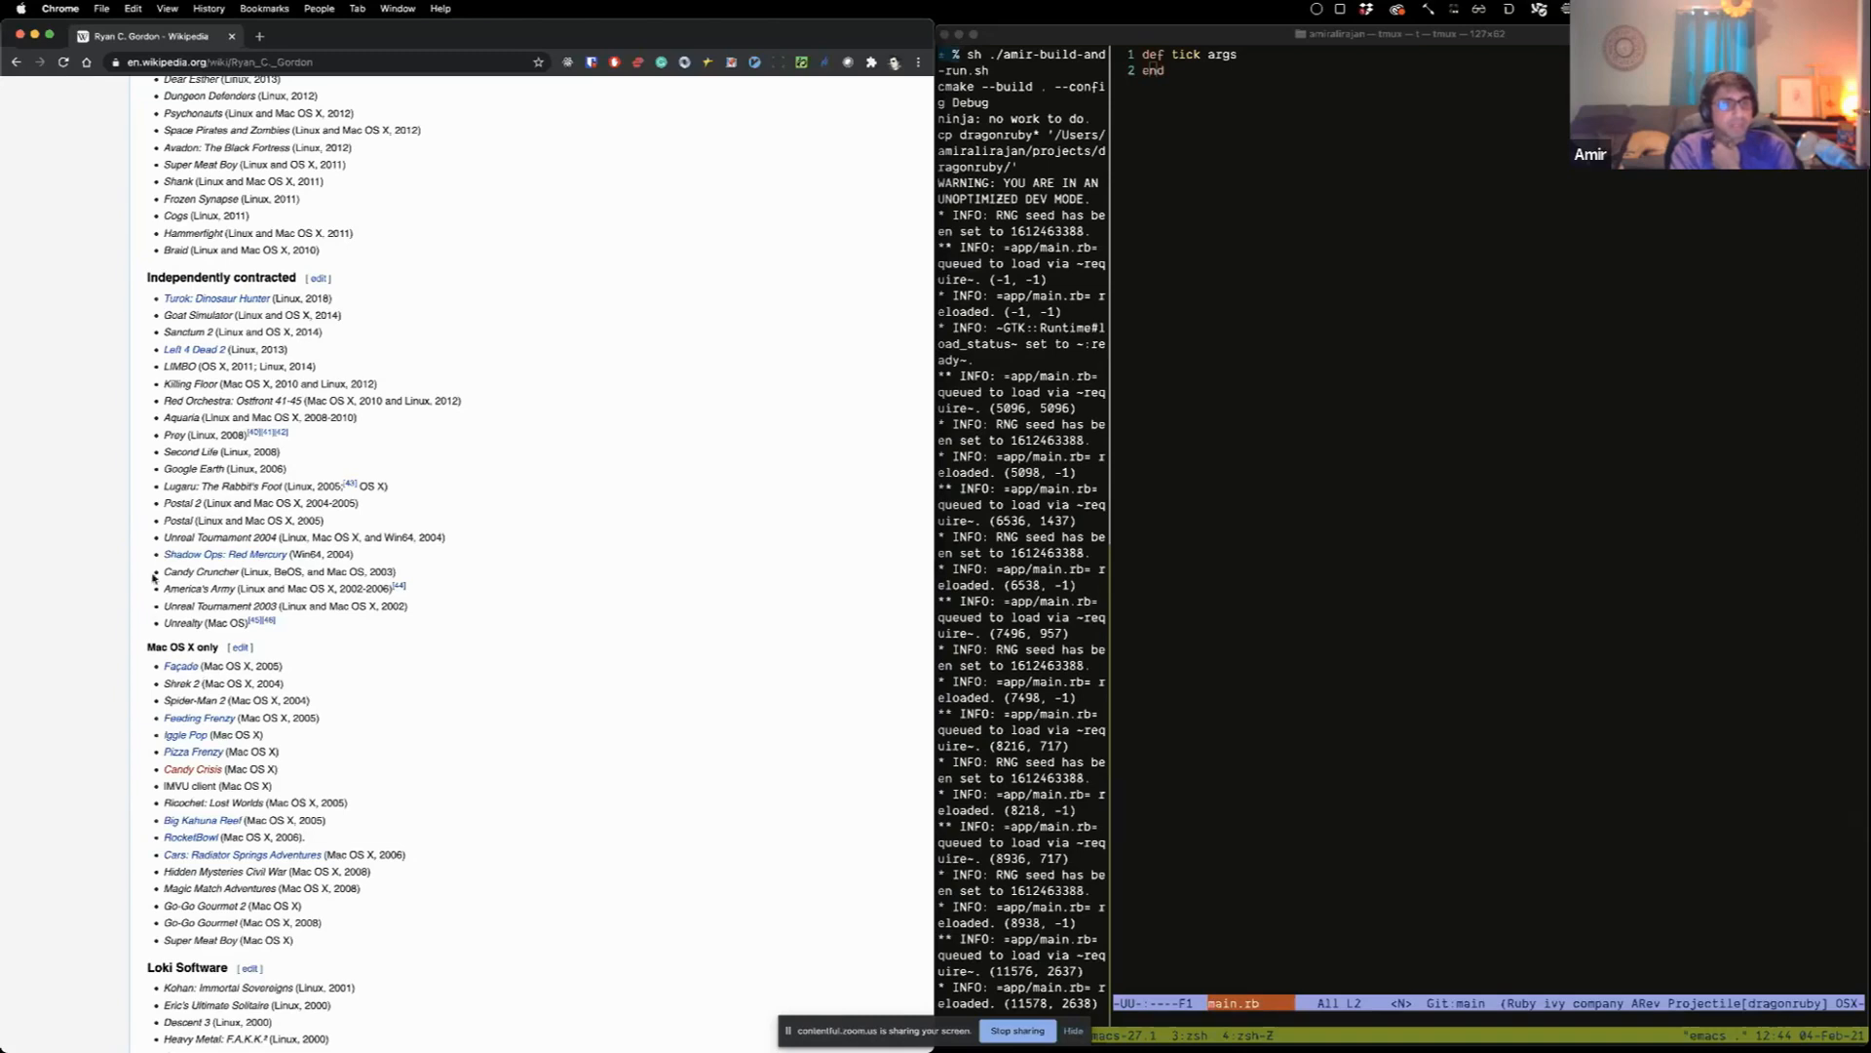
scroll(up, 3)
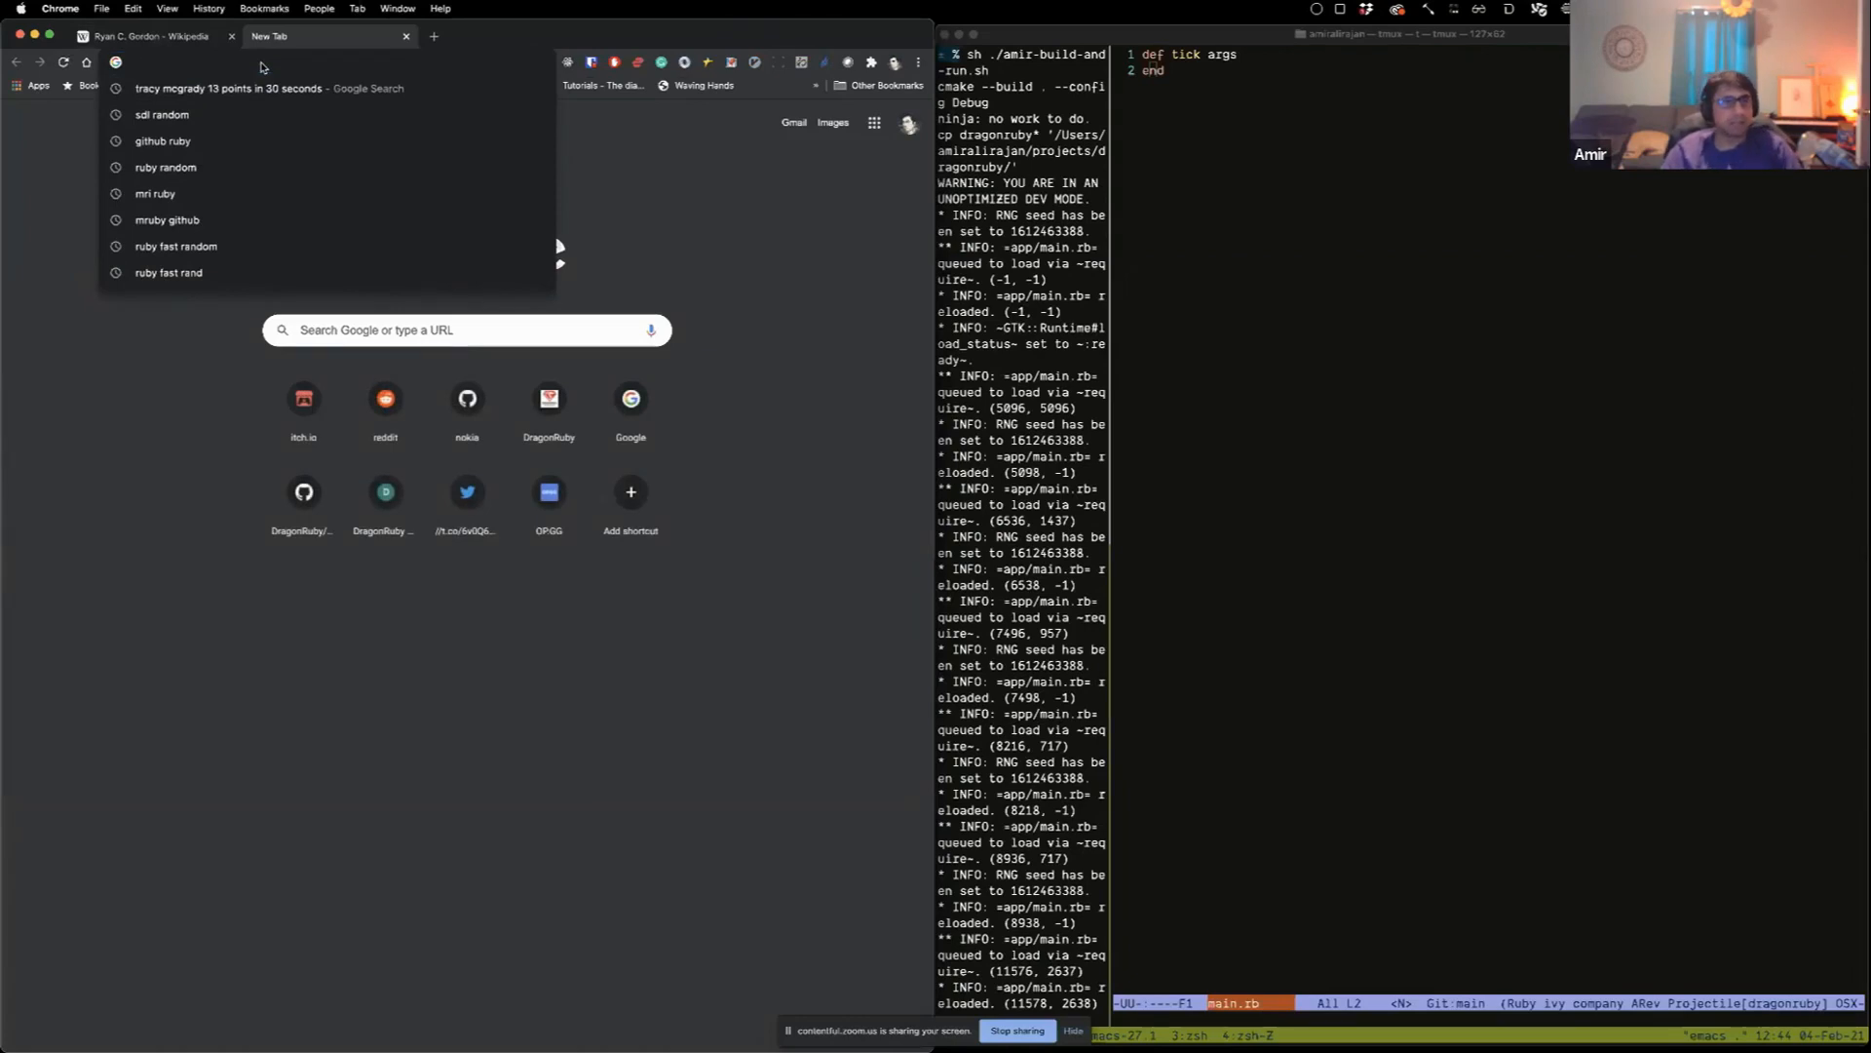
Step: Search Google for 'a dark room nintendo switch' and browse the nintendo.com store page
text(a dark)
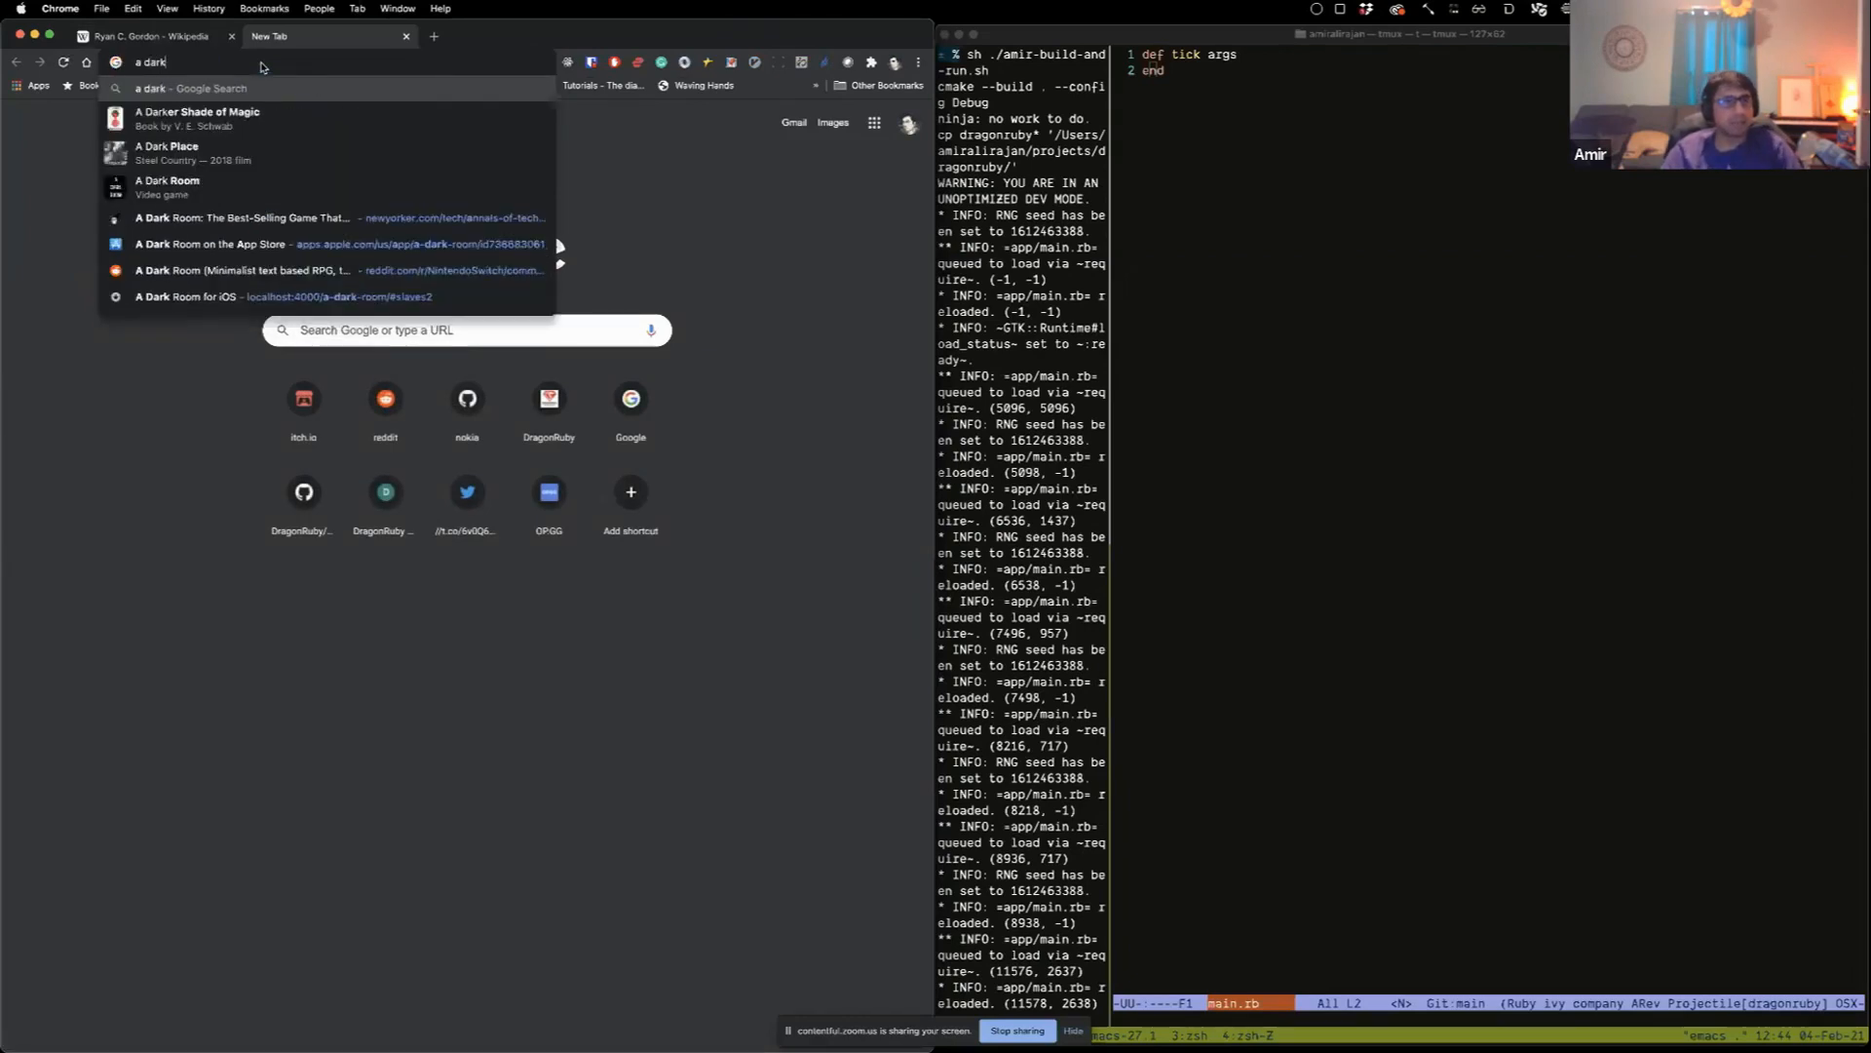
text(room)
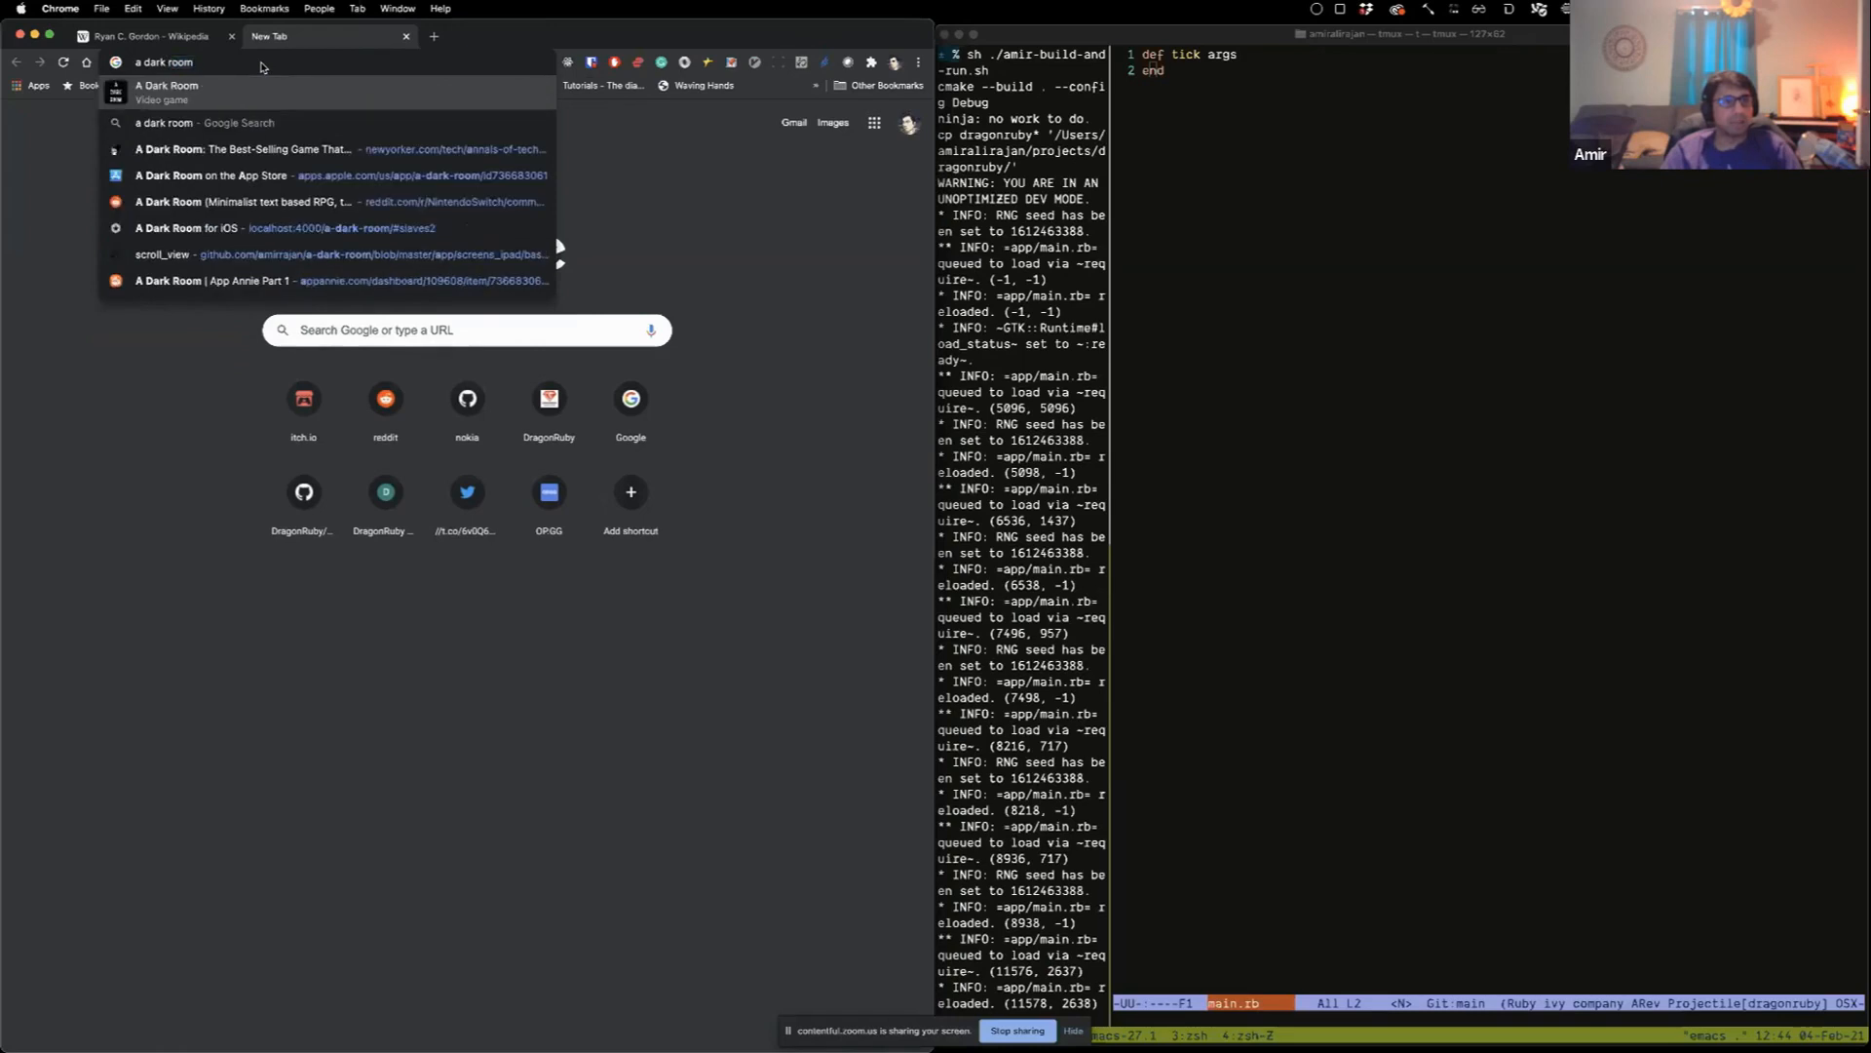
text(nintendo switch)
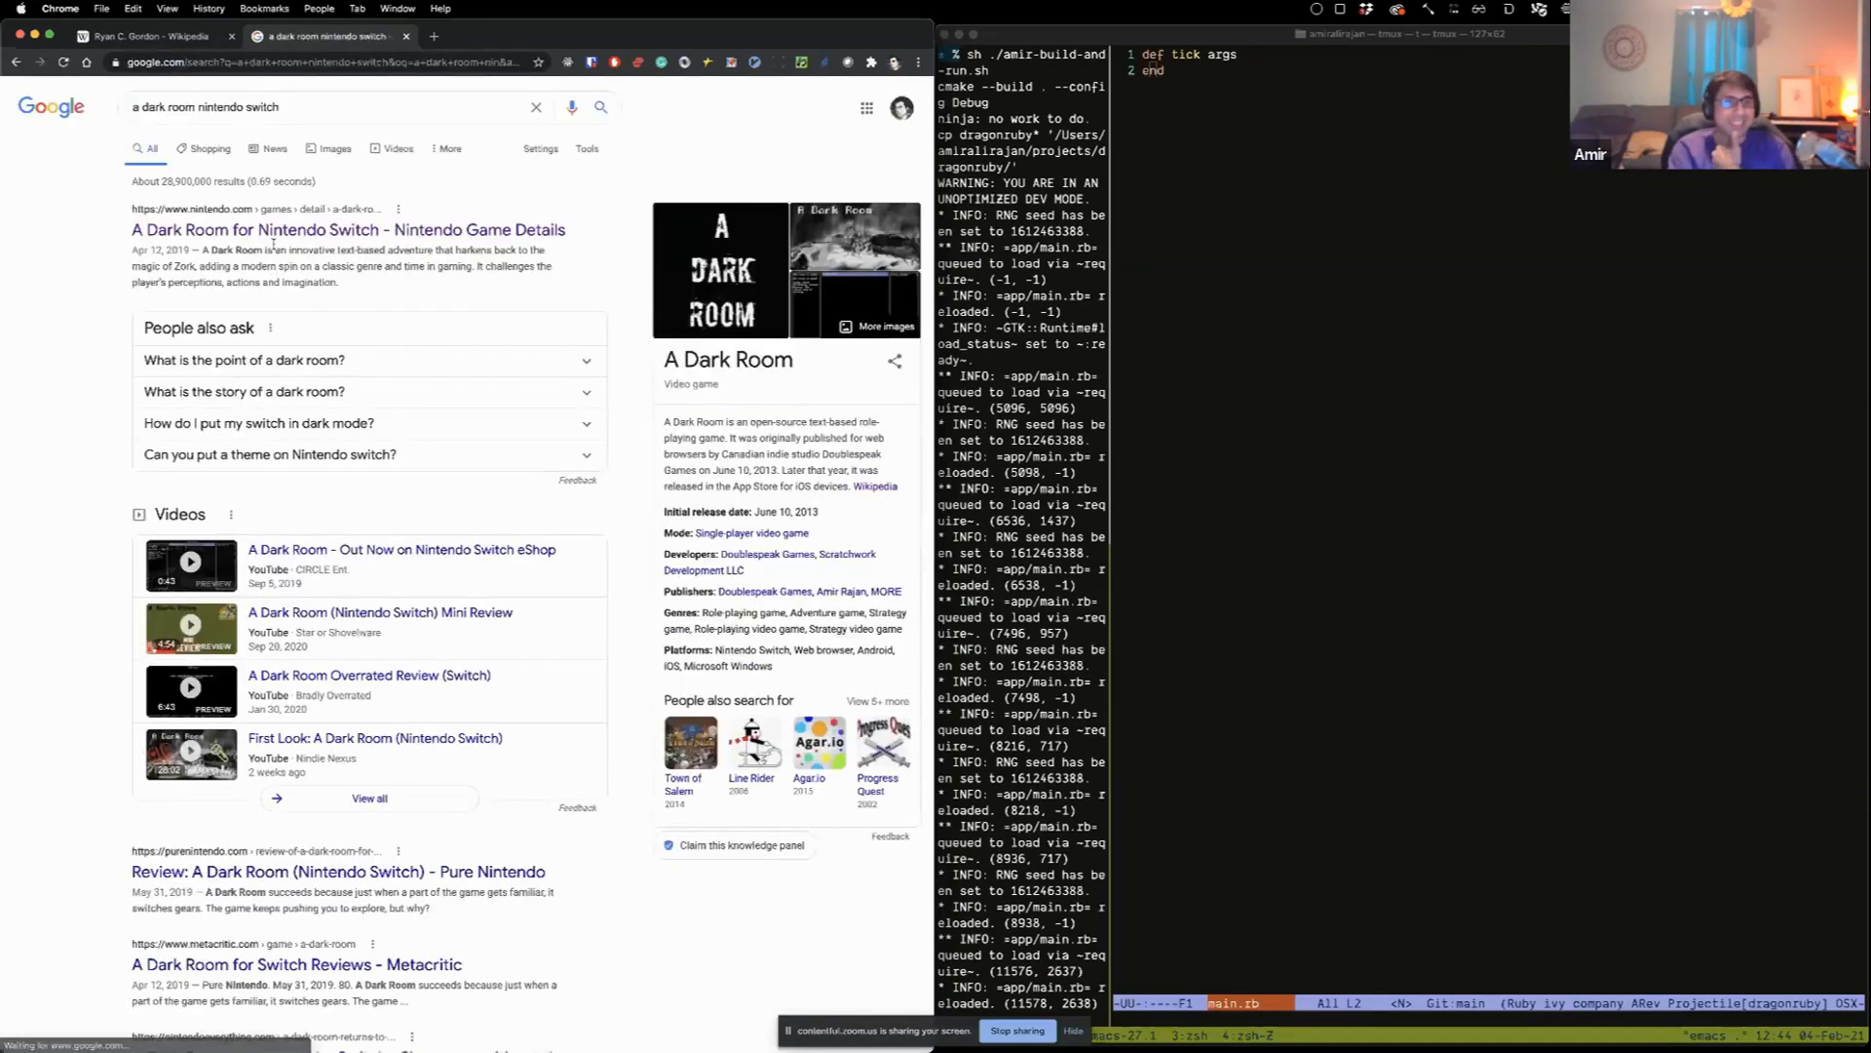
click(347, 230)
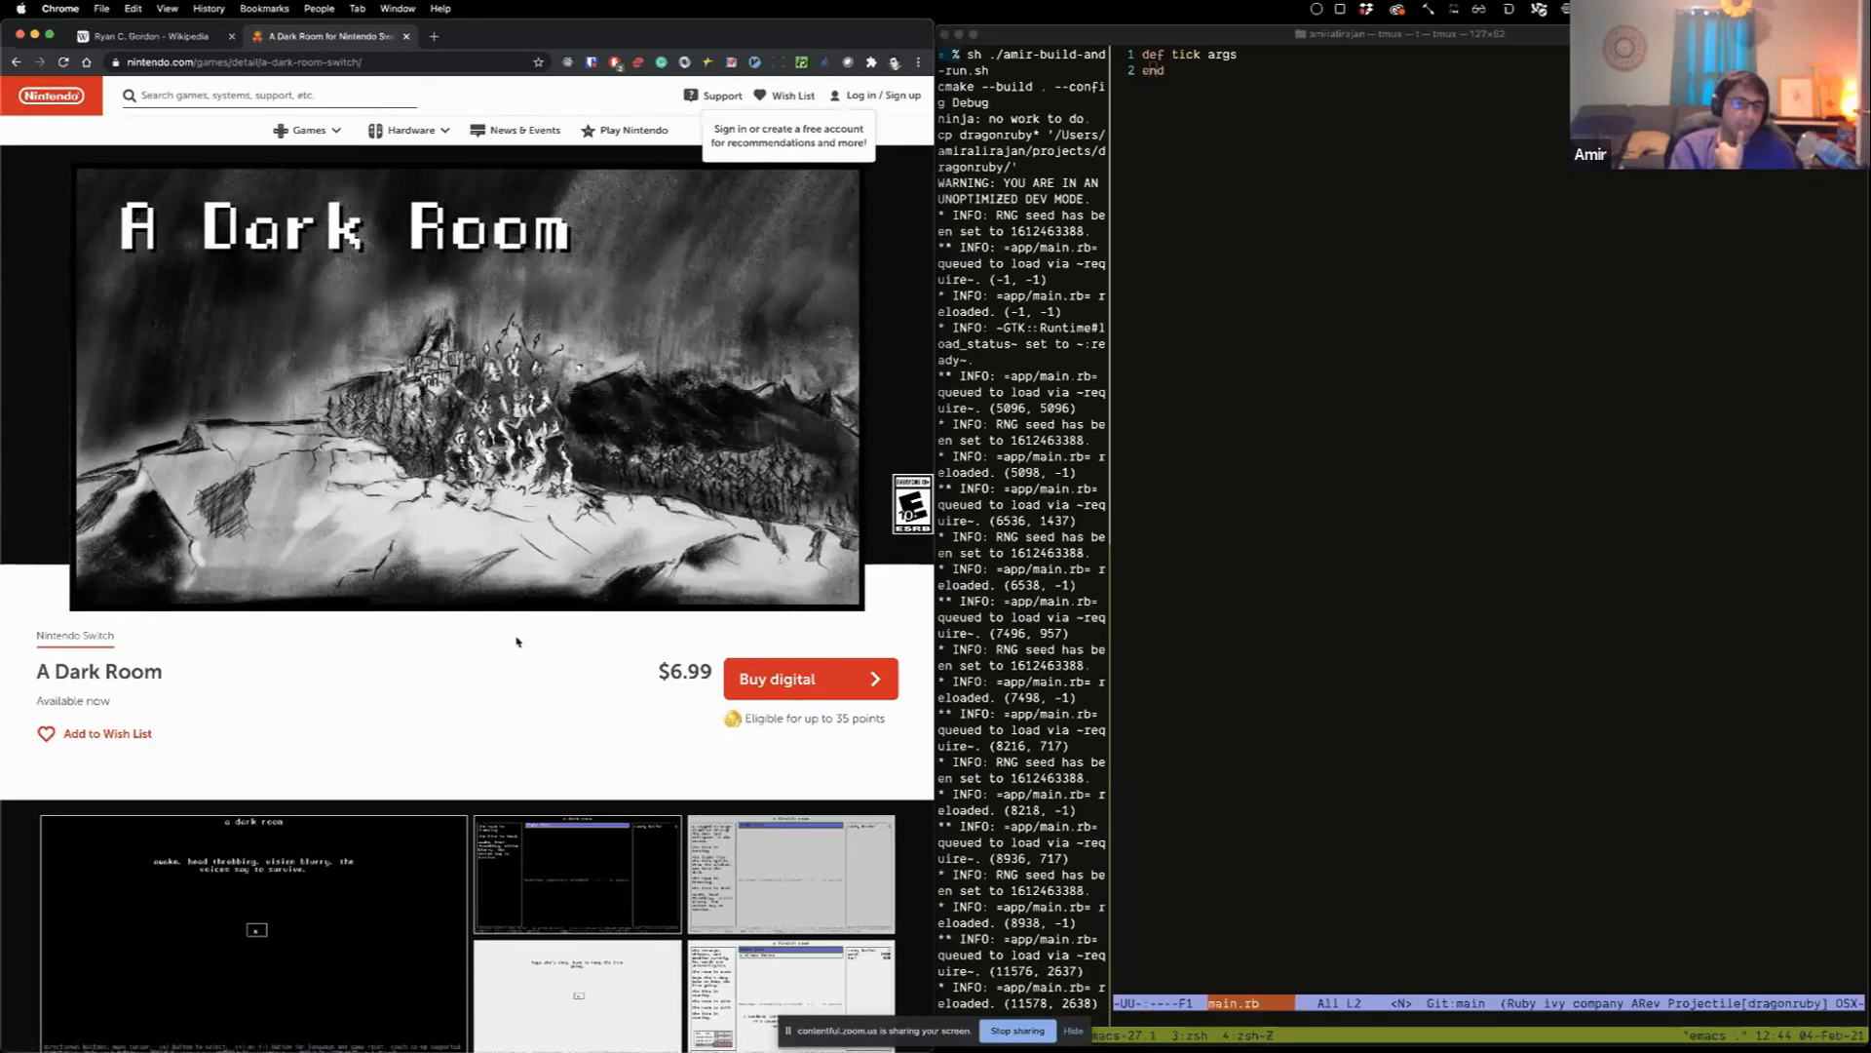
mouse_move(589, 684)
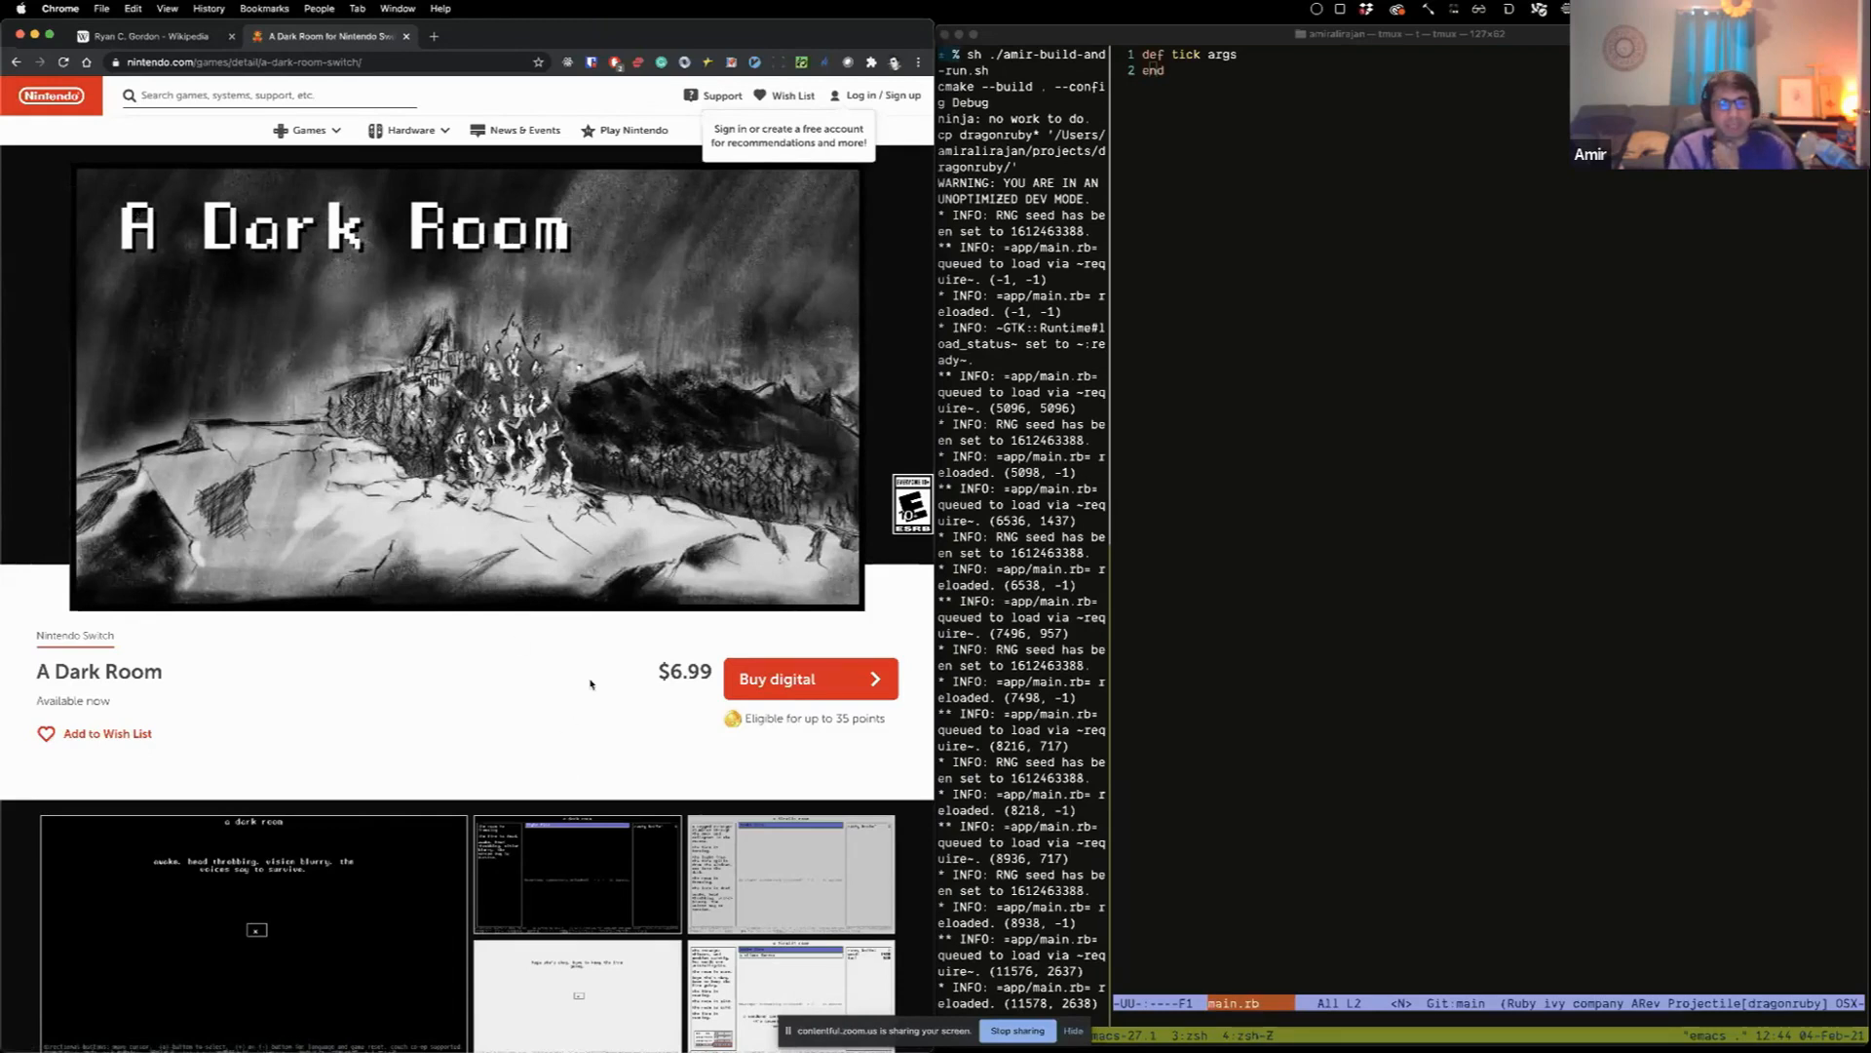
scroll(down, 3)
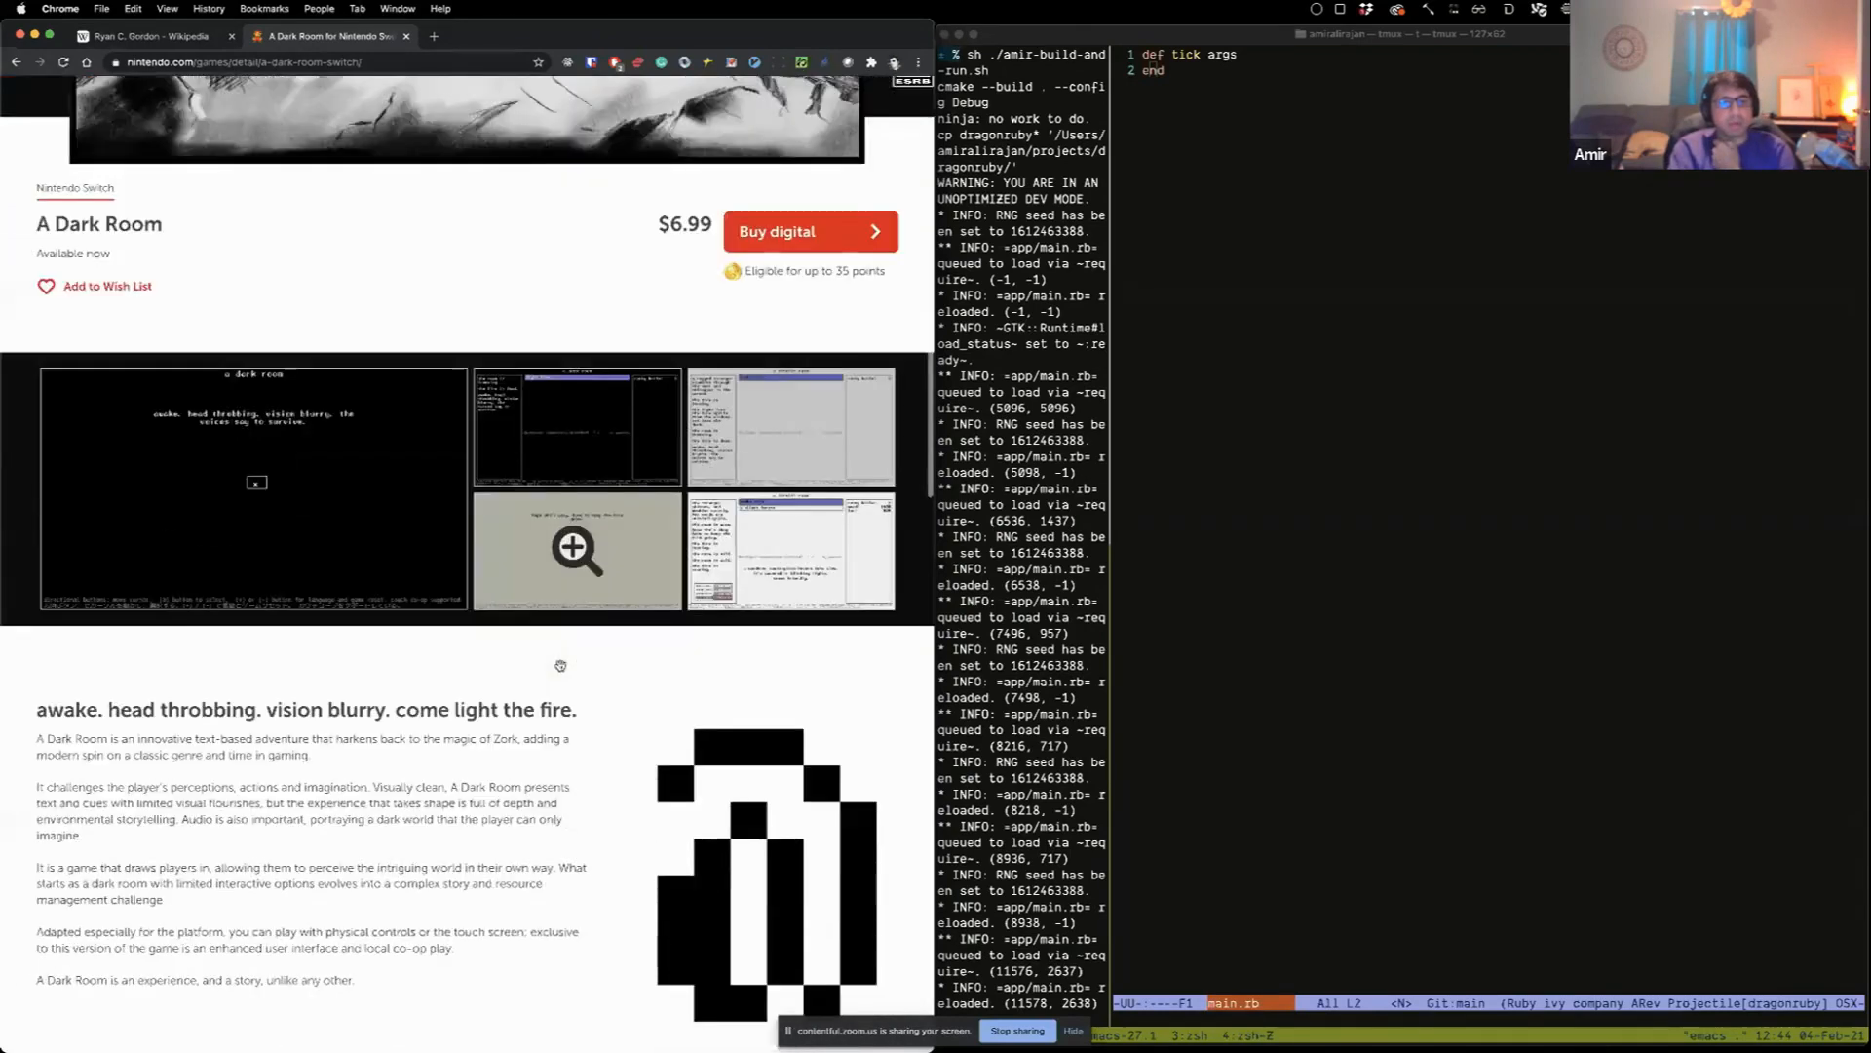
scroll(up, 3)
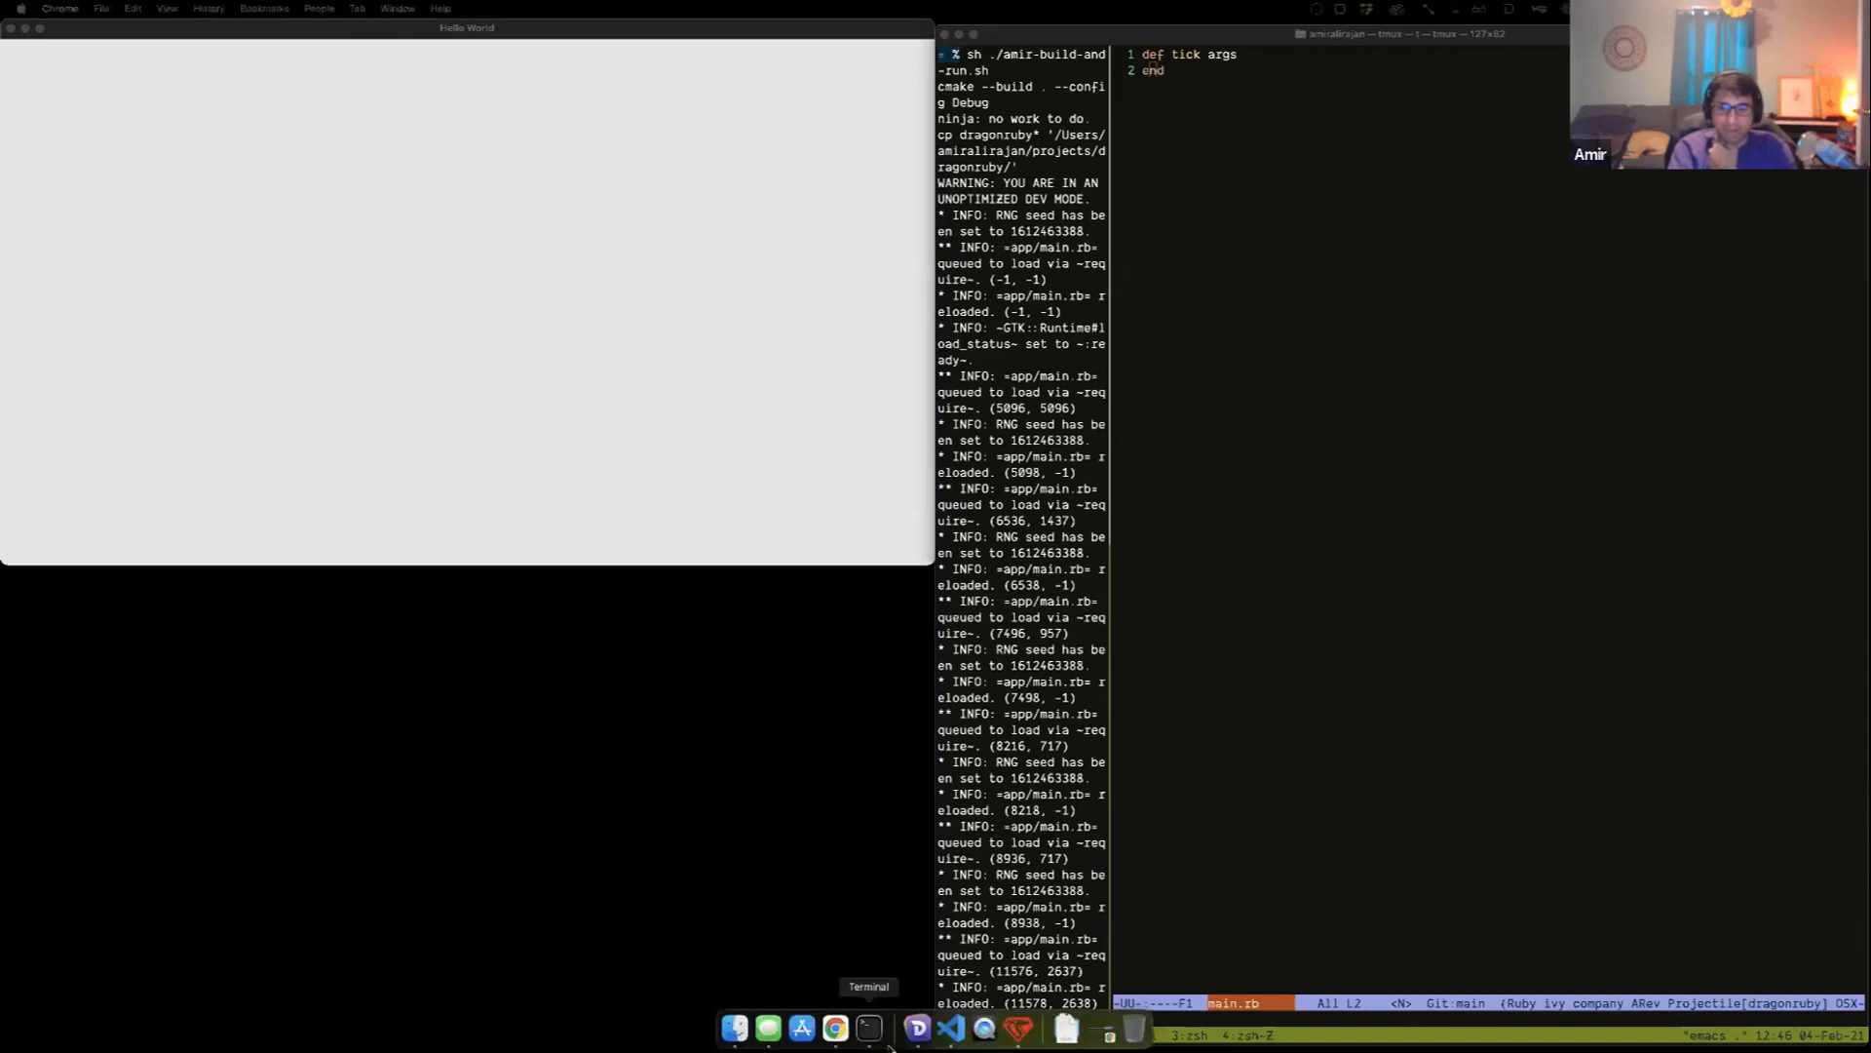
Step: Restore the meetup window from the Dock and scroll the nokiajam.dragonruby.org page to its download link
right_click(837, 1027)
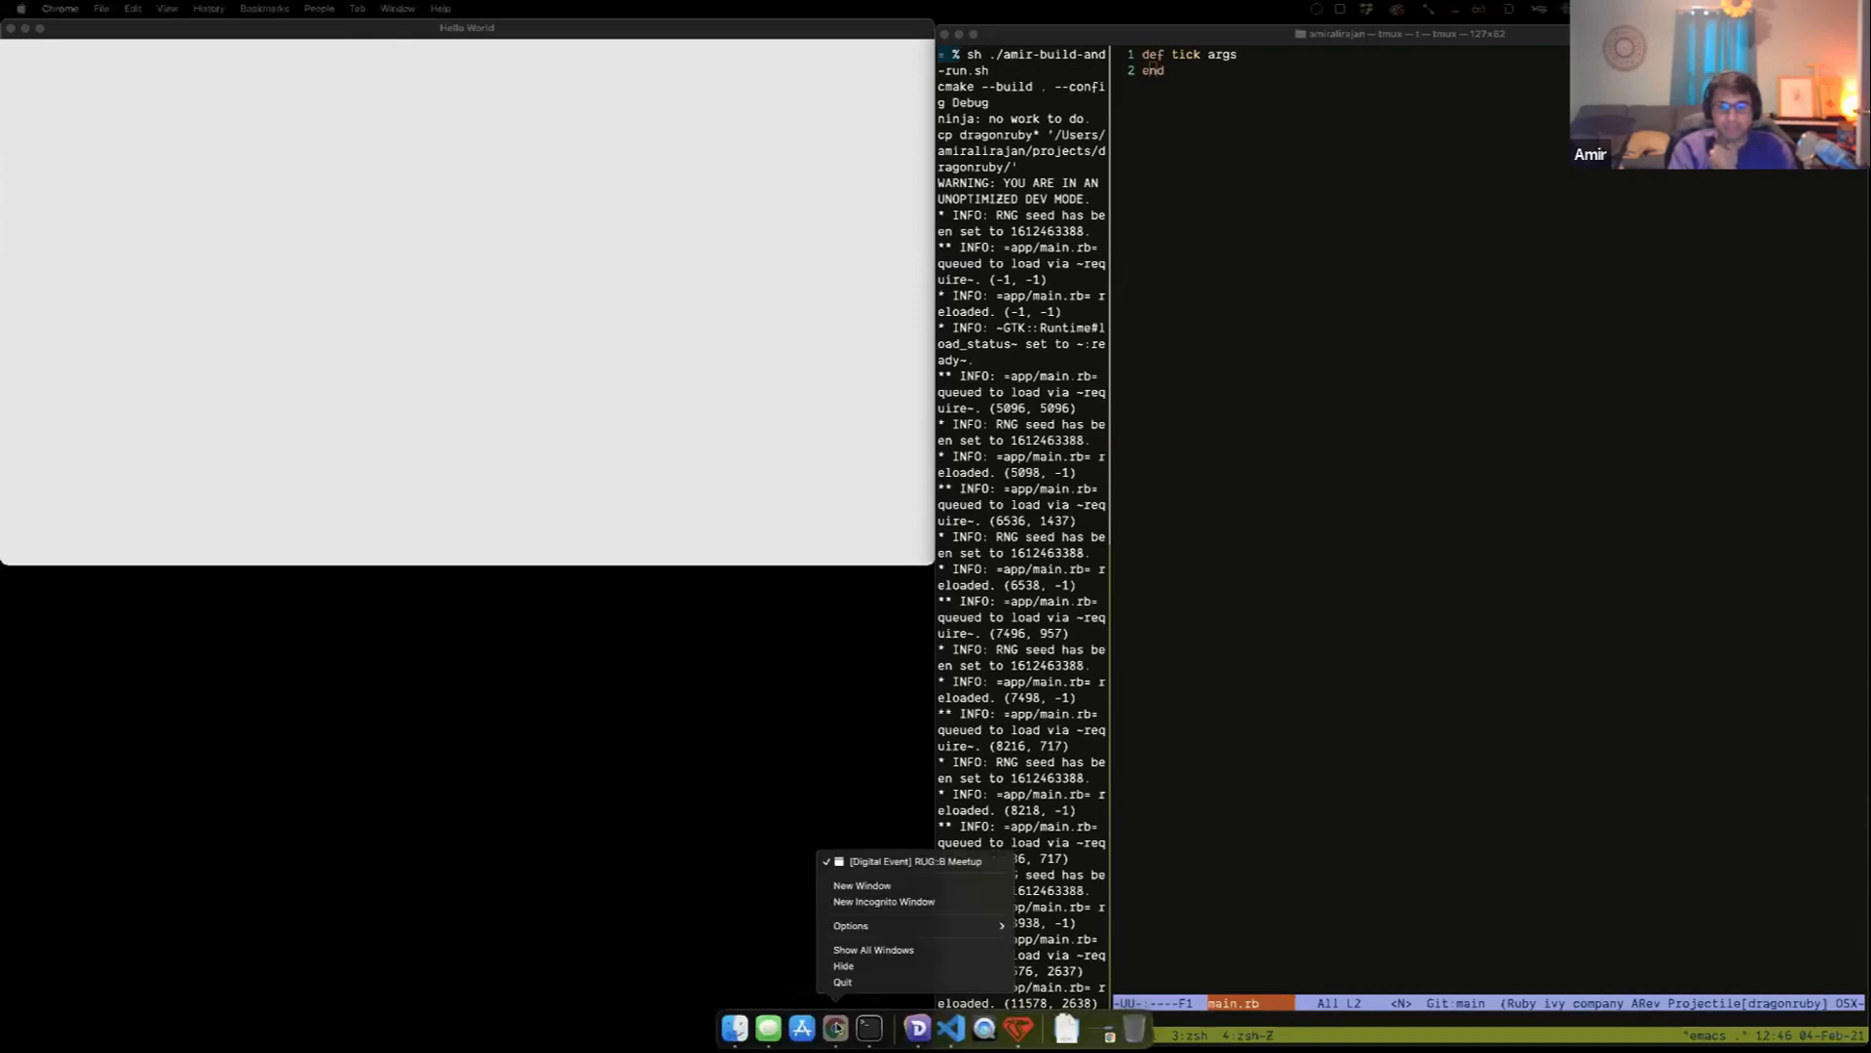
click(862, 885)
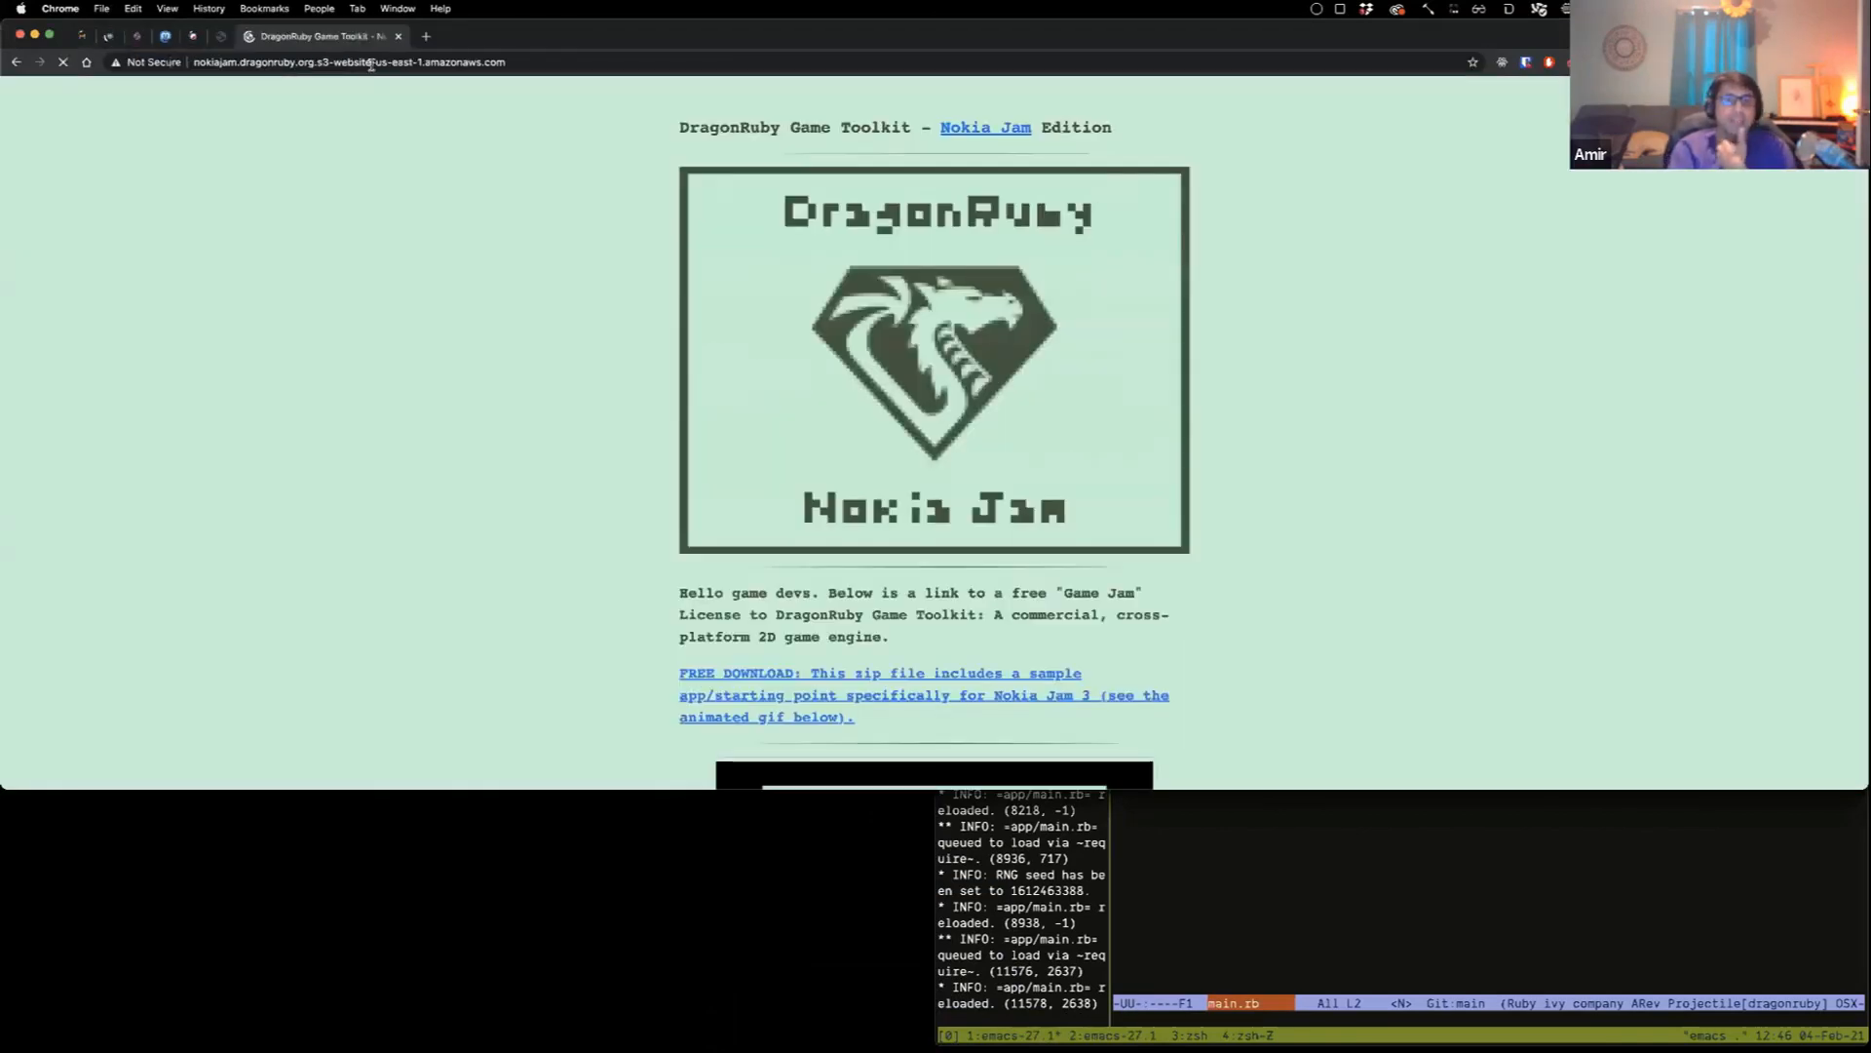
scroll(down, 3)
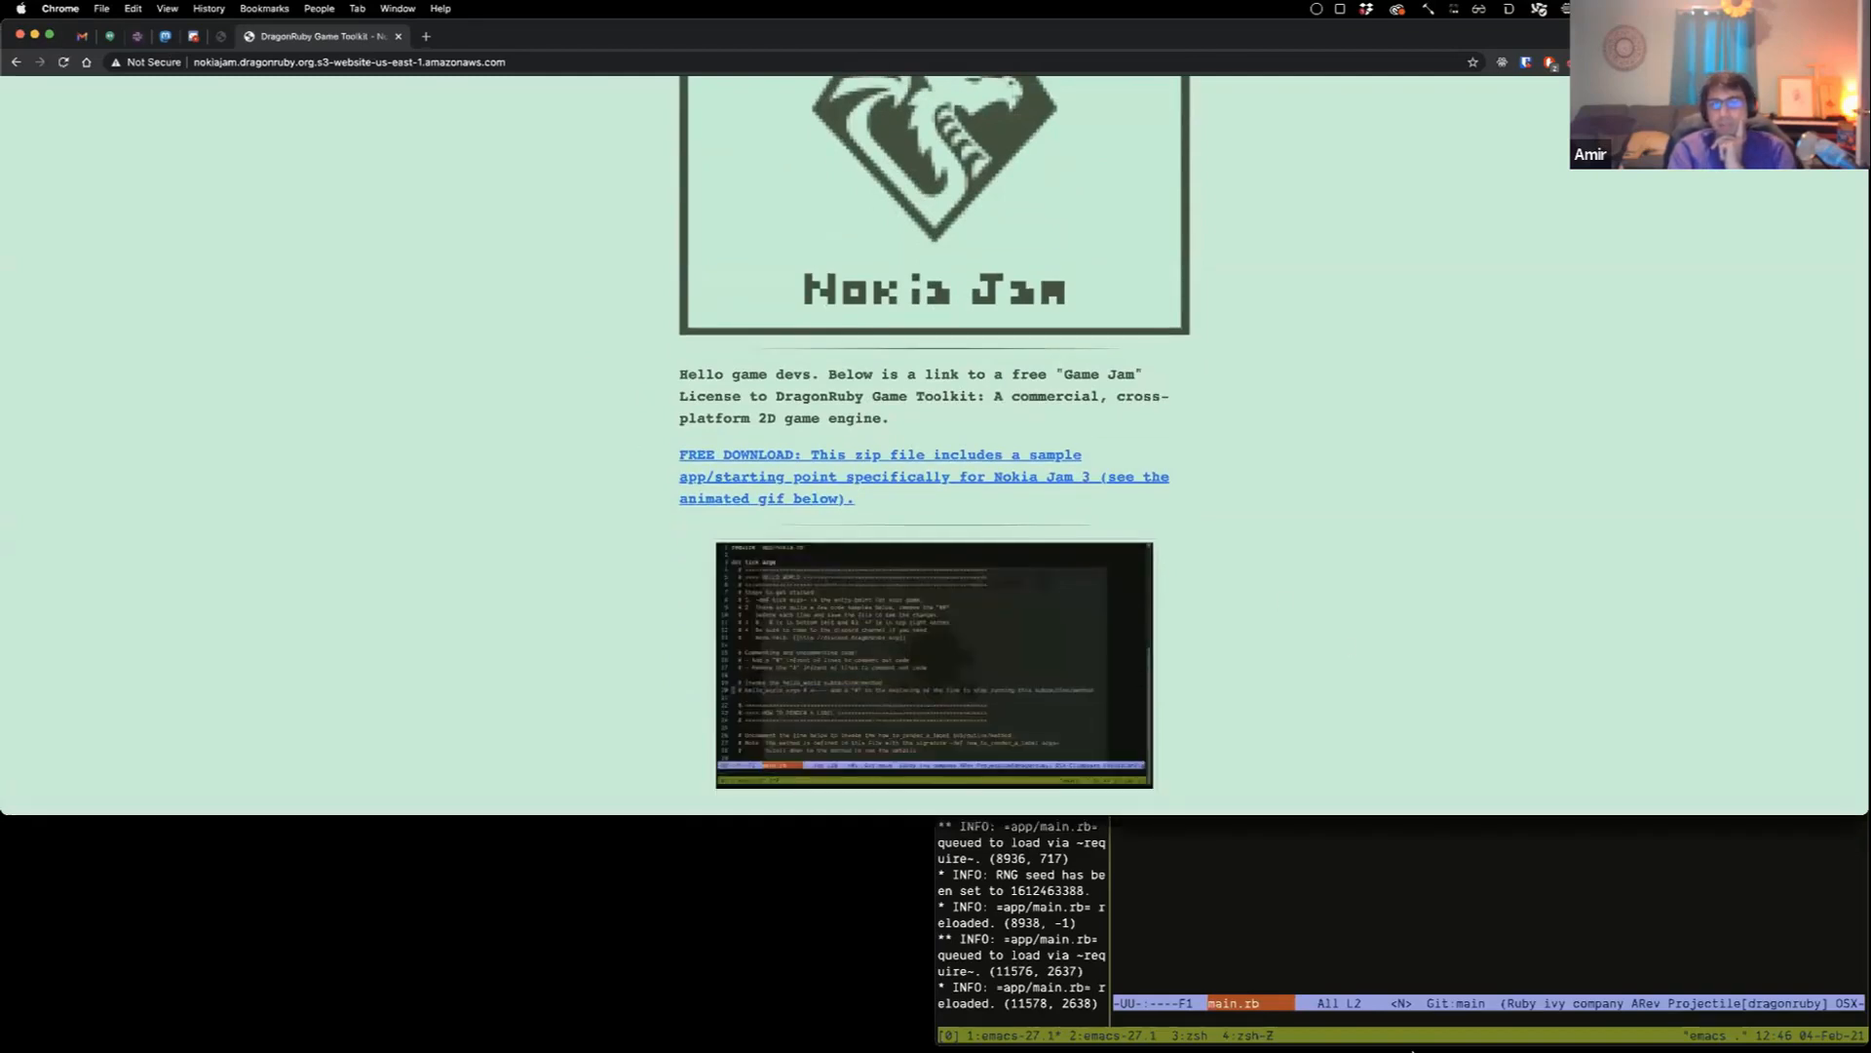
scroll(down, 3)
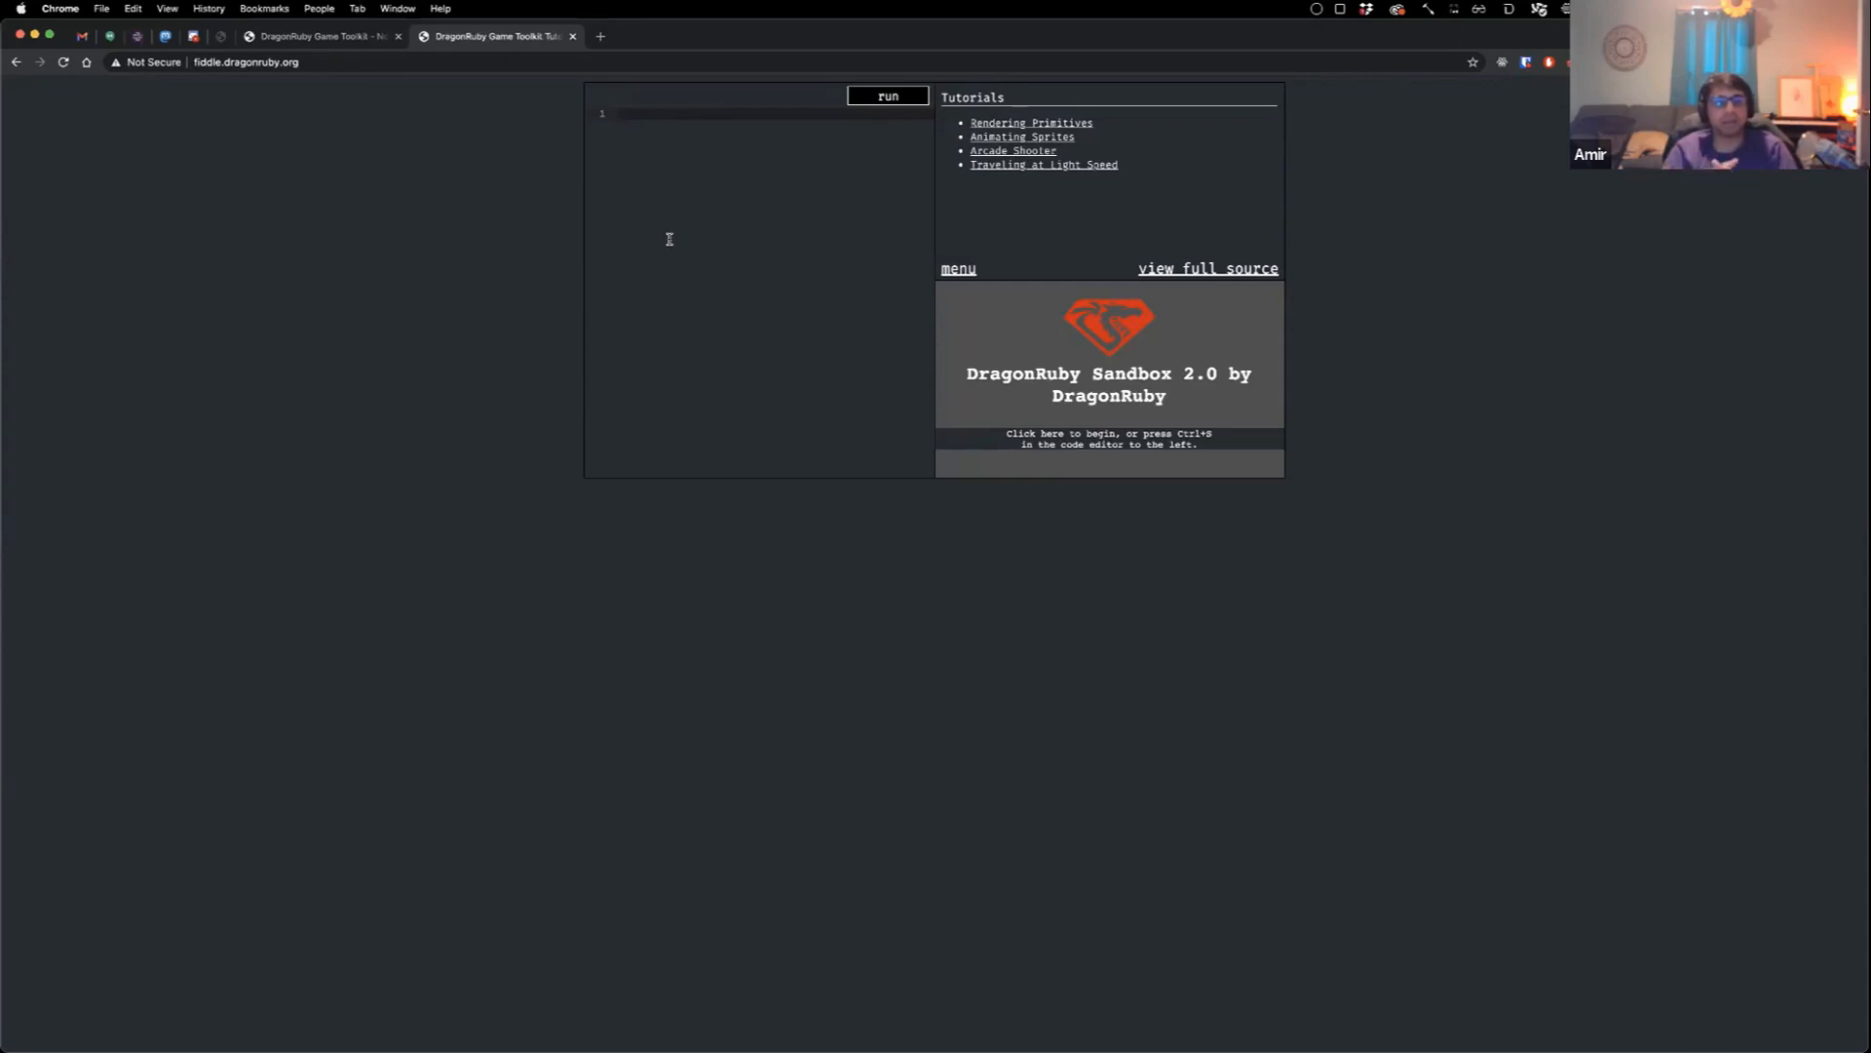
mouse_move(916, 157)
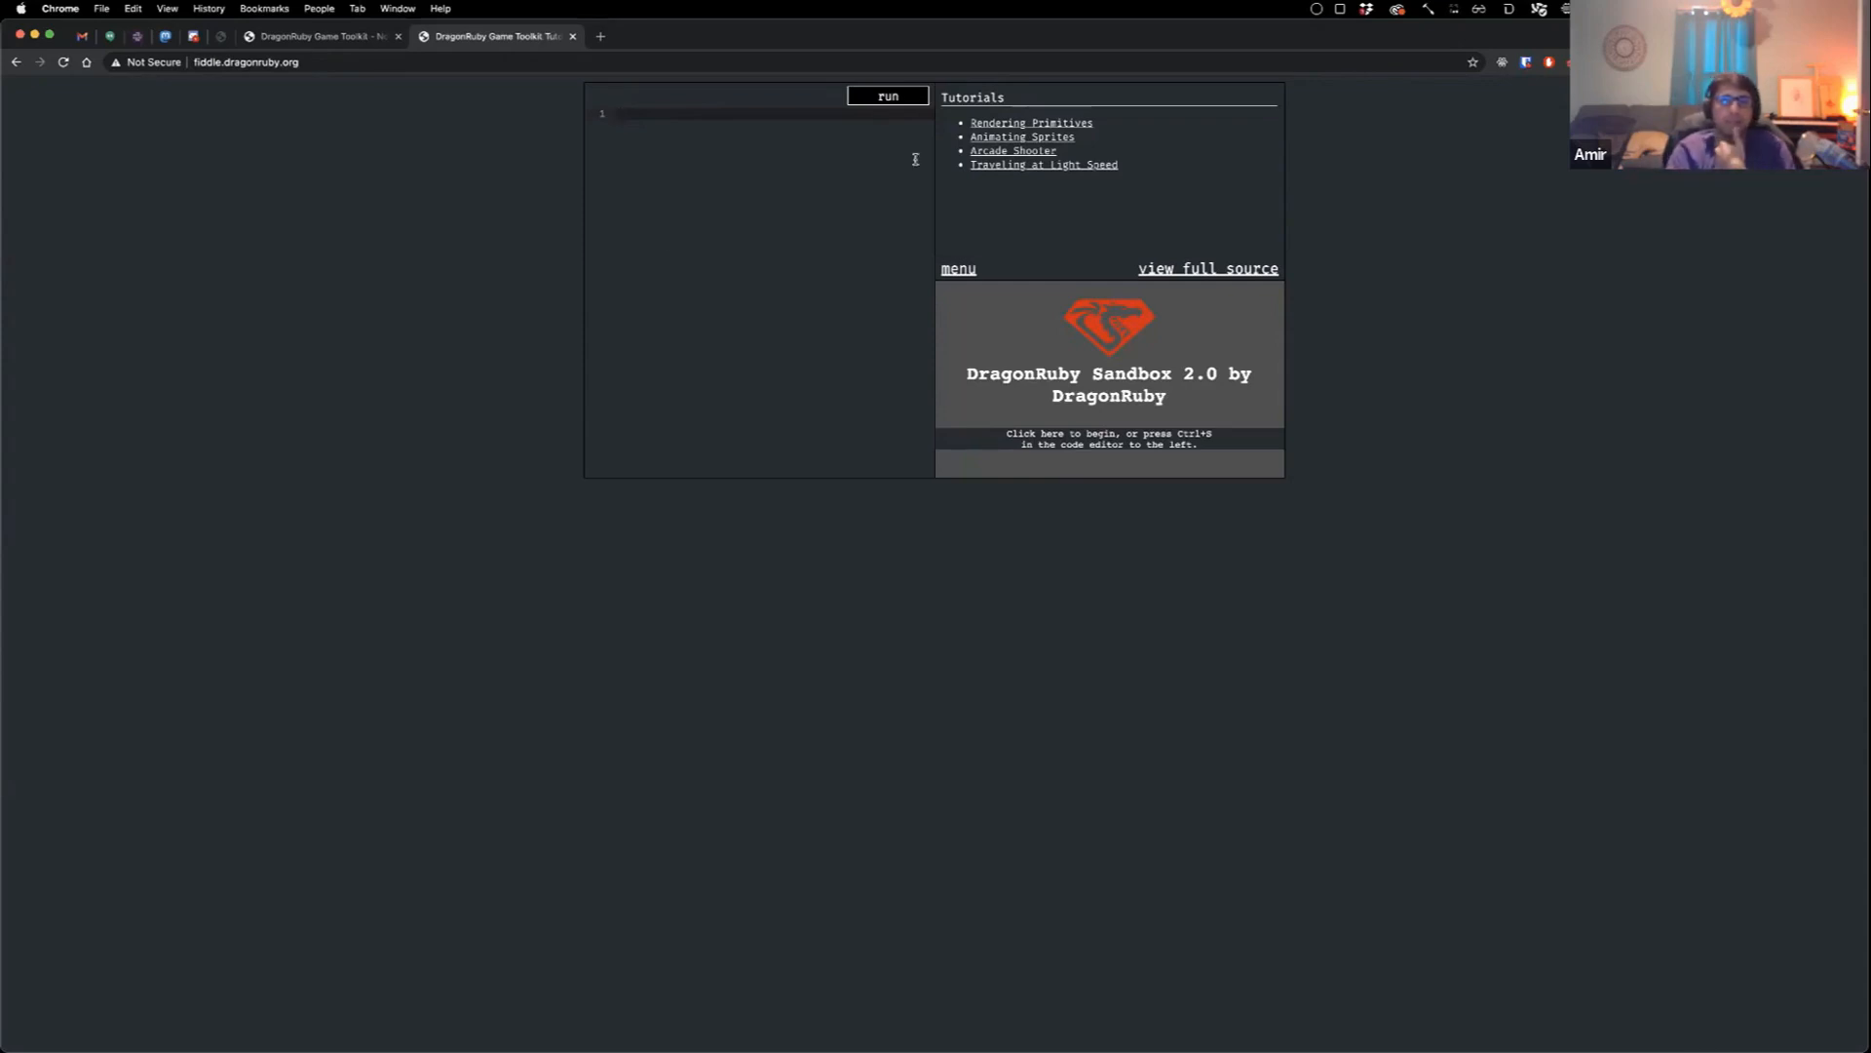
Step: Load the Traveling at Light Speed tutorial from the fiddle's Tutorials list
click(1043, 164)
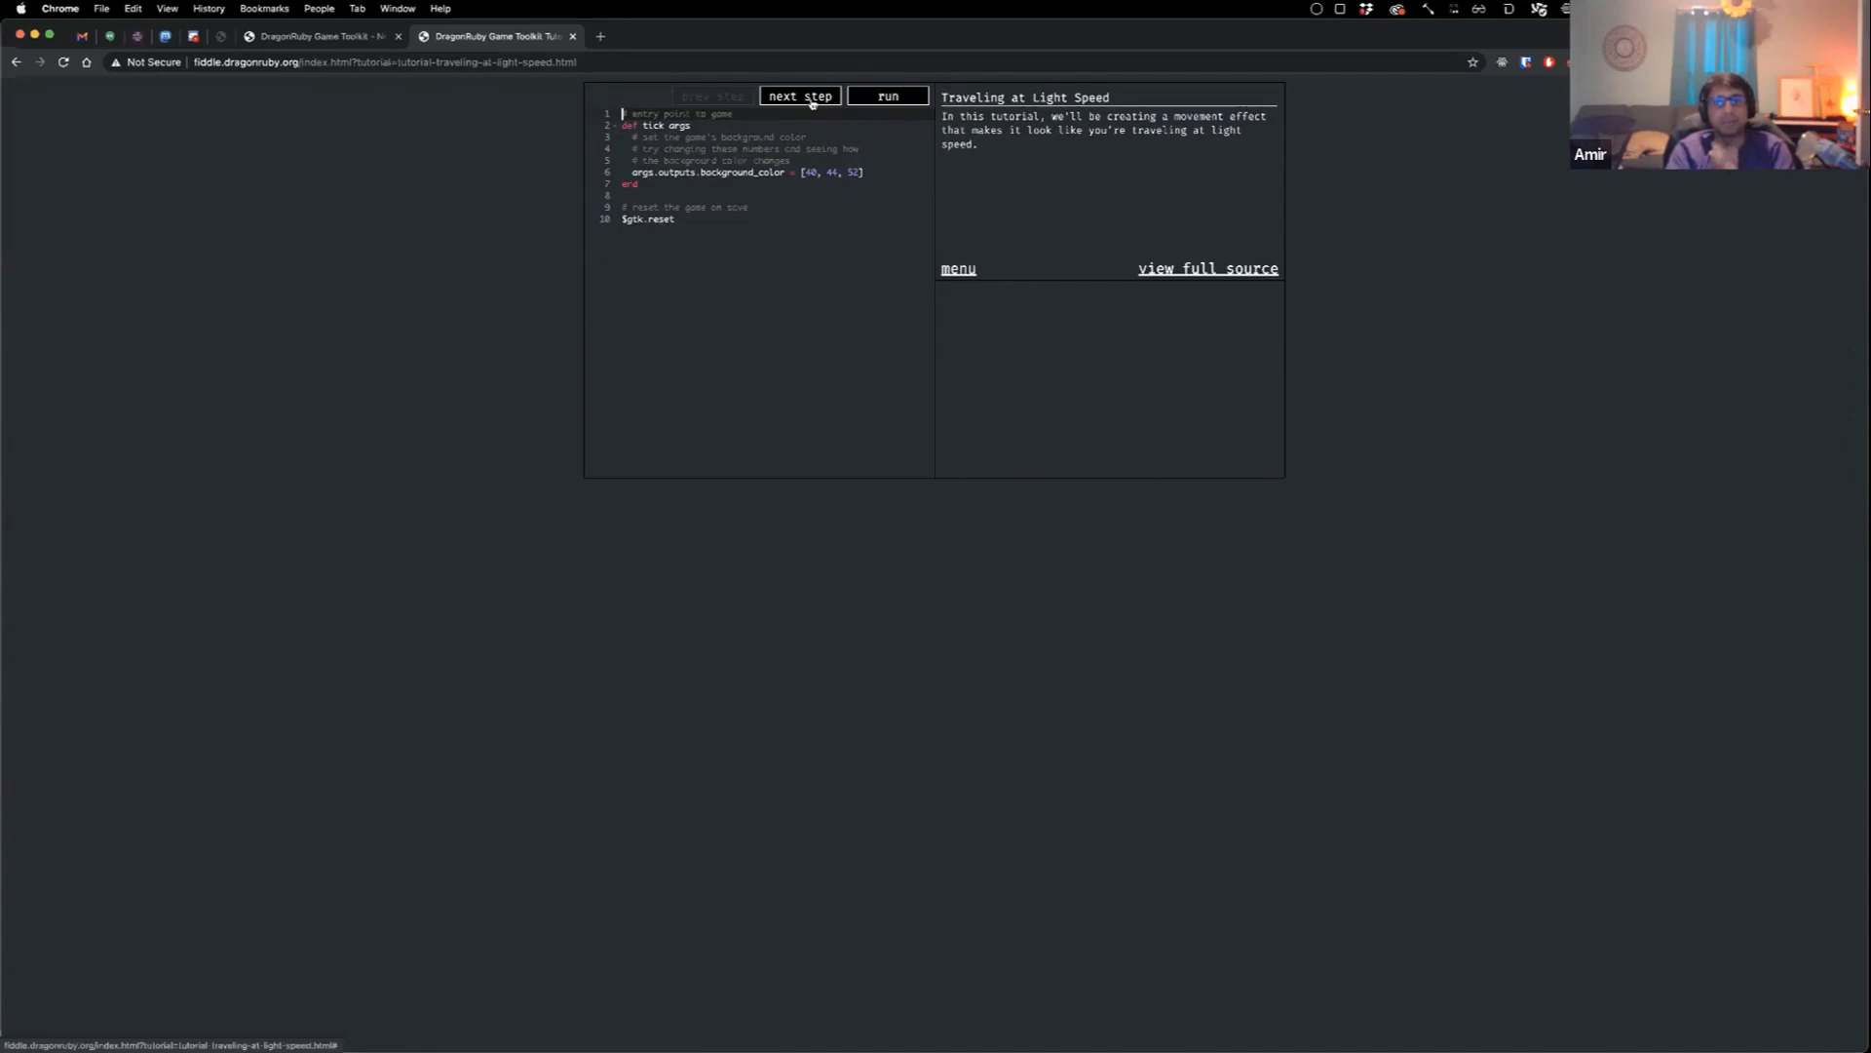
Step: Advance through Drawing Crosshairs, Initializing State, Moving Things and Reset Initial Star State
click(799, 96)
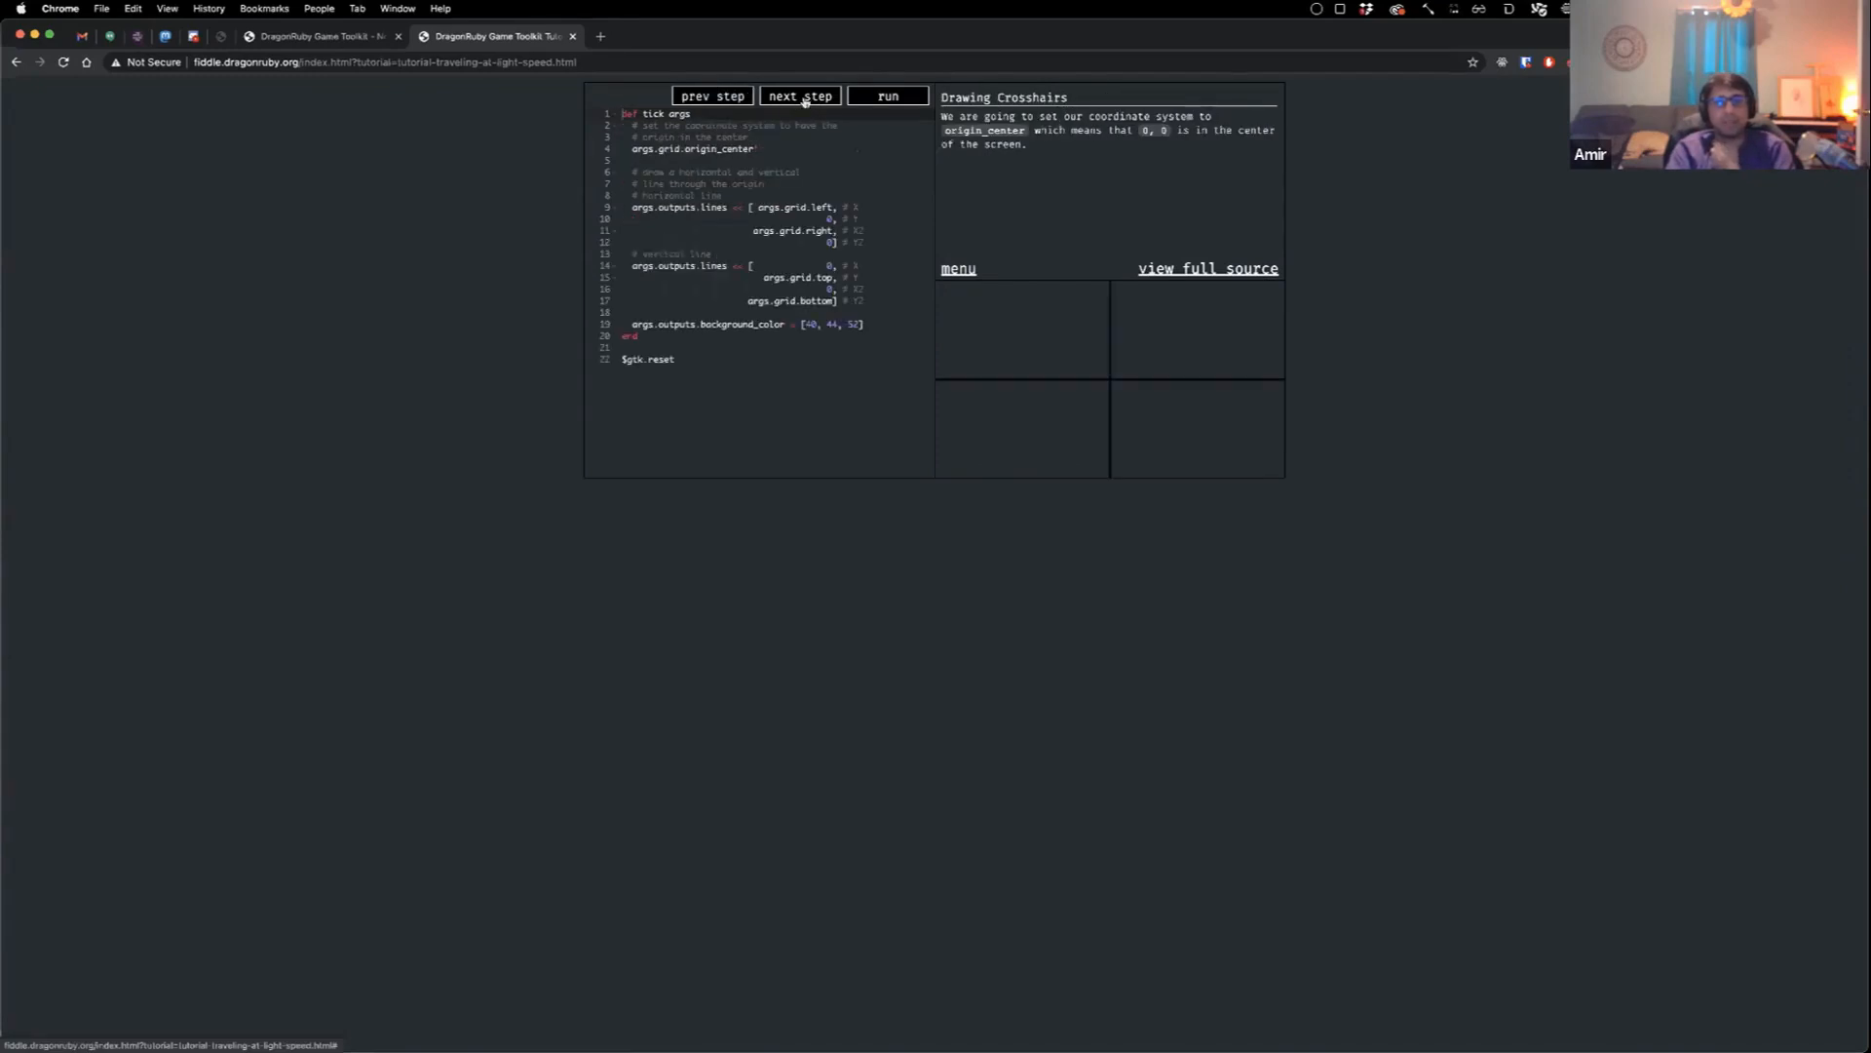
click(800, 96)
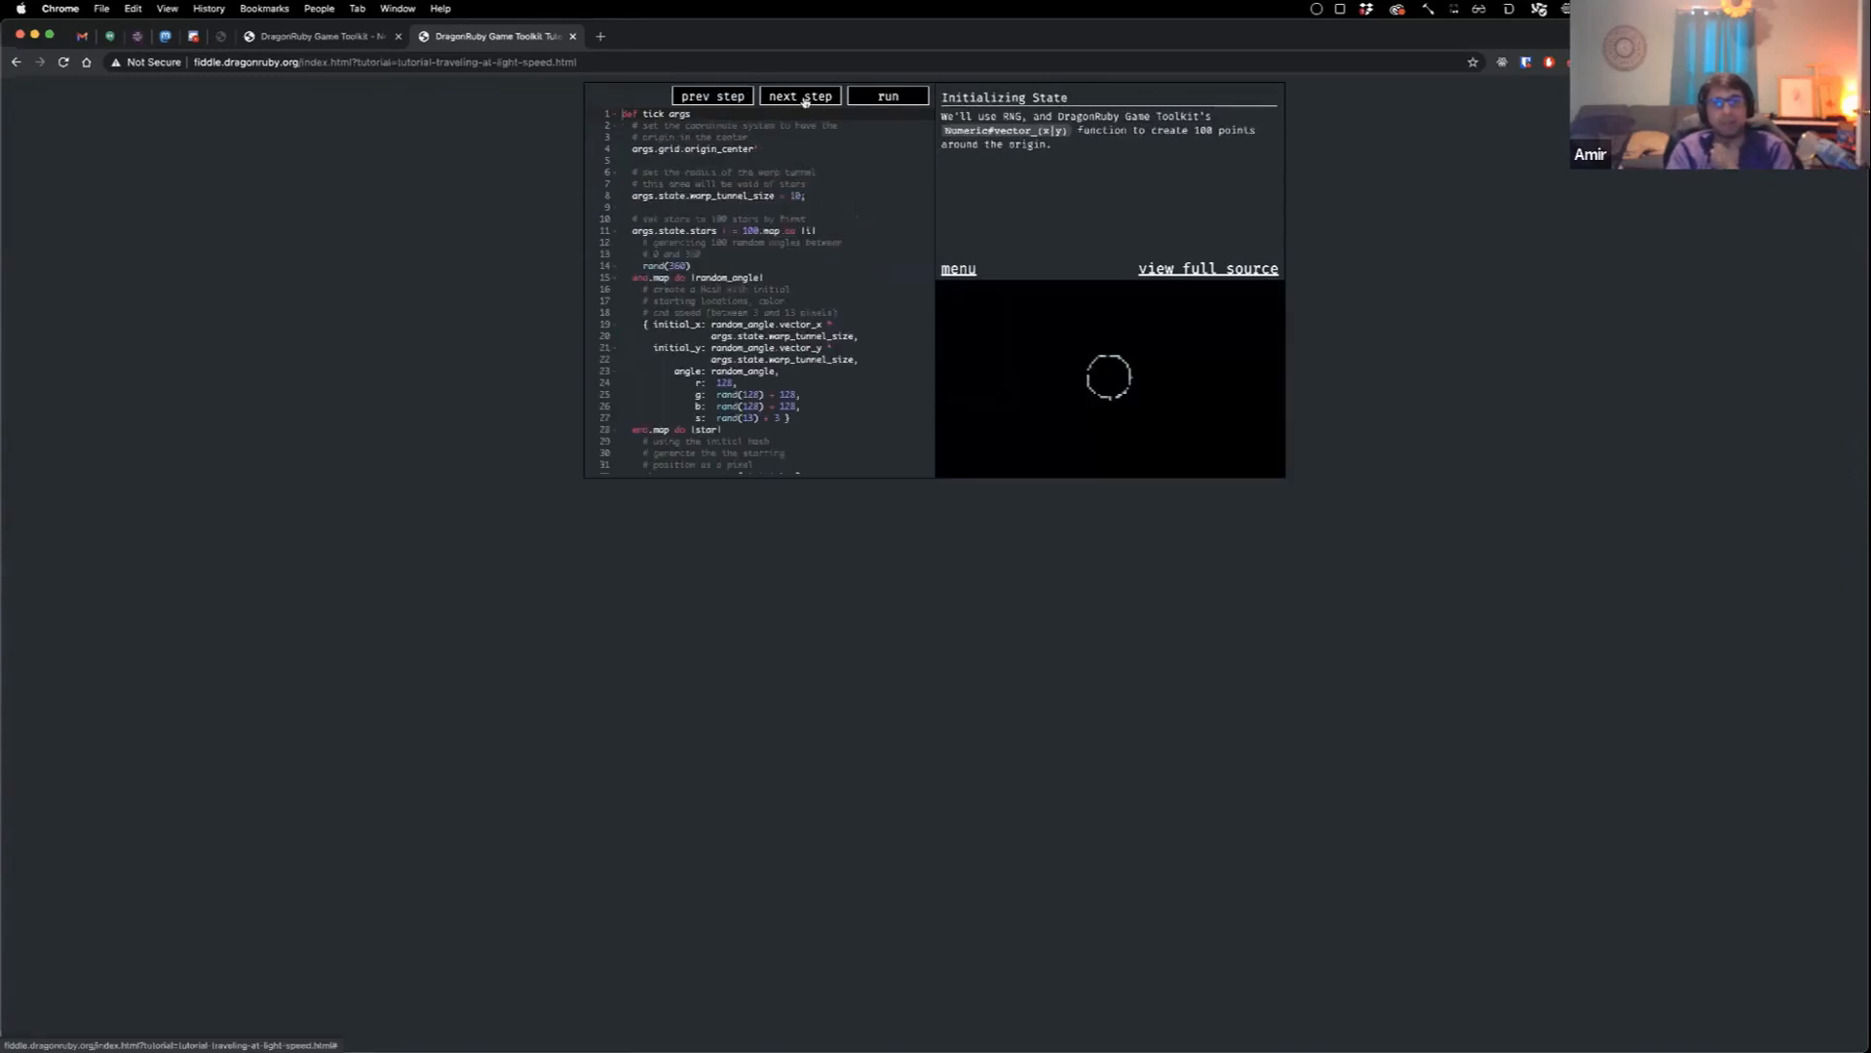
click(799, 96)
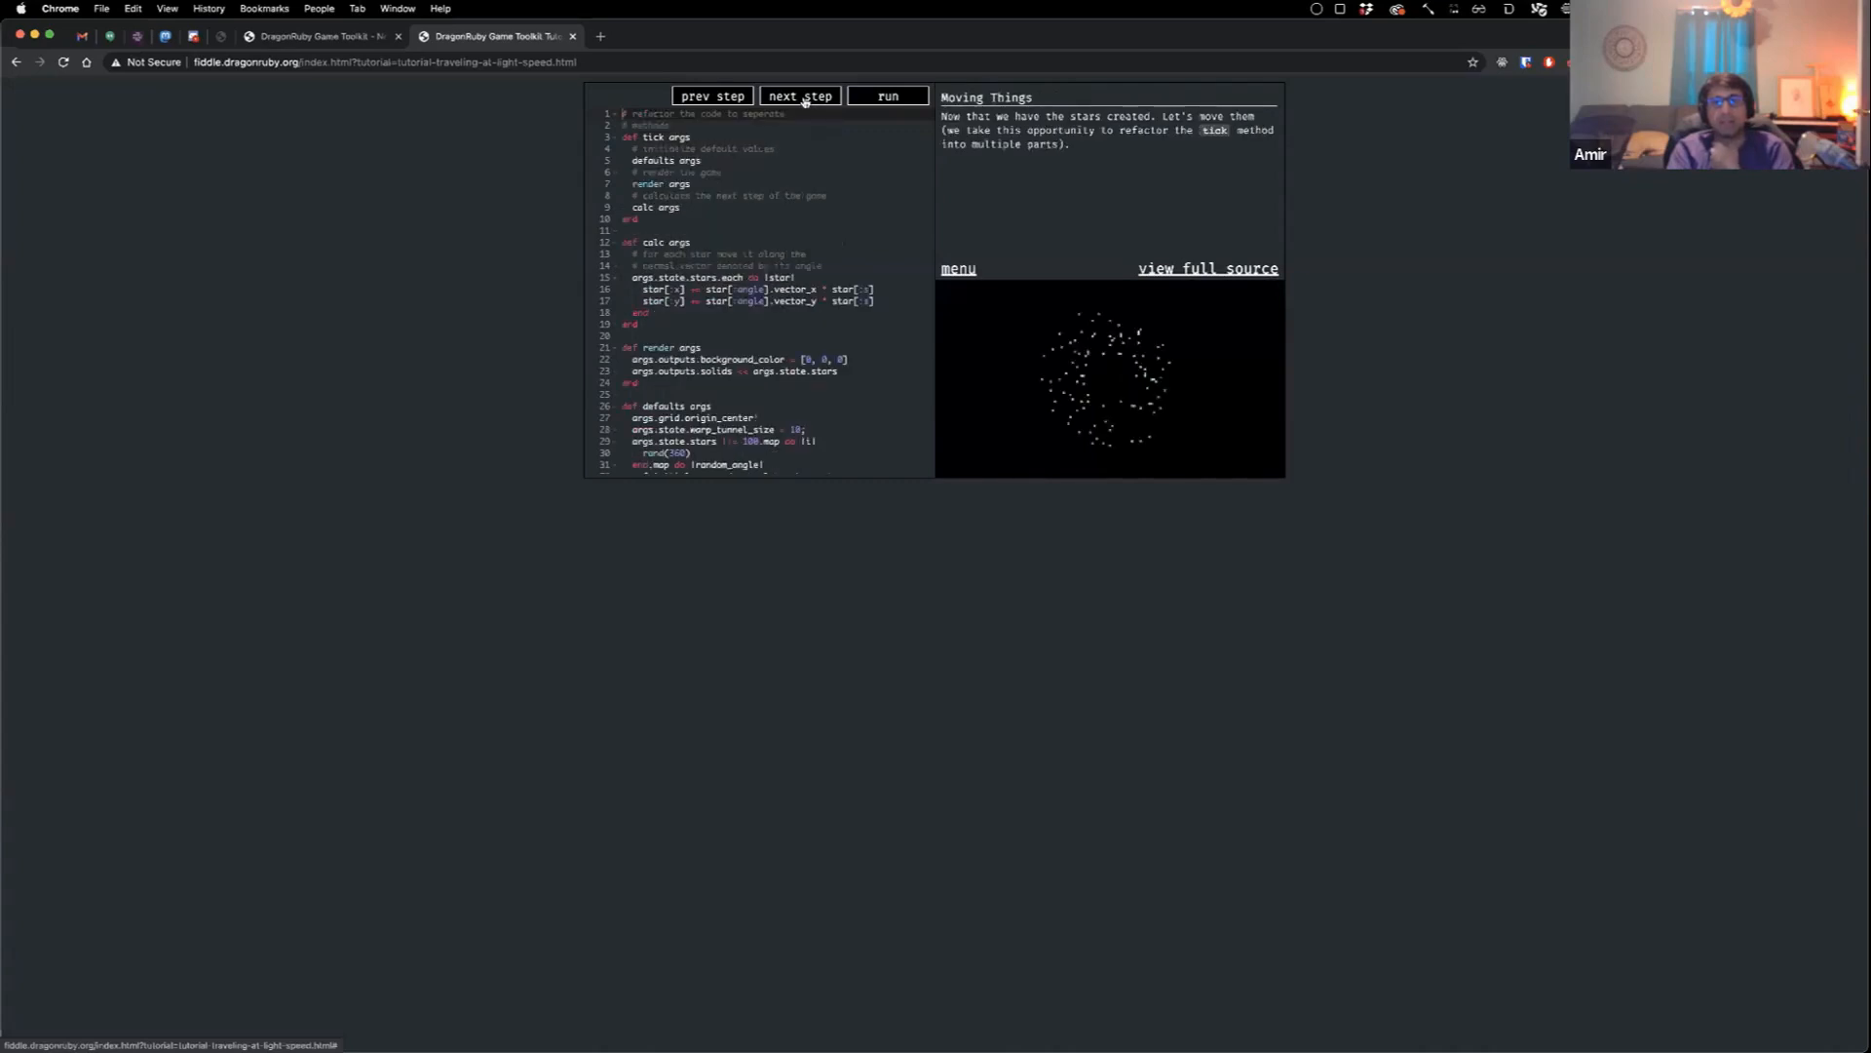
click(887, 96)
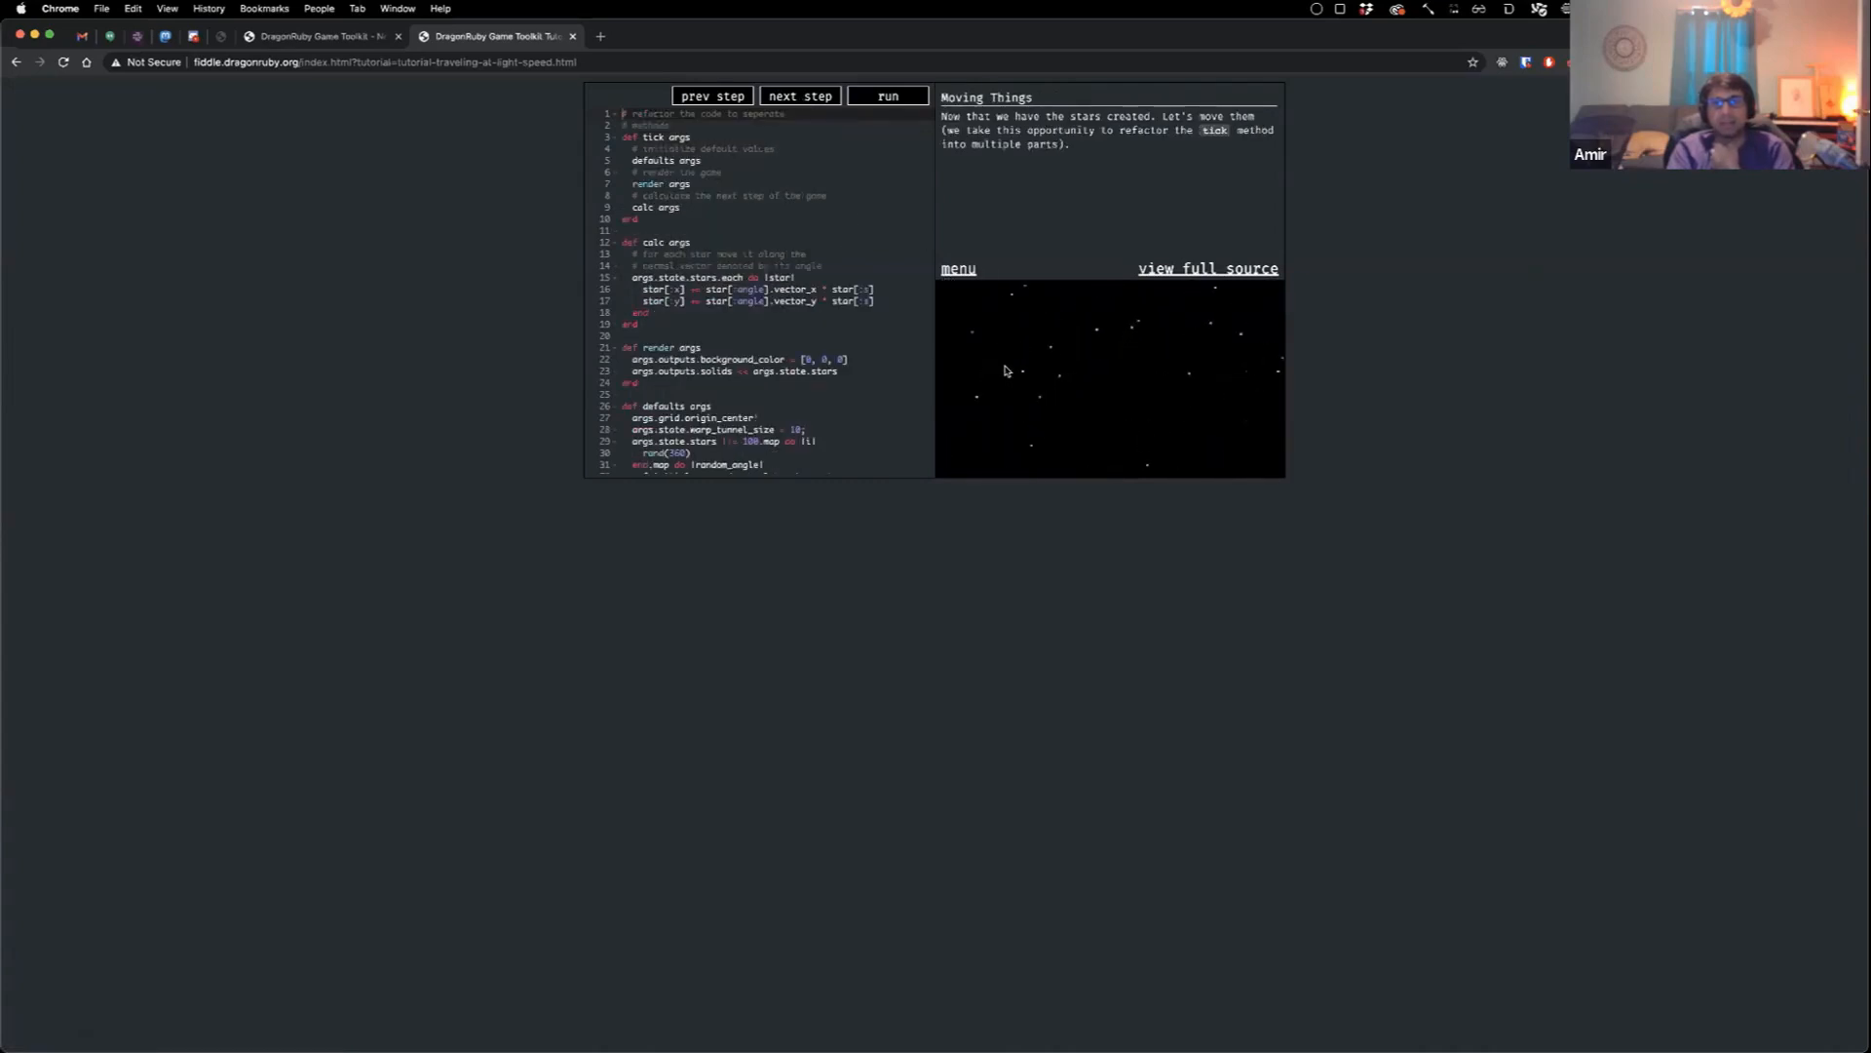
click(799, 95)
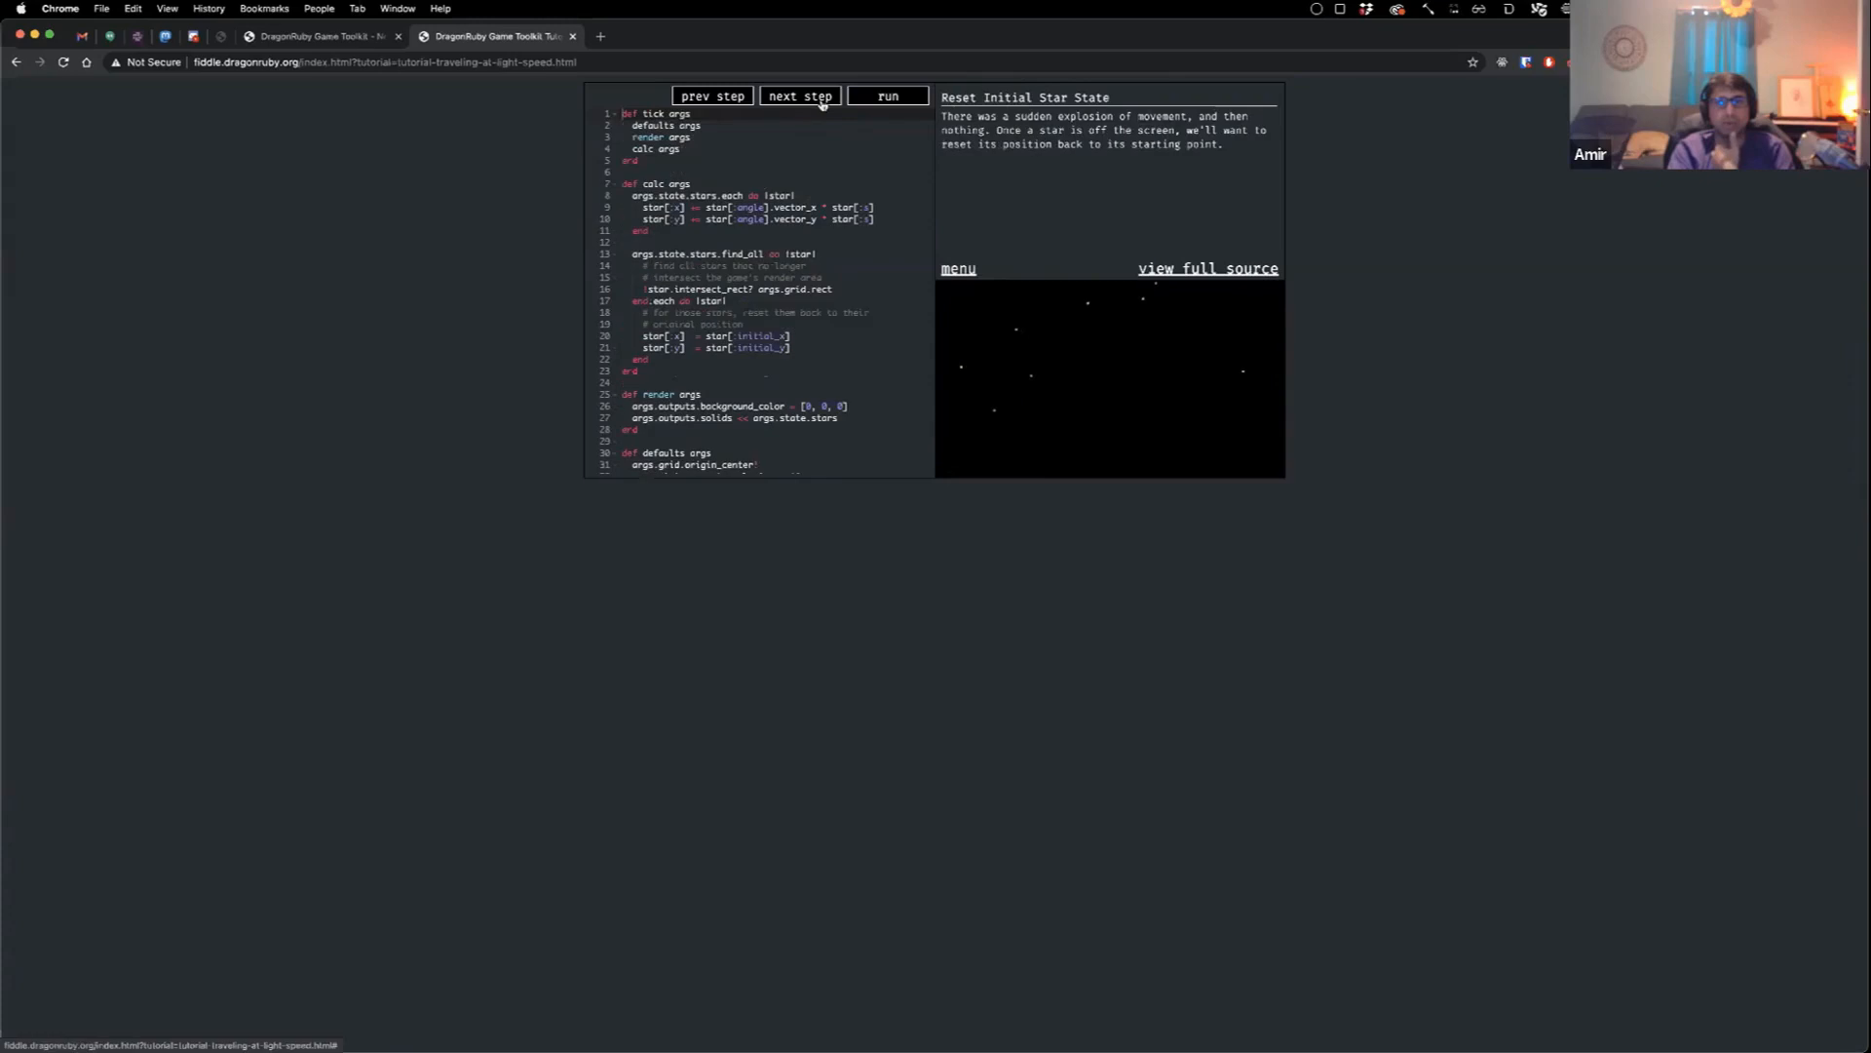
Step: Reach the final 3D Effects step and review its code with the stars animating
click(799, 95)
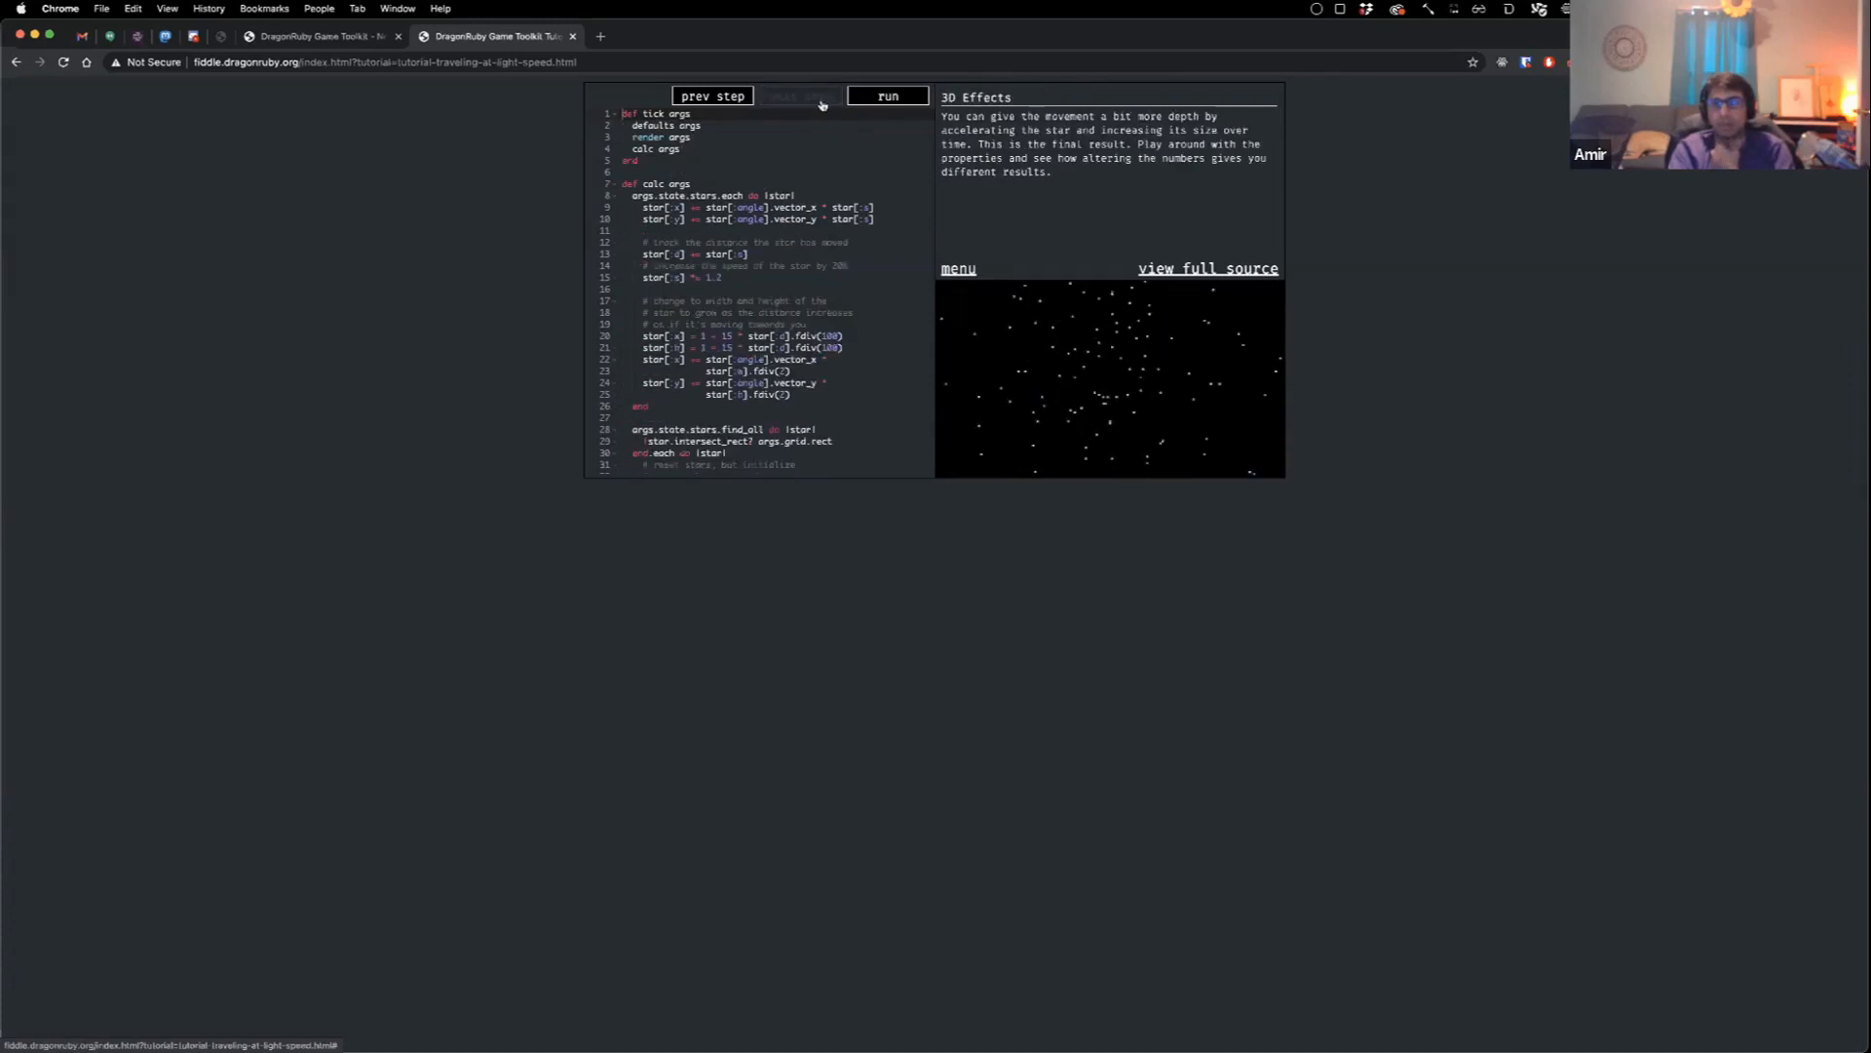
click(887, 96)
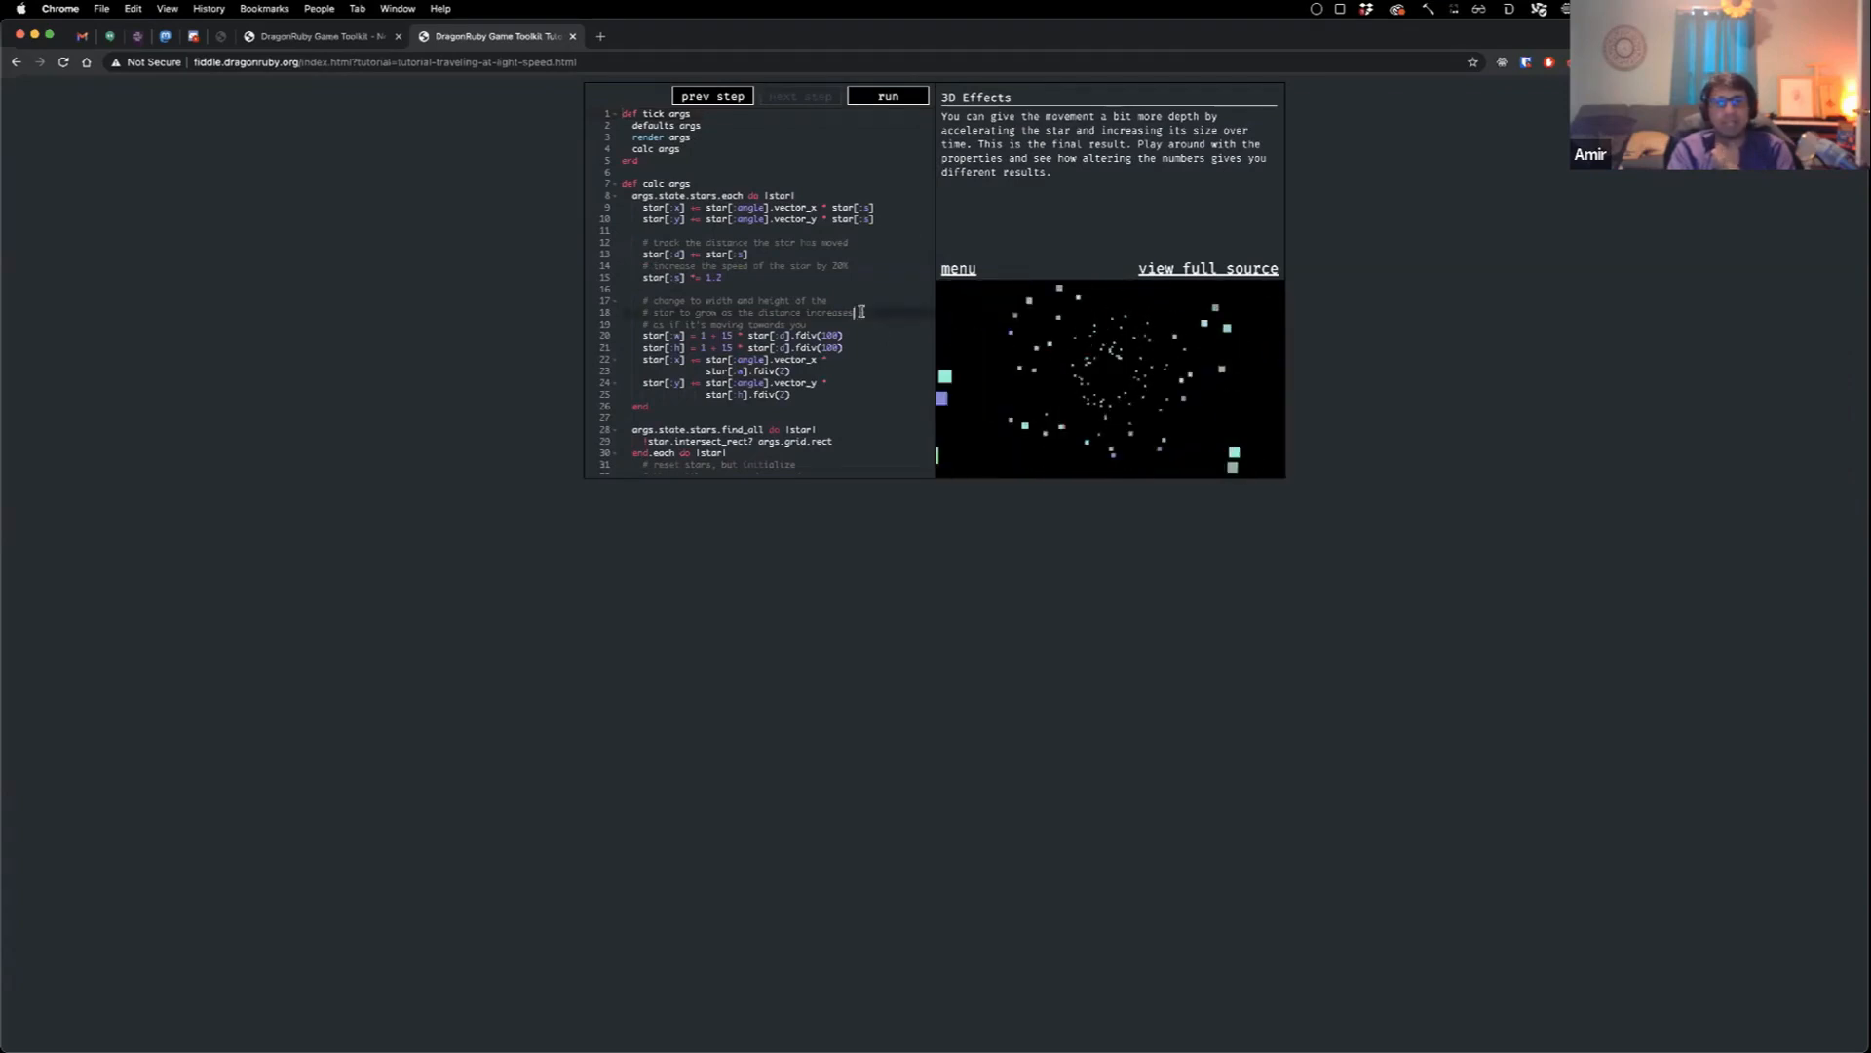
scroll(down, 3)
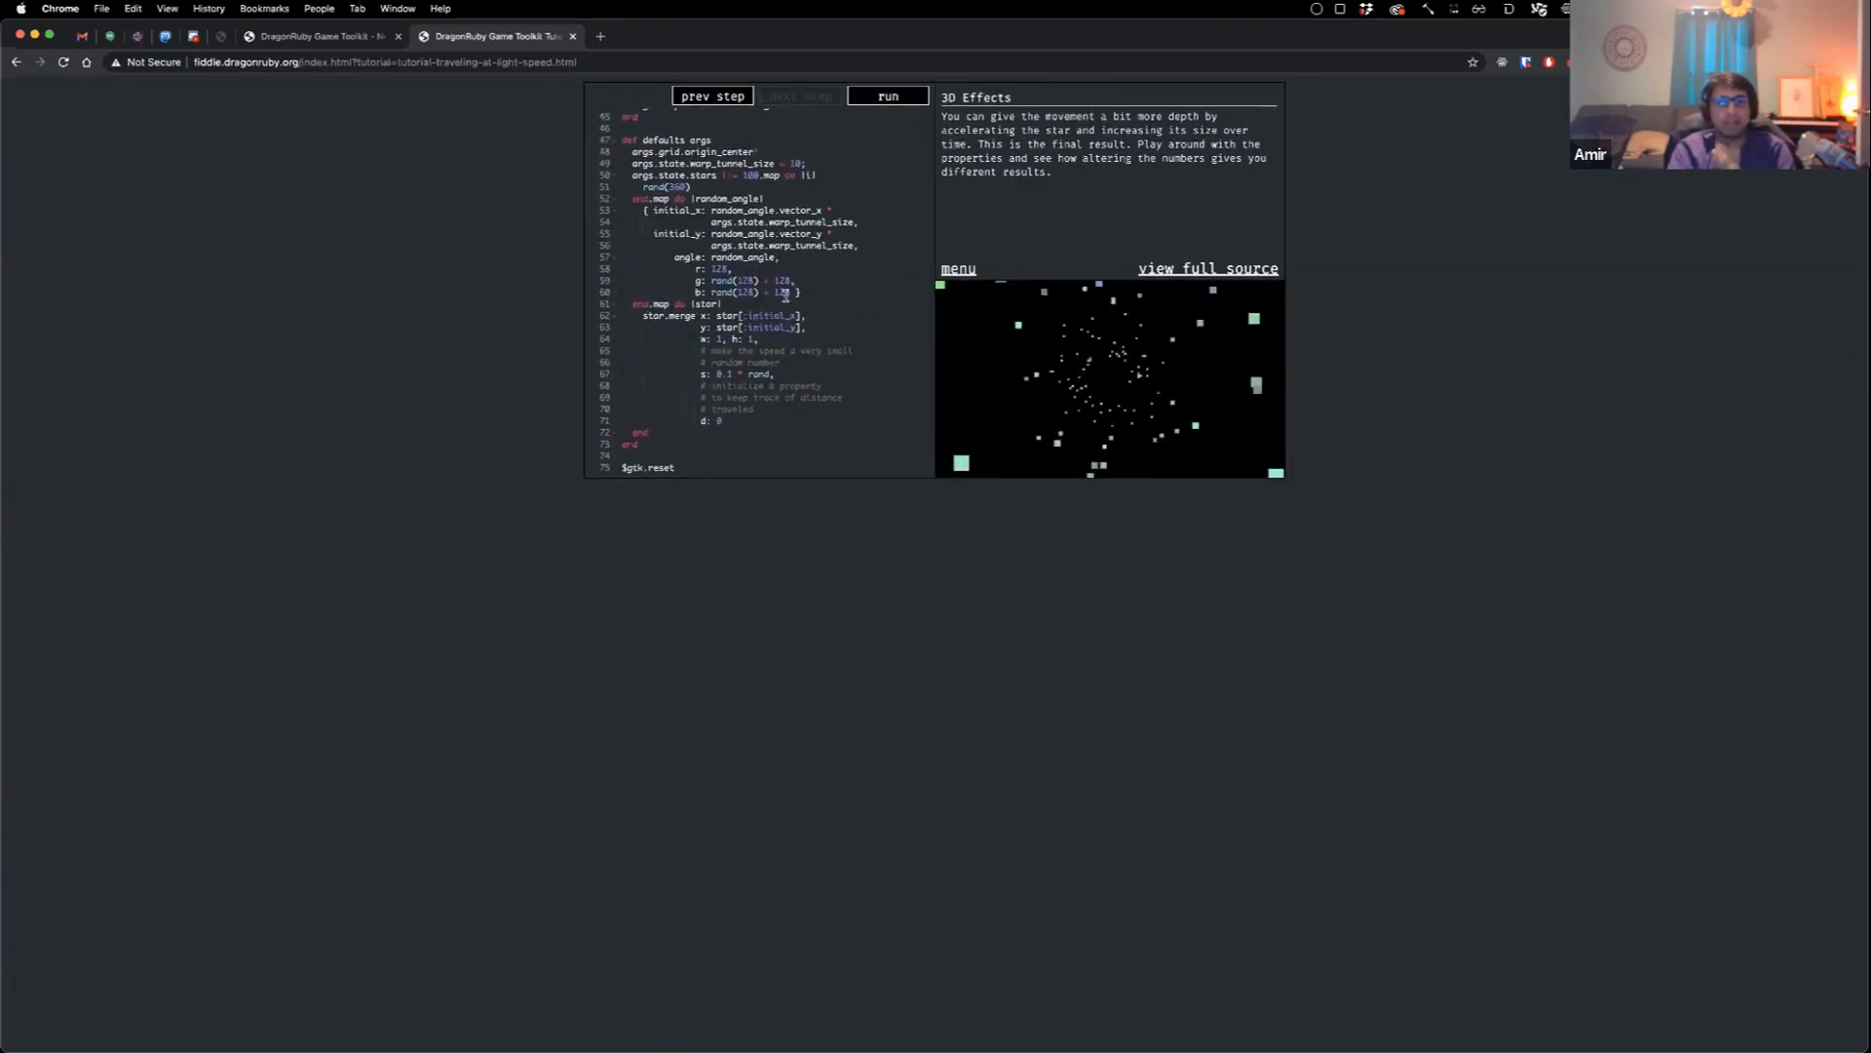
scroll(up, 3)
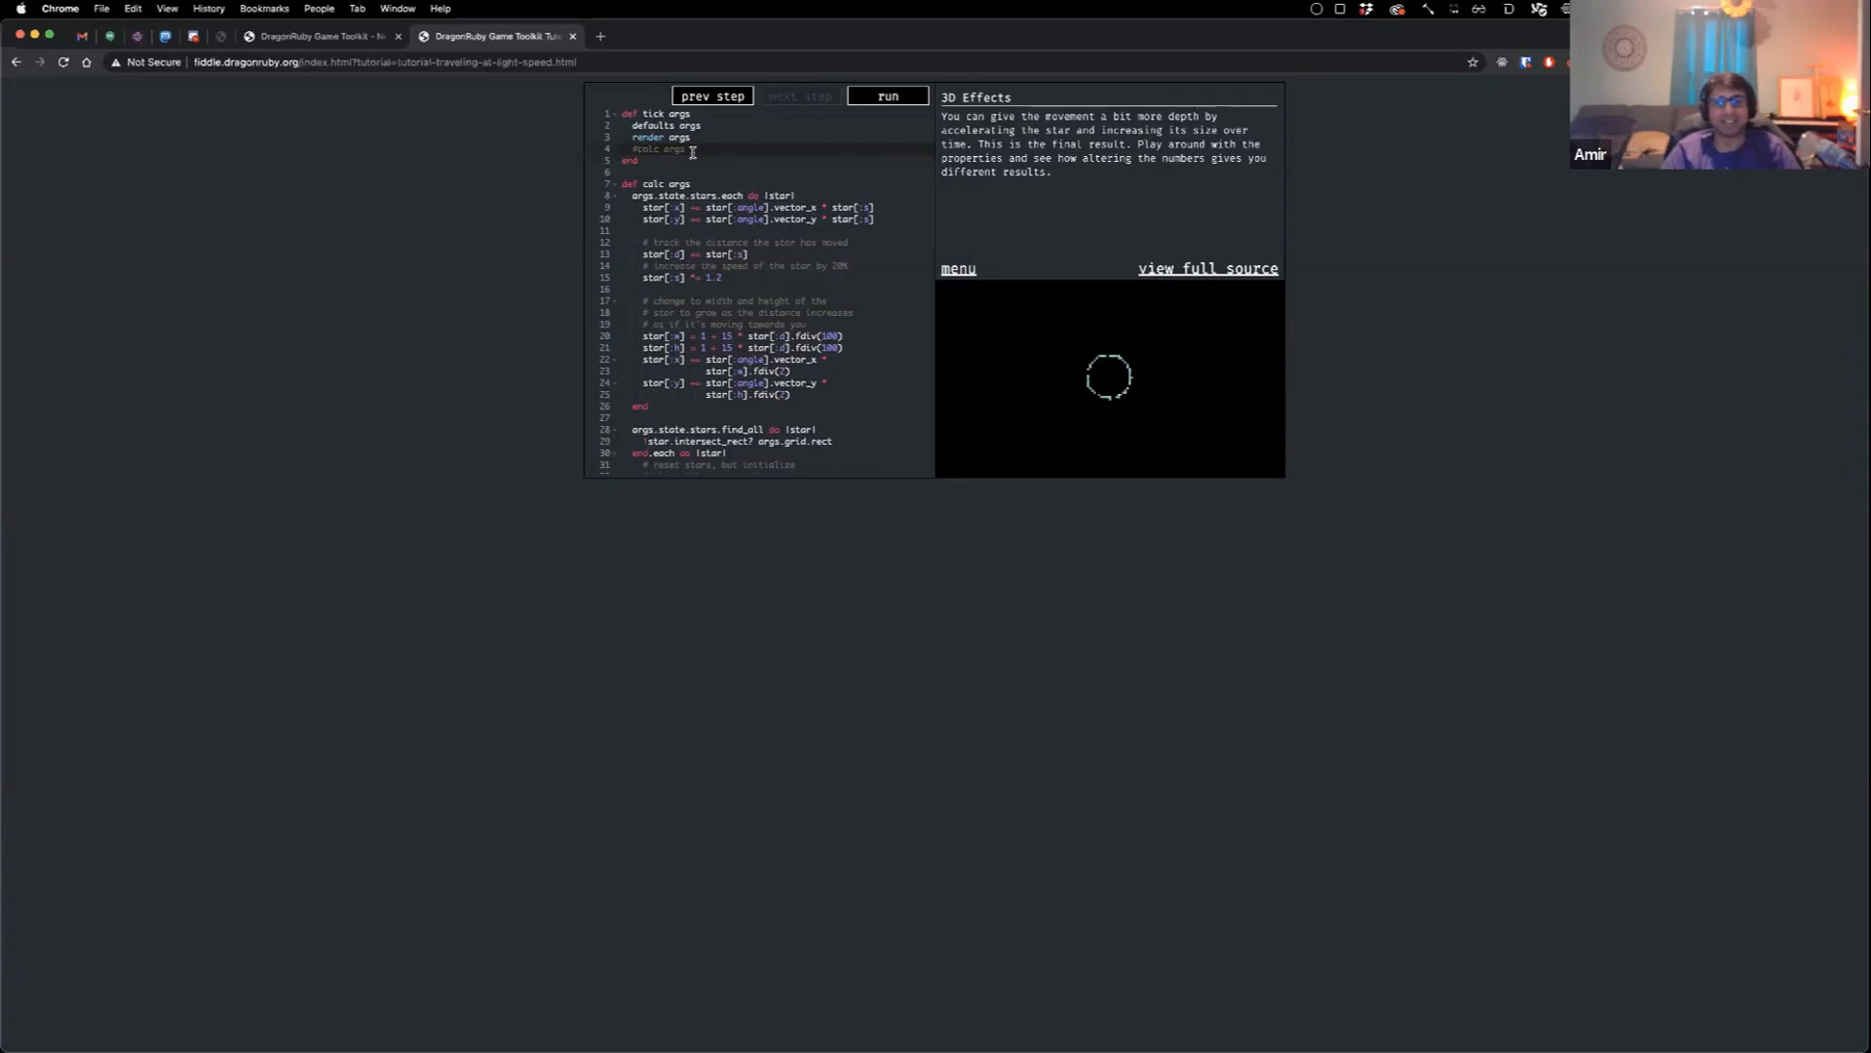
click(887, 96)
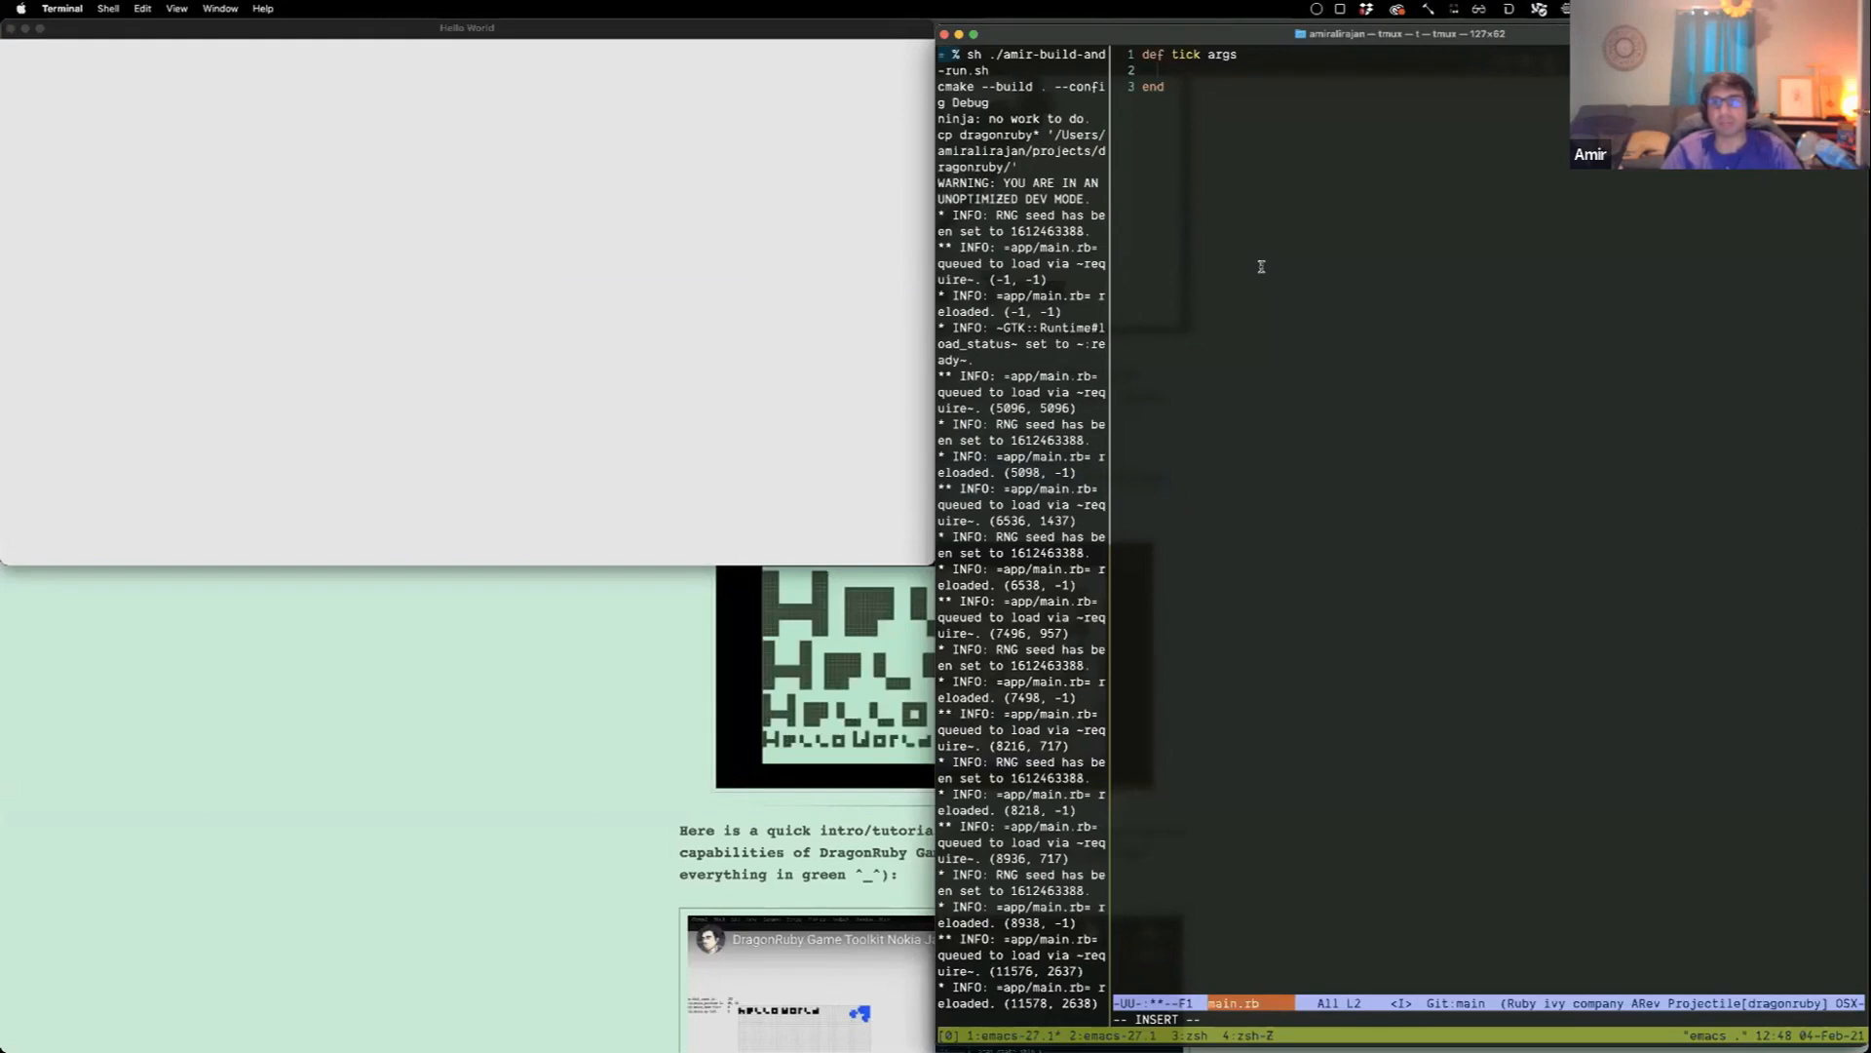
Step: Write args.outputs.sprites << [0, 0, 100, 100, 'sprites/square...'] in the tick method
text(args.outputs.)
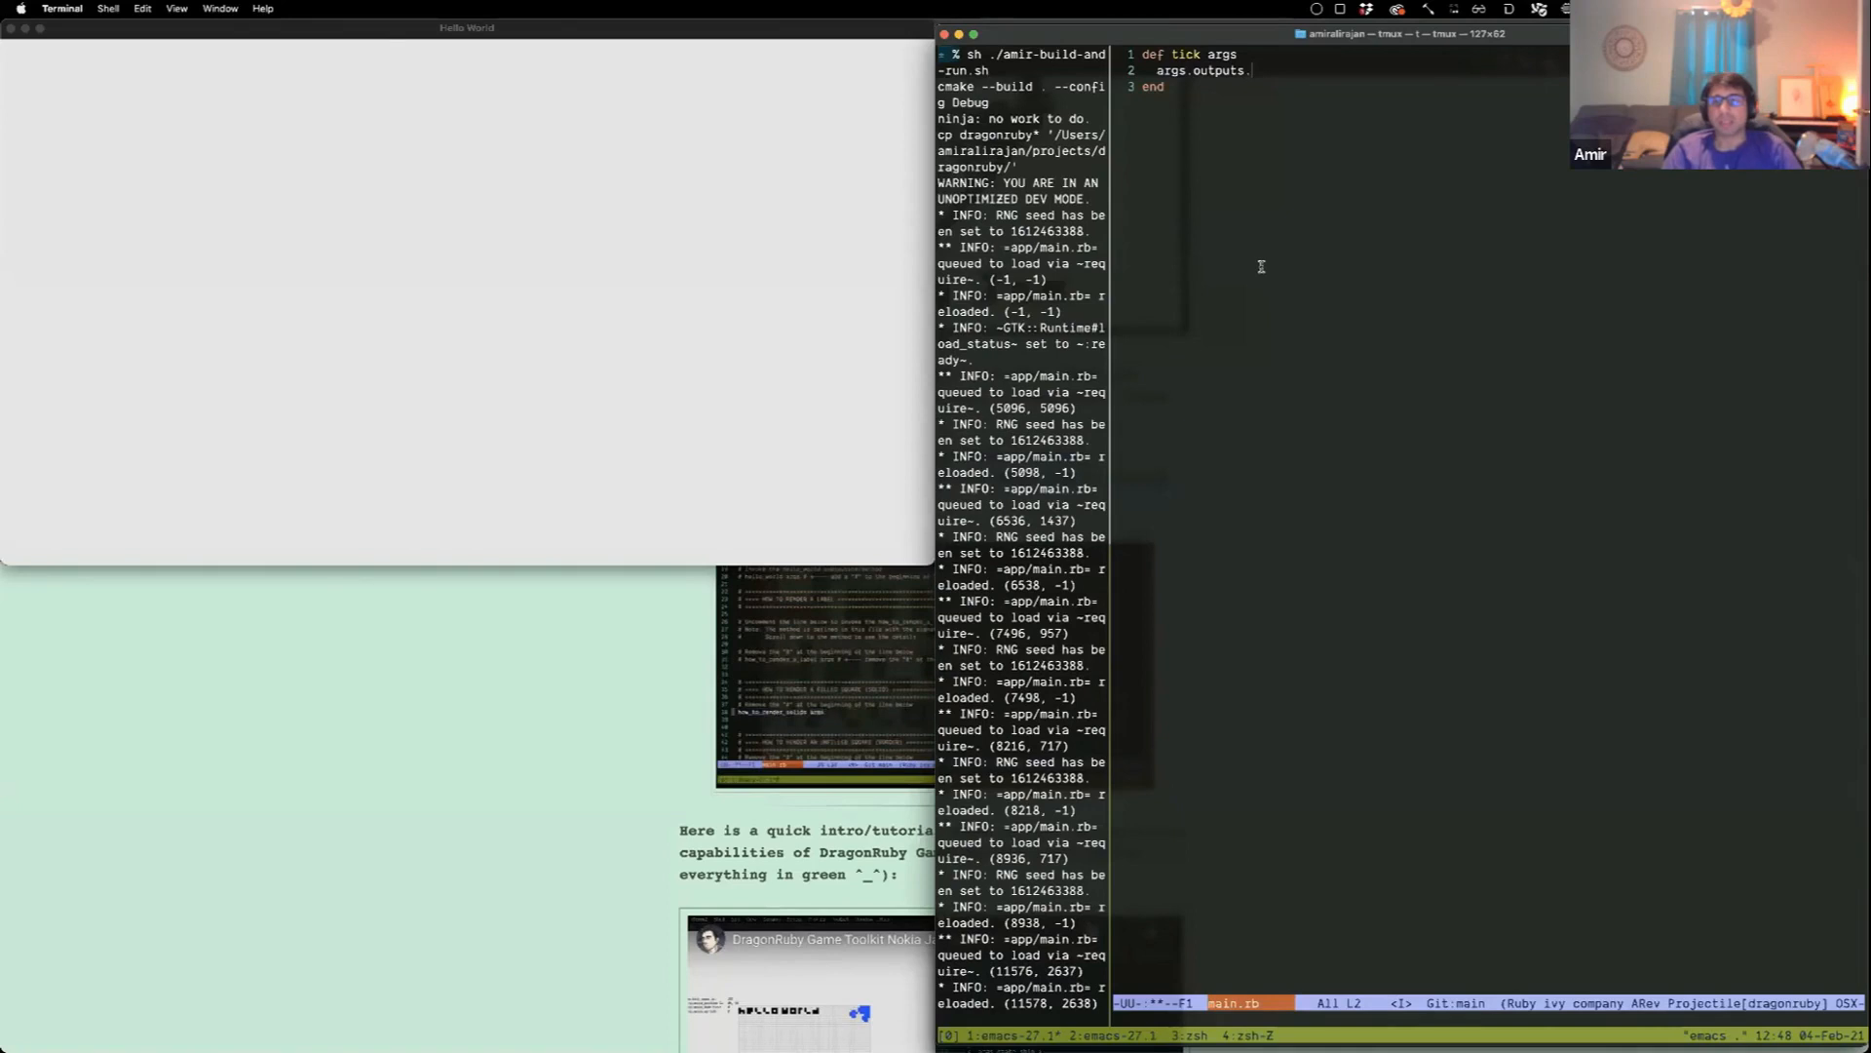
text(sprites)
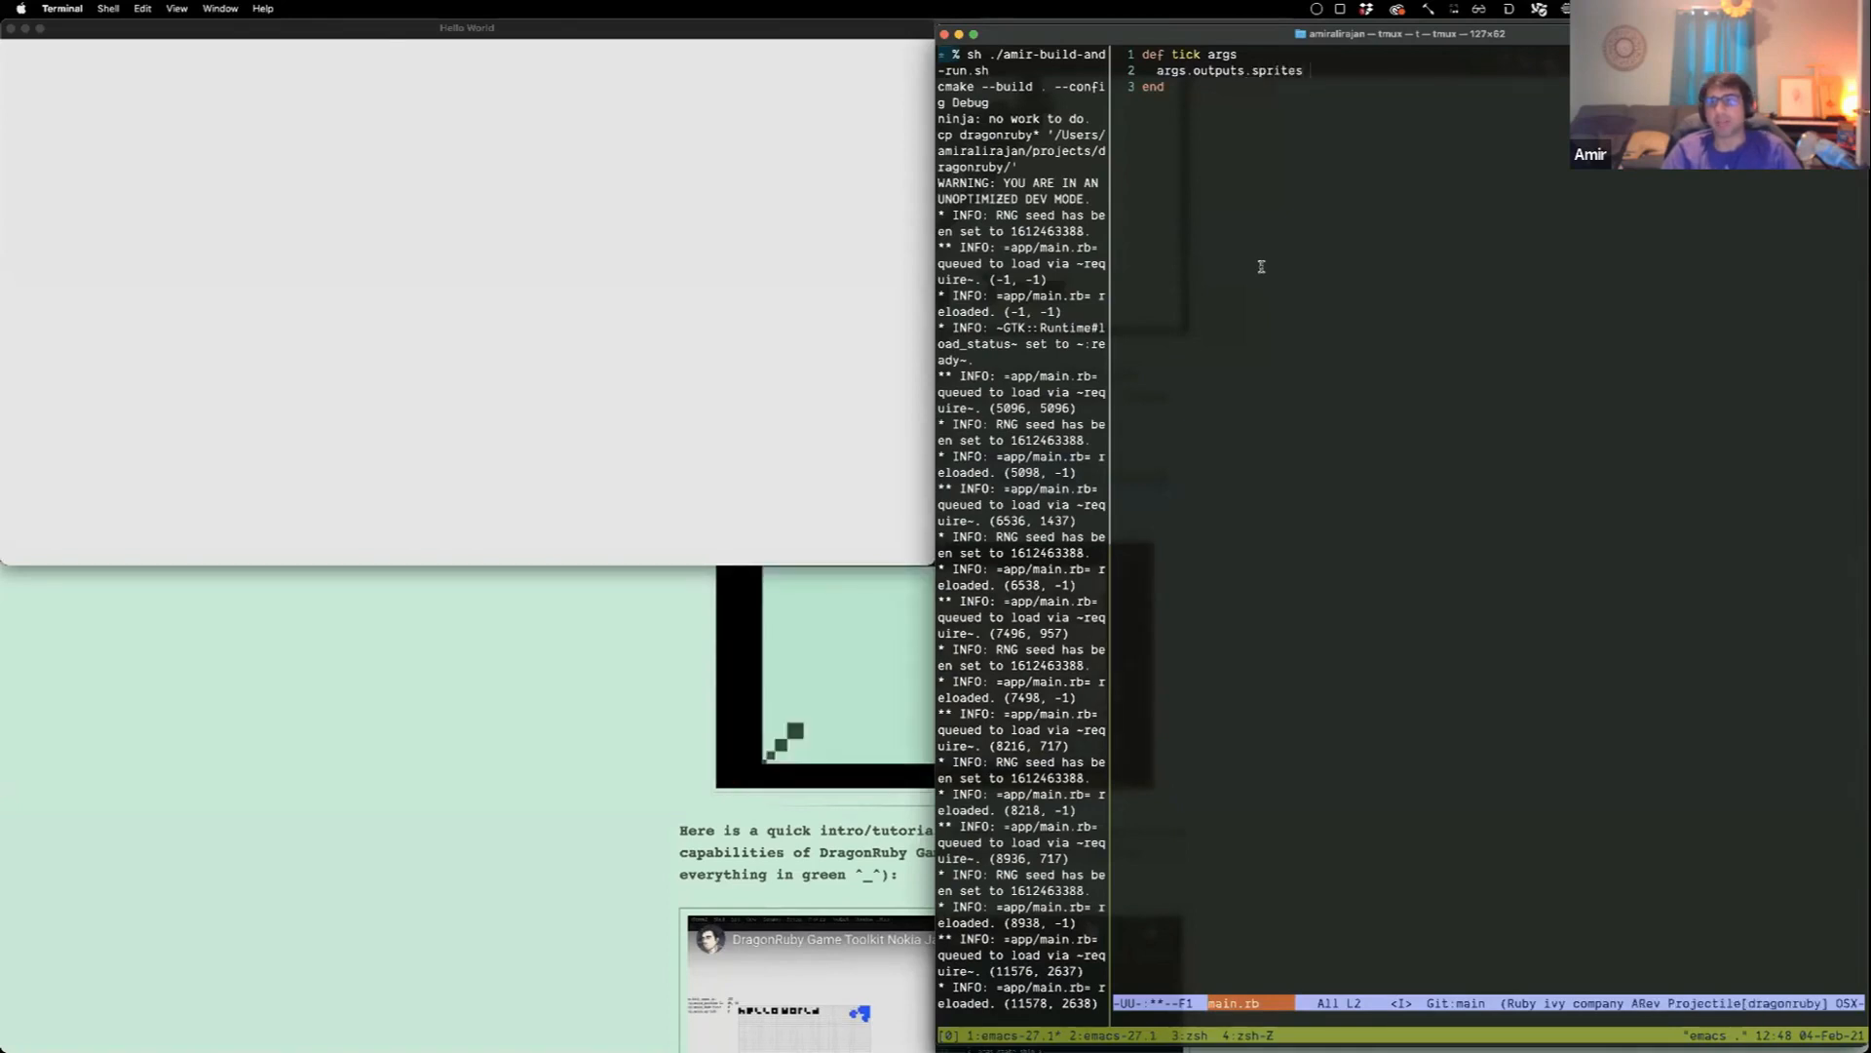
text(<< [)
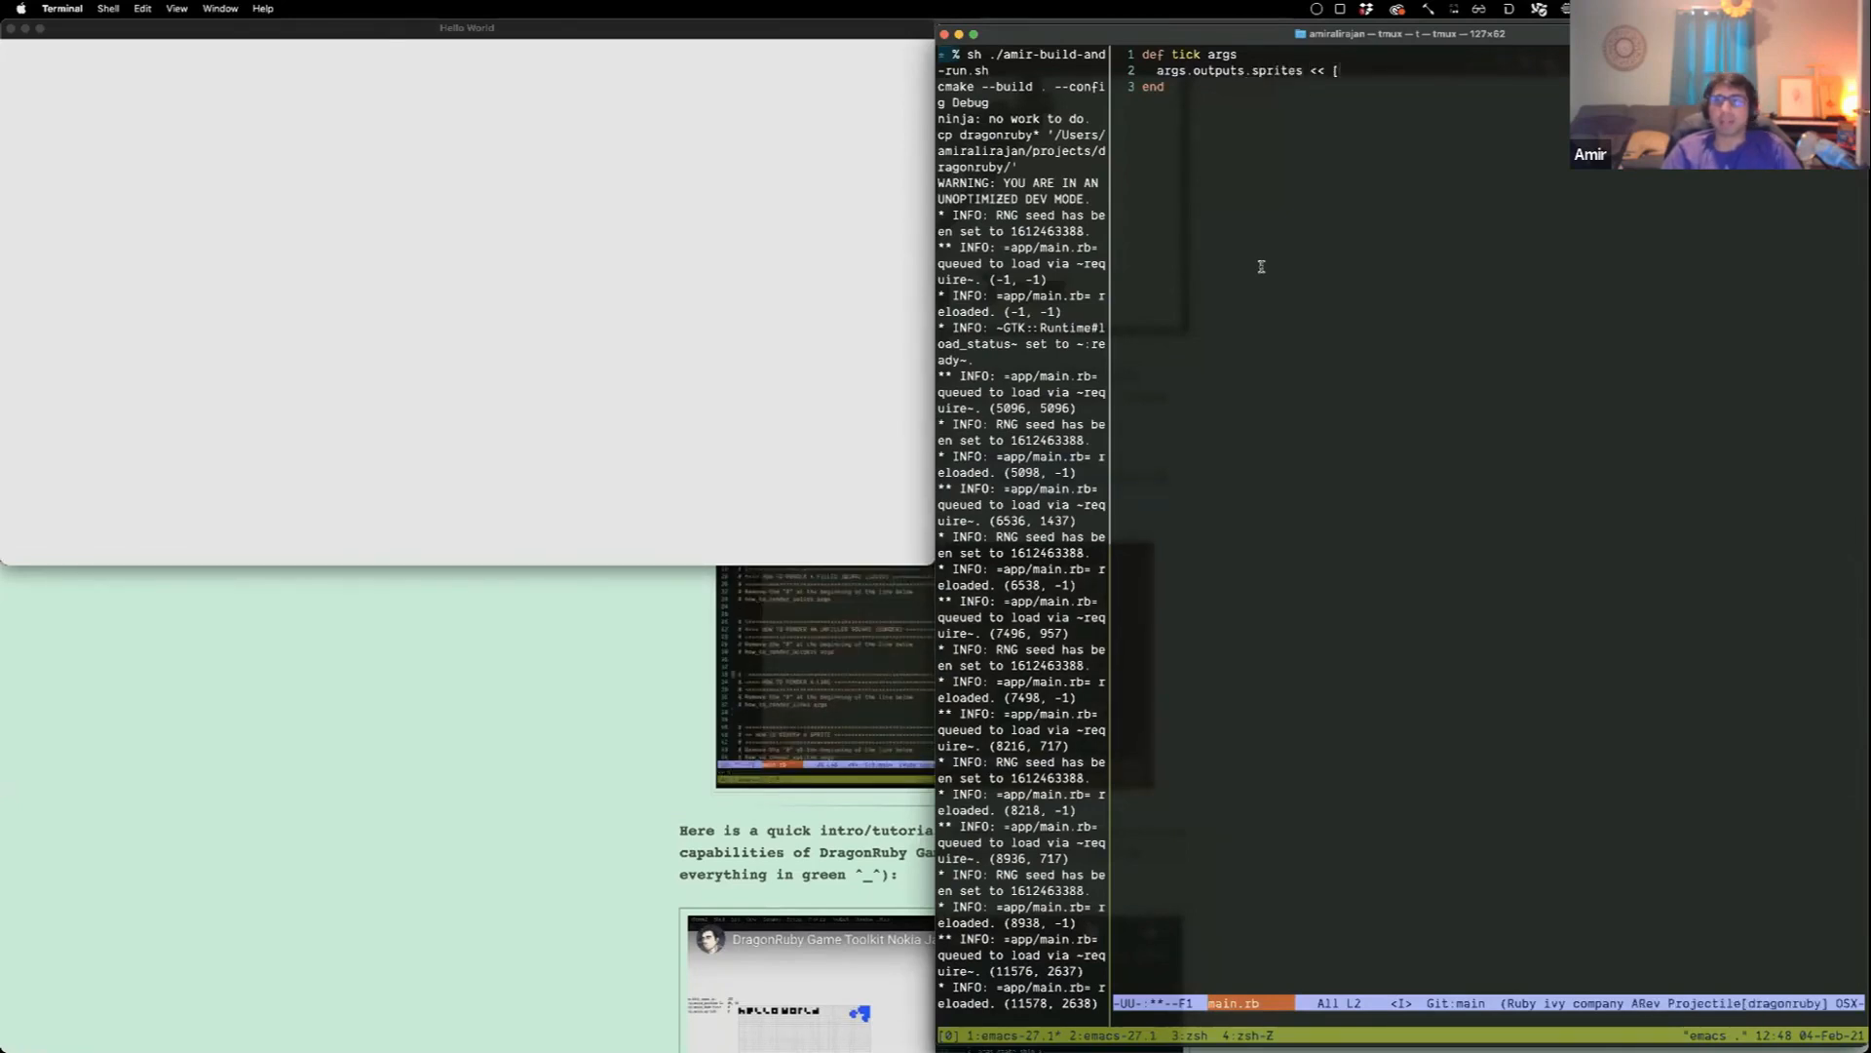
text(0, 0,)
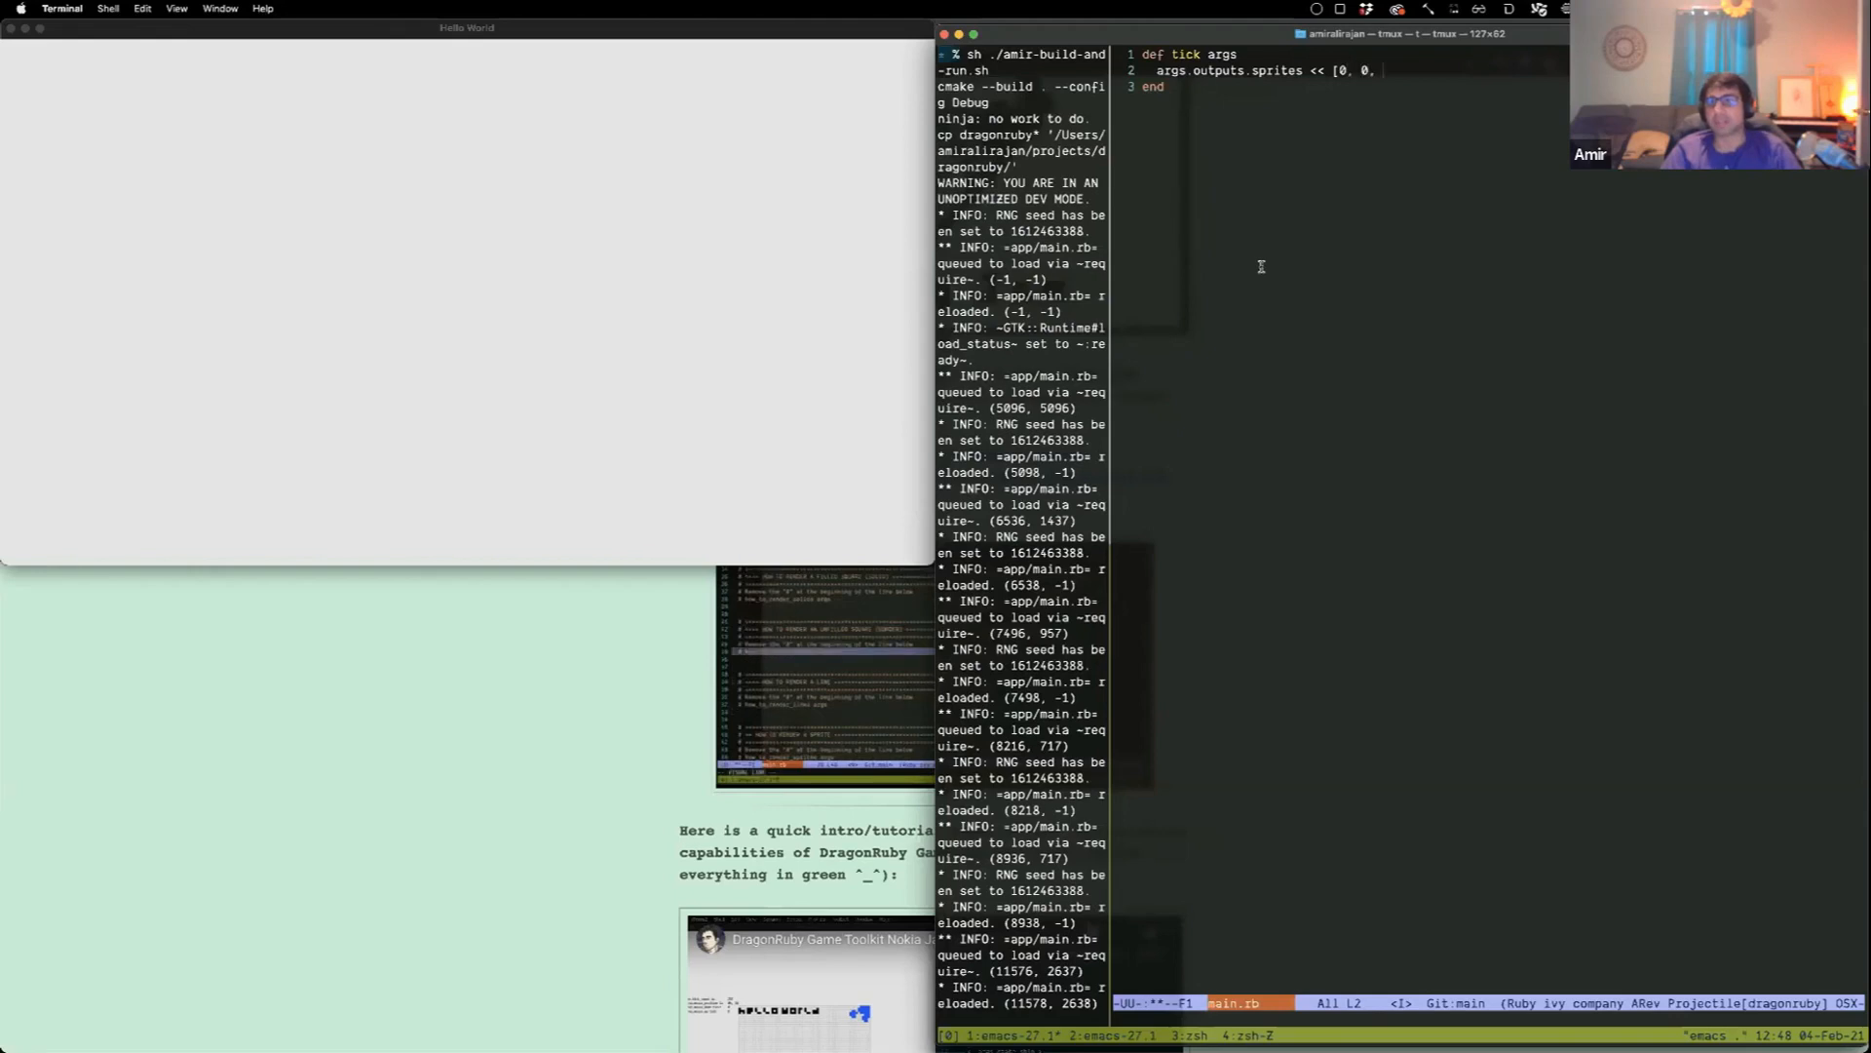
text(100, 100,)
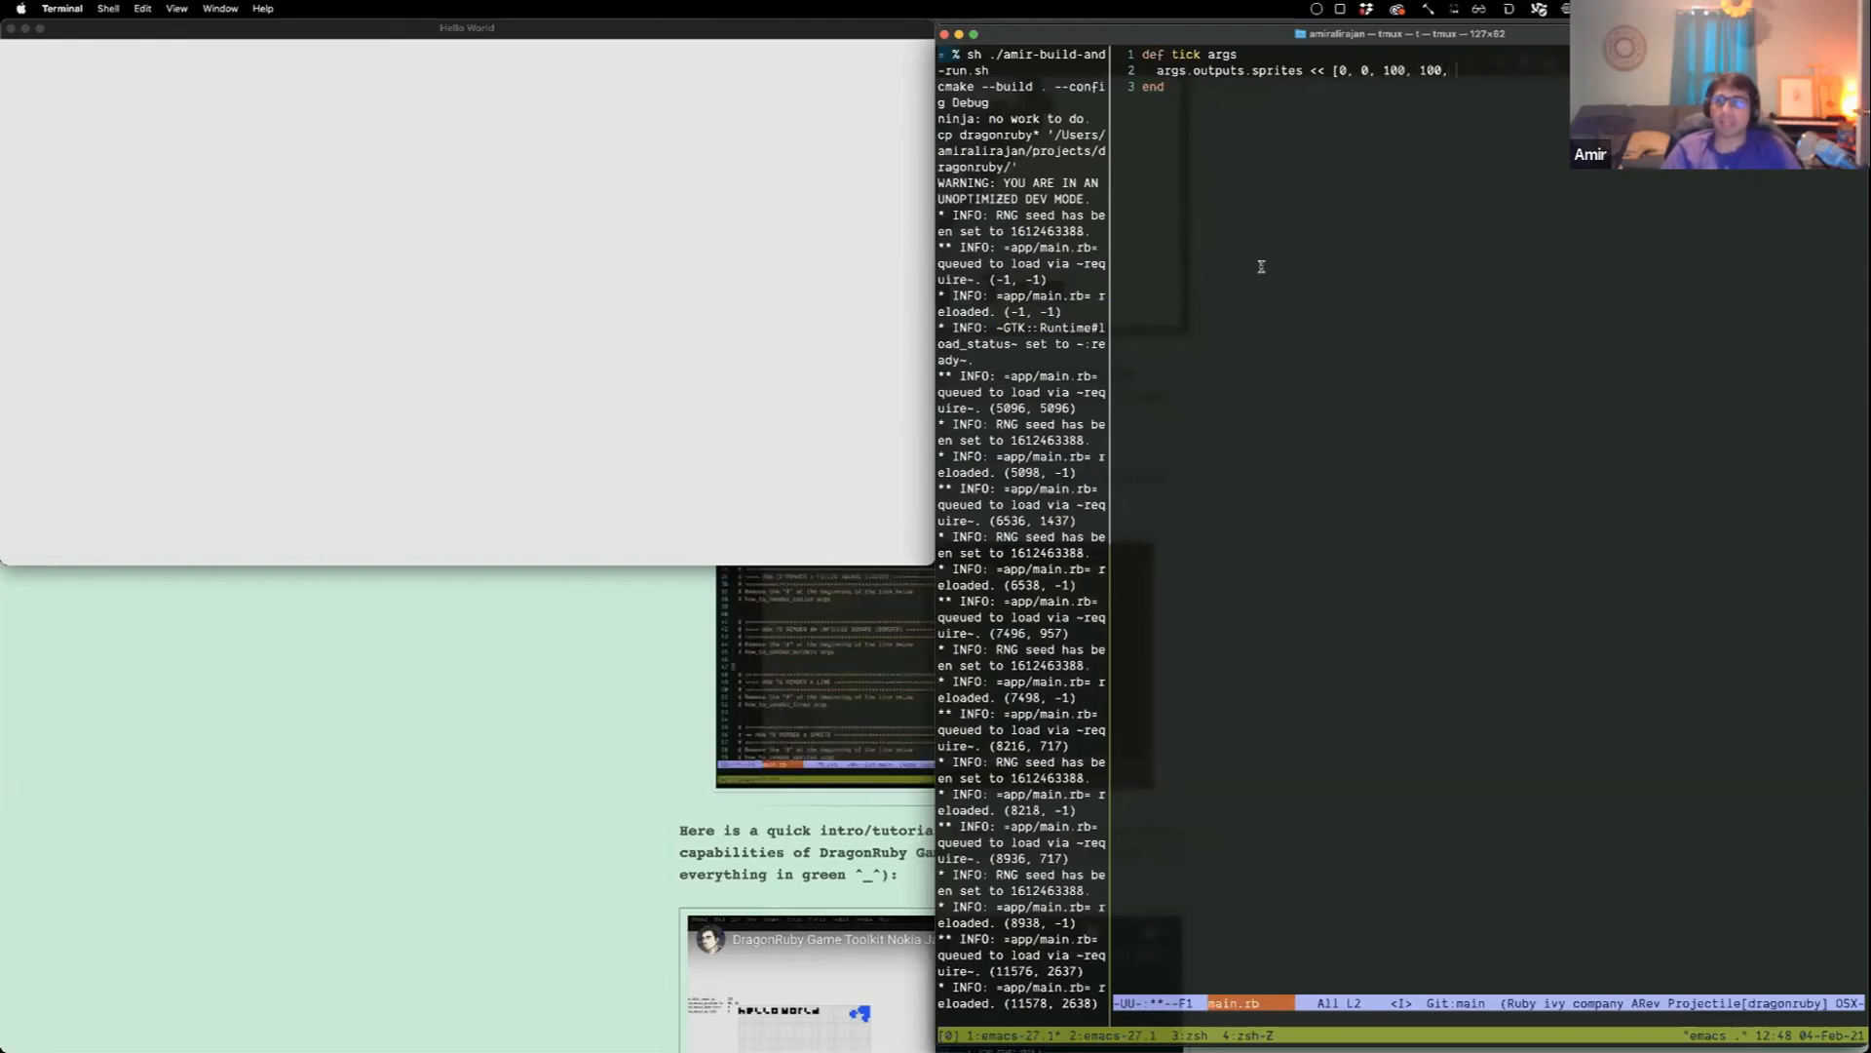
text('spti)
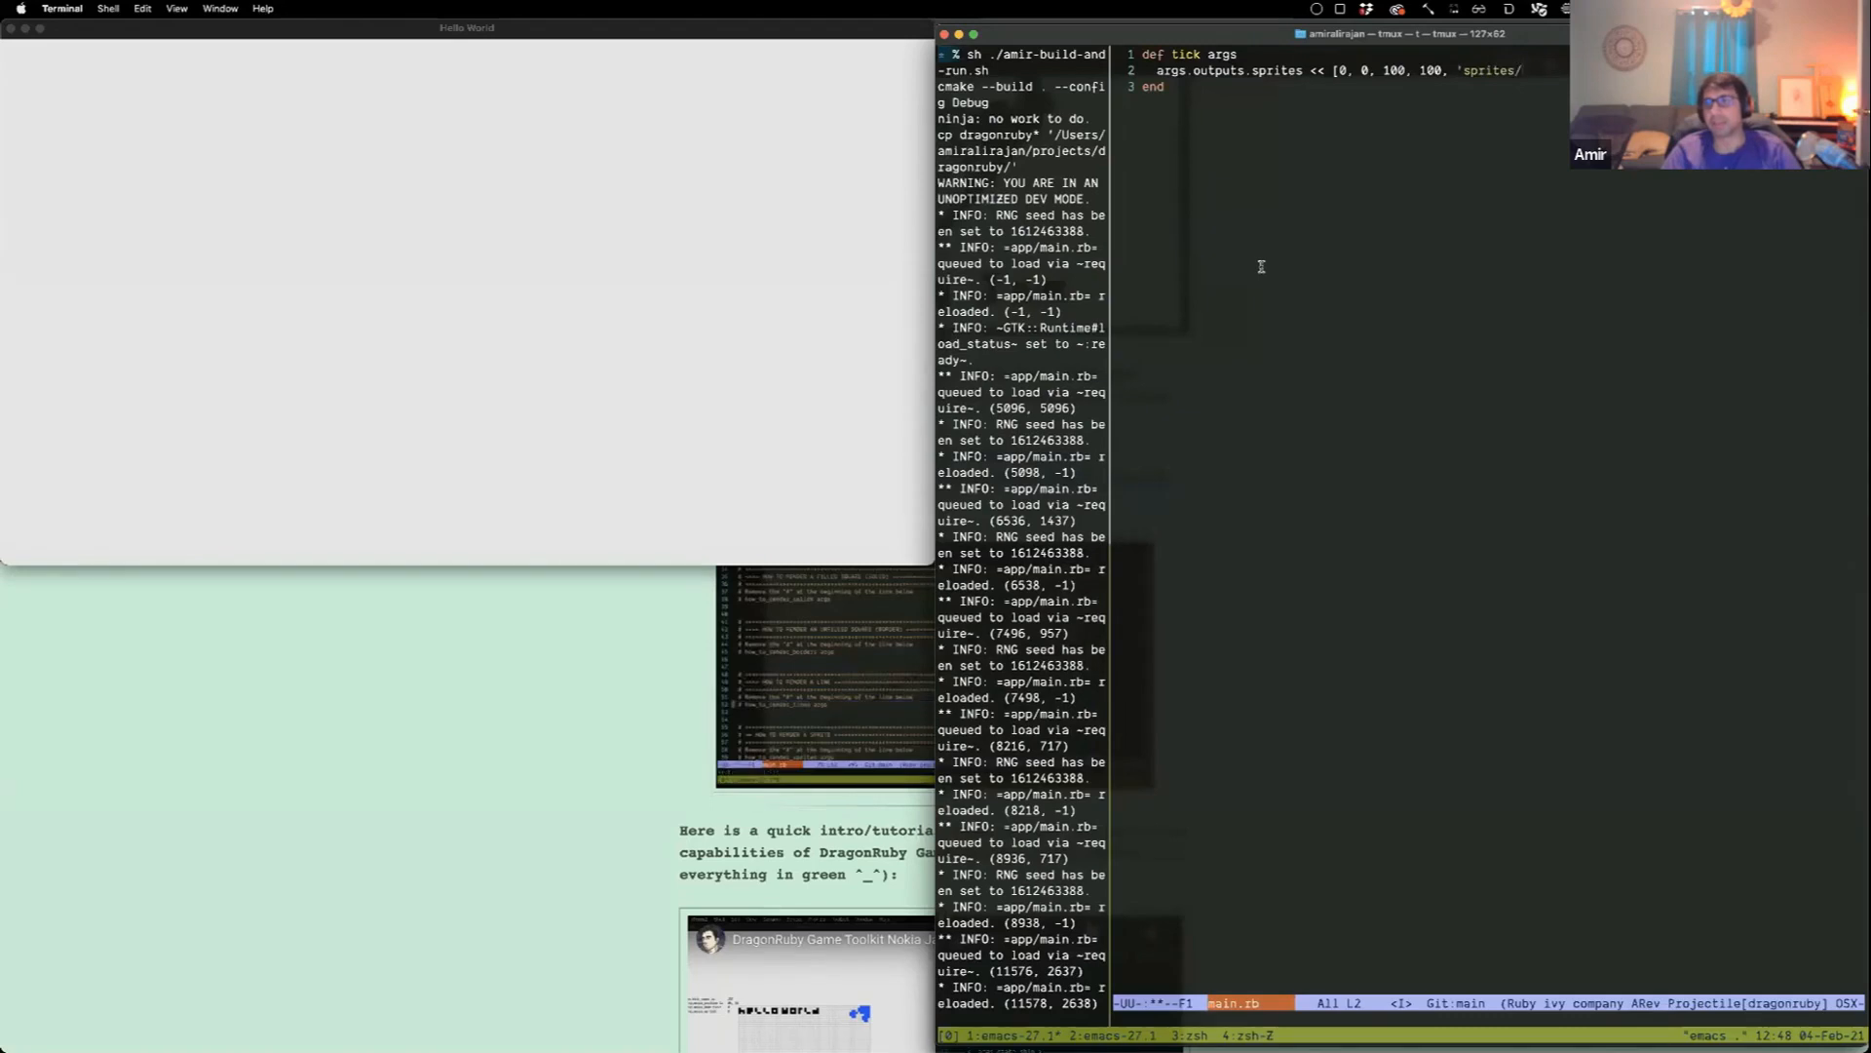
text(square)
text(args.state.x ||= 0)
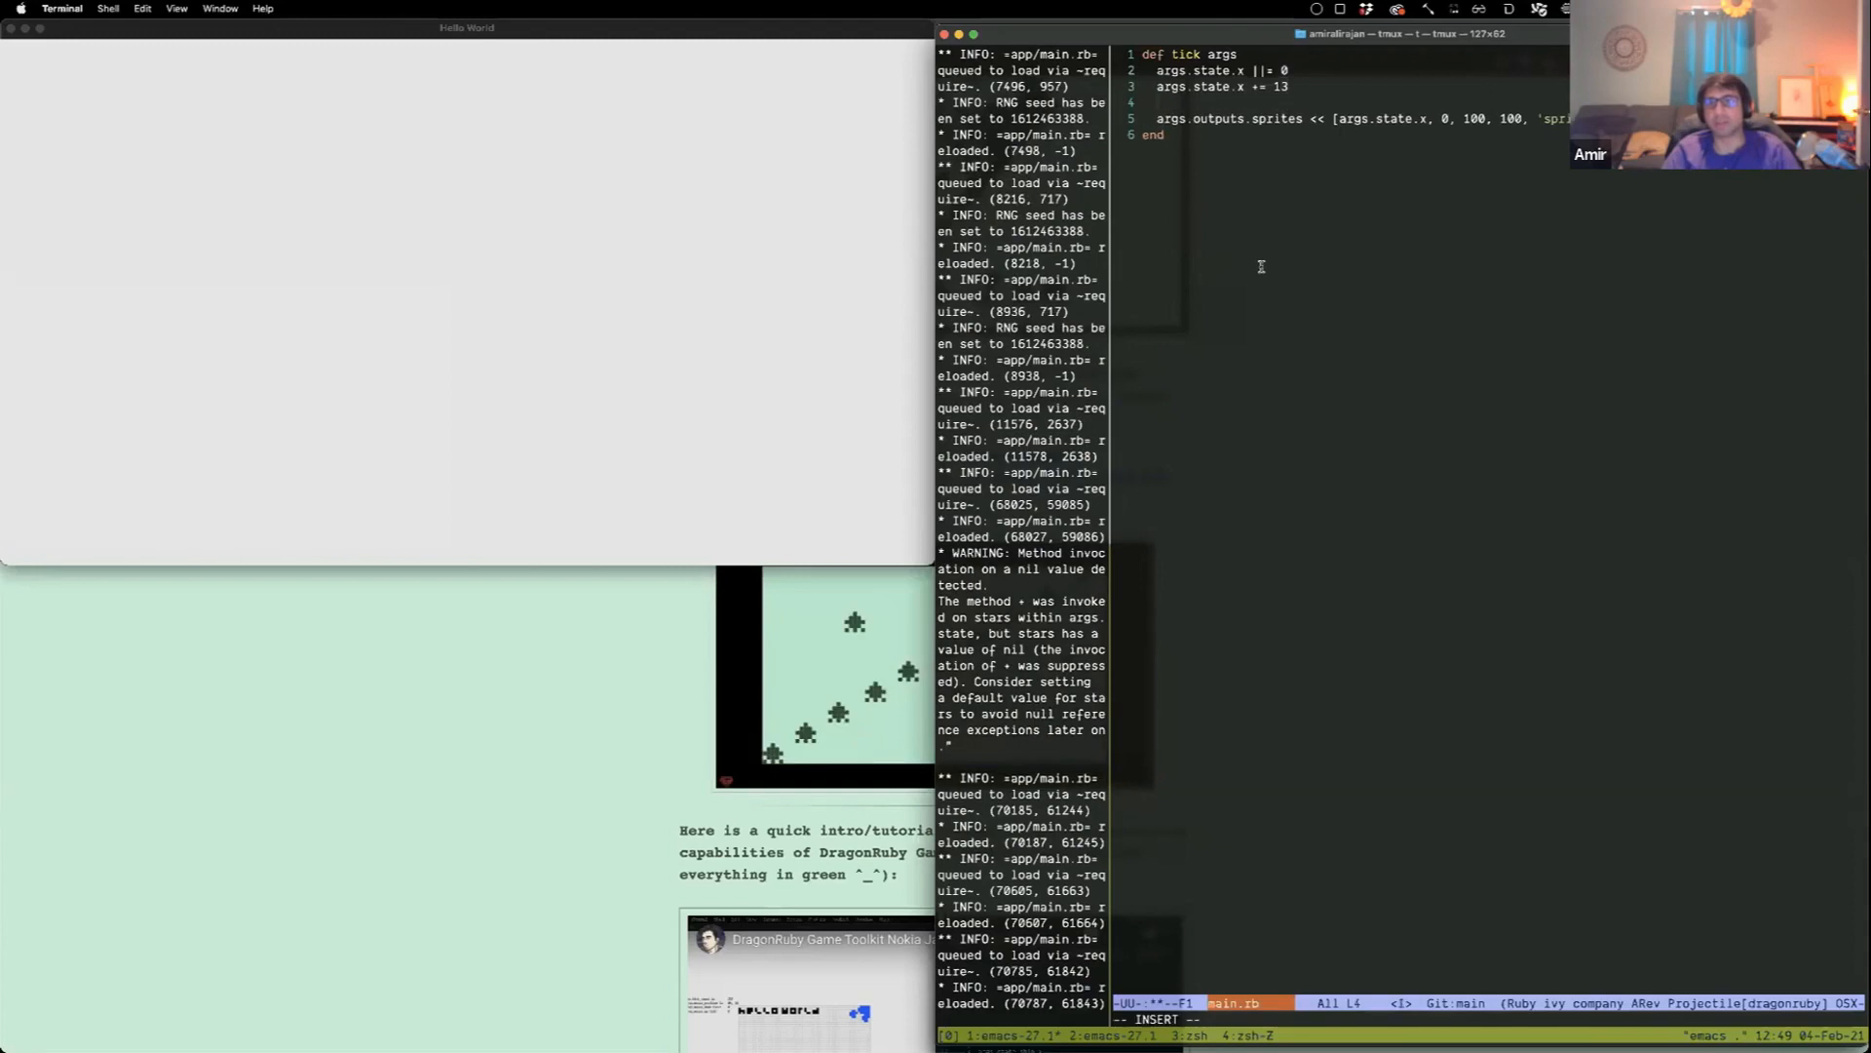
Step: Add the 'if args.state.x > 1280' wrap to 0, then evaluate 2+... in the DragonRuby console
text(if args.state.x > 1280)
text(args.state.x = 0)
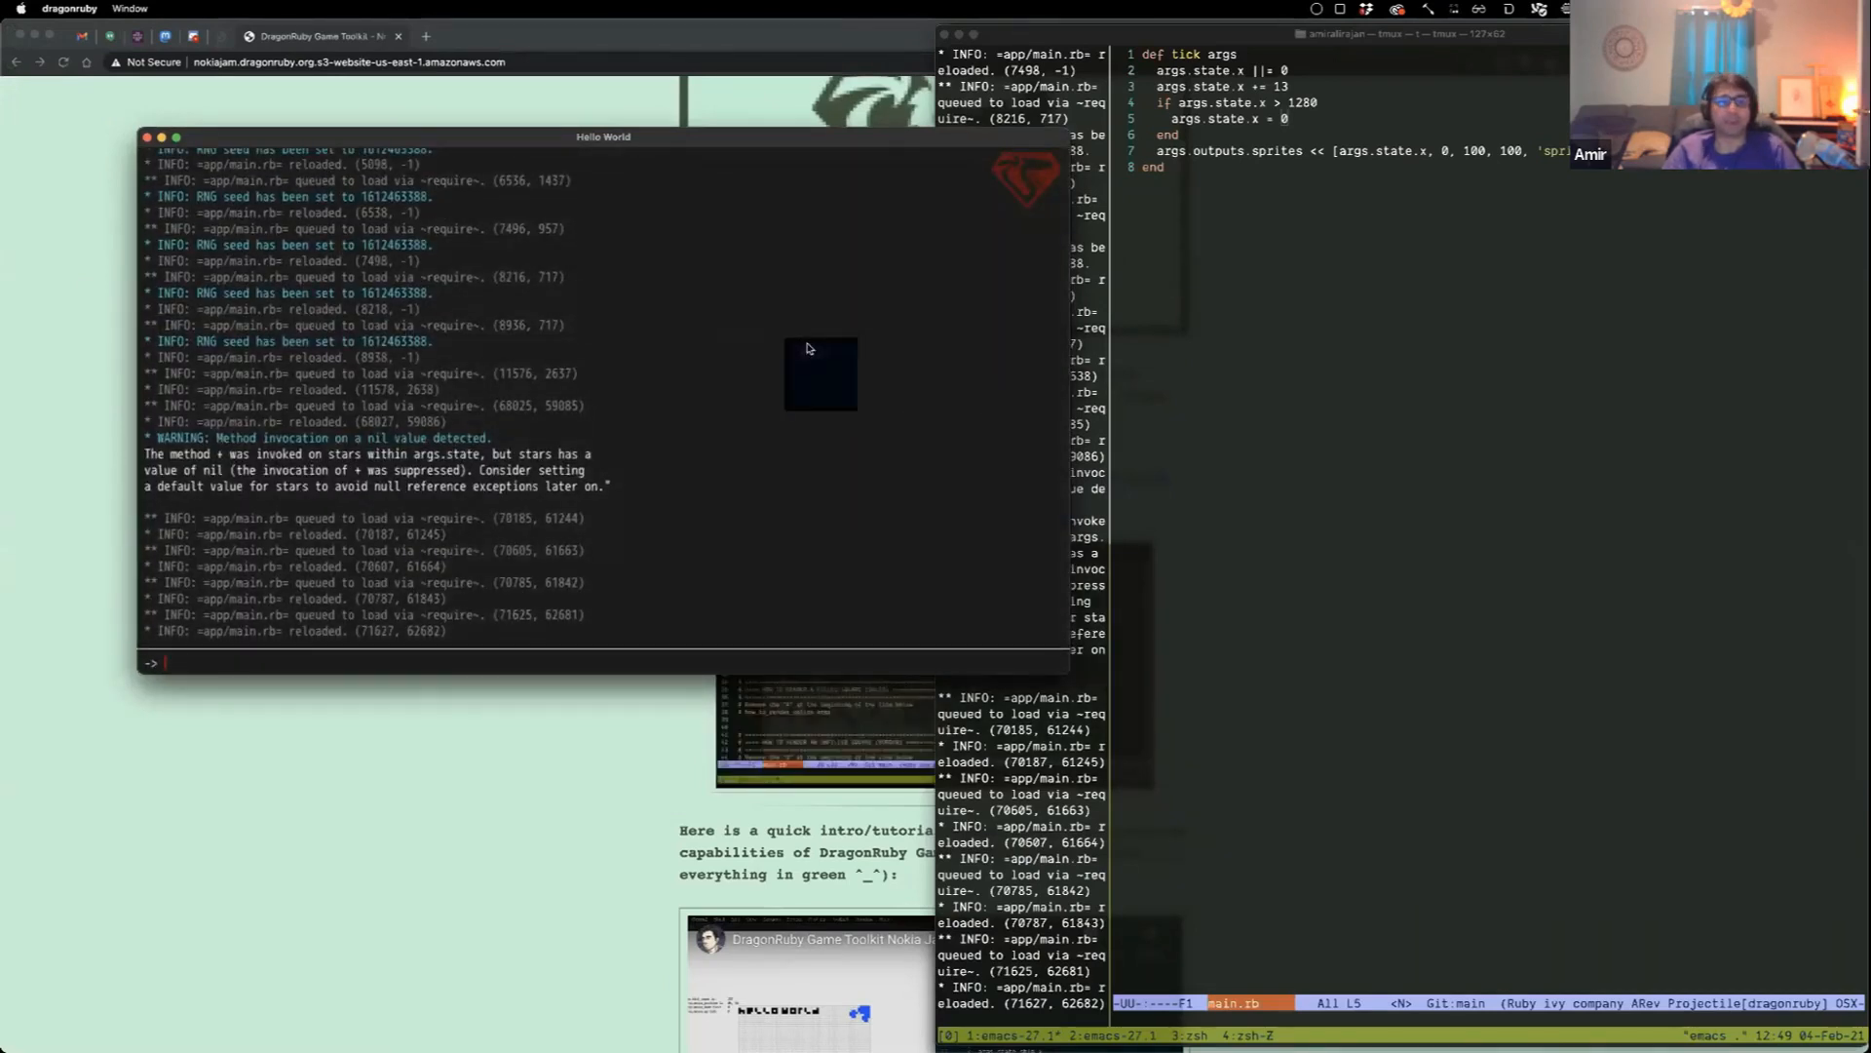
text(2+)
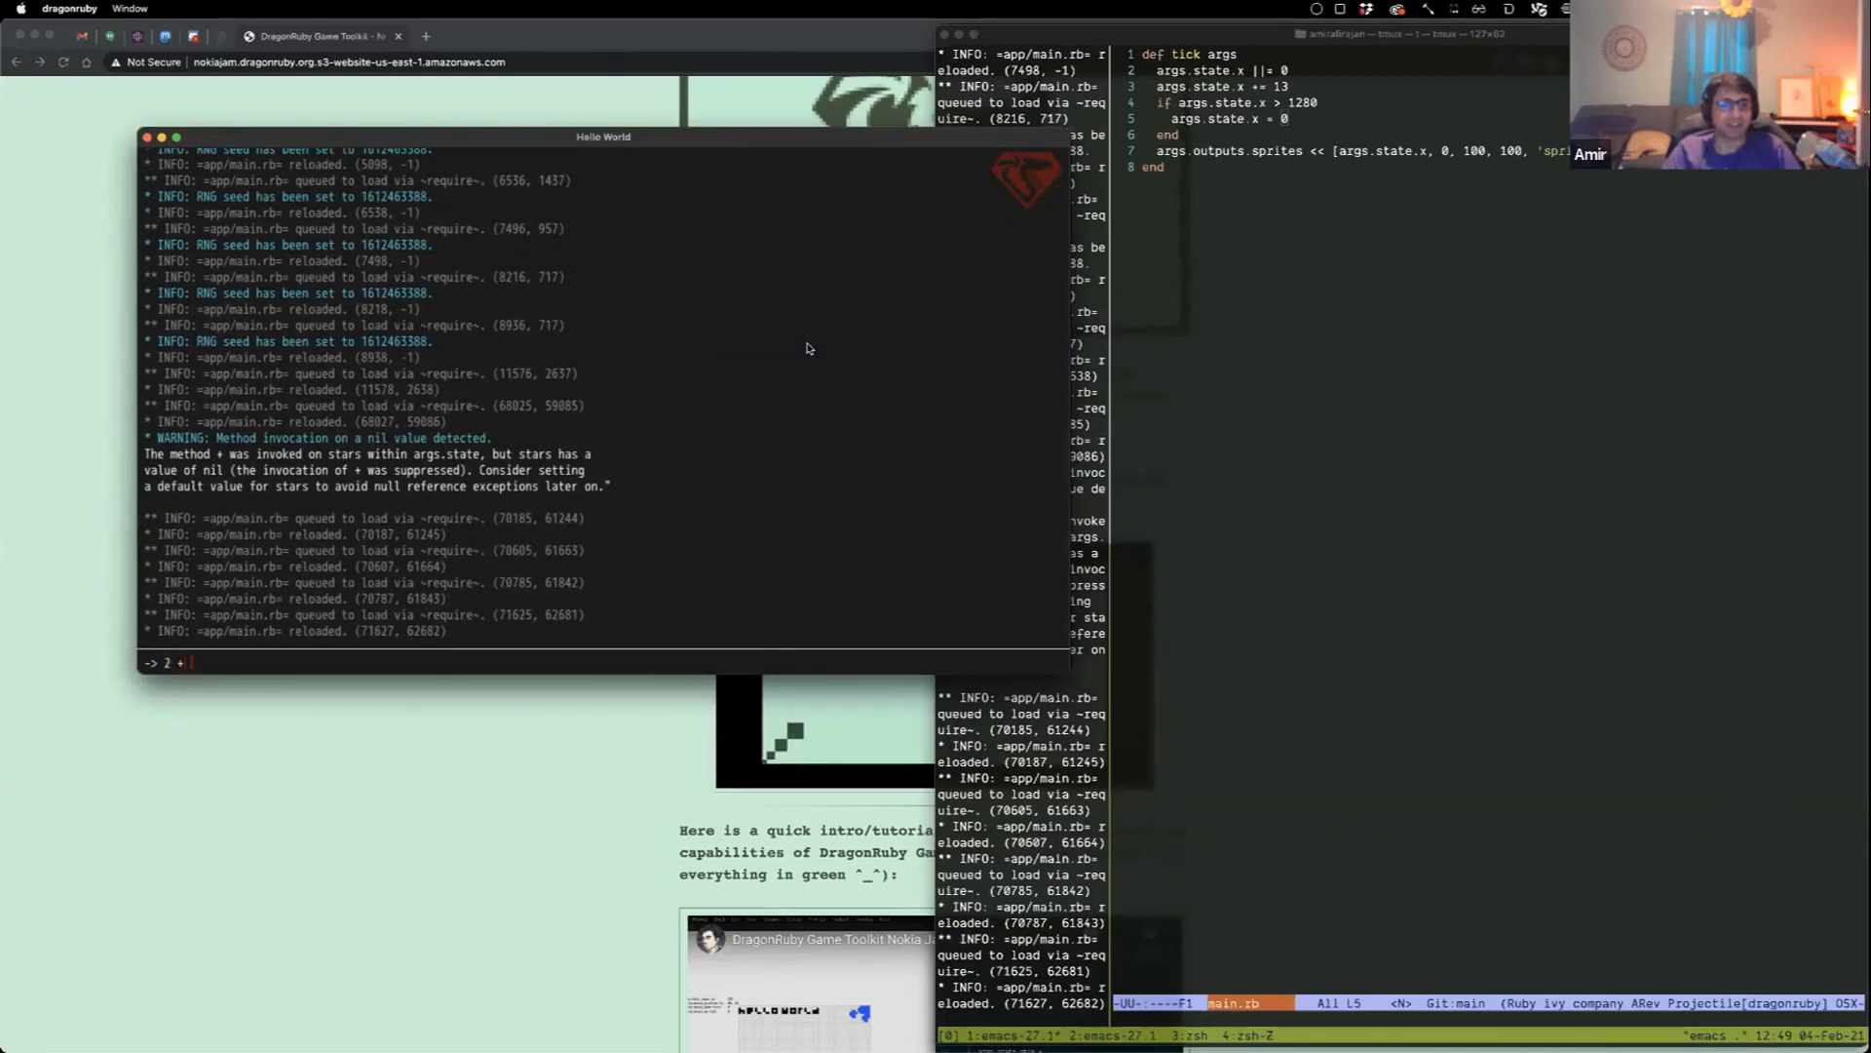
key(Return)
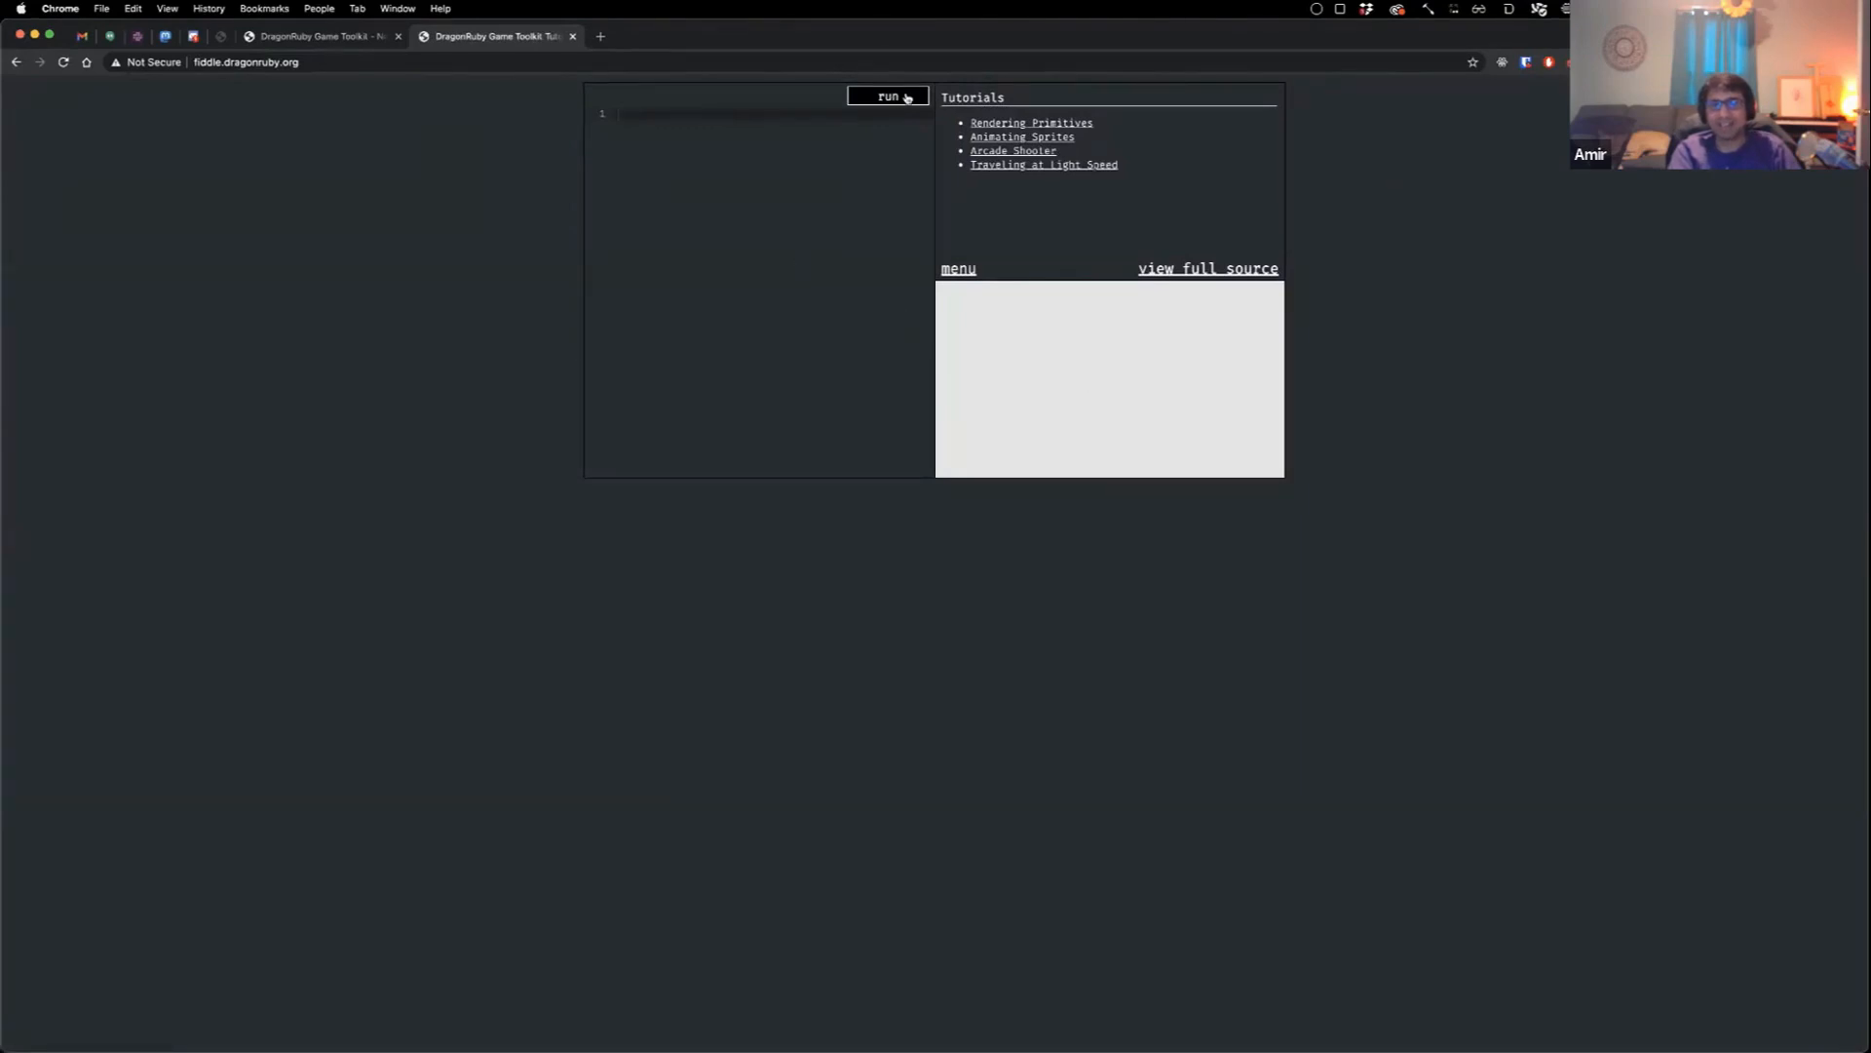
Step: Reload the Light Speed tutorial, start the sandbox runtime, and open a fresh browser tab
click(1042, 164)
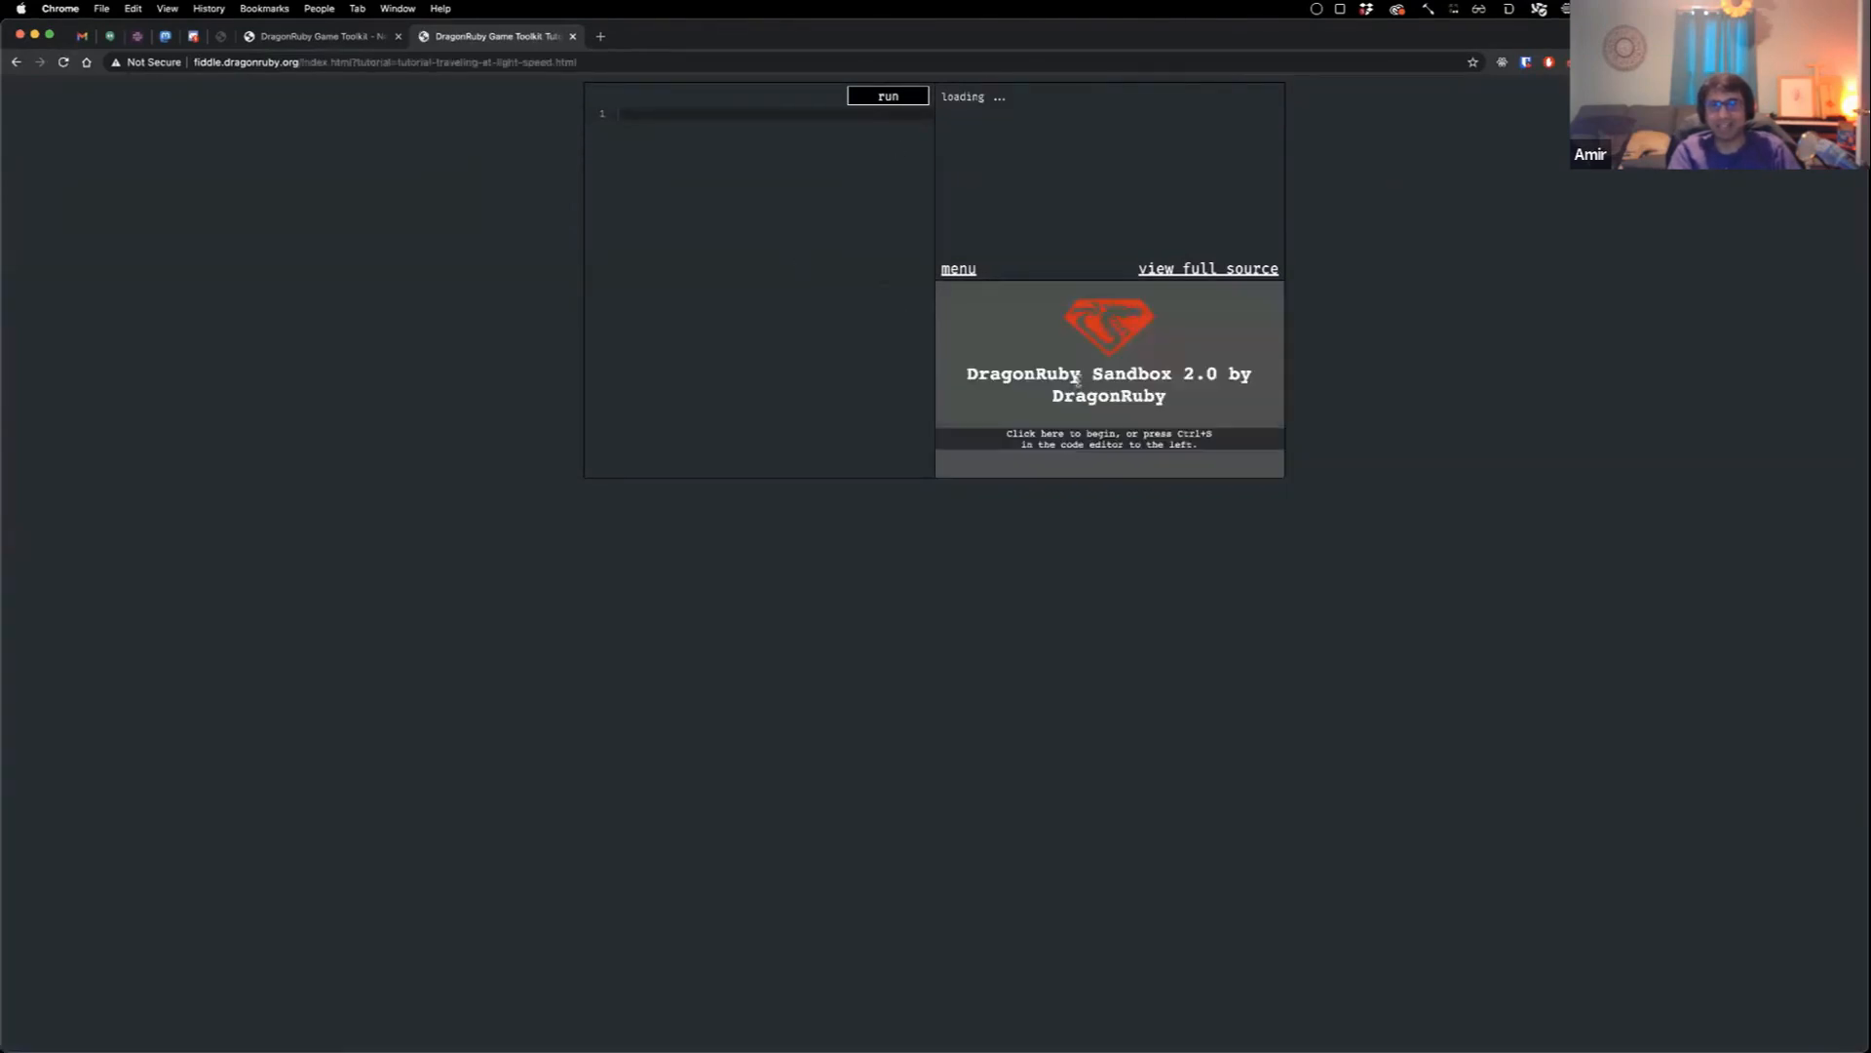
click(1108, 376)
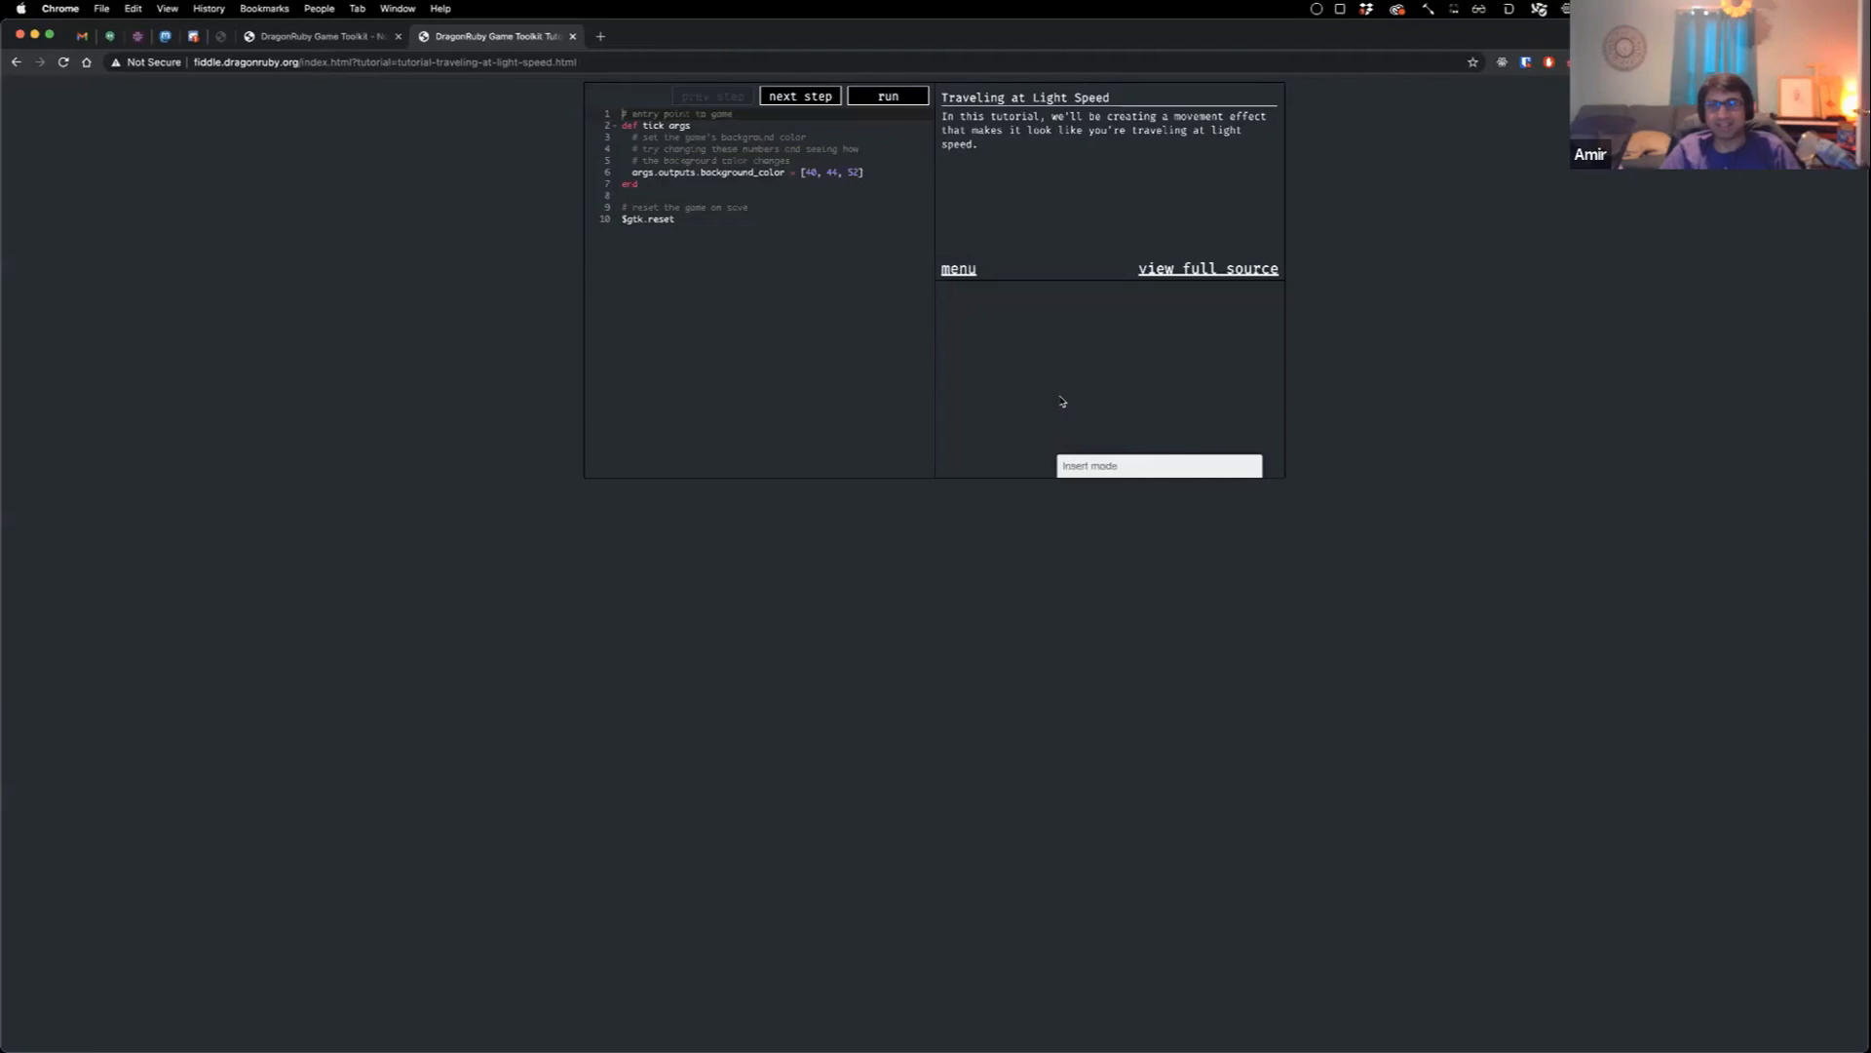
click(887, 95)
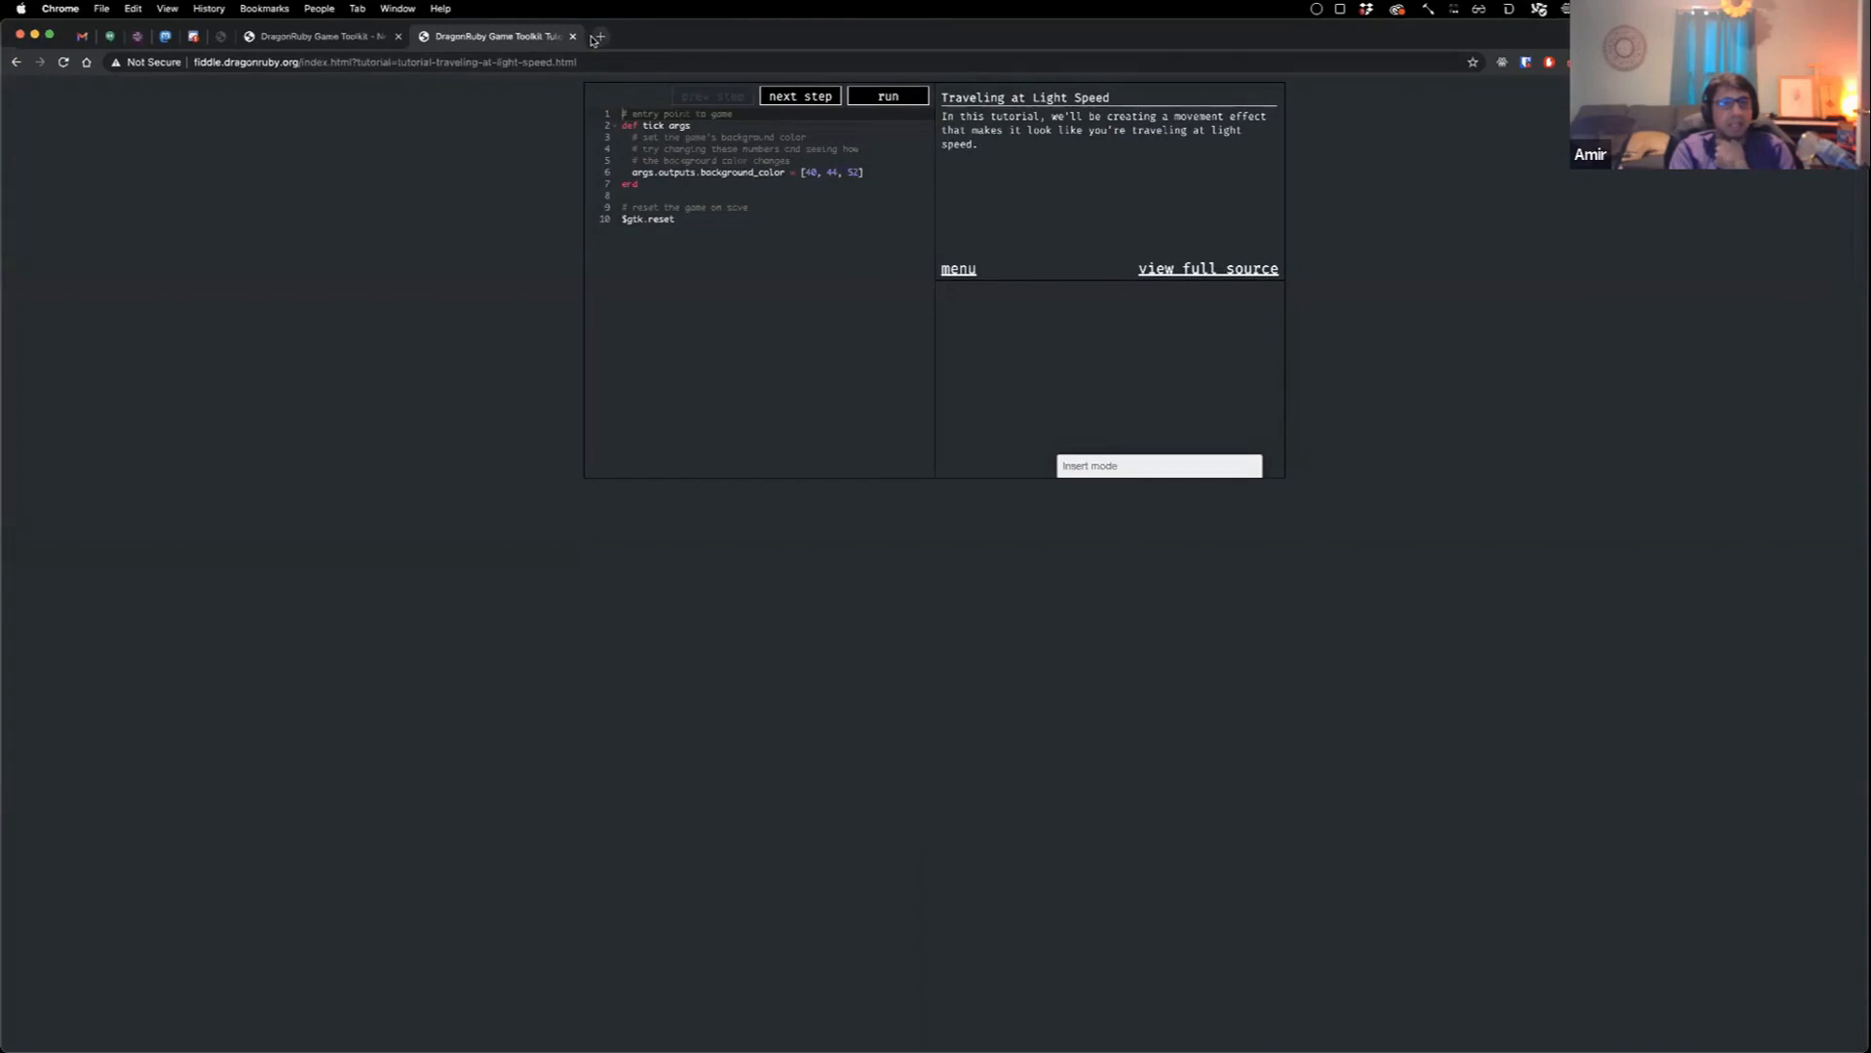
click(599, 35)
text(youtube)
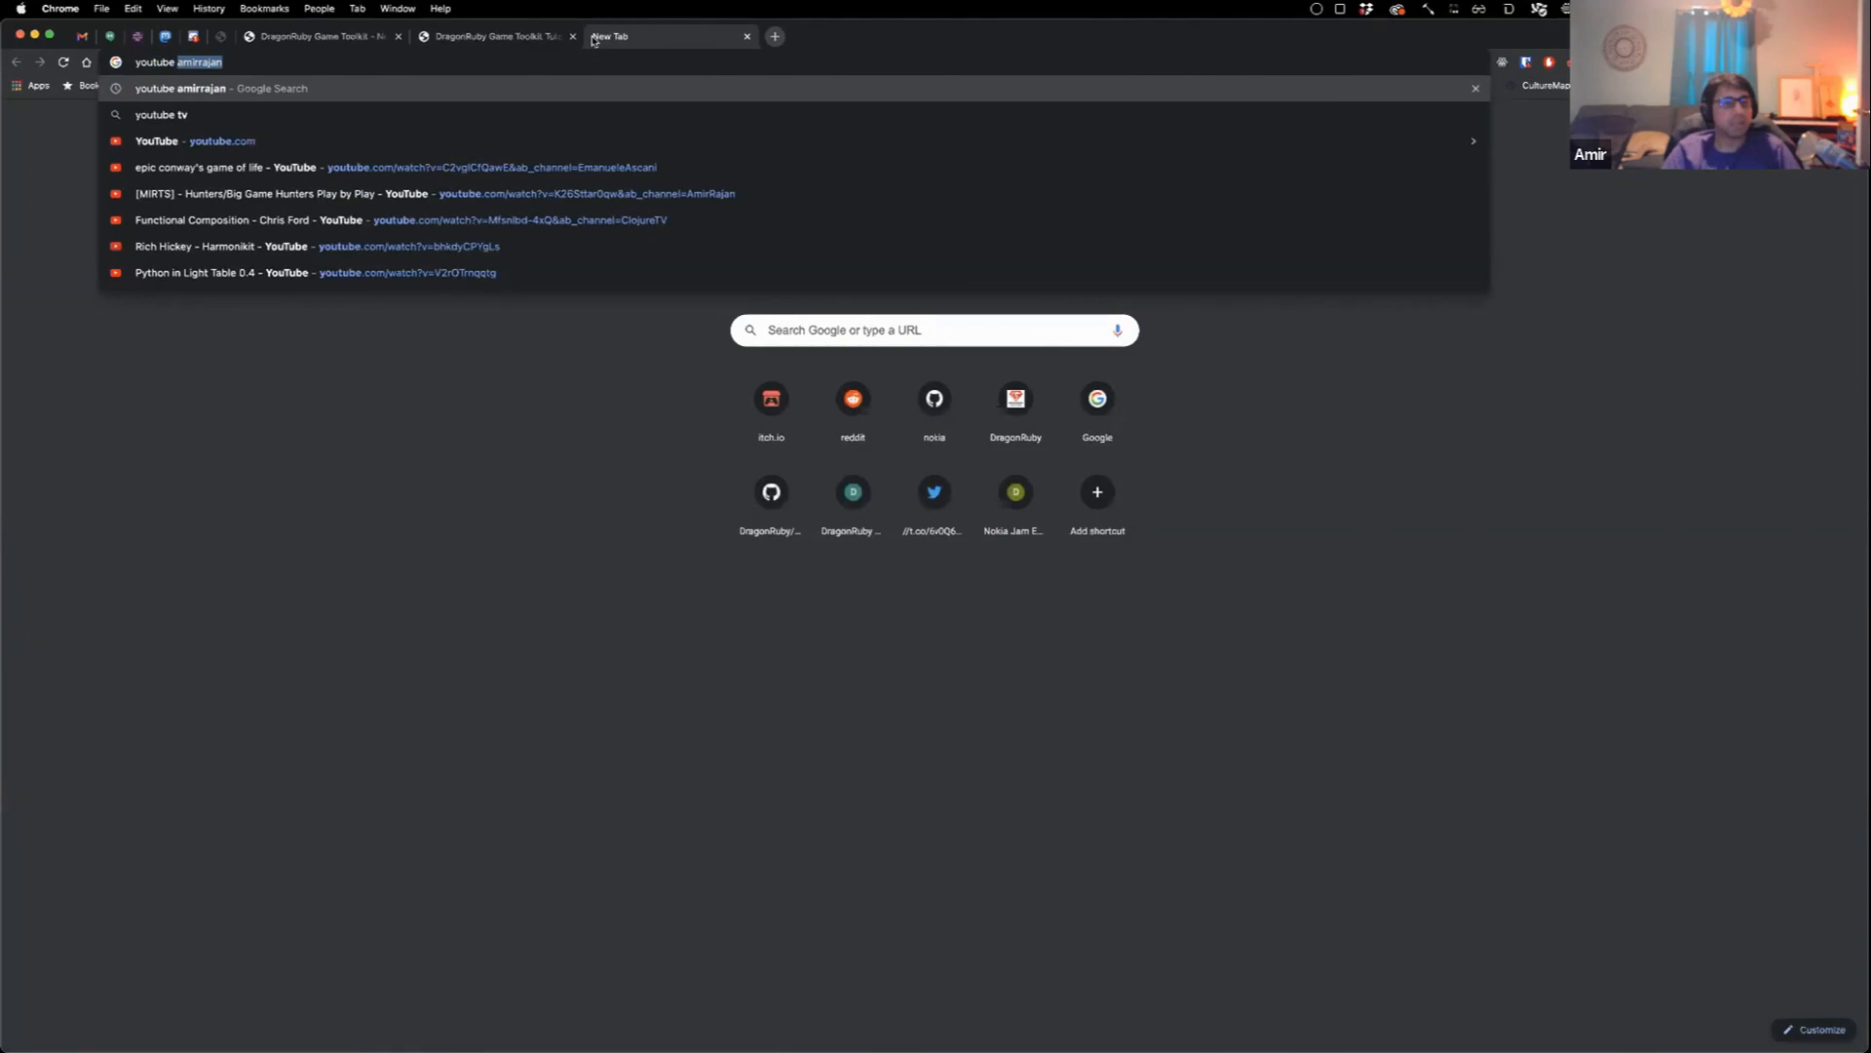
Step: Search YouTube for amirrajan, enter his channel and start the DragonRuby Game Toolkit Performance video
key(Return)
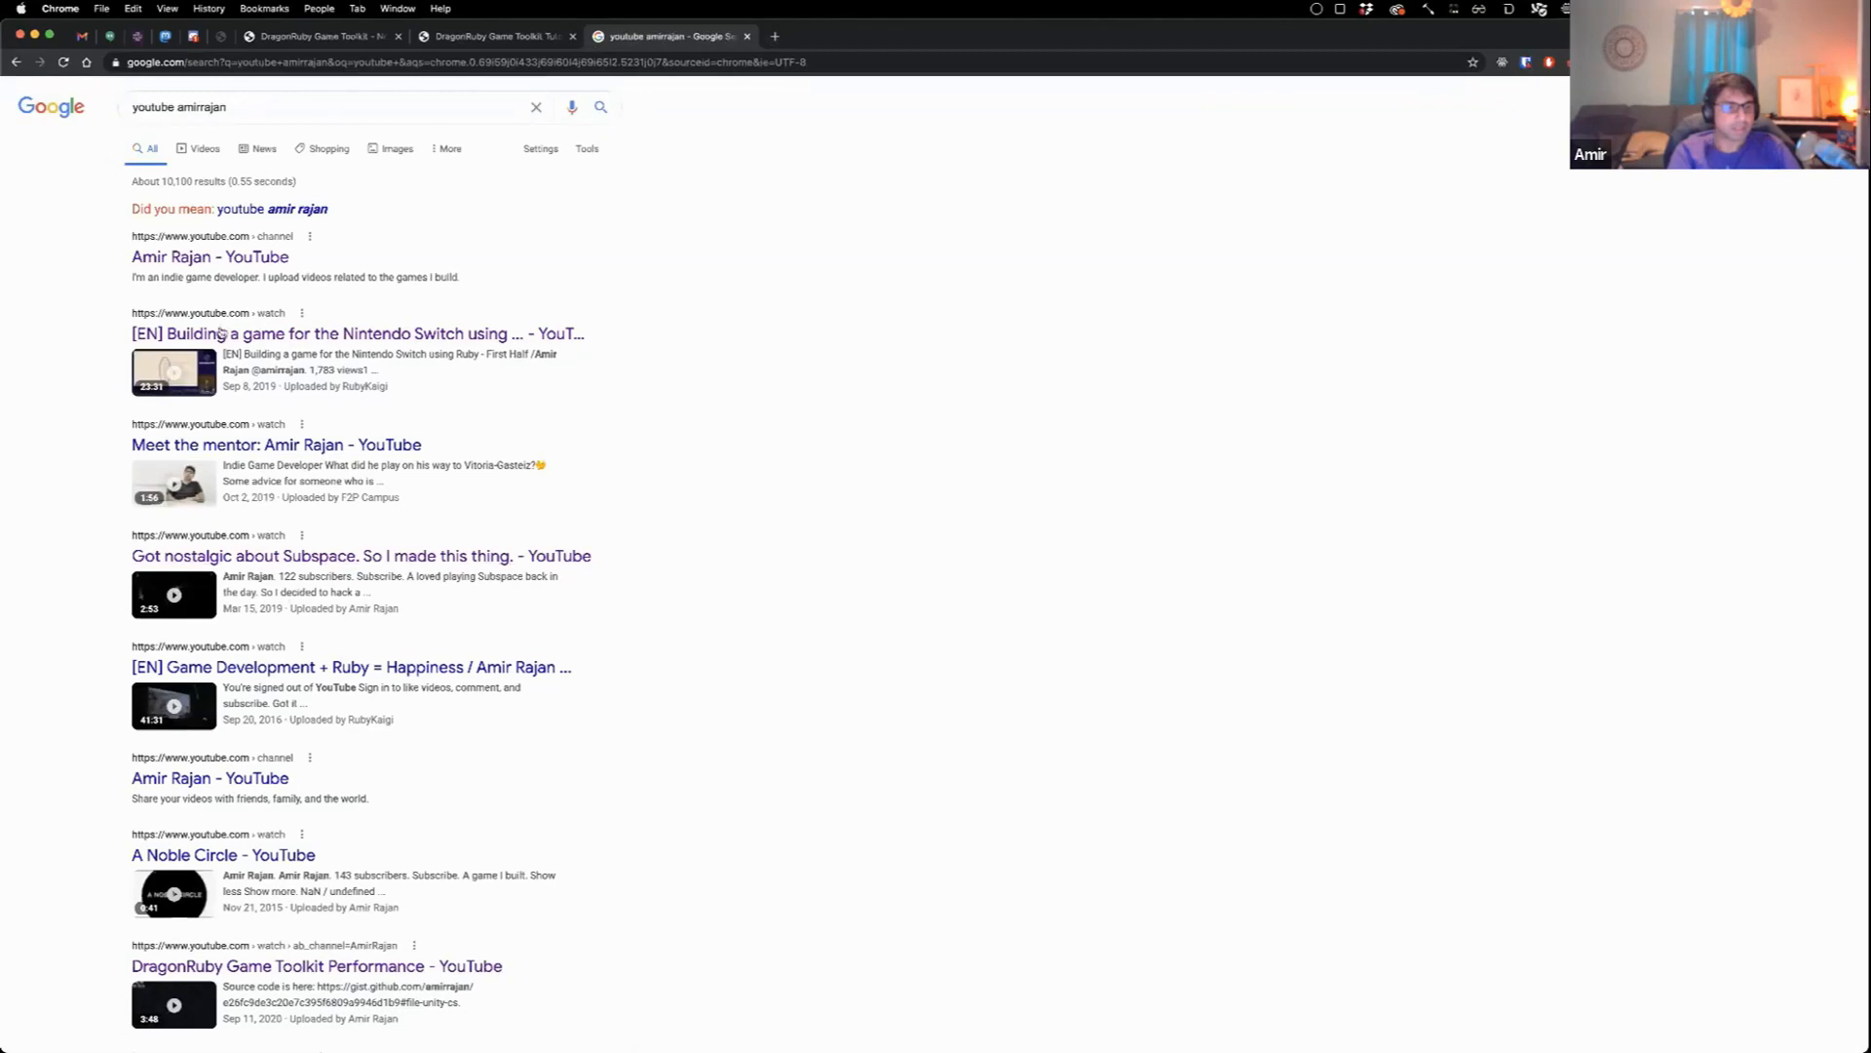
click(211, 257)
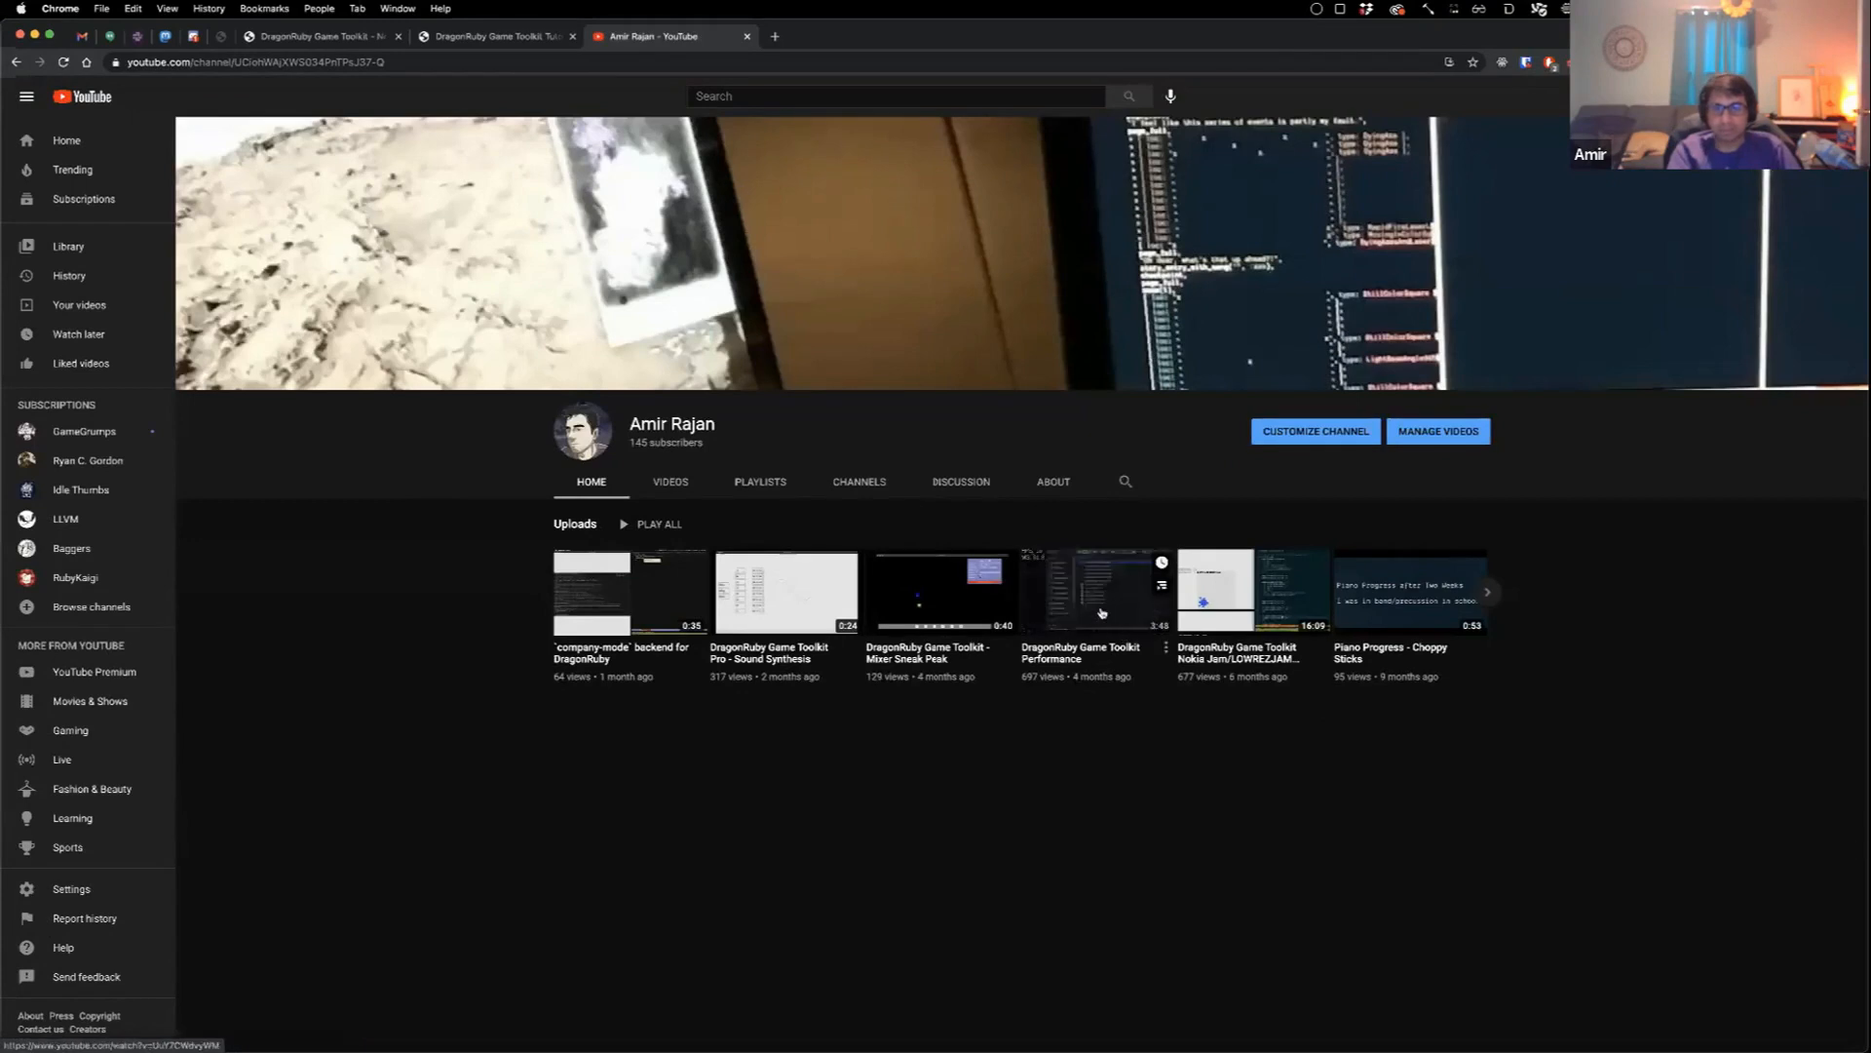
click(1080, 591)
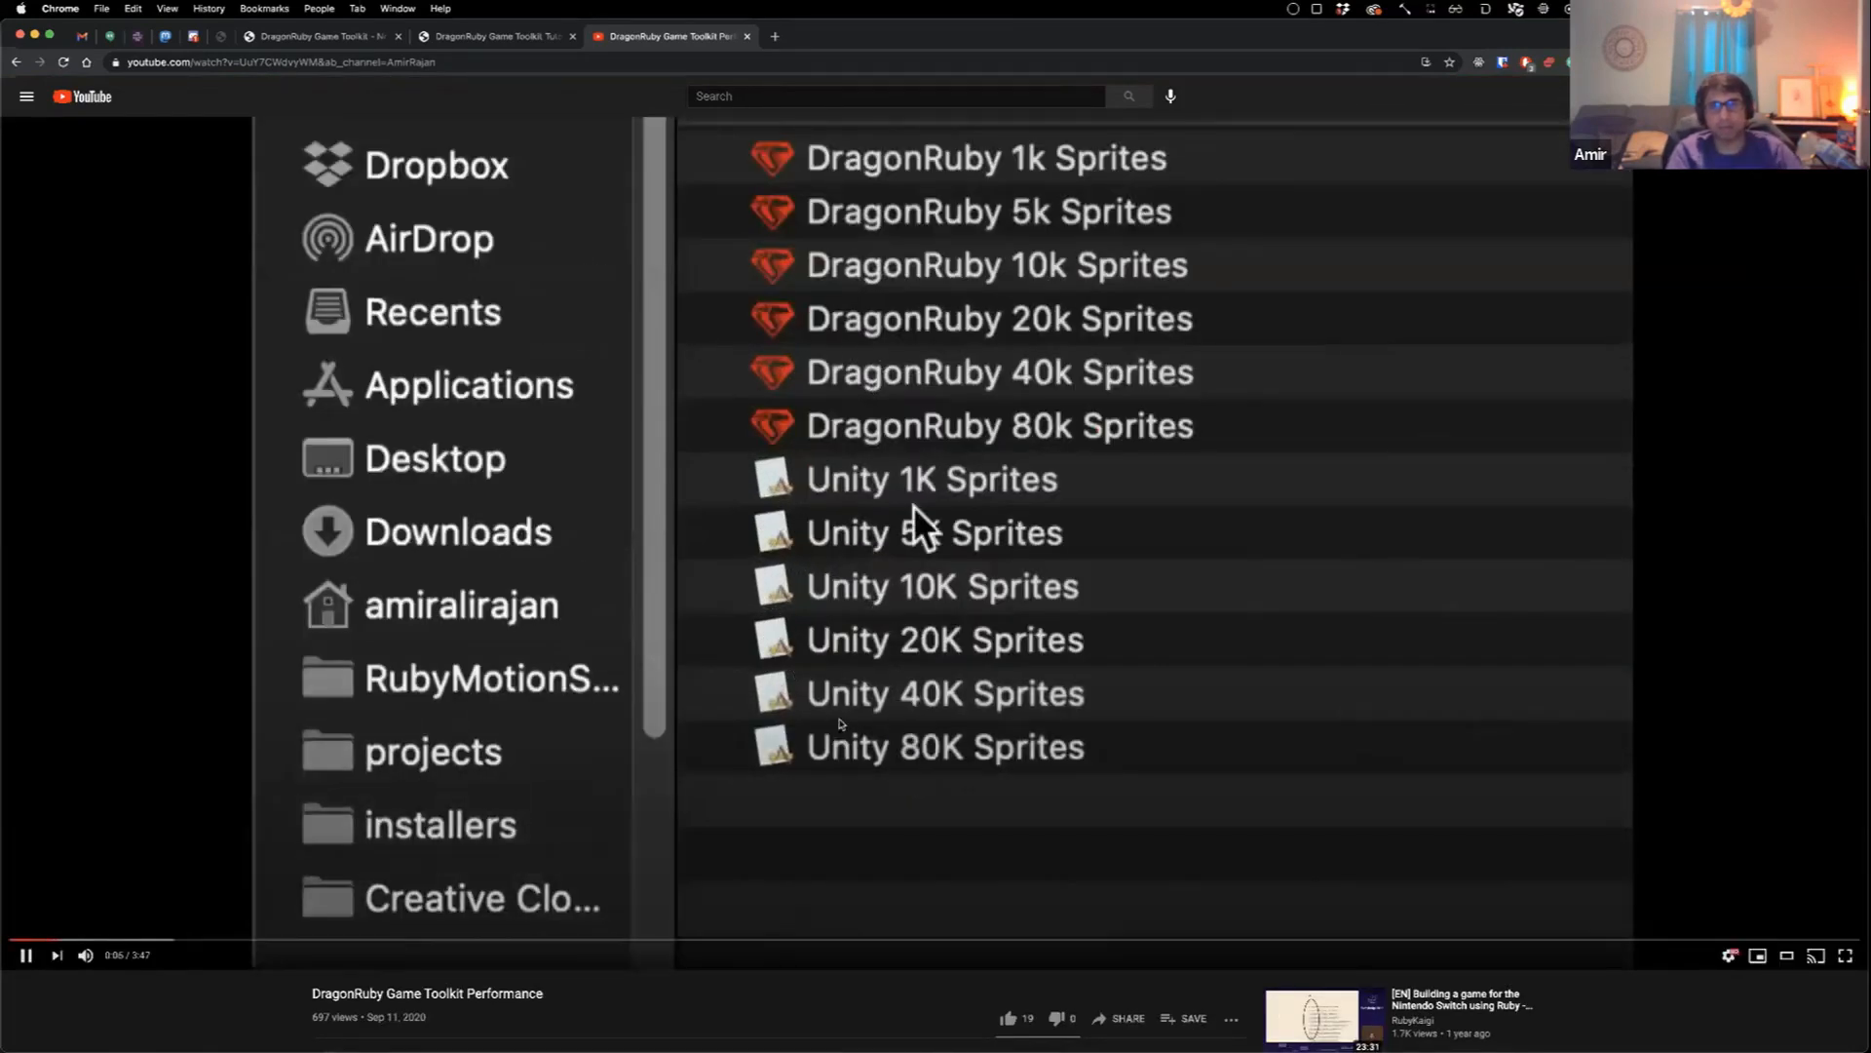
Step: Pause and resume the DragonRuby vs Unity performance video until it ends, then close its tab
click(928, 480)
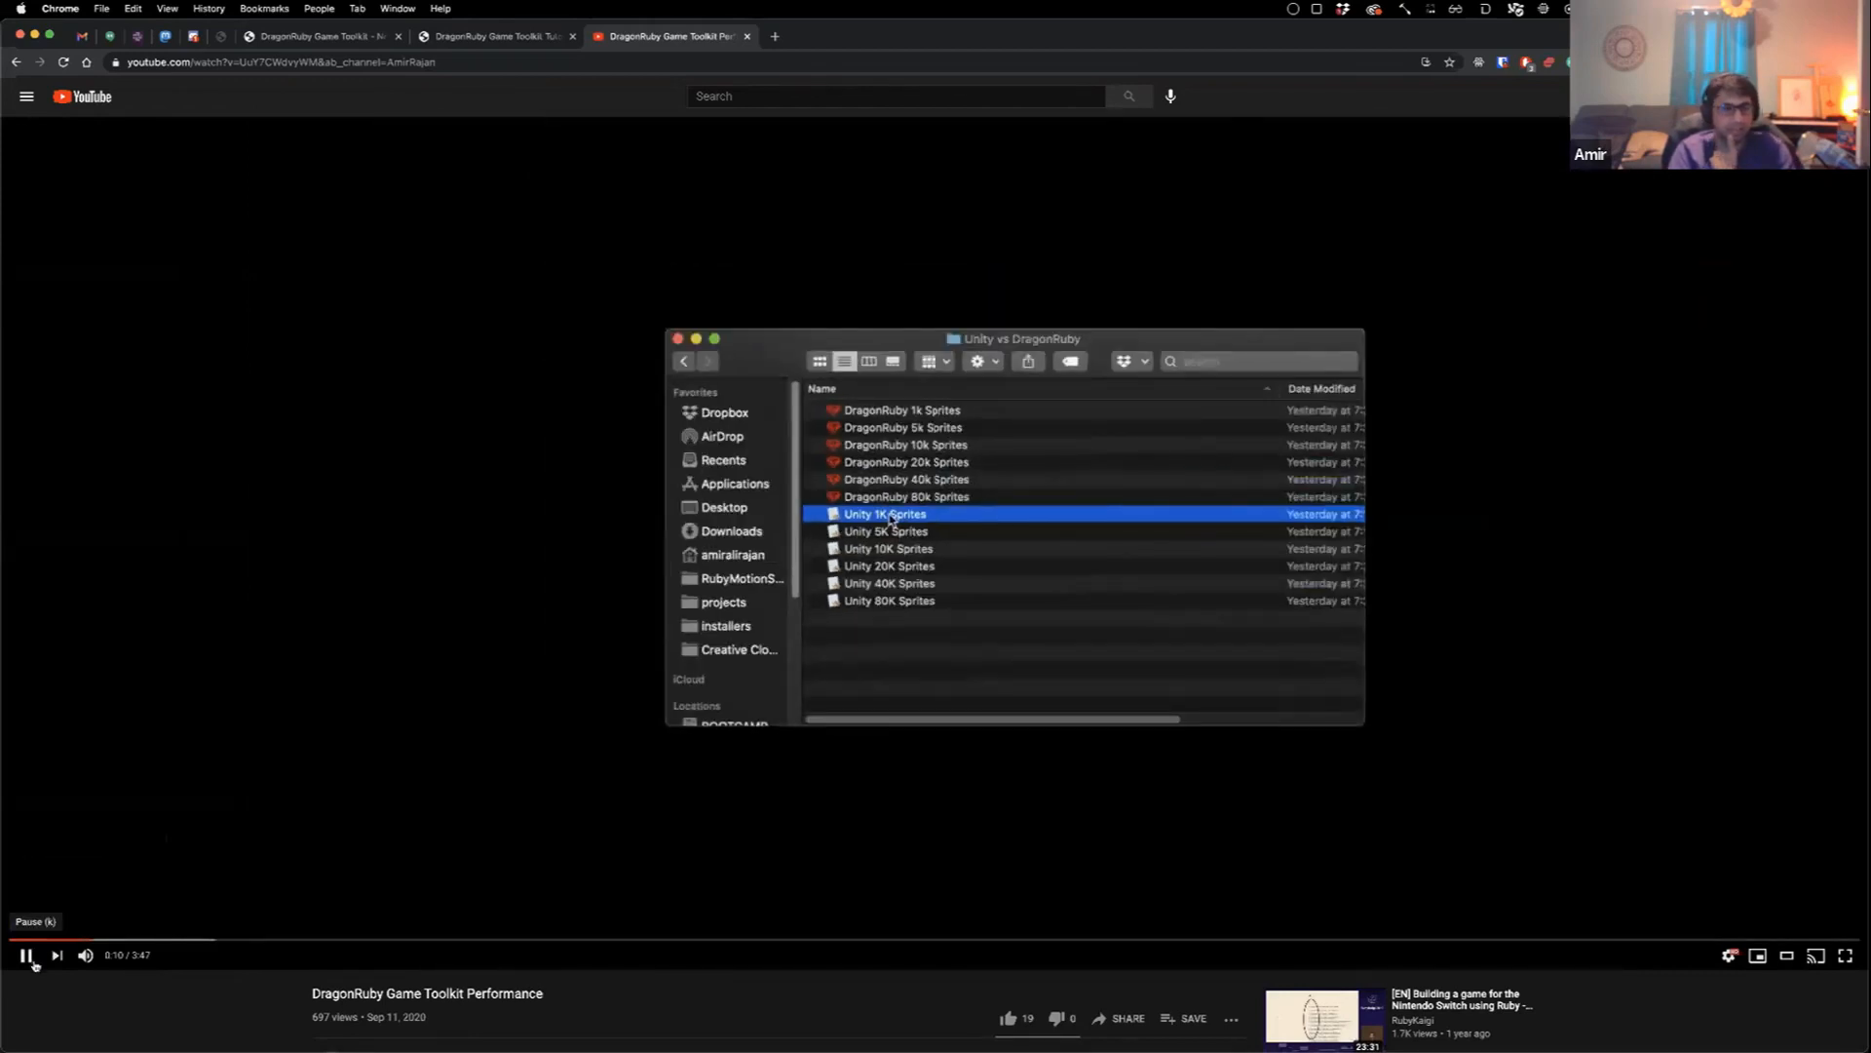
click(23, 955)
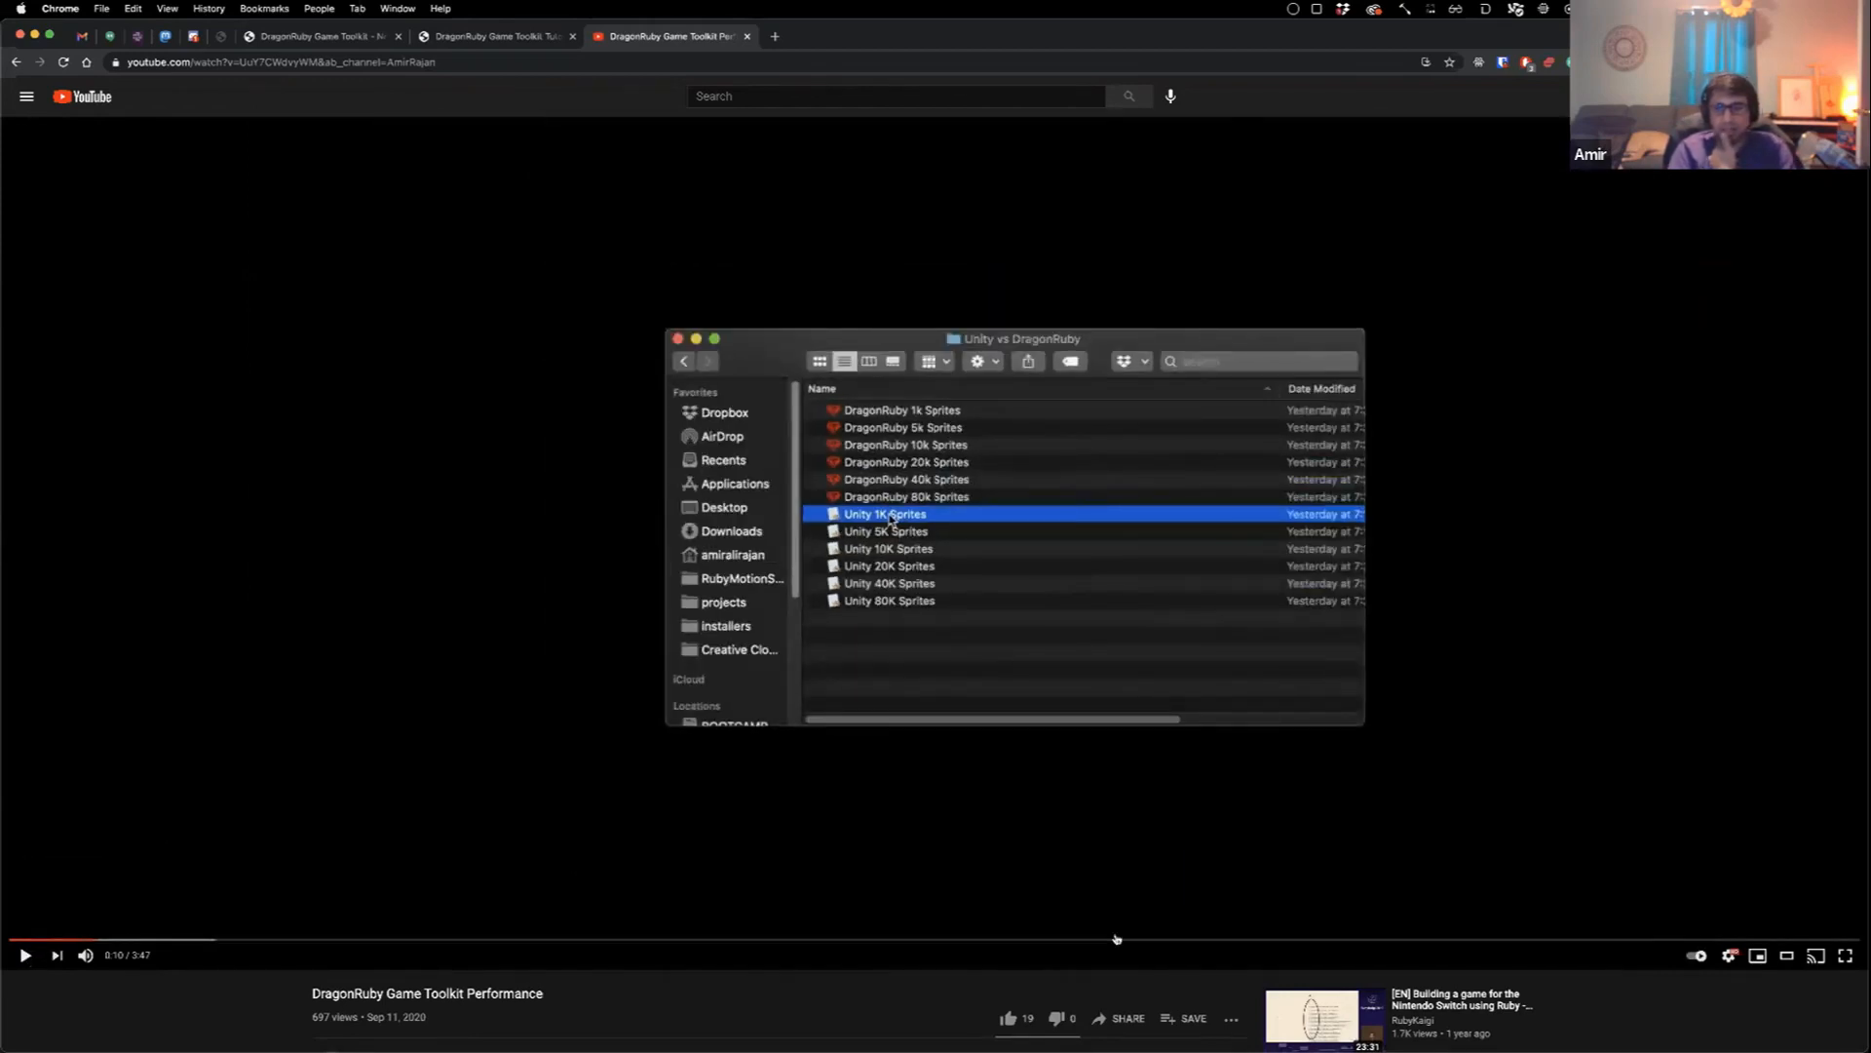
mouse_move(811, 943)
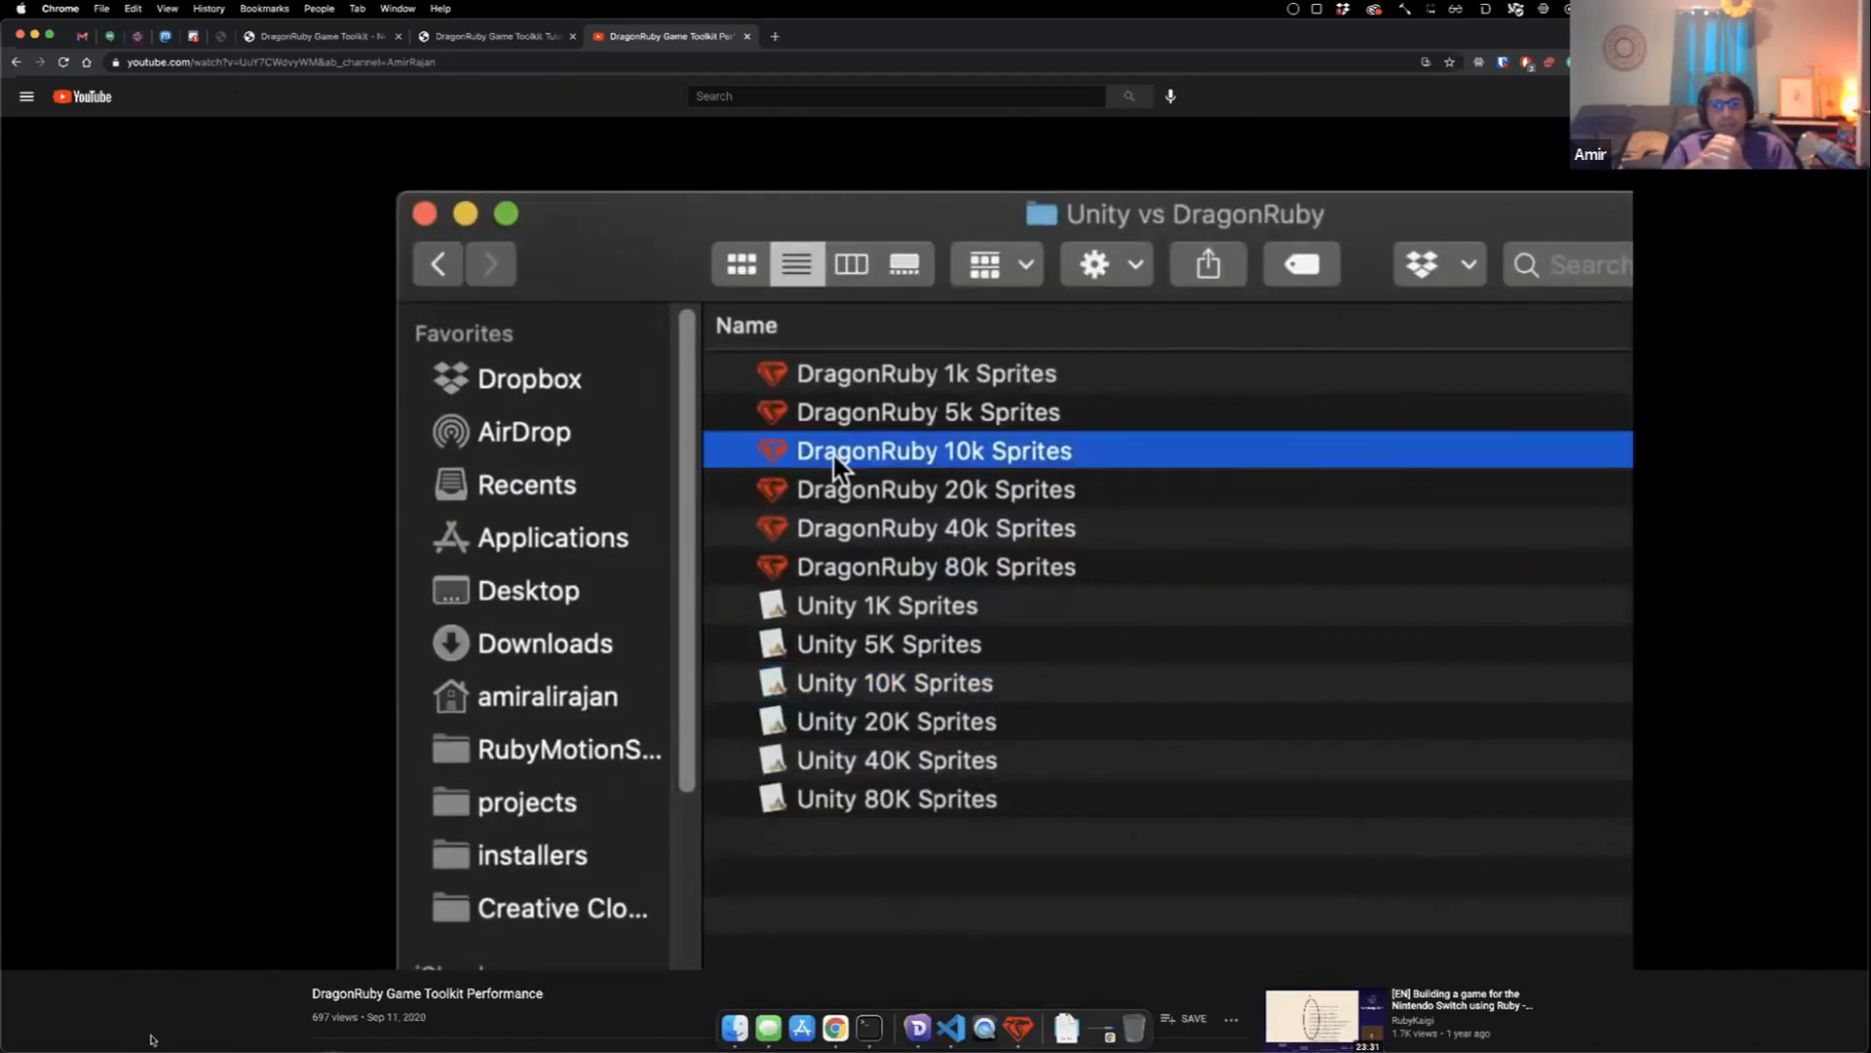
double_click(933, 450)
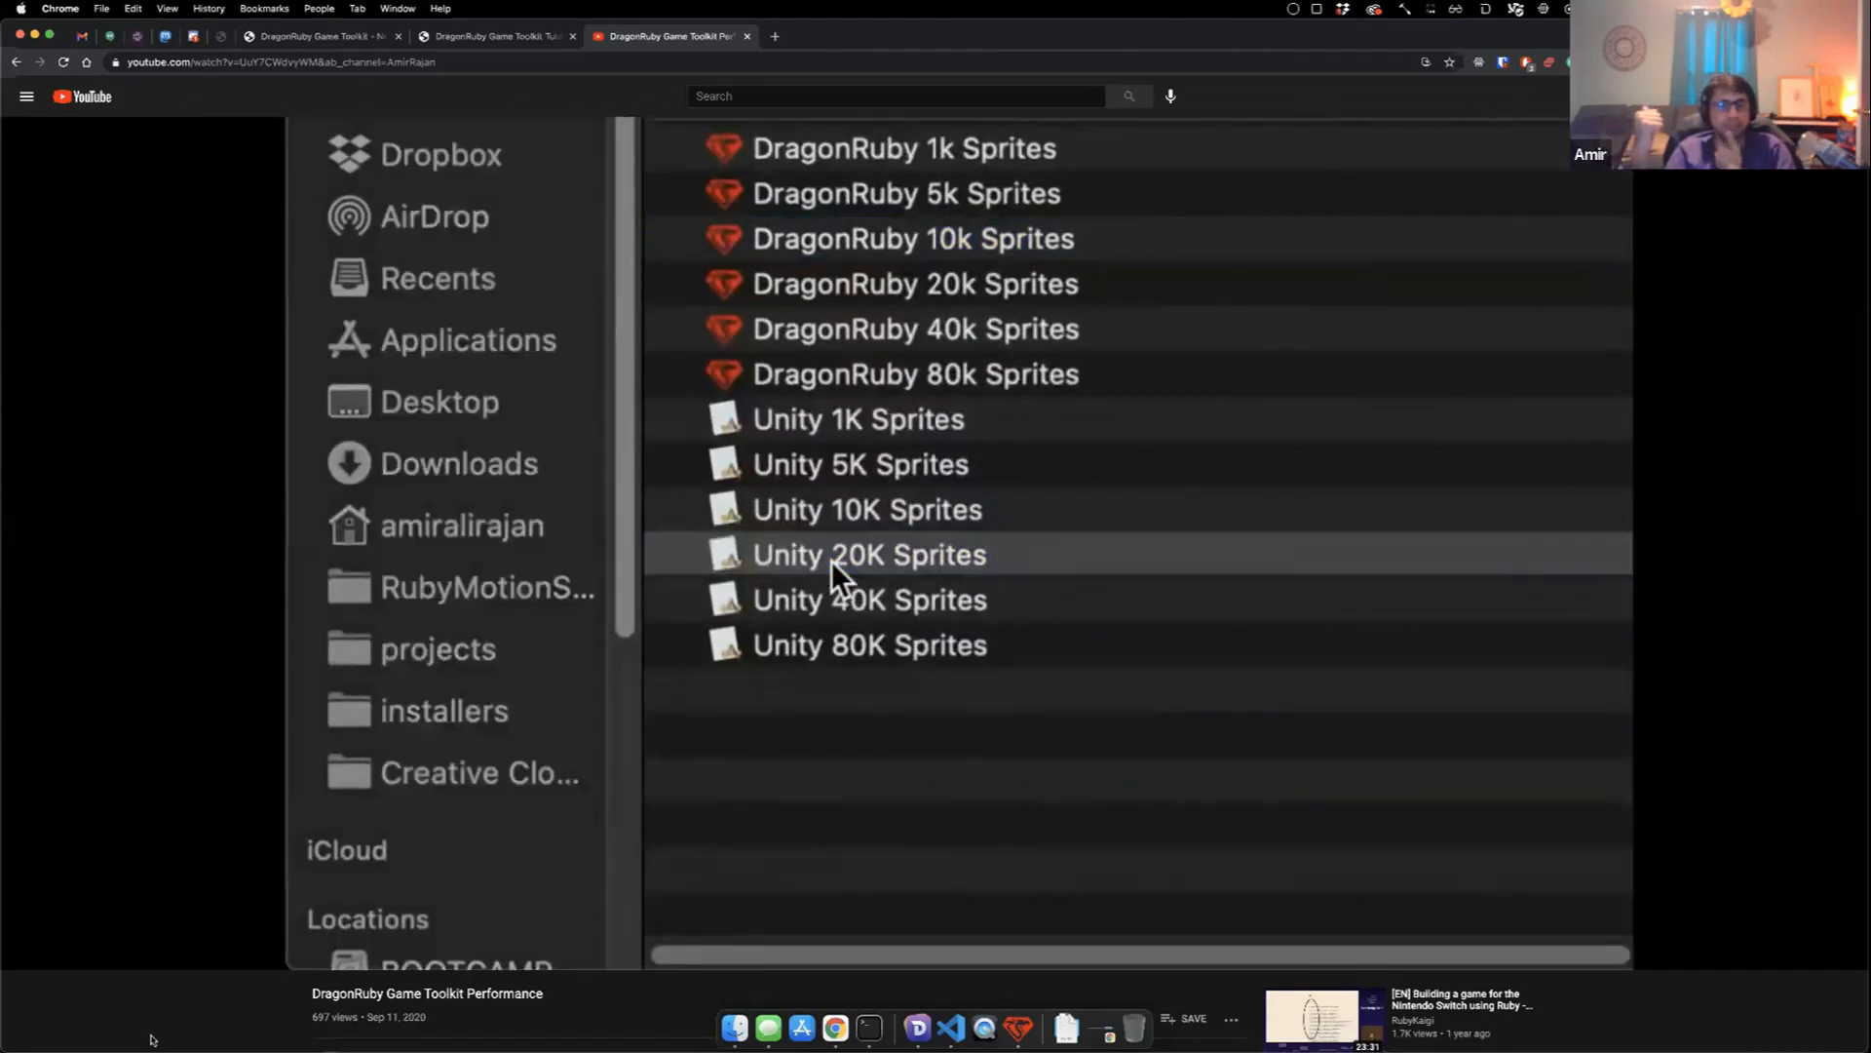
double_click(869, 554)
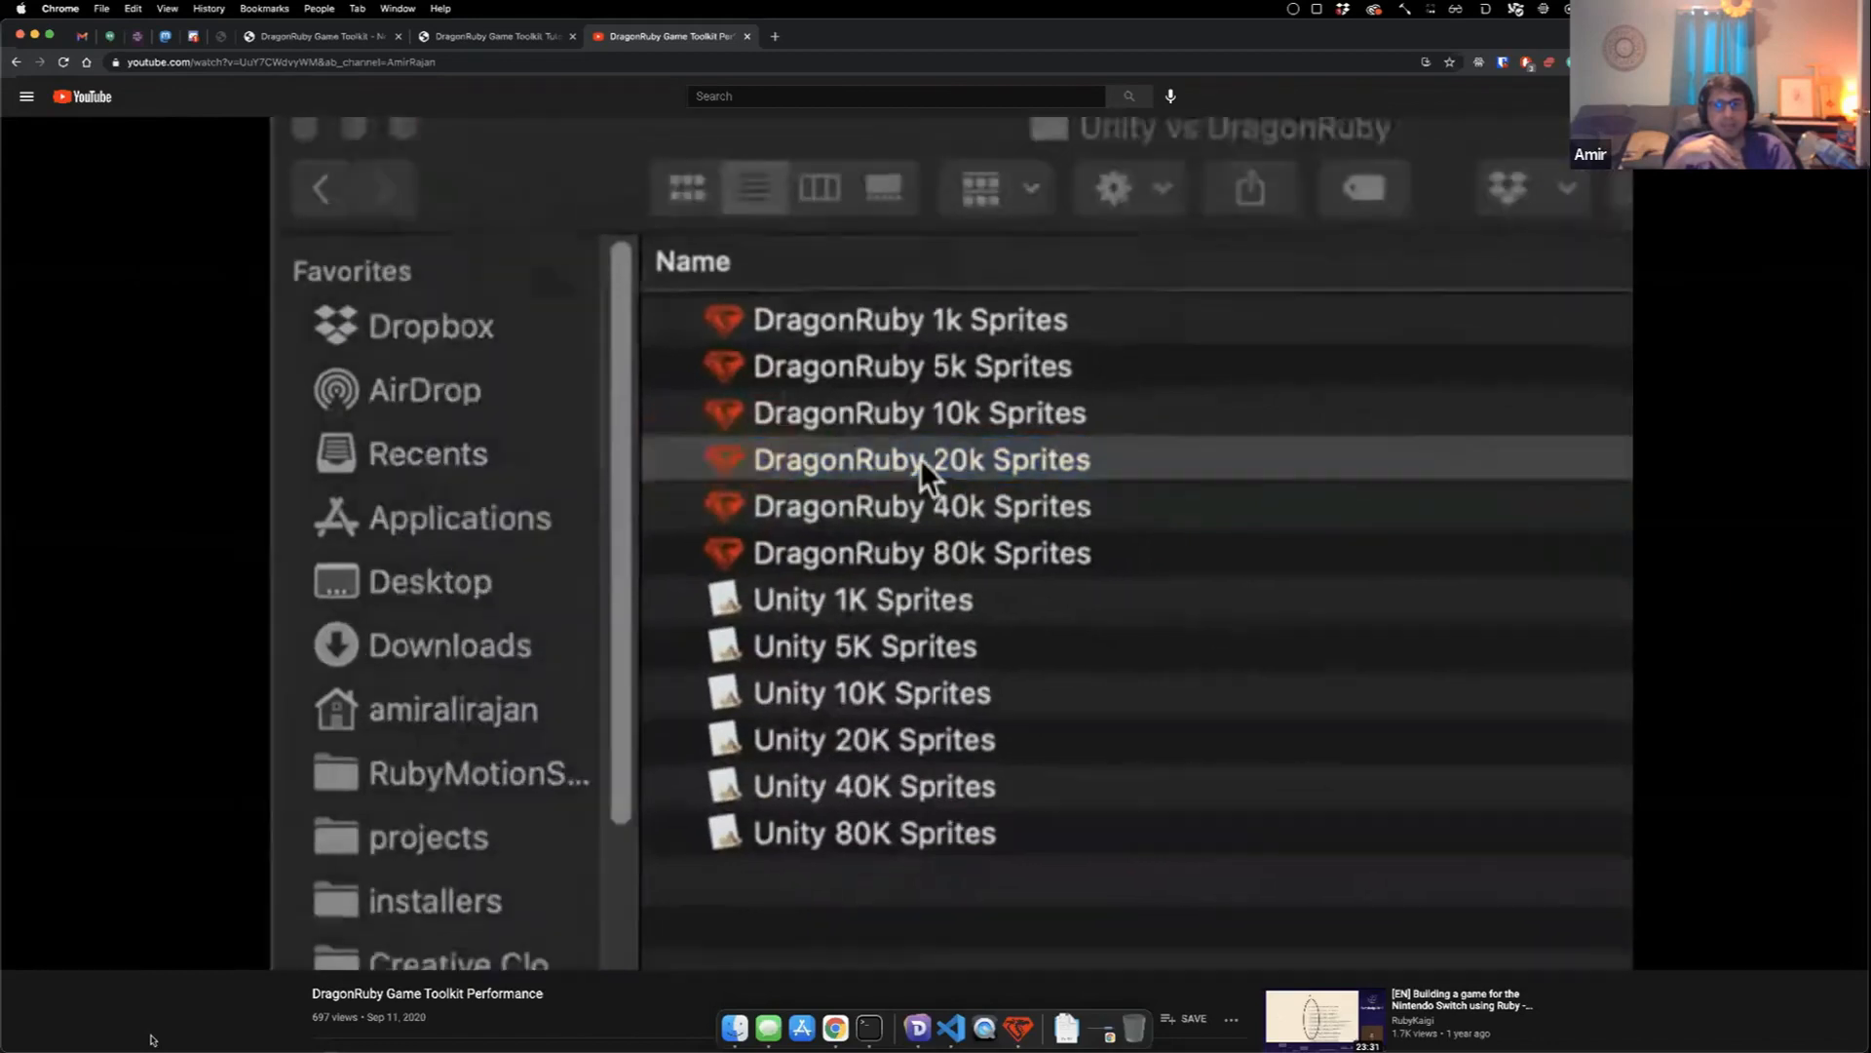
double_click(922, 460)
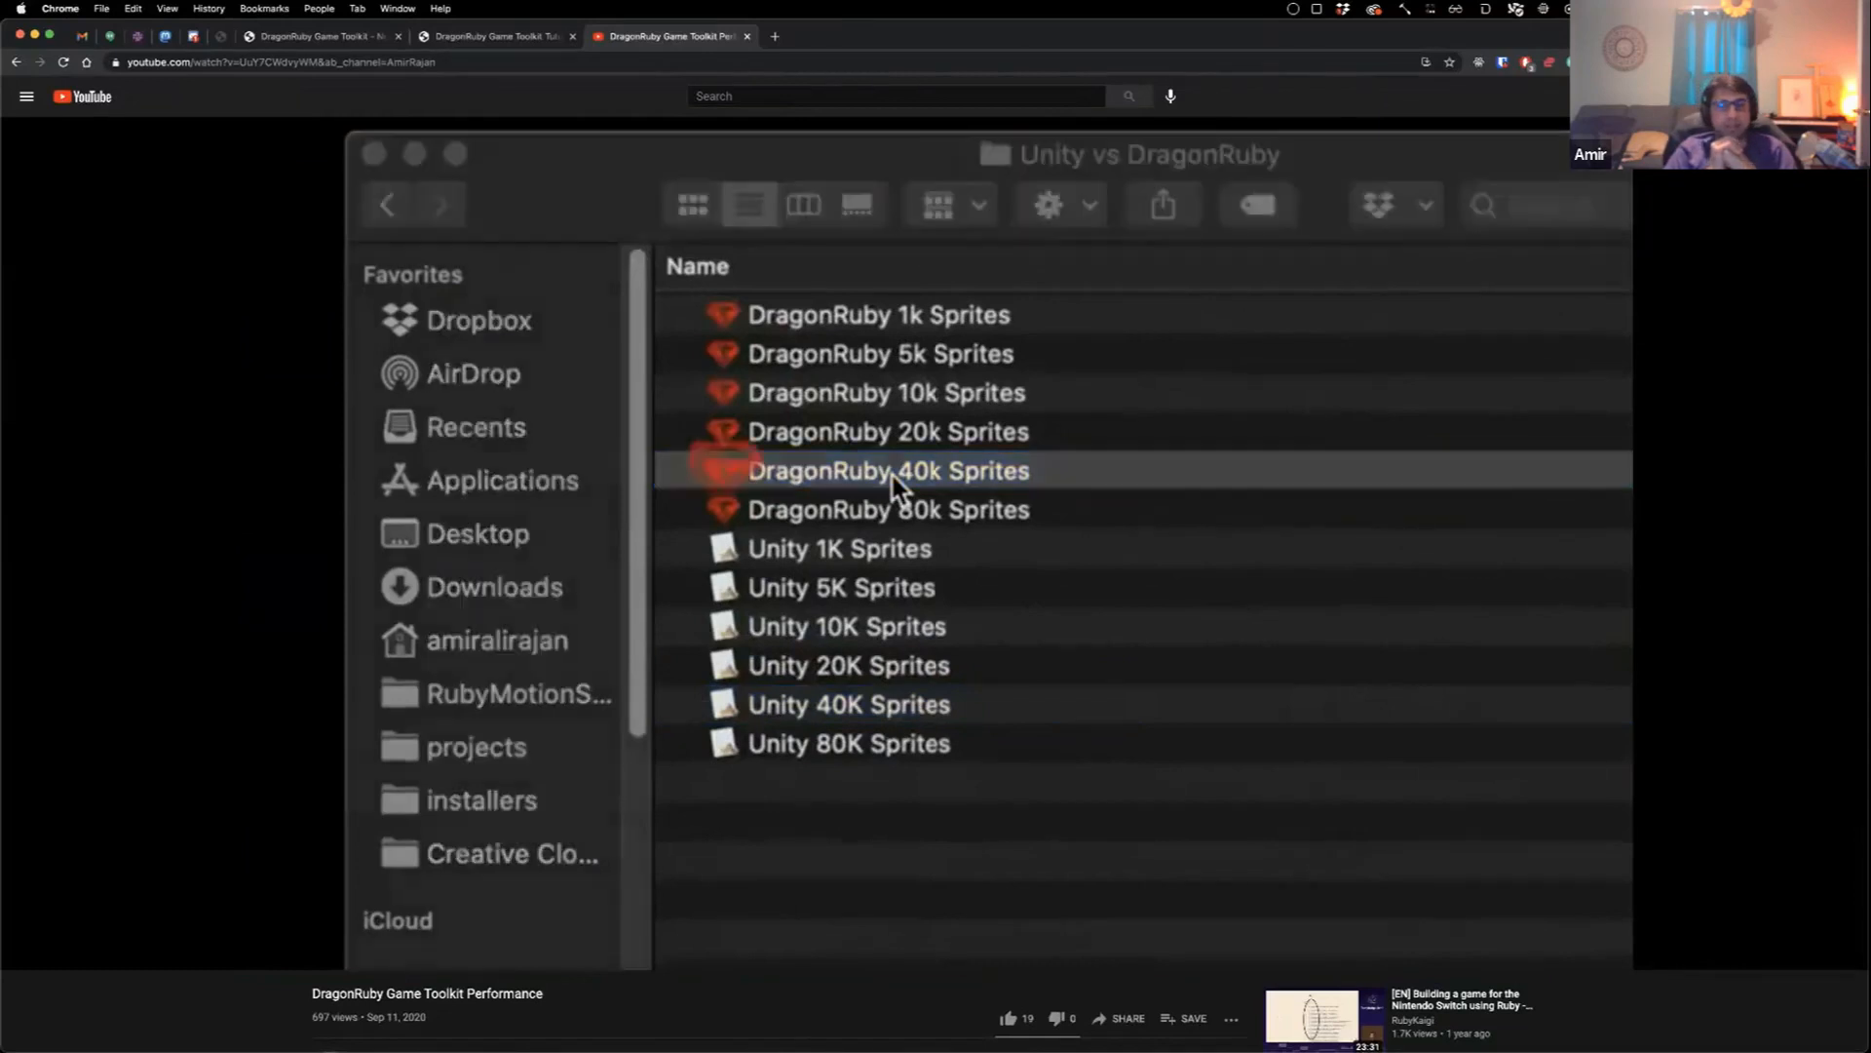
double_click(889, 470)
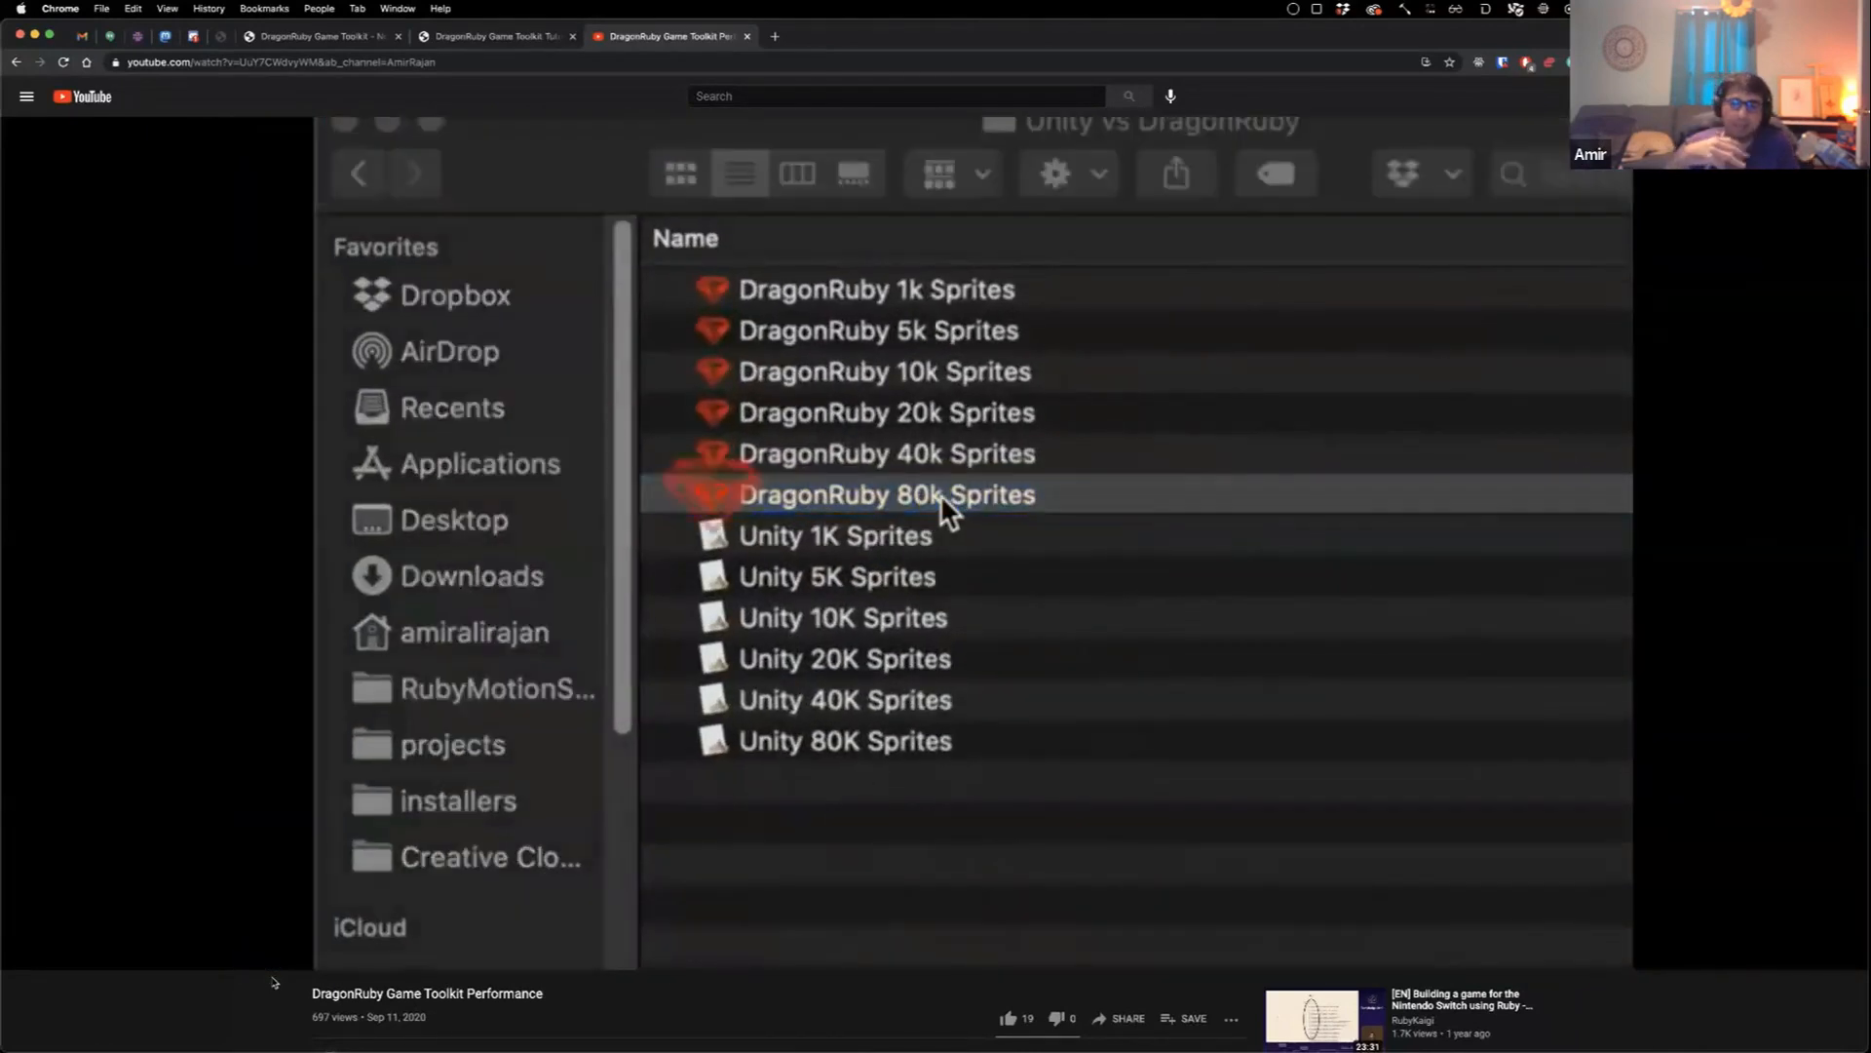
double_click(885, 494)
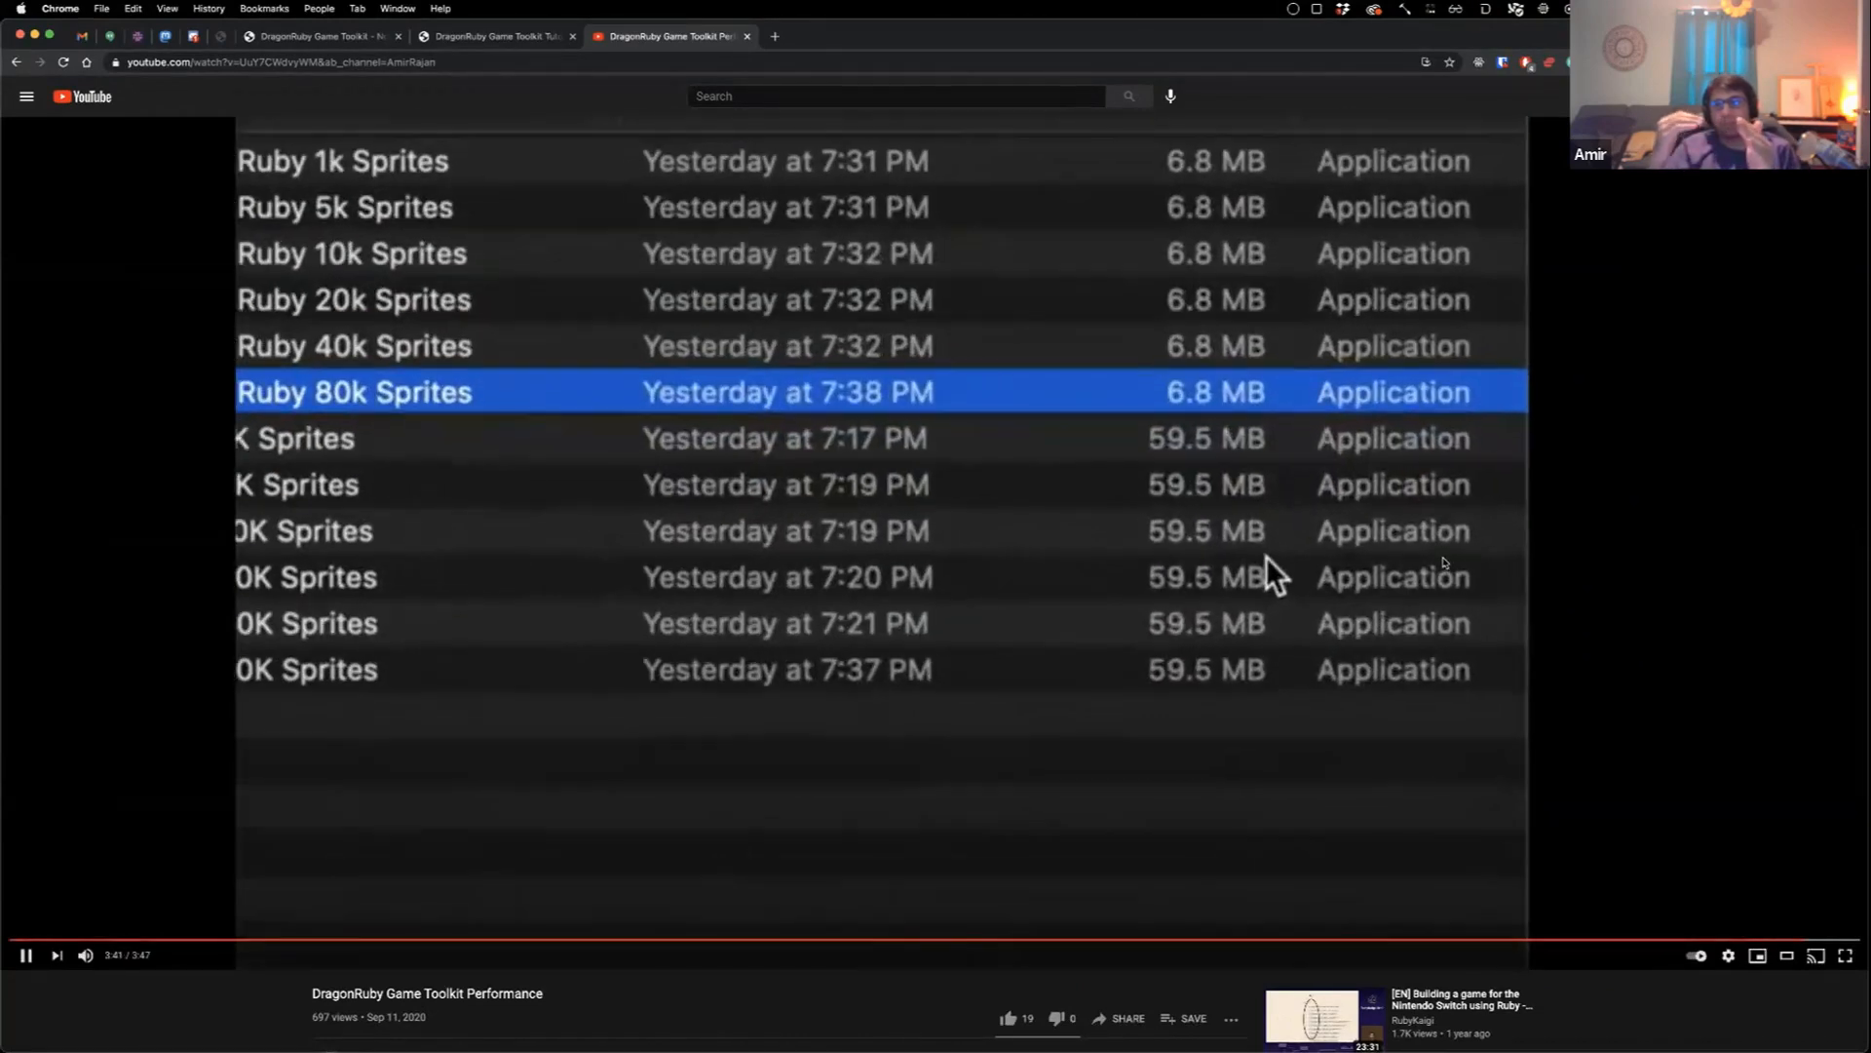
mouse_move(1199, 485)
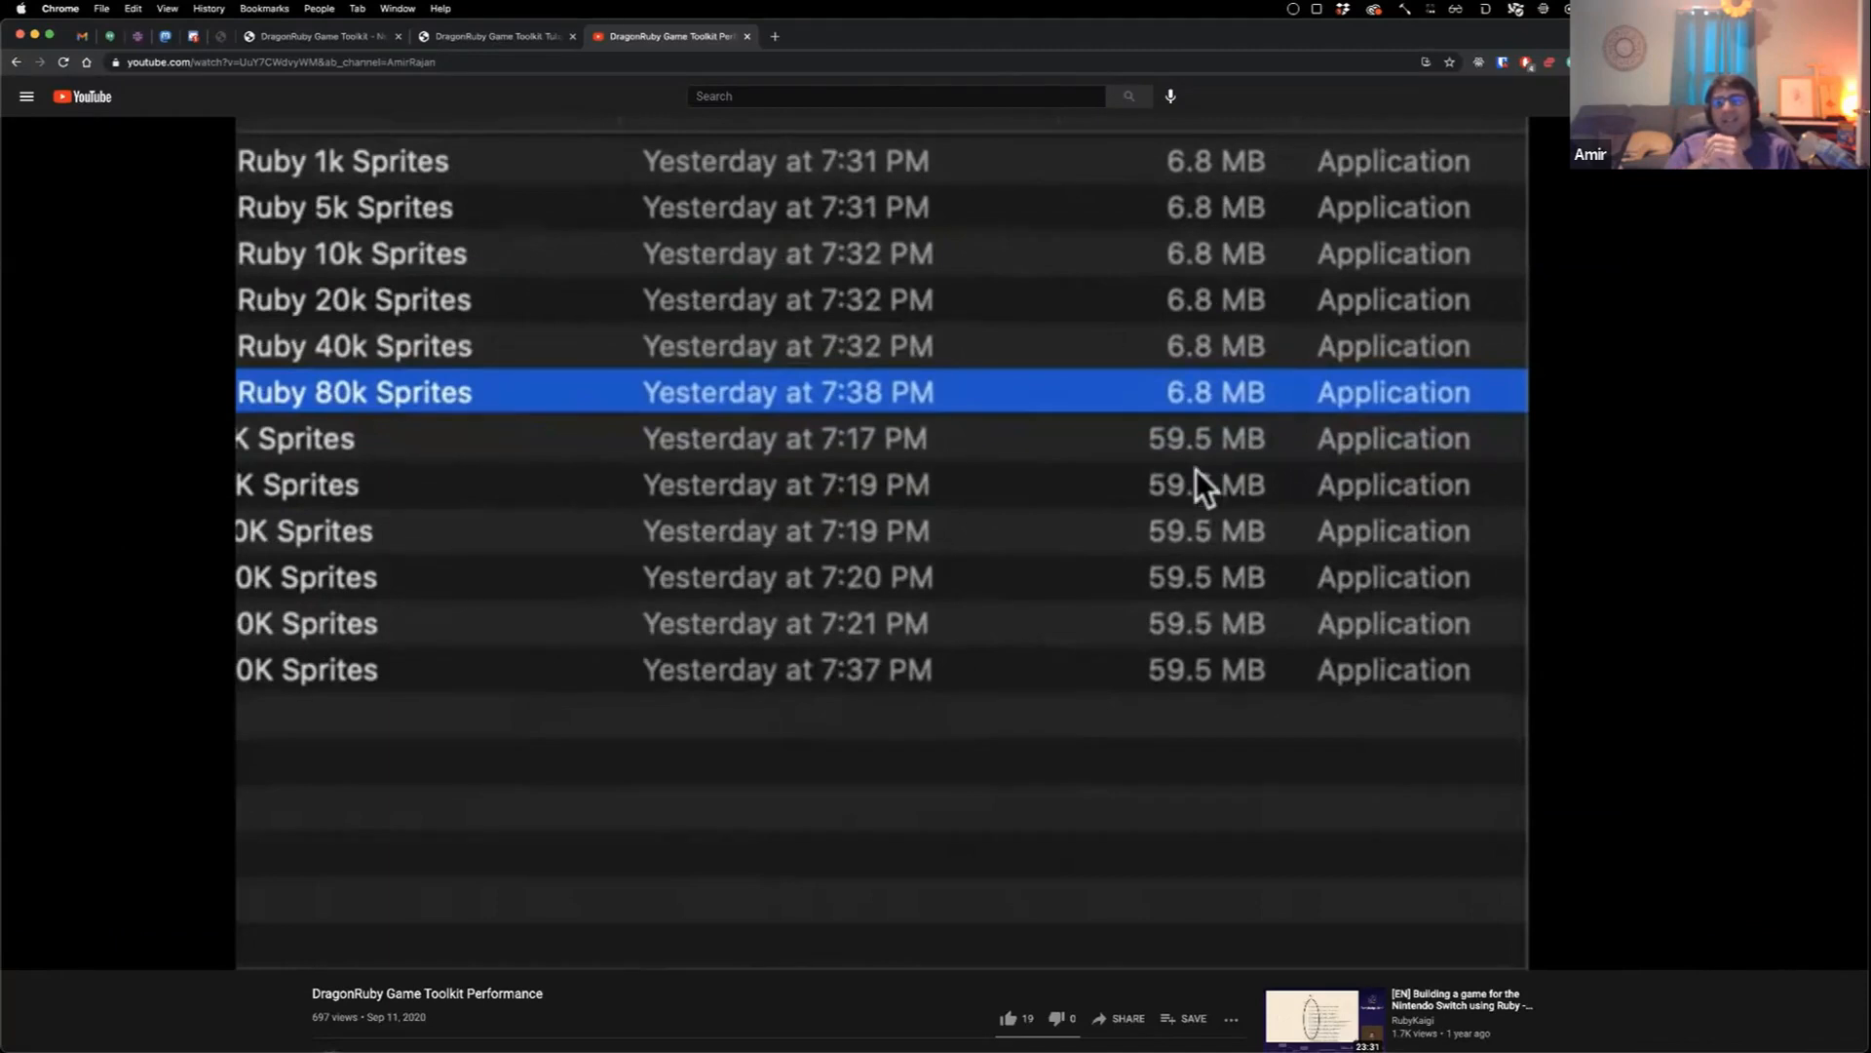
mouse_move(1189, 684)
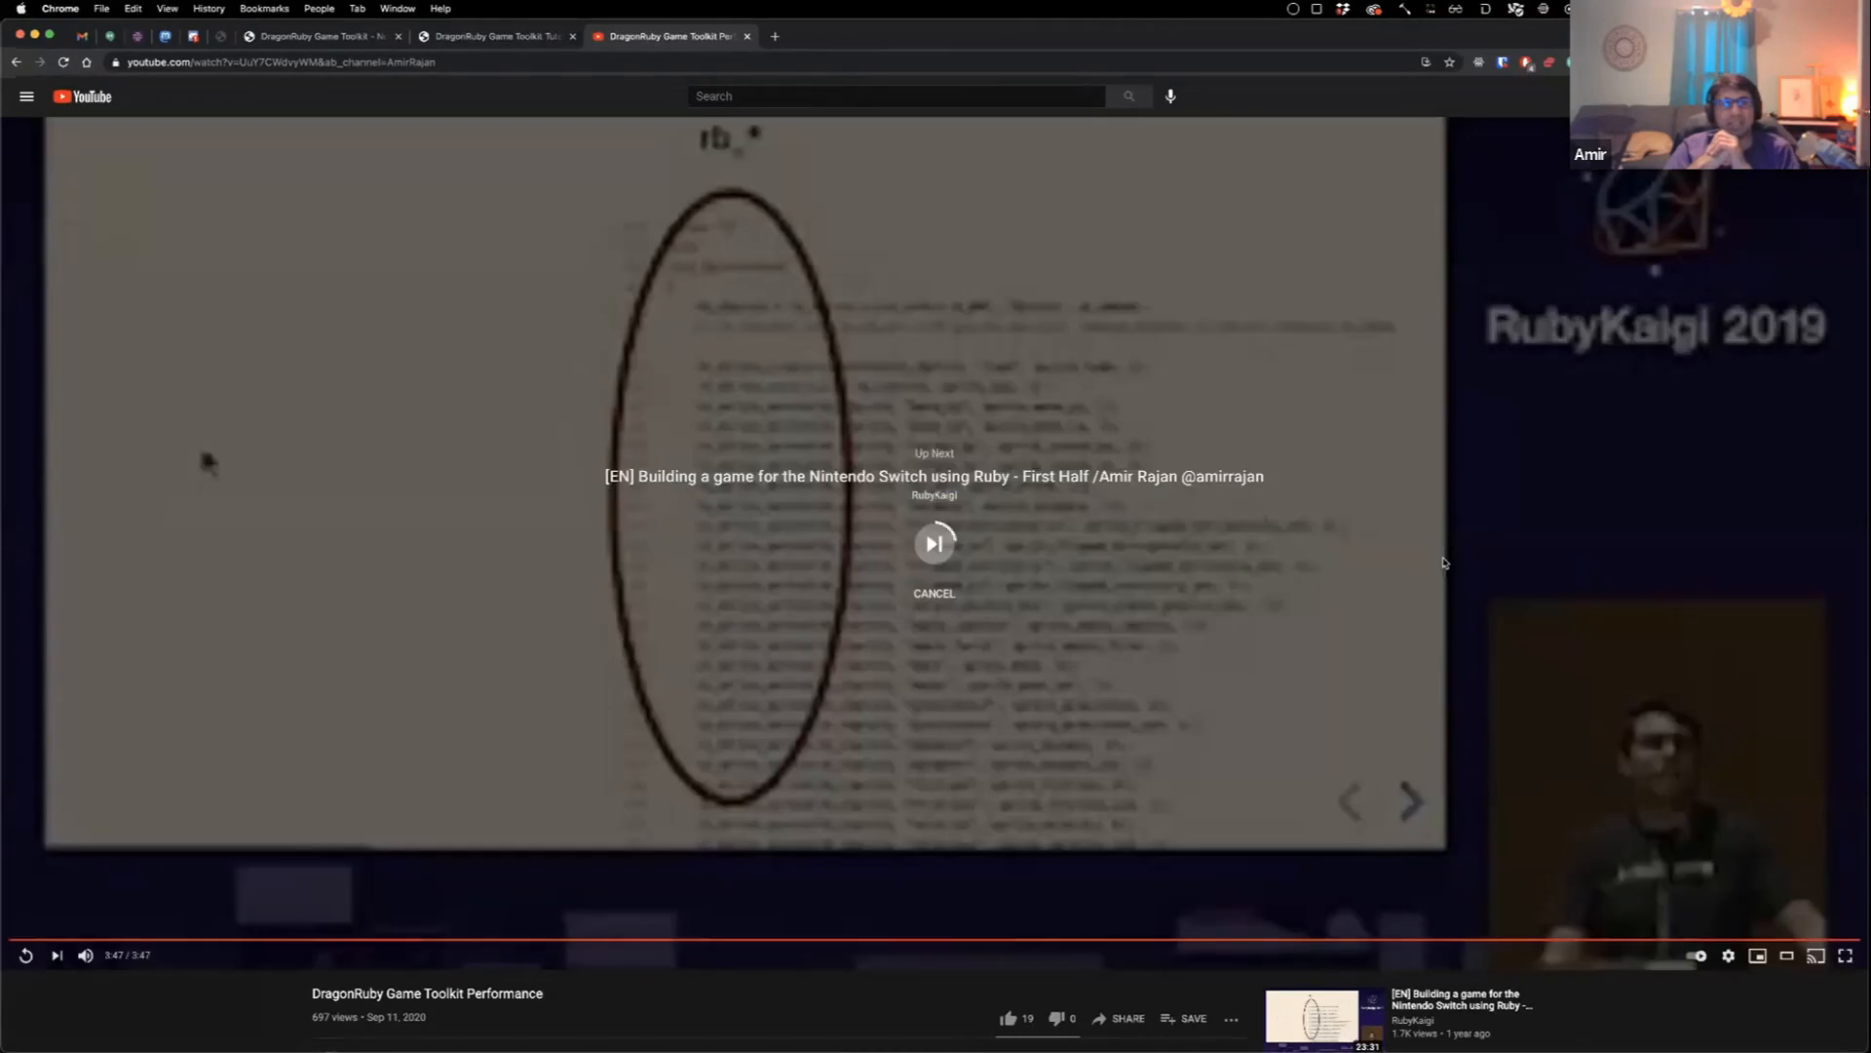
click(489, 35)
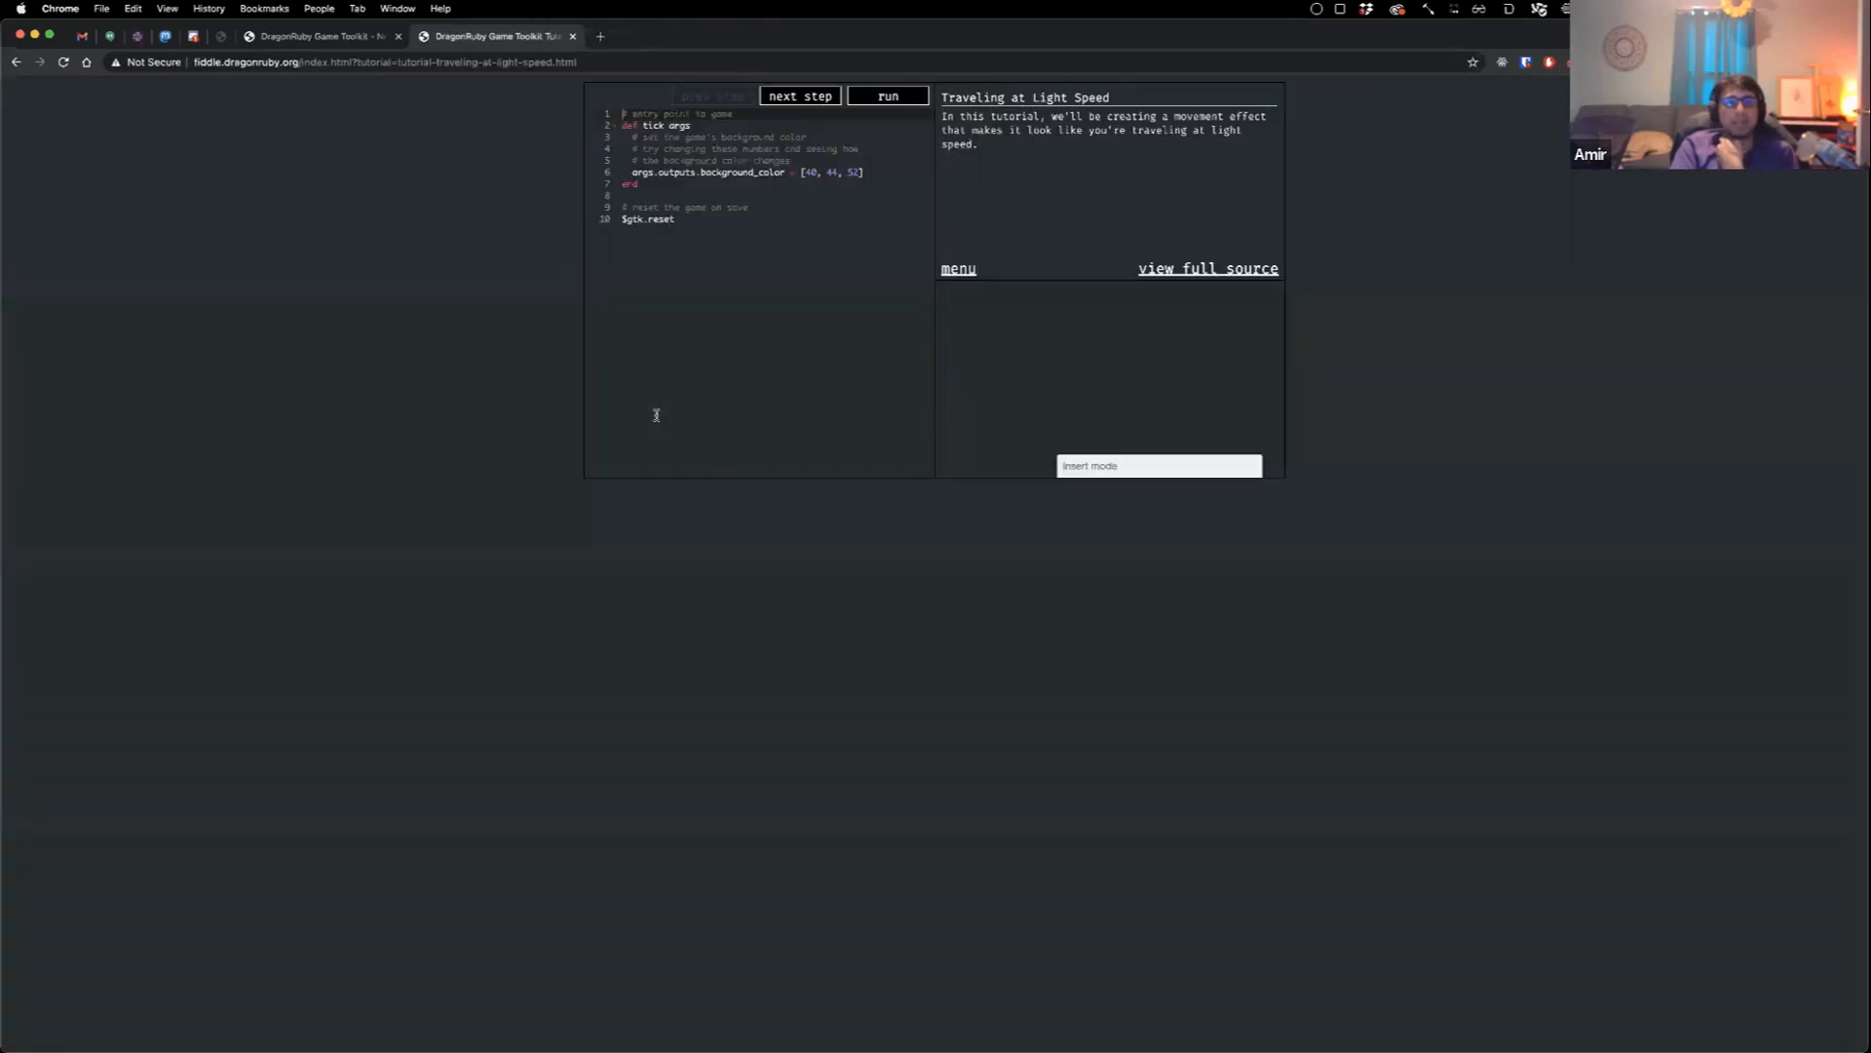
mouse_move(456, 436)
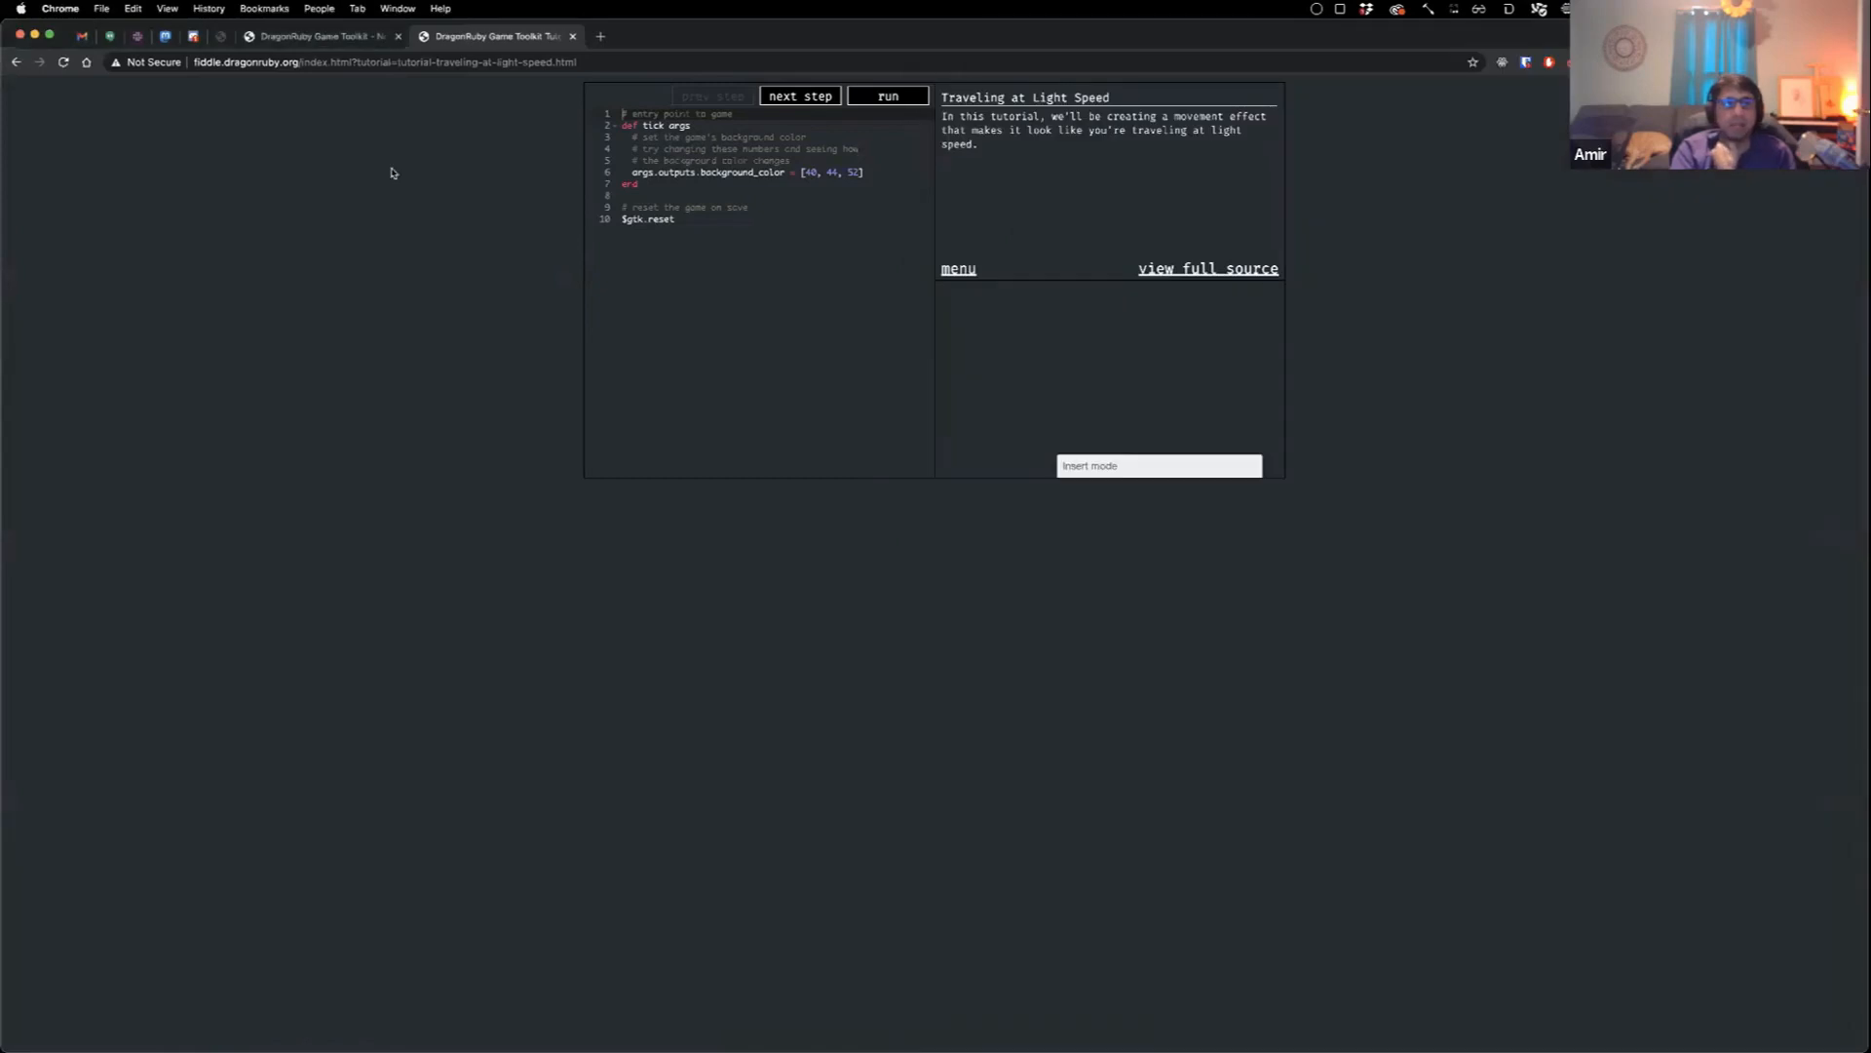
mouse_move(320, 35)
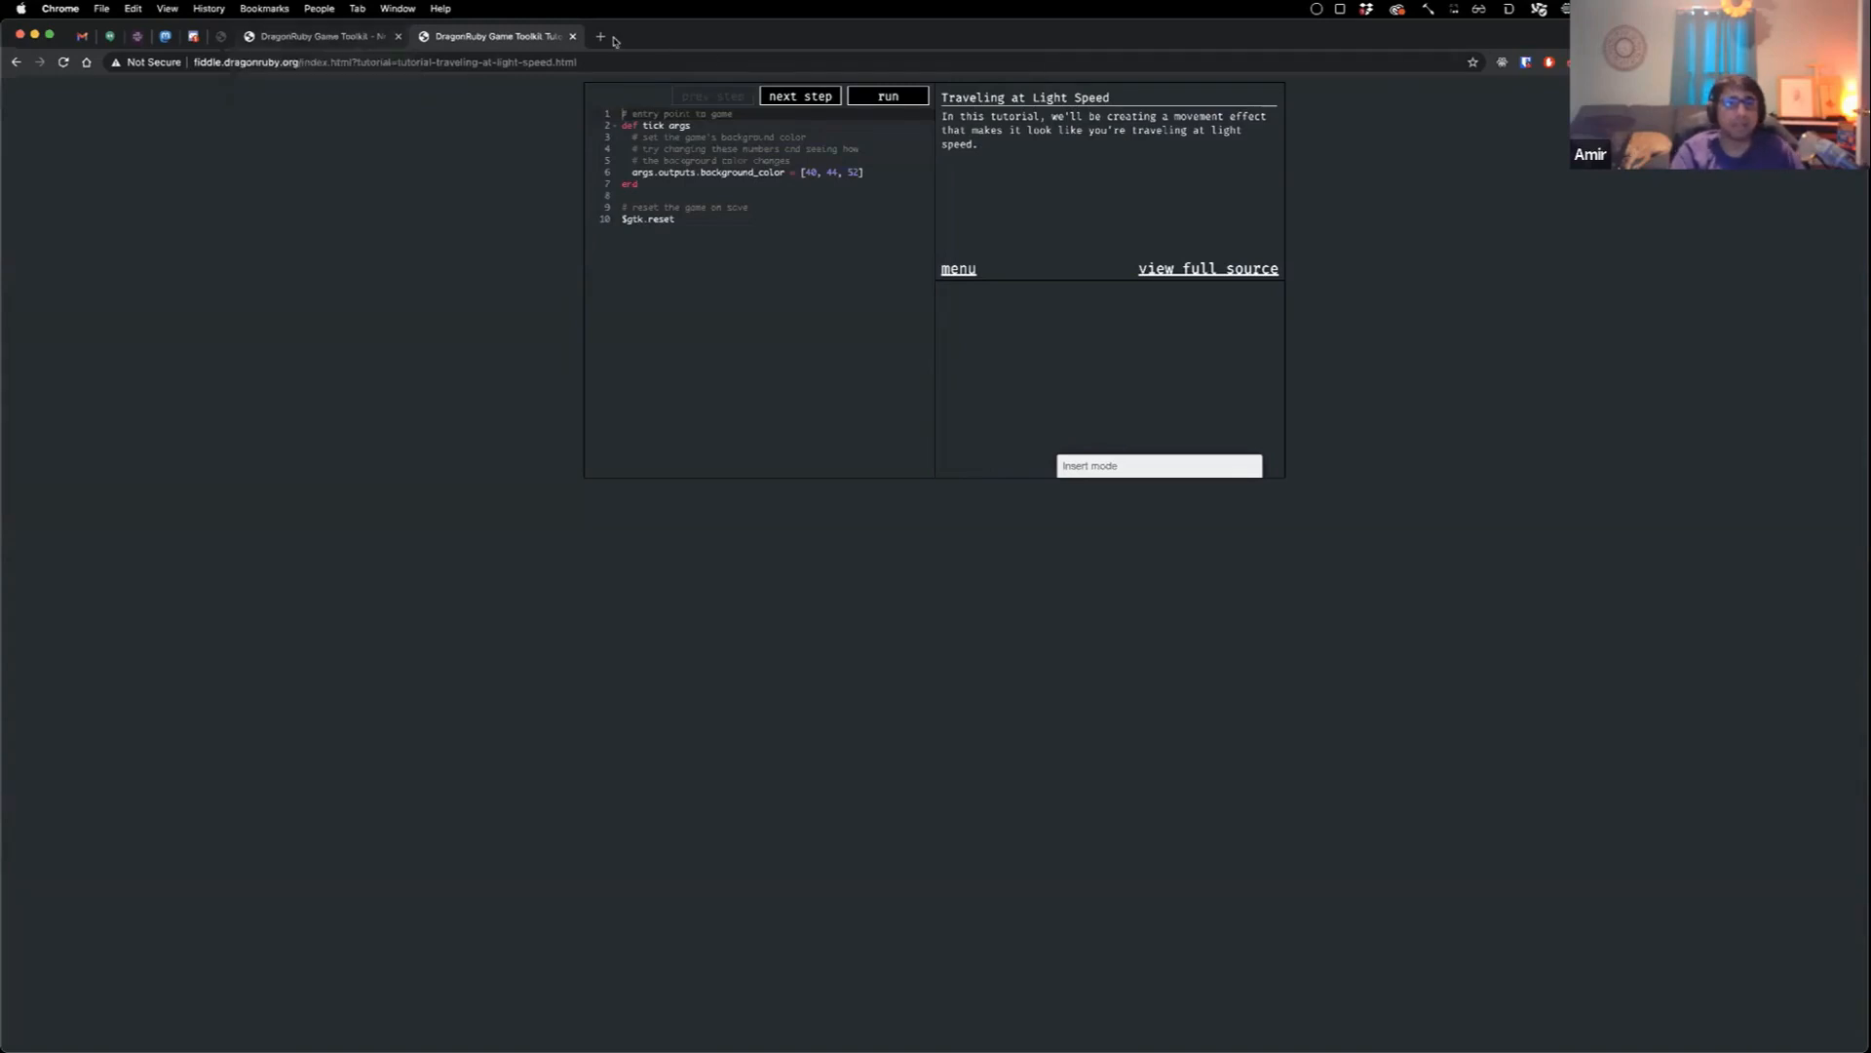
click(603, 35)
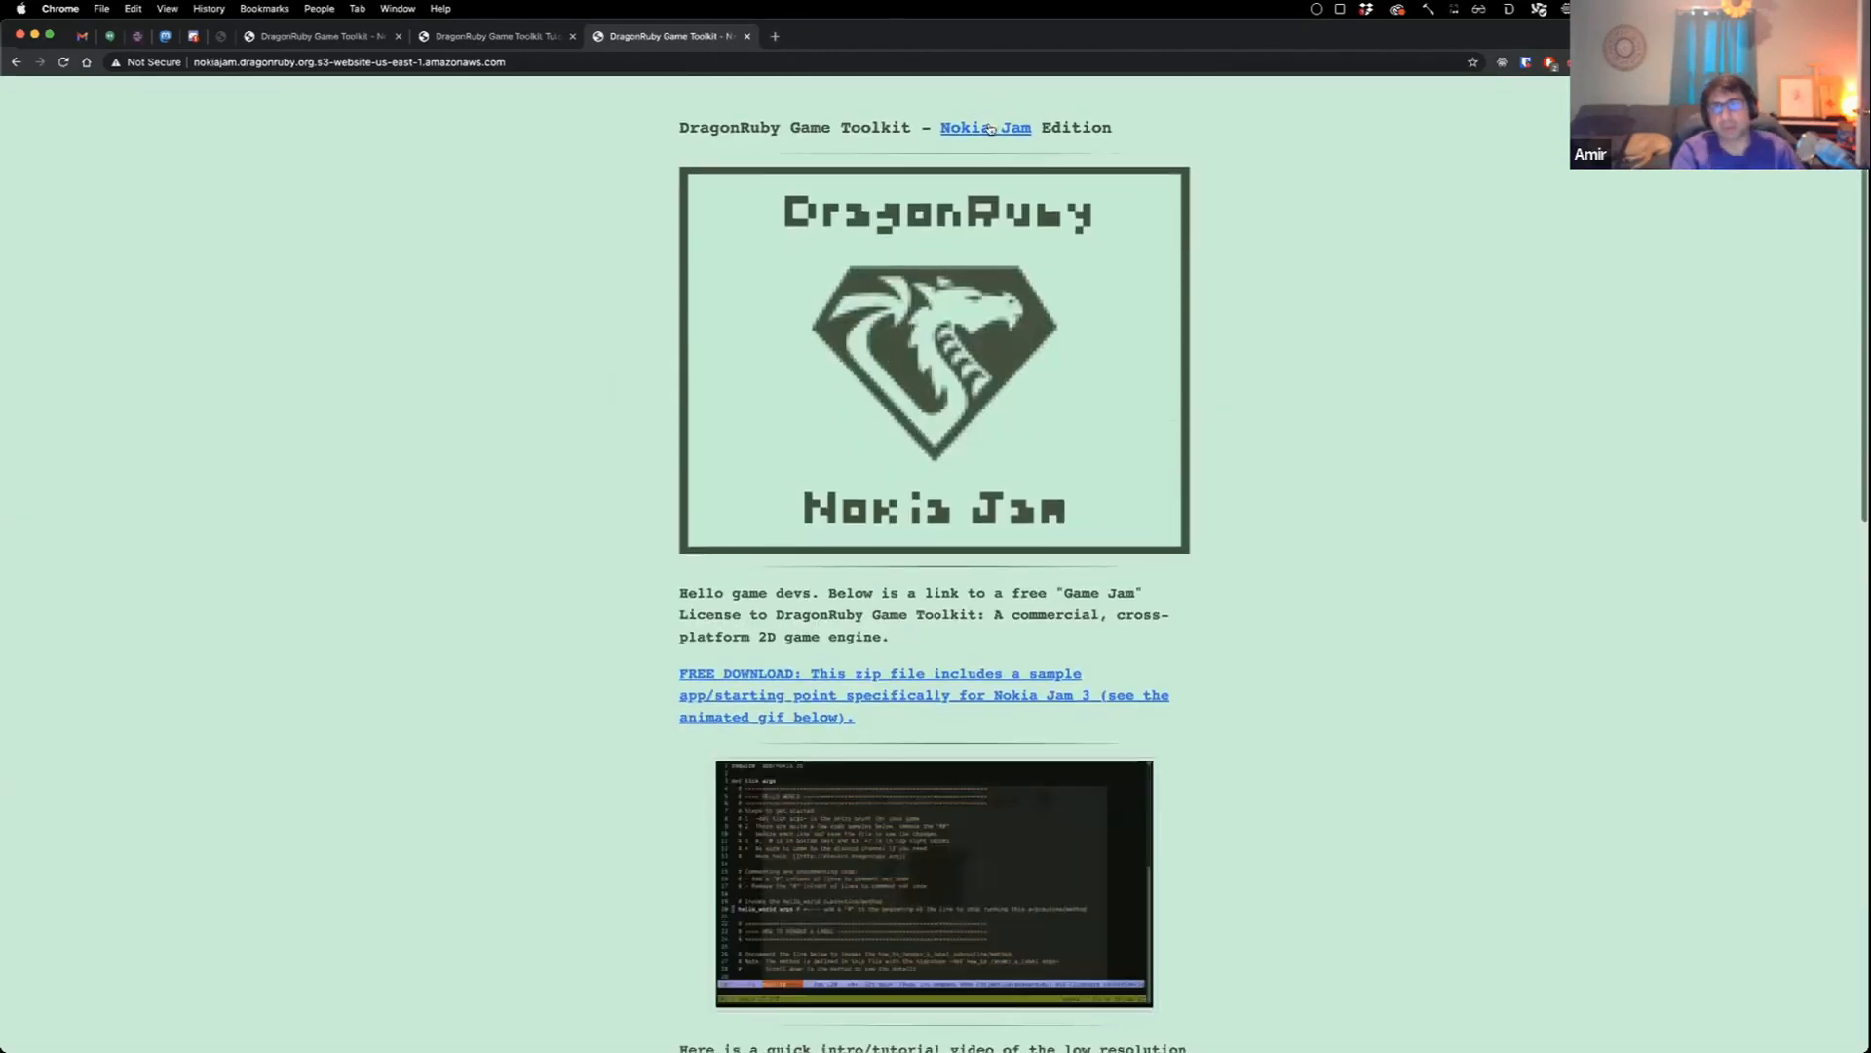
Step: Follow the Nokia Jam link to the Nokia 3310 Jam 3 itch.io page and read its Restrictions section
click(983, 129)
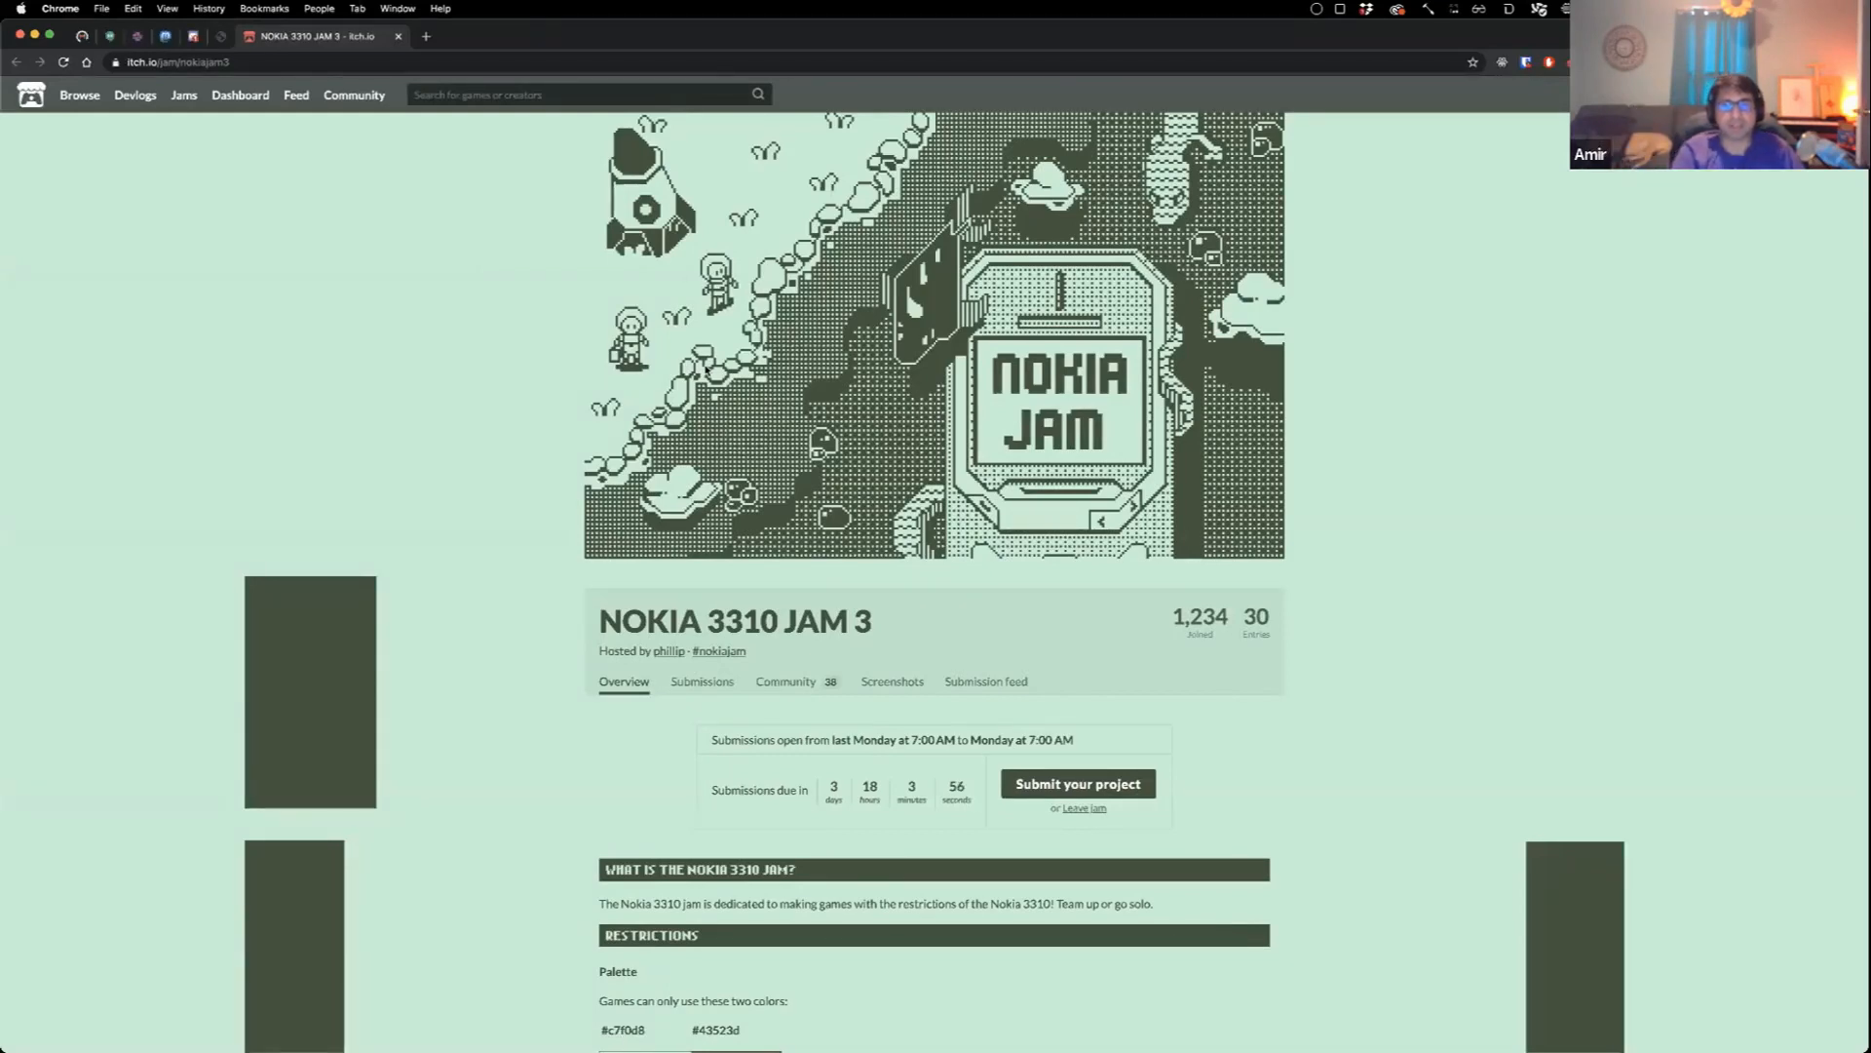
scroll(down, 3)
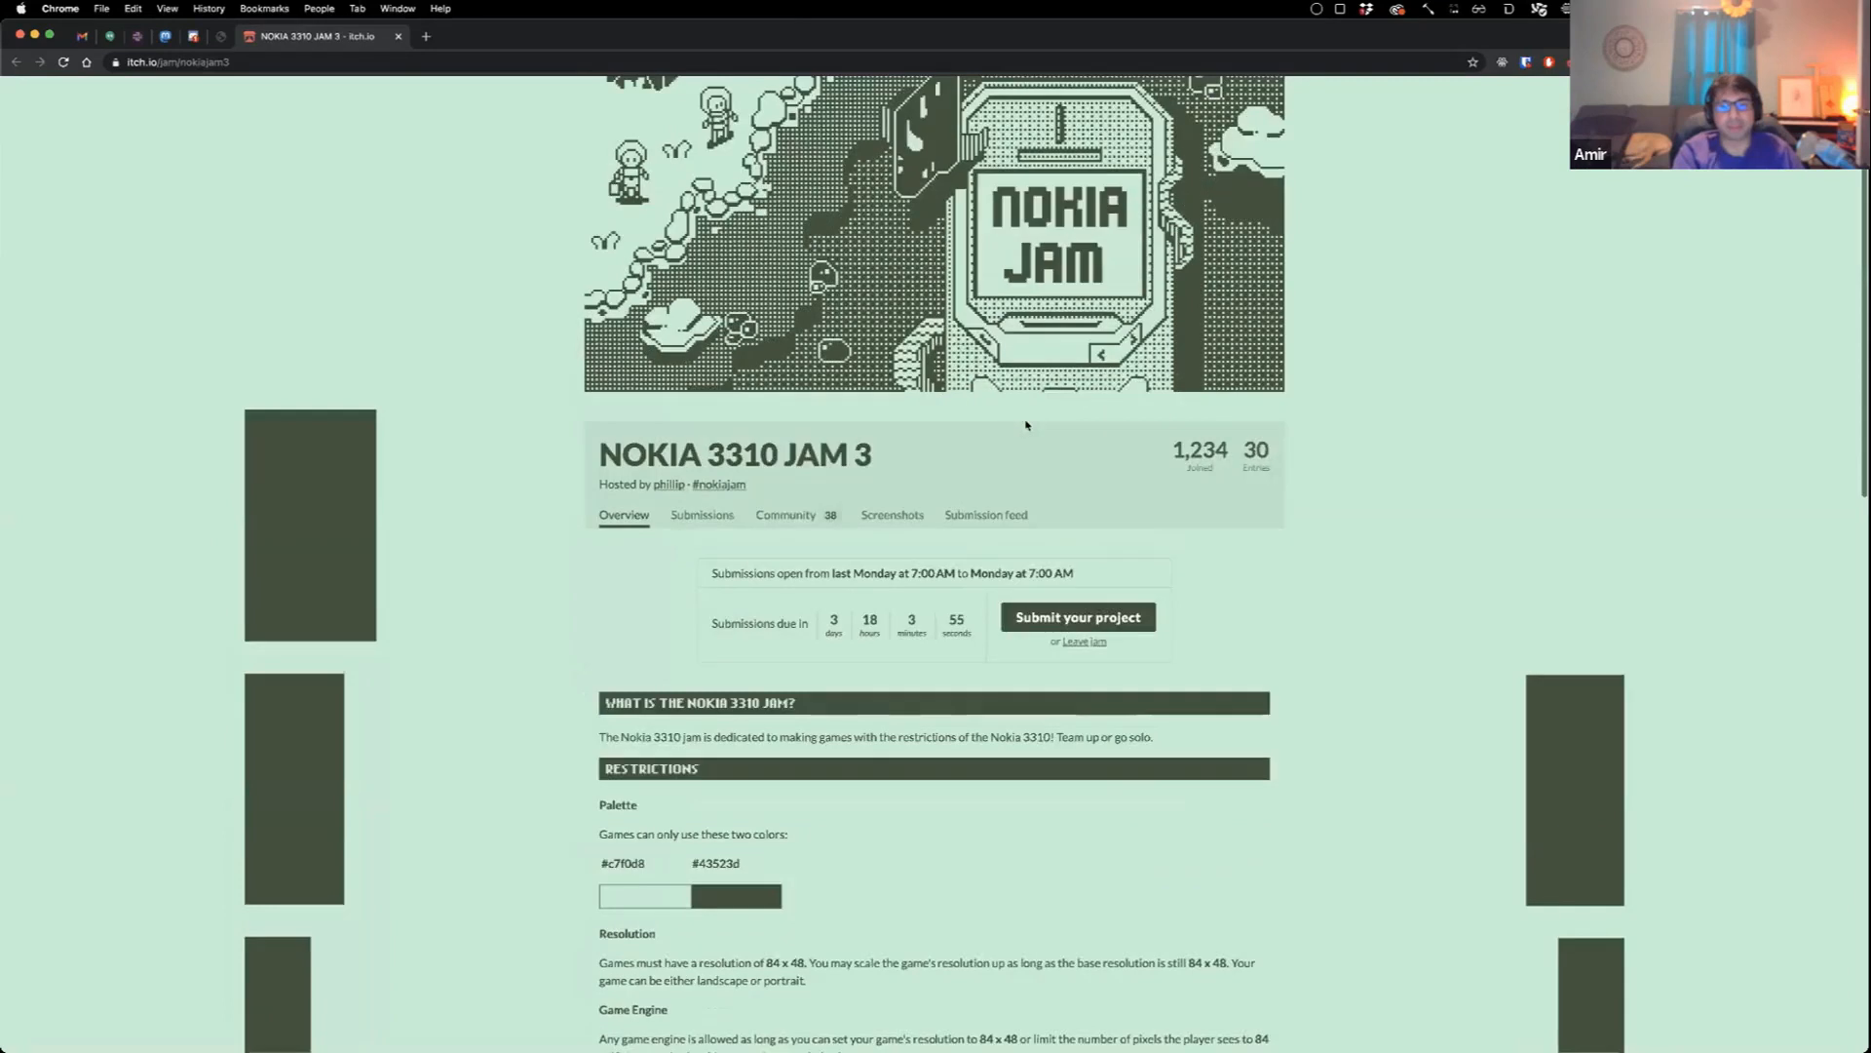
scroll(down, 3)
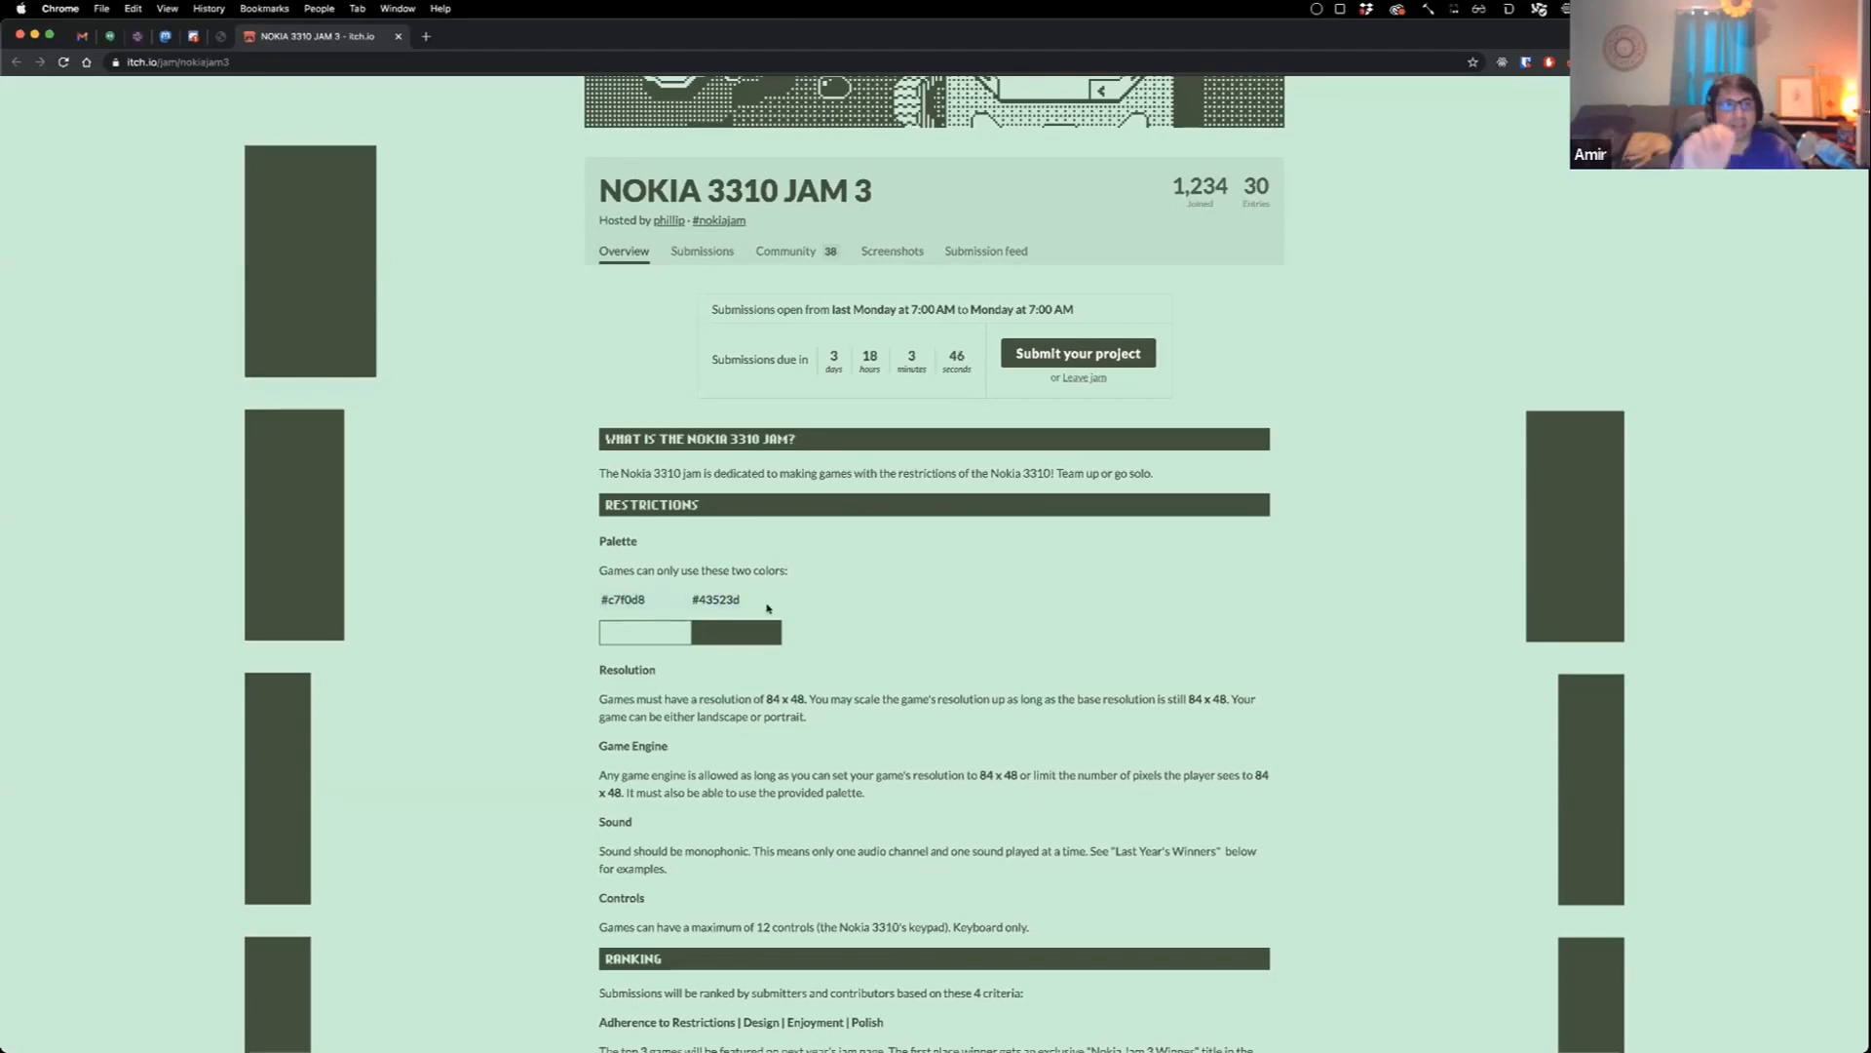
mouse_move(524, 384)
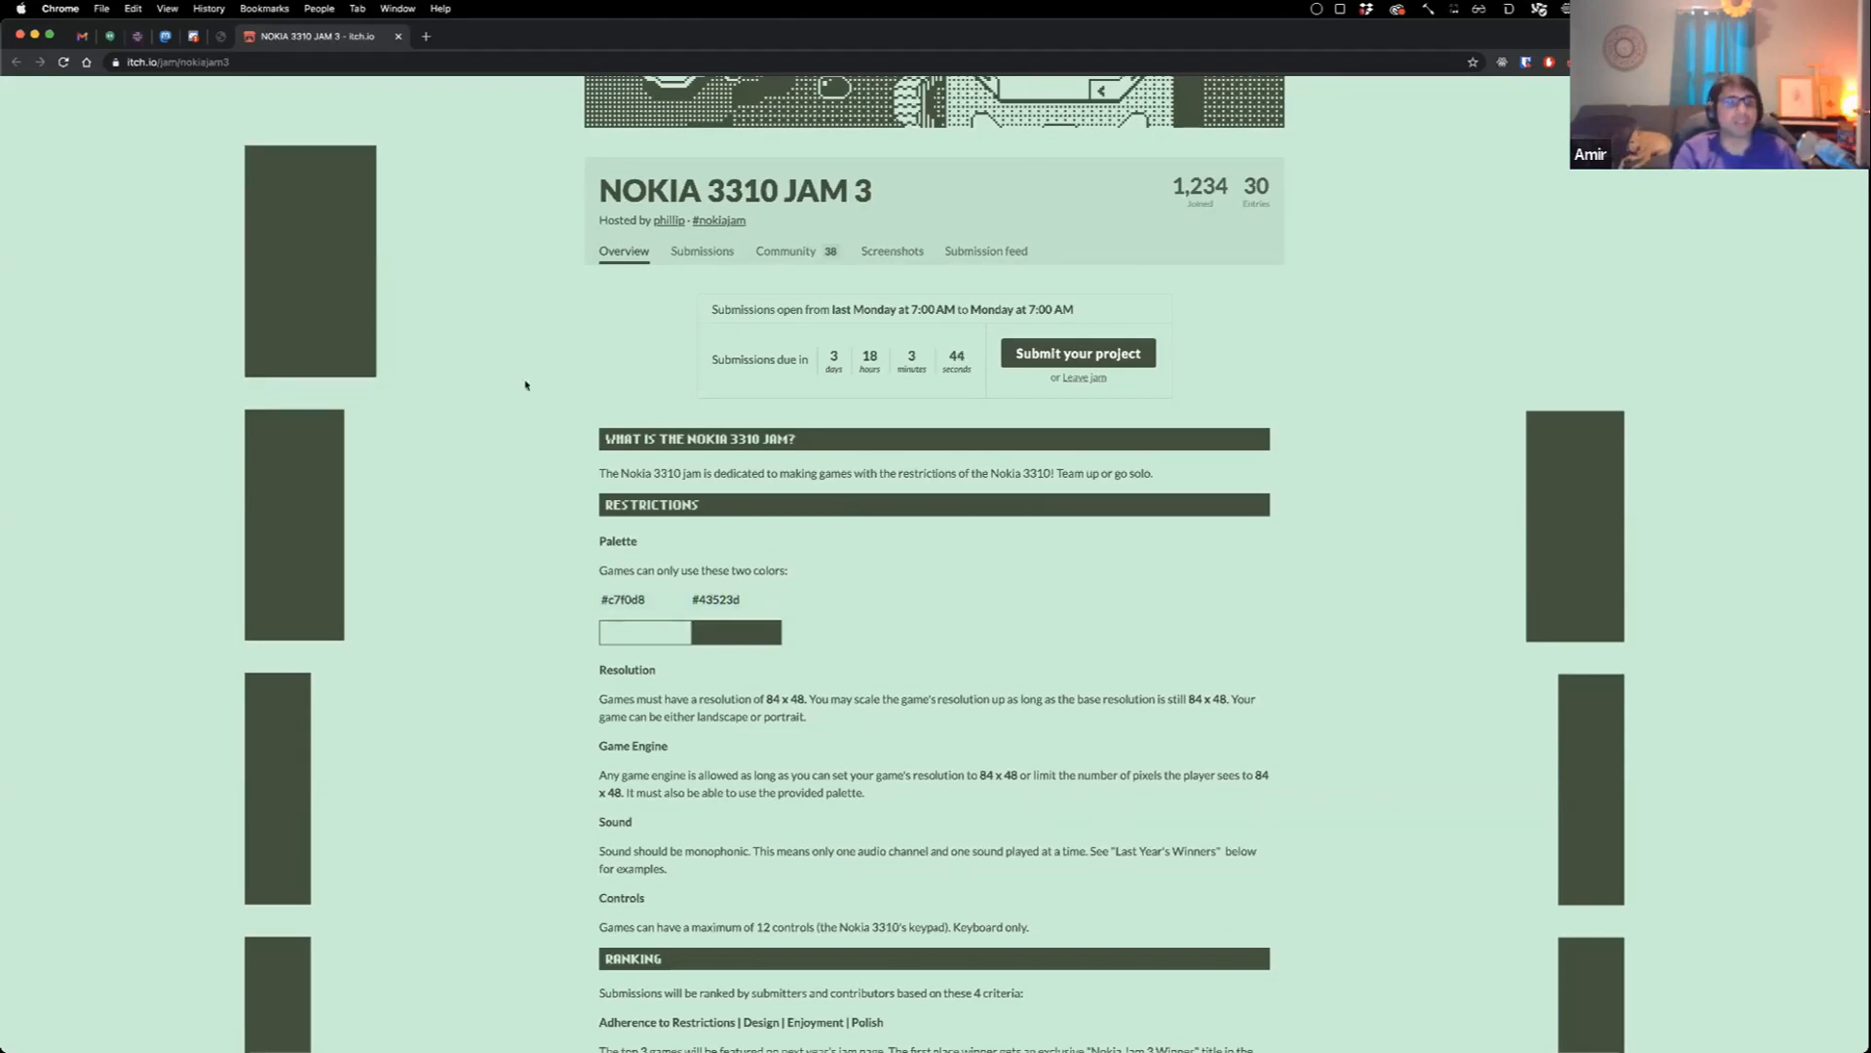
mouse_move(191, 35)
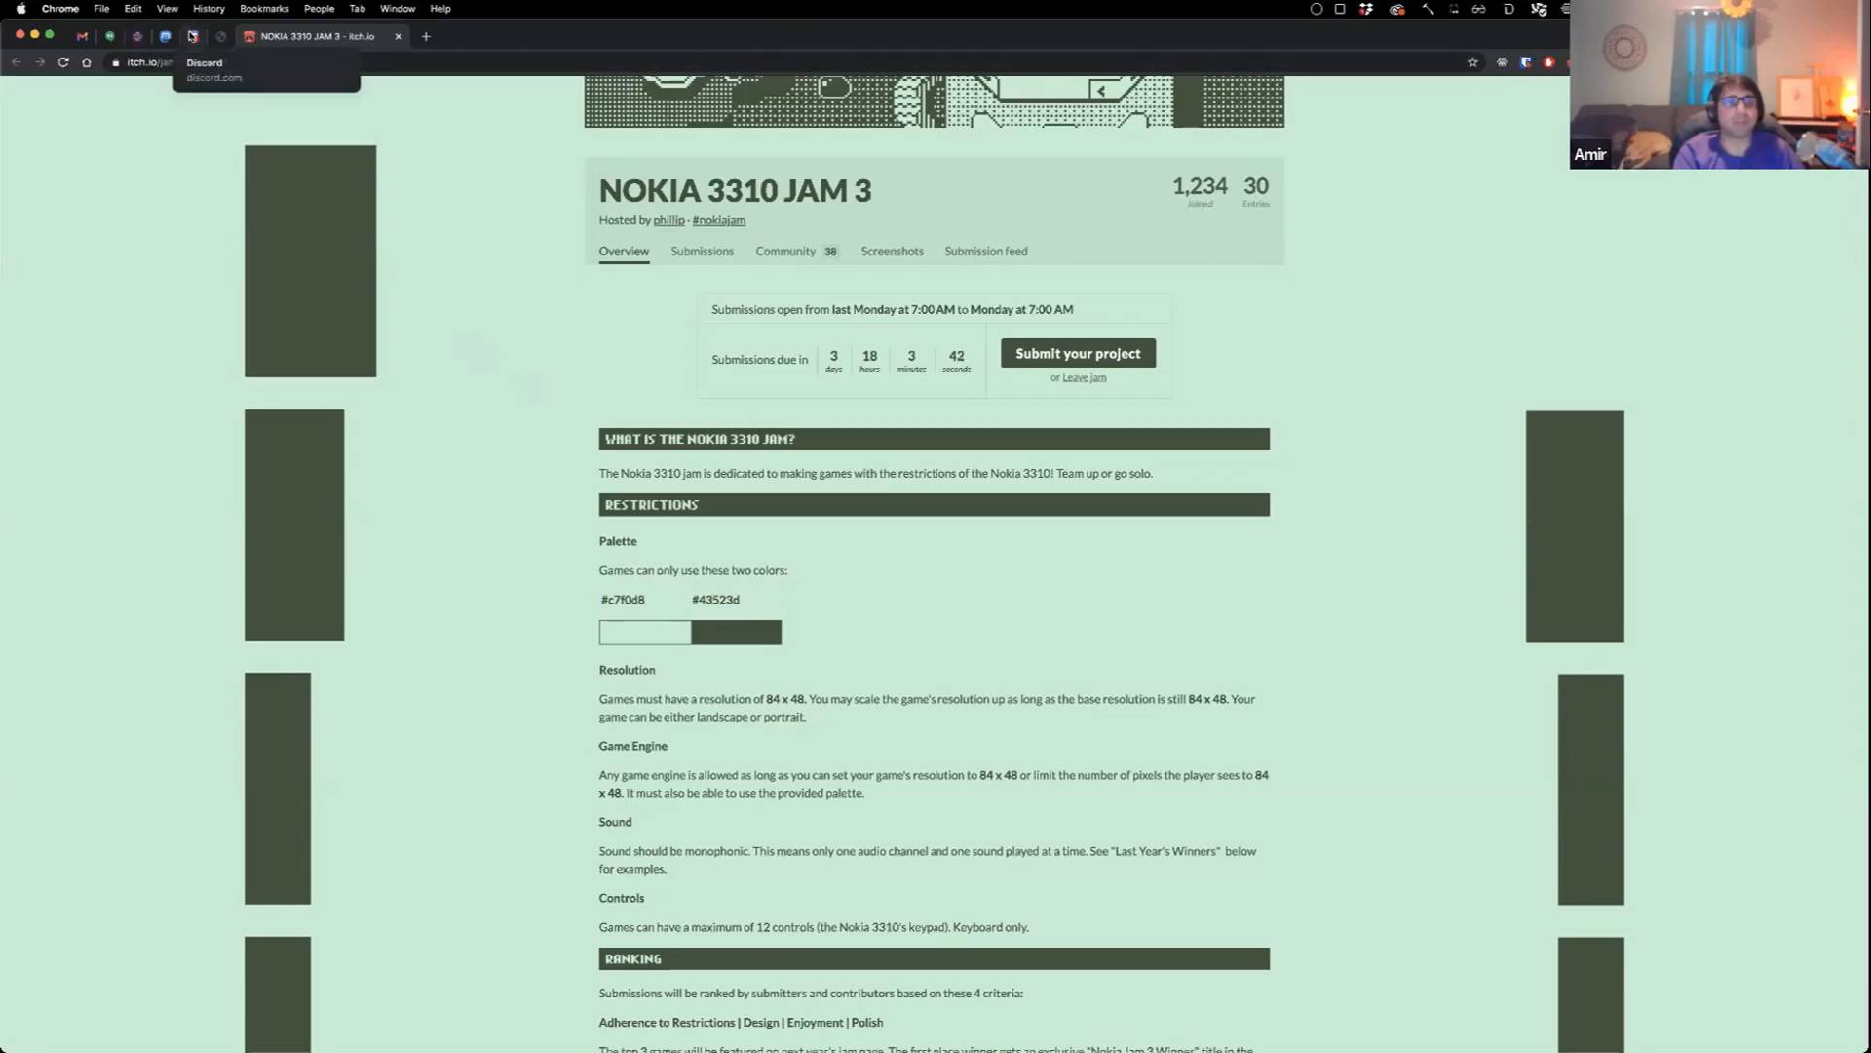
click(168, 35)
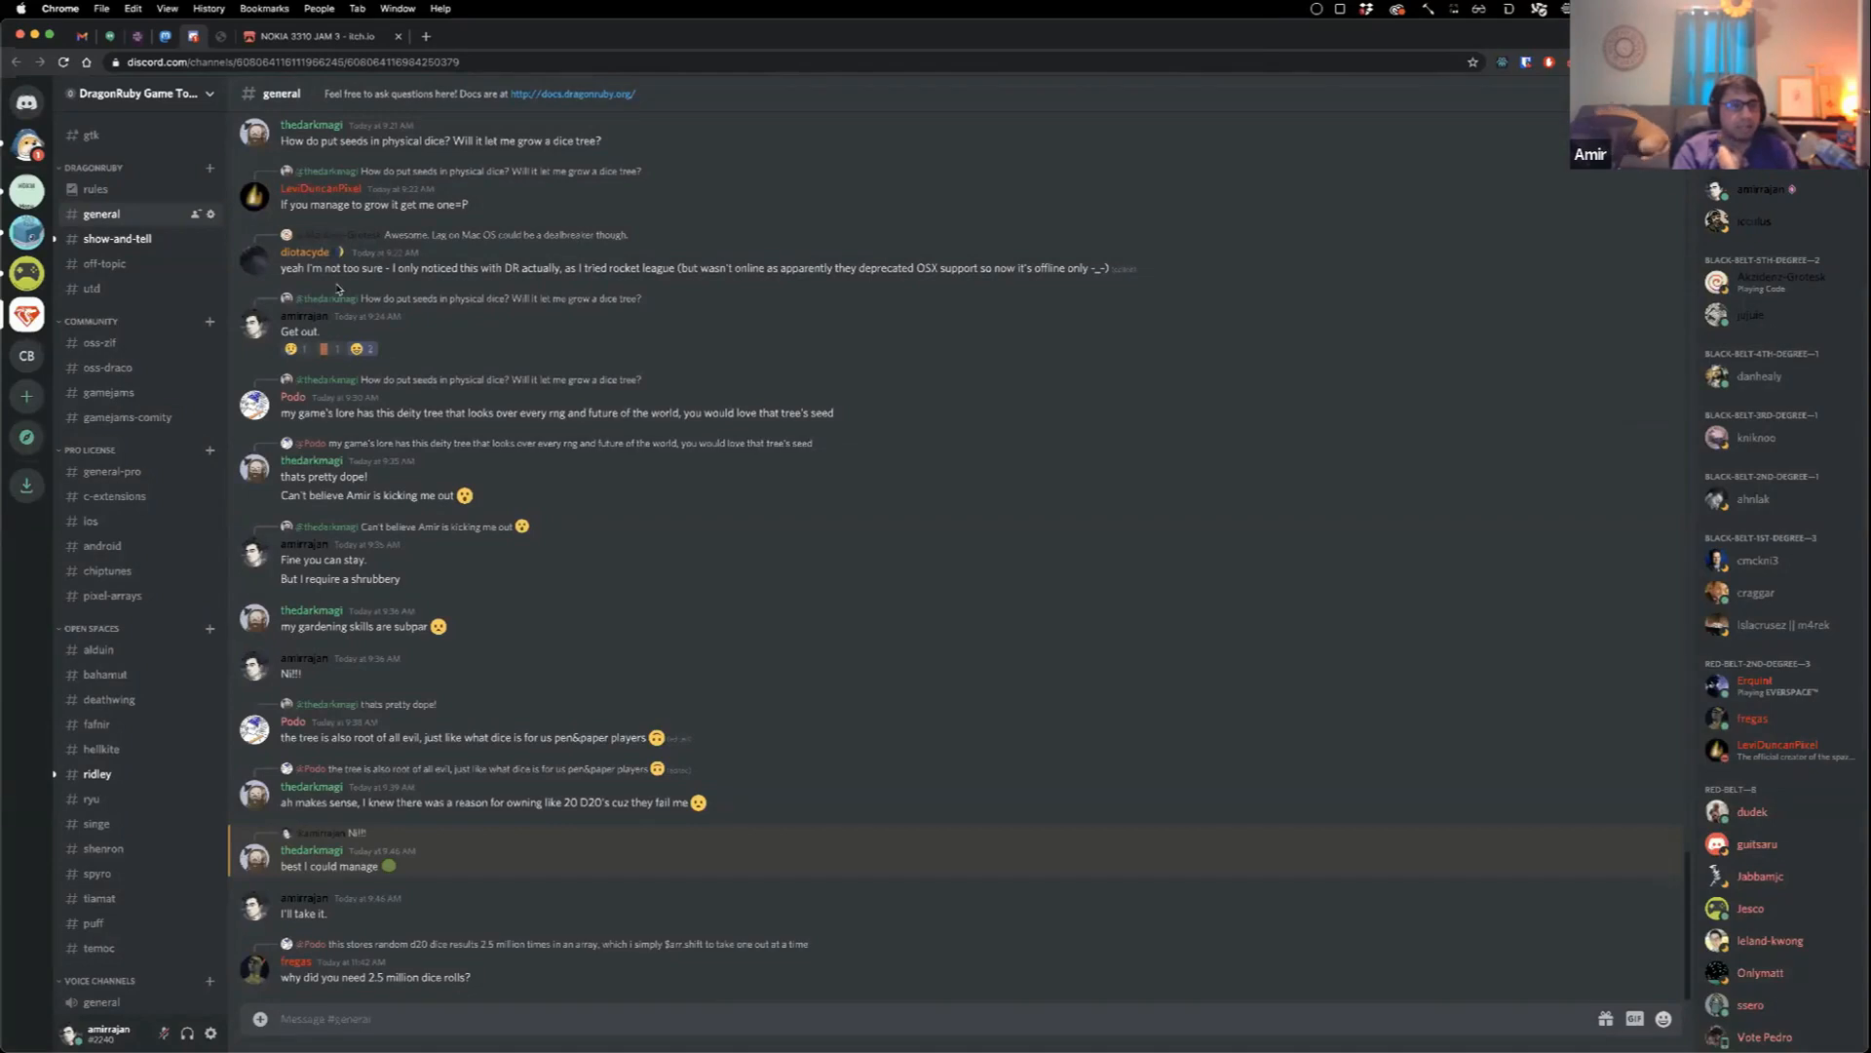
Step: Enter the show-and-tell channel and play the most recent embedded jam clips
click(117, 238)
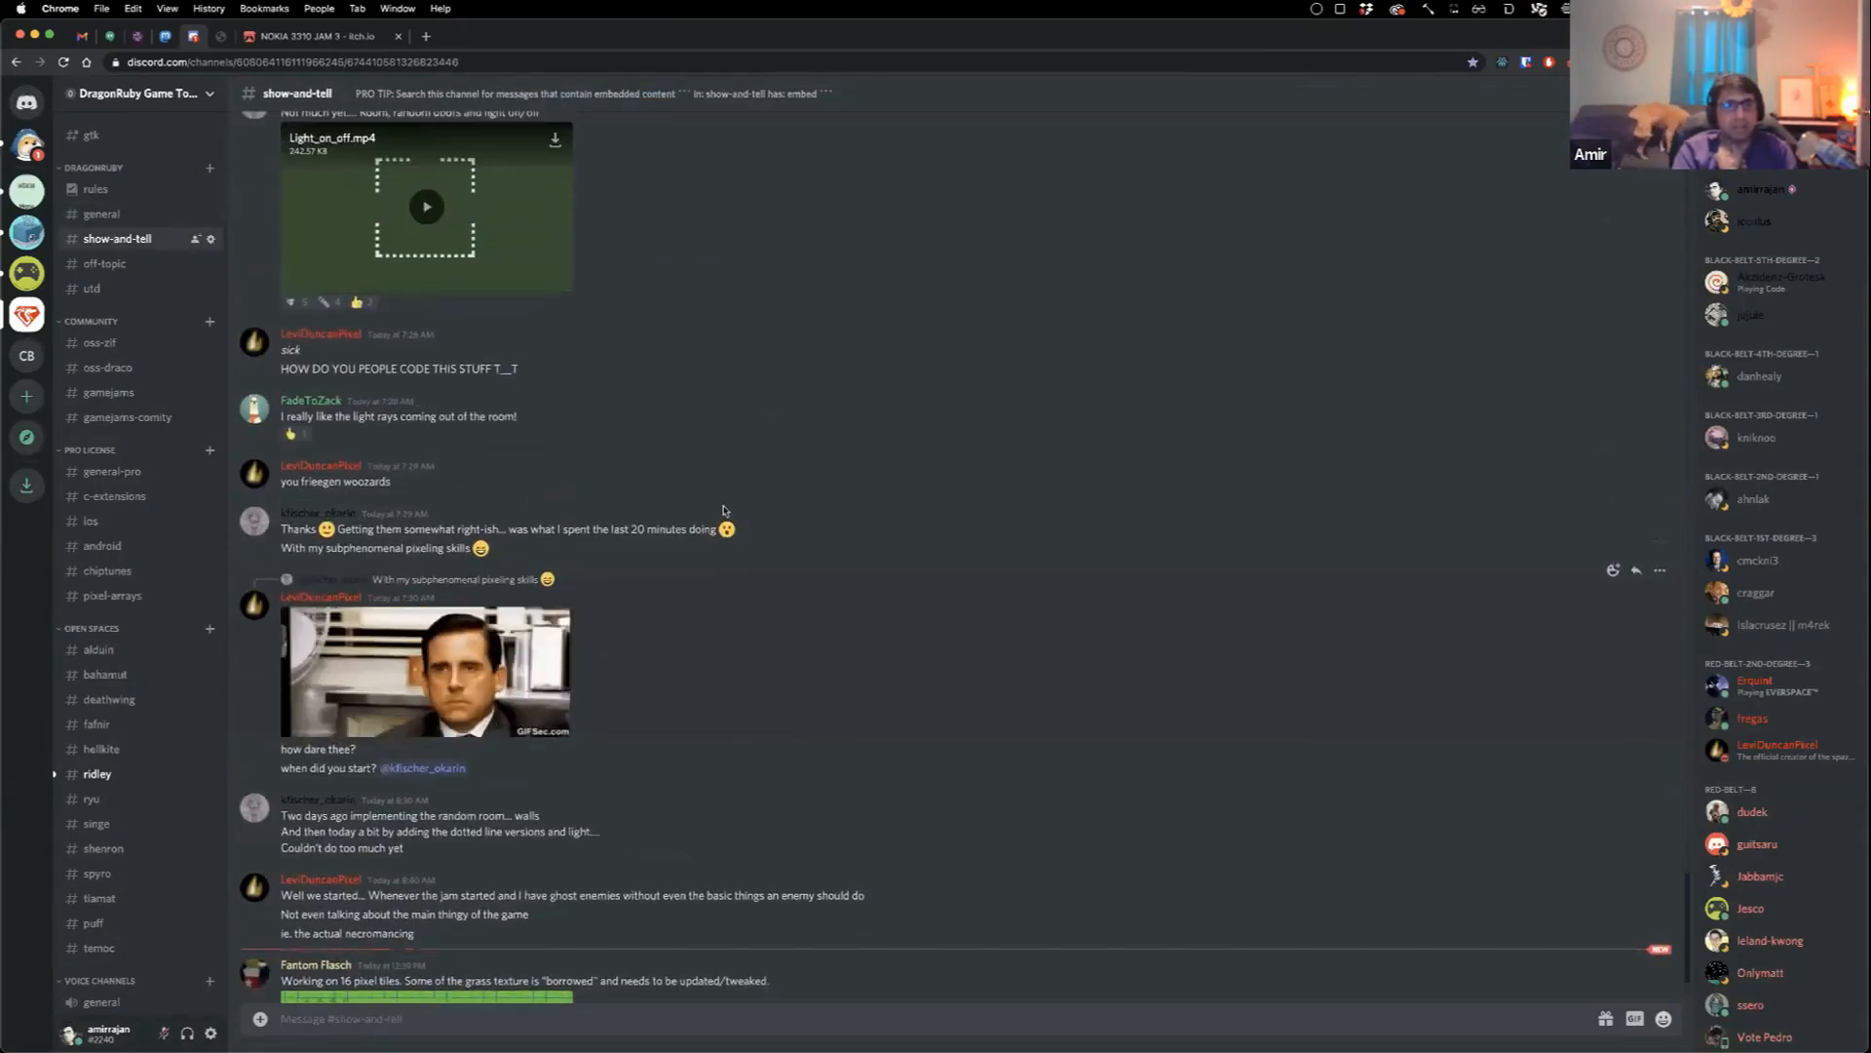
click(427, 207)
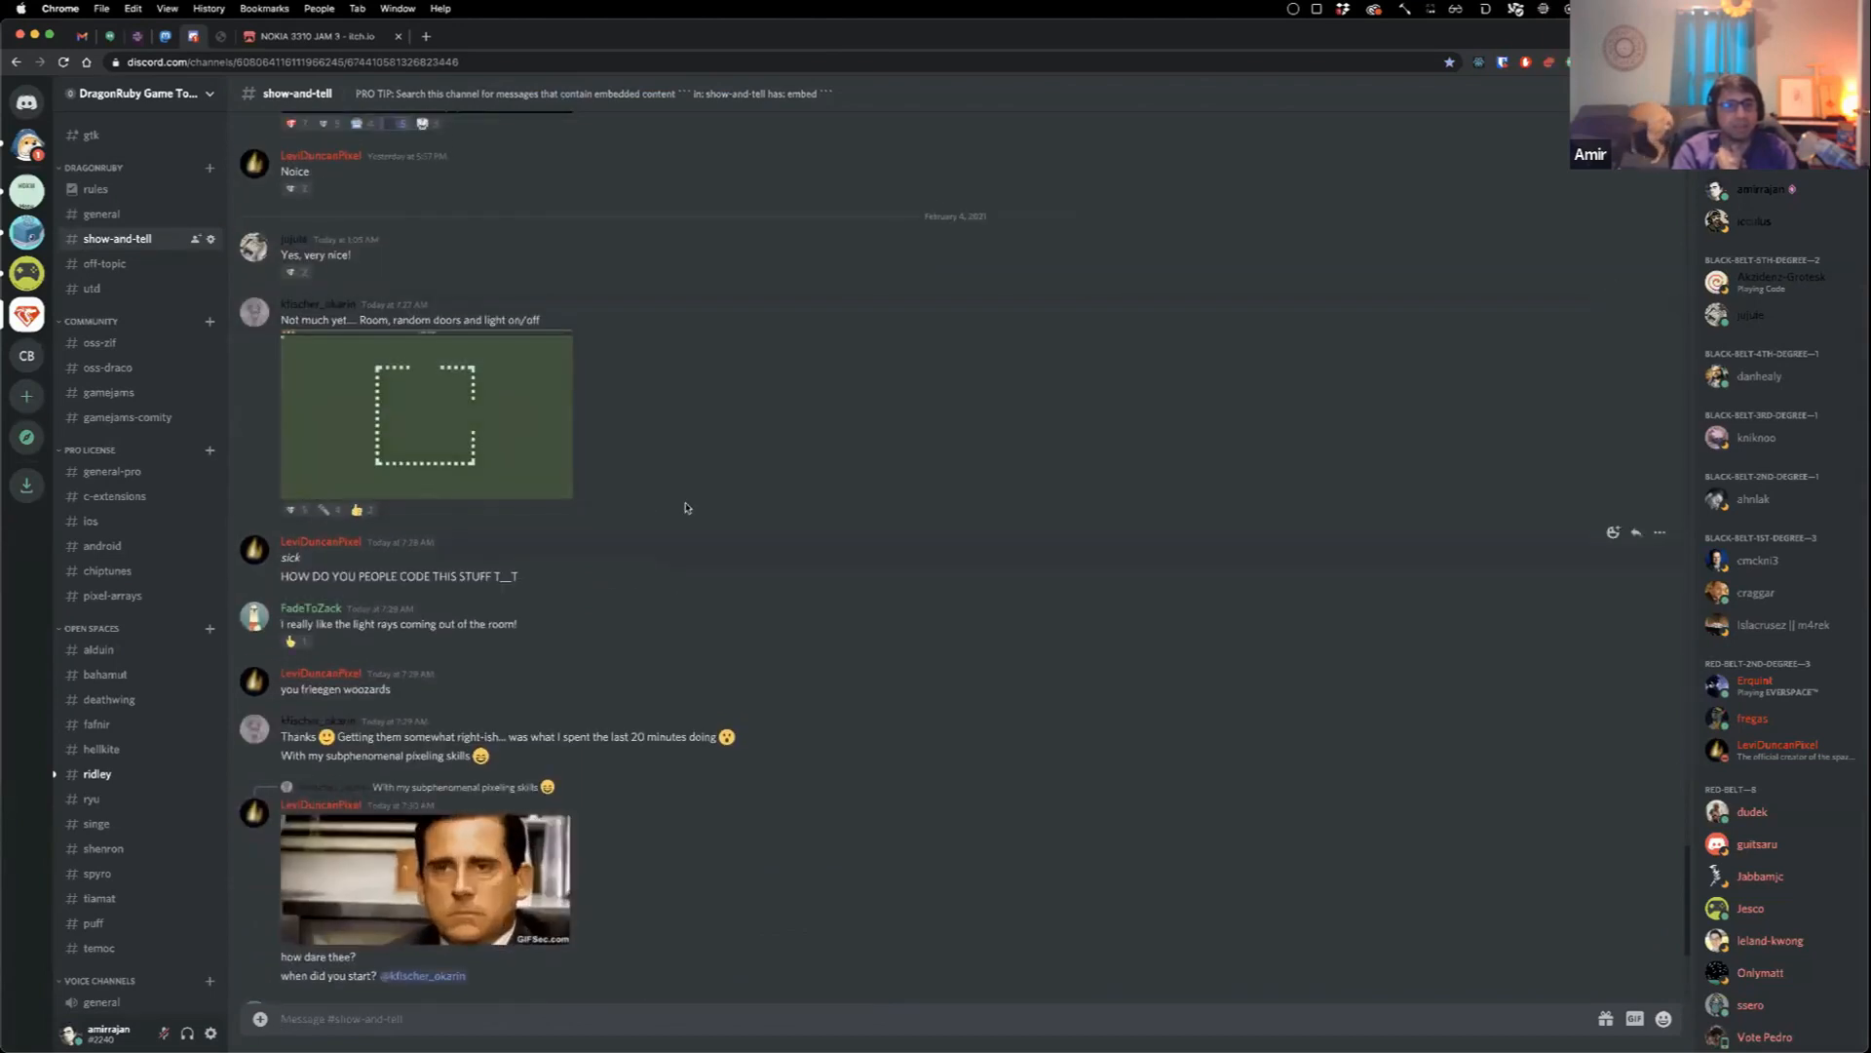
mouse_move(805, 562)
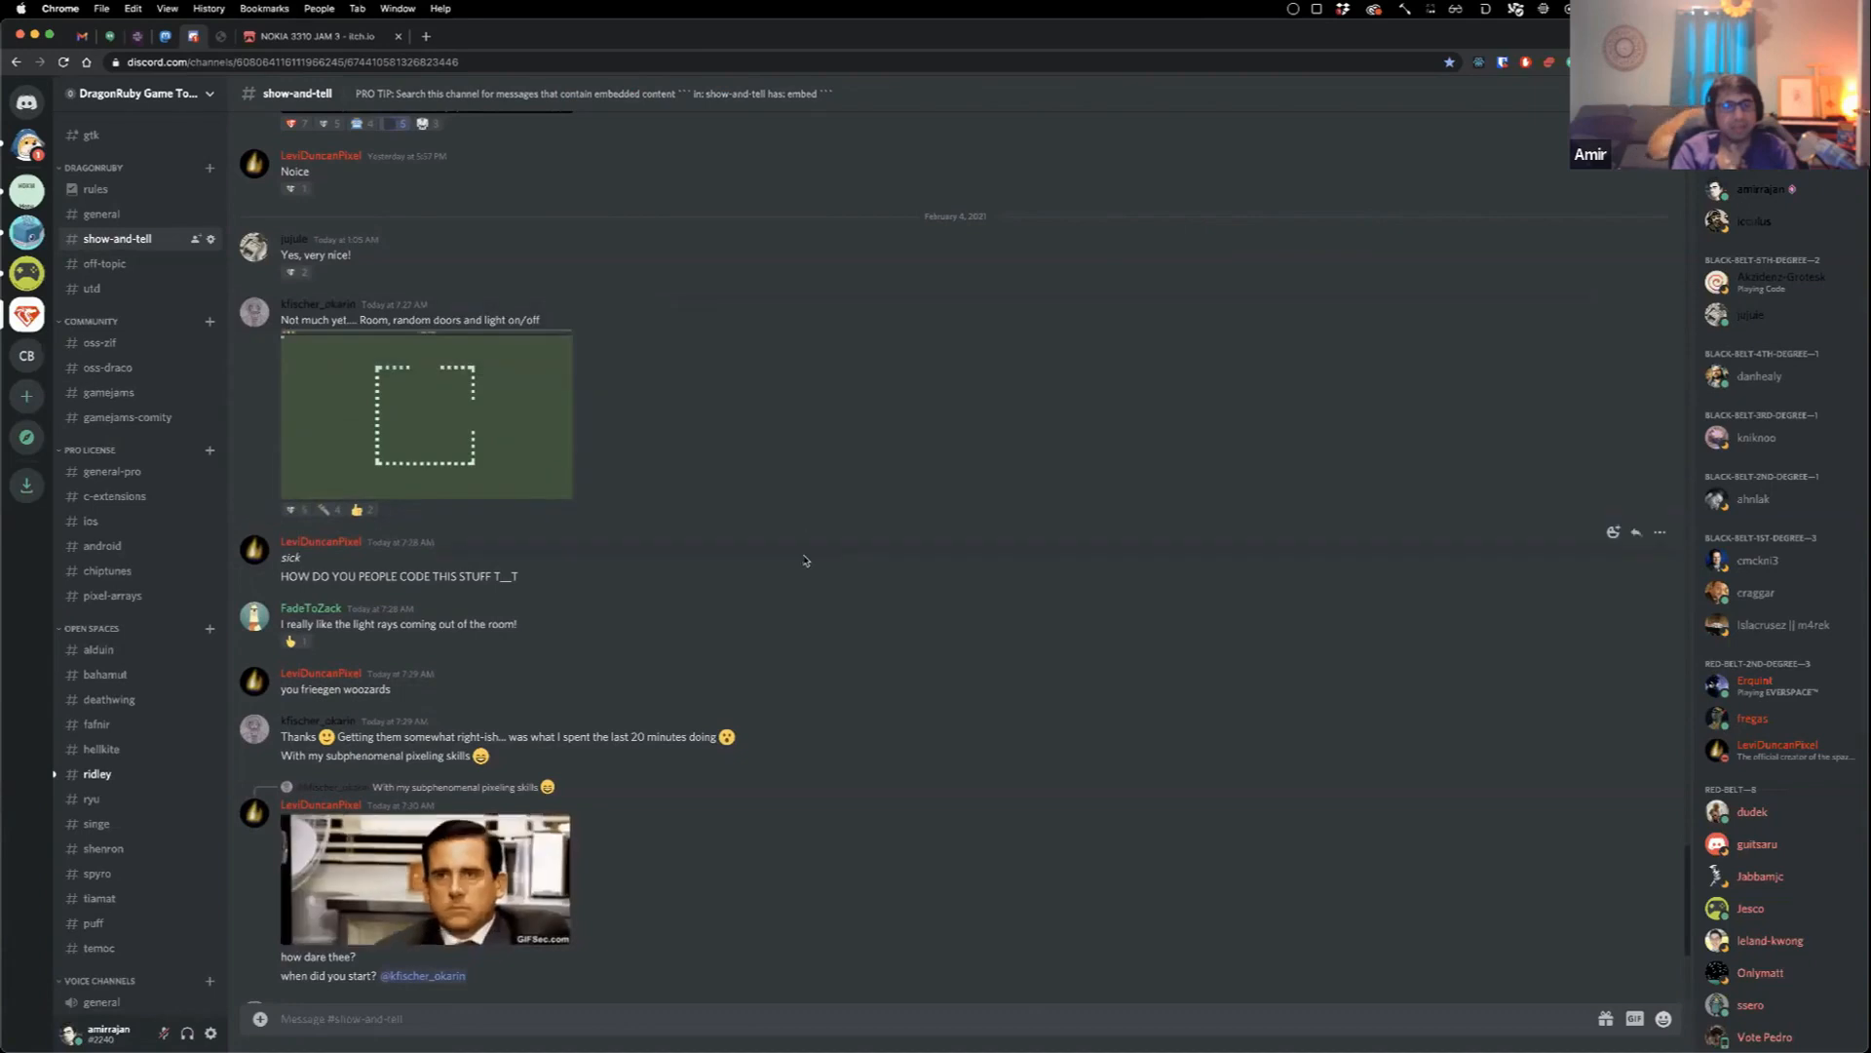
scroll(up, 3)
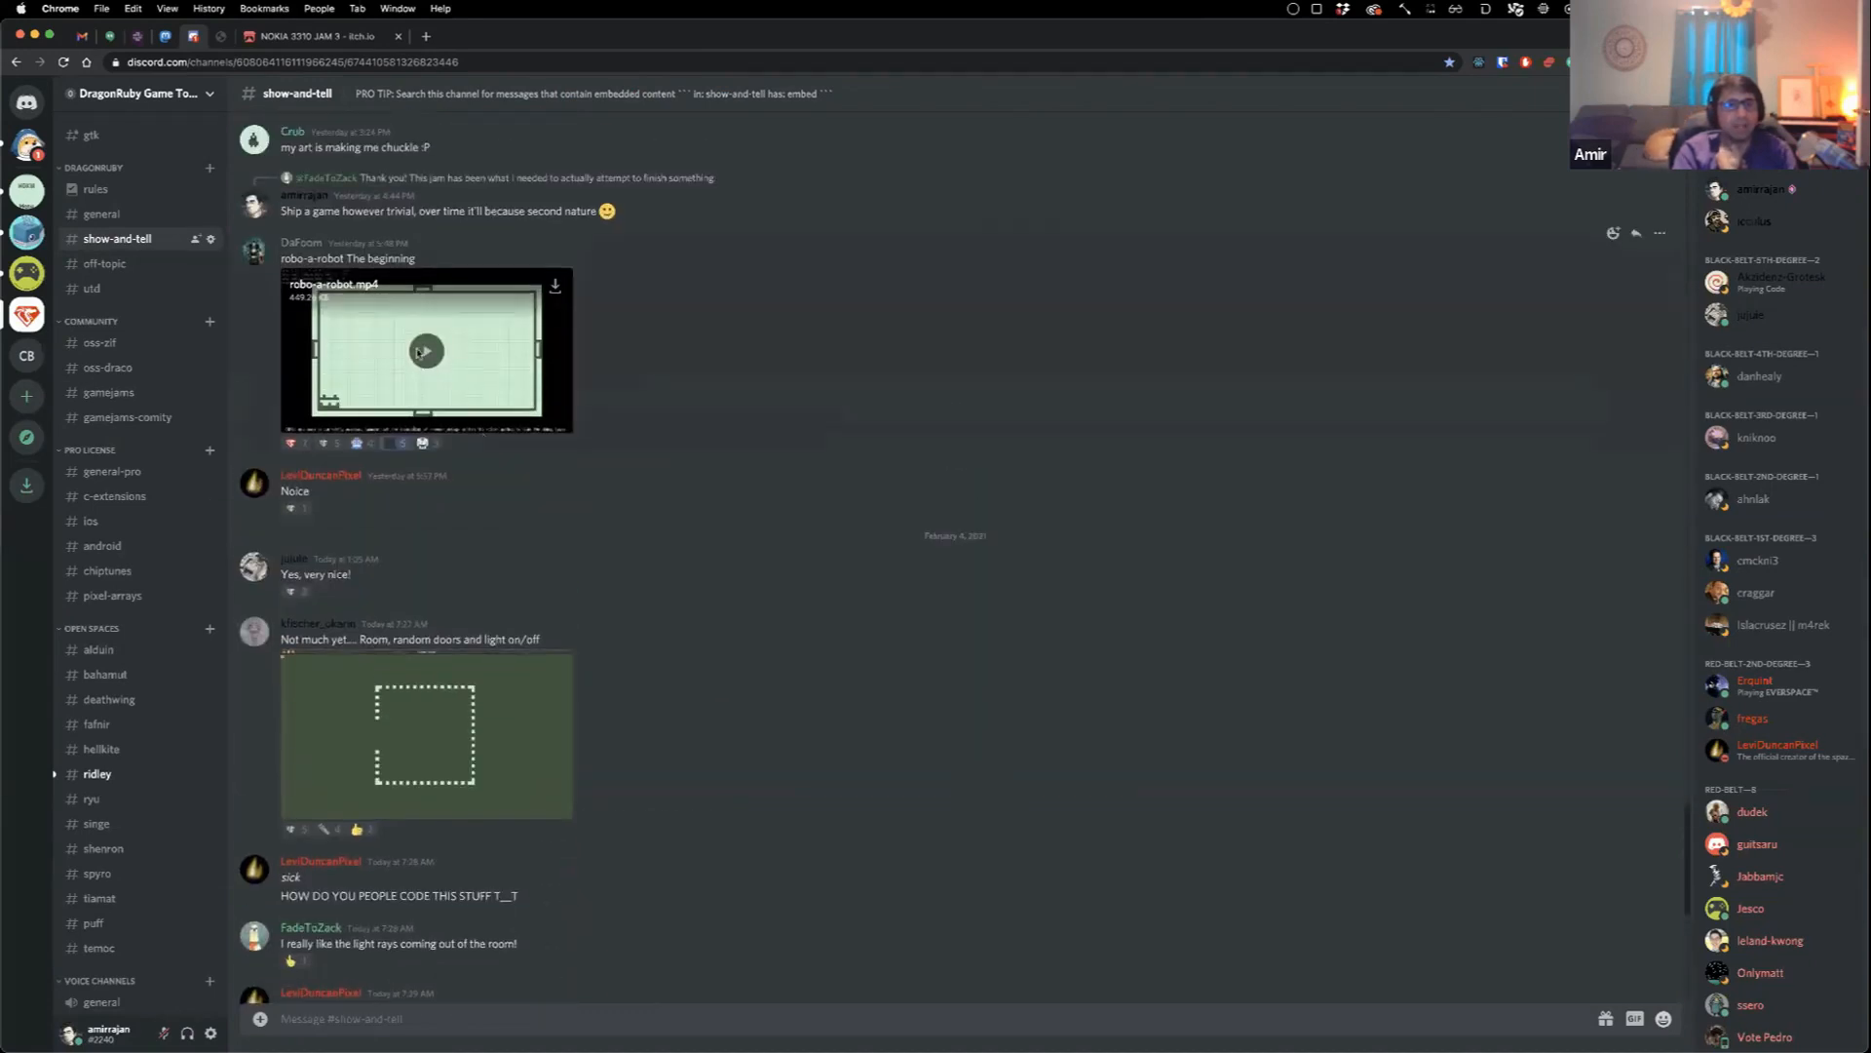
click(427, 349)
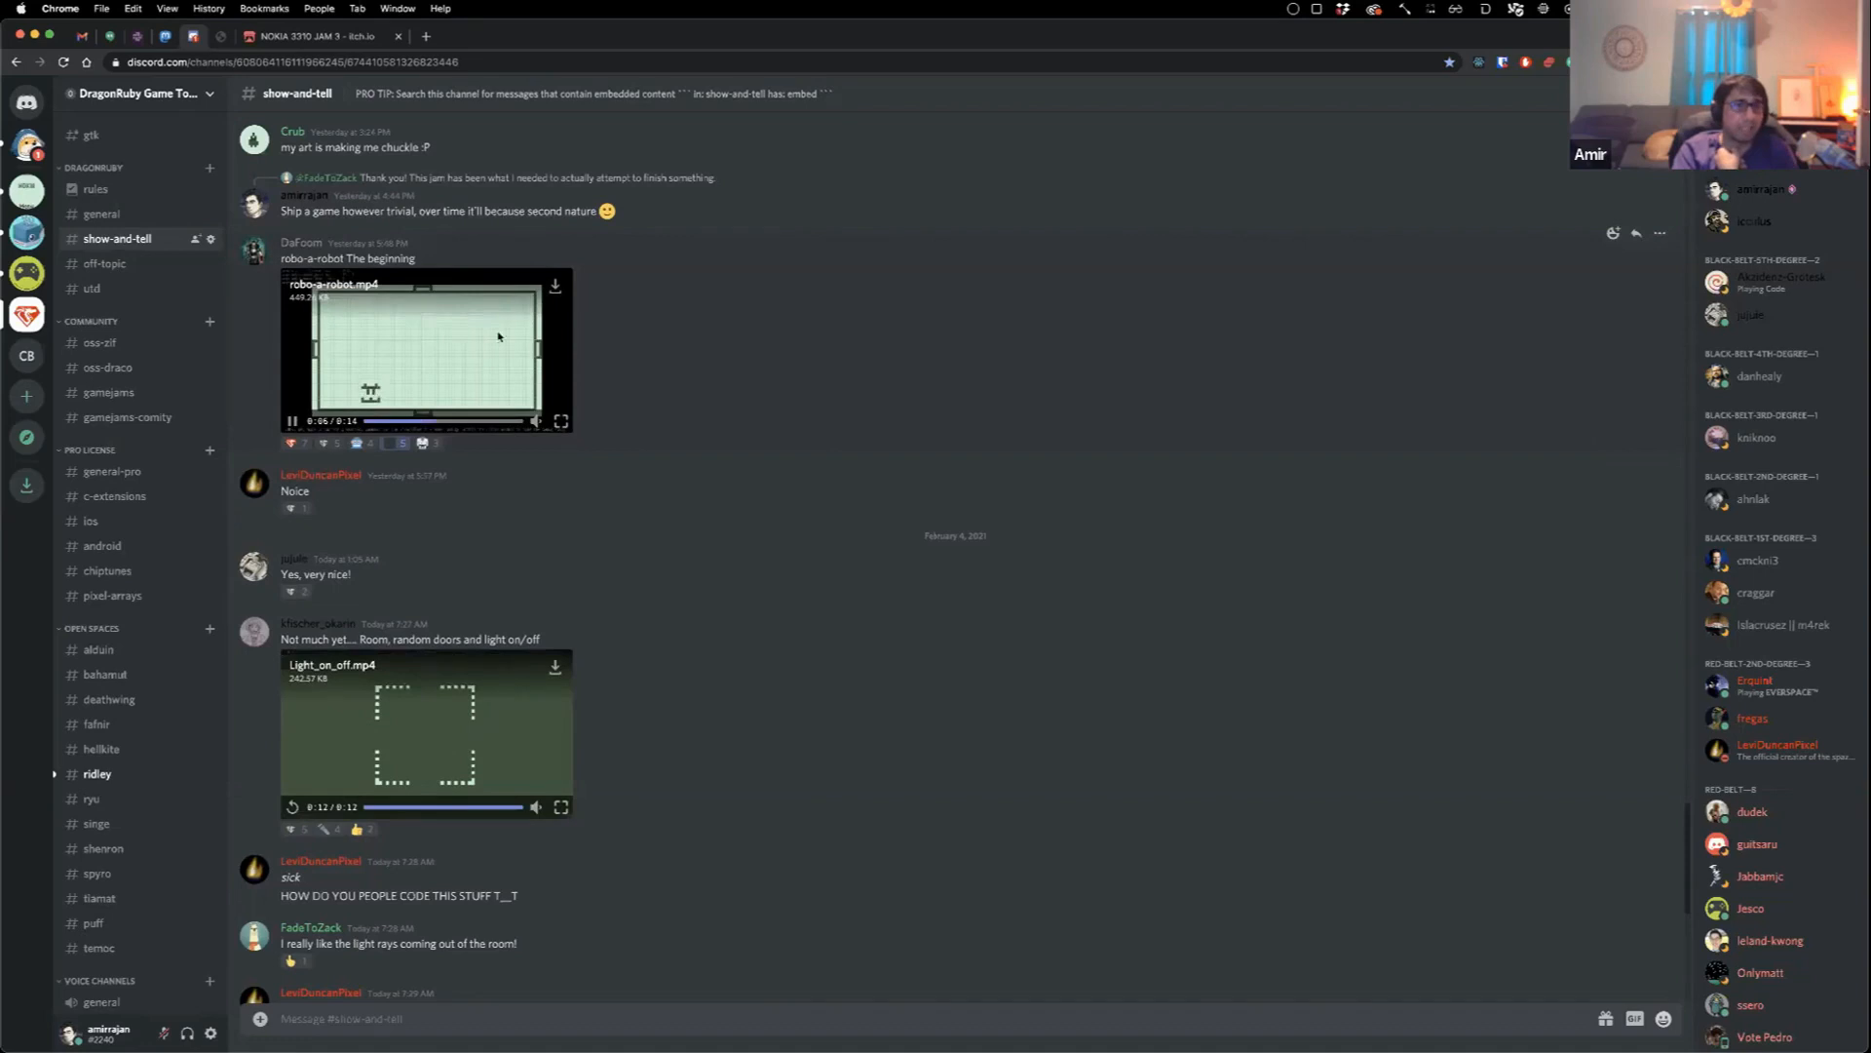
Step: Look back through older jam progress posts and play the checkerboard sprites clip
scroll(up, 3)
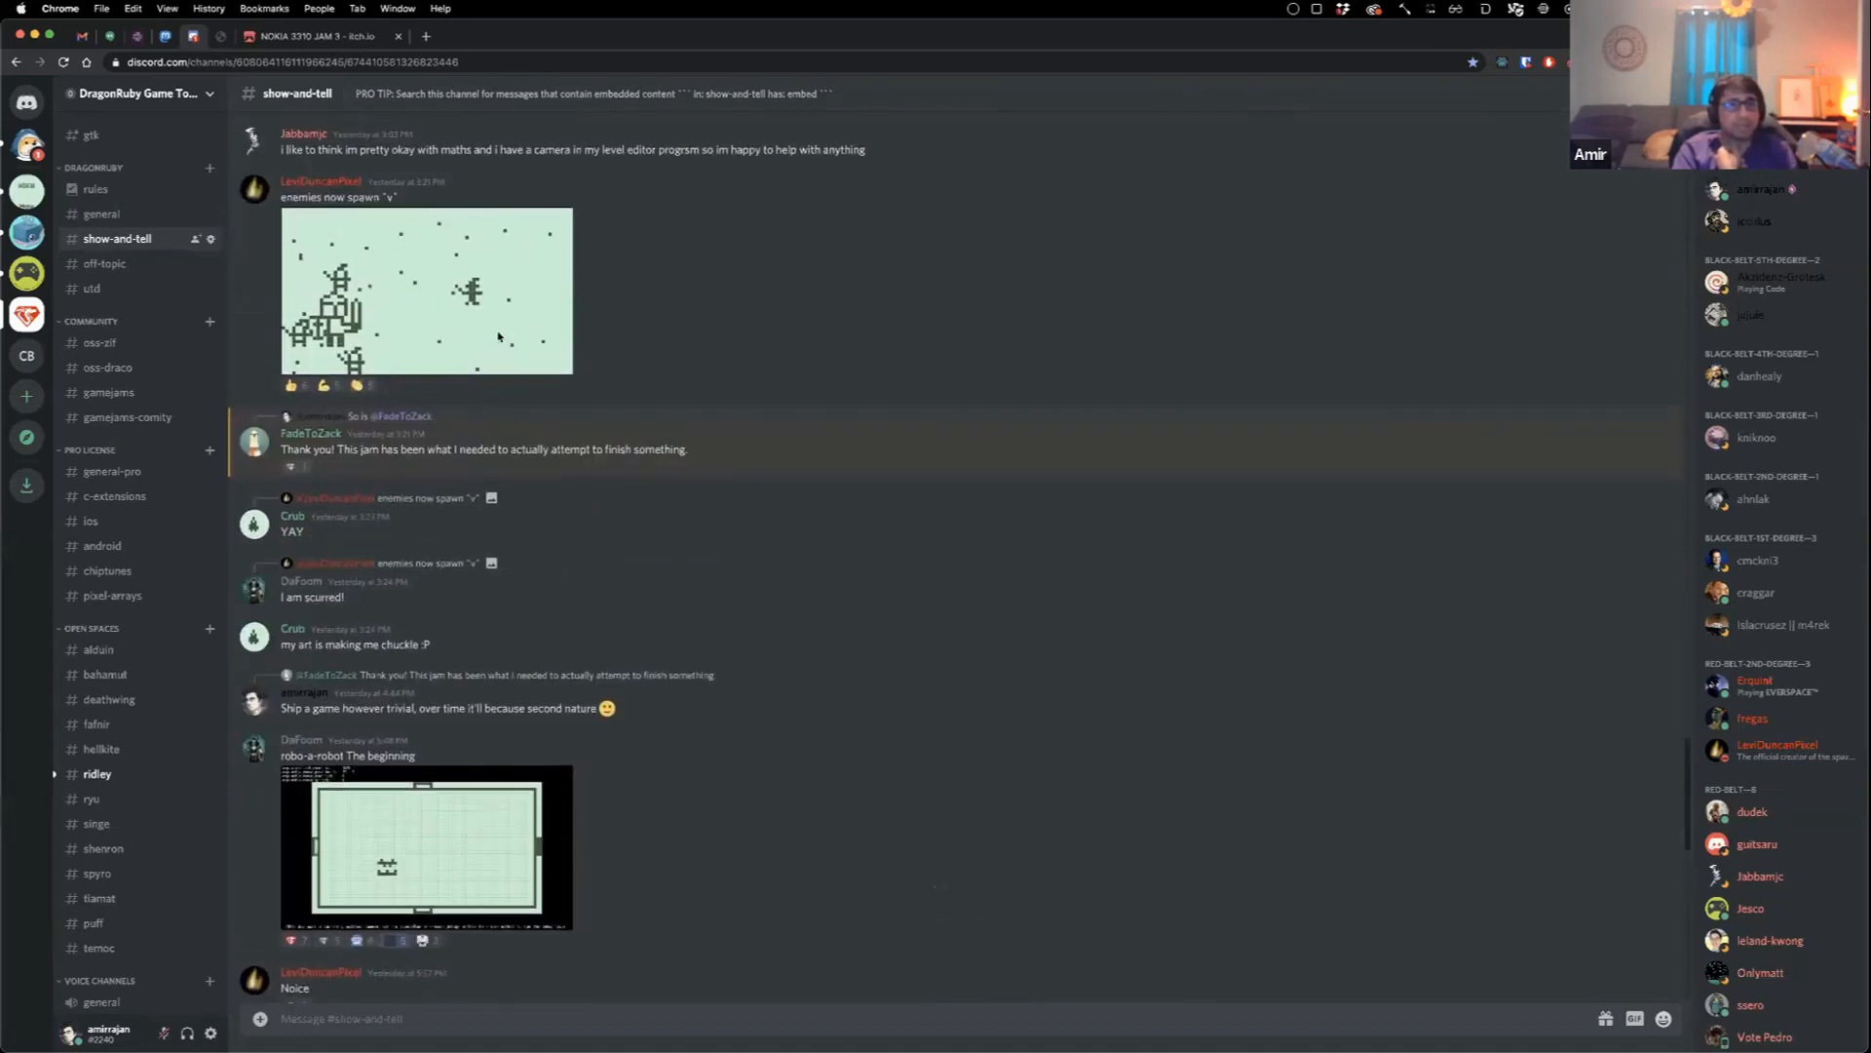
scroll(up, 3)
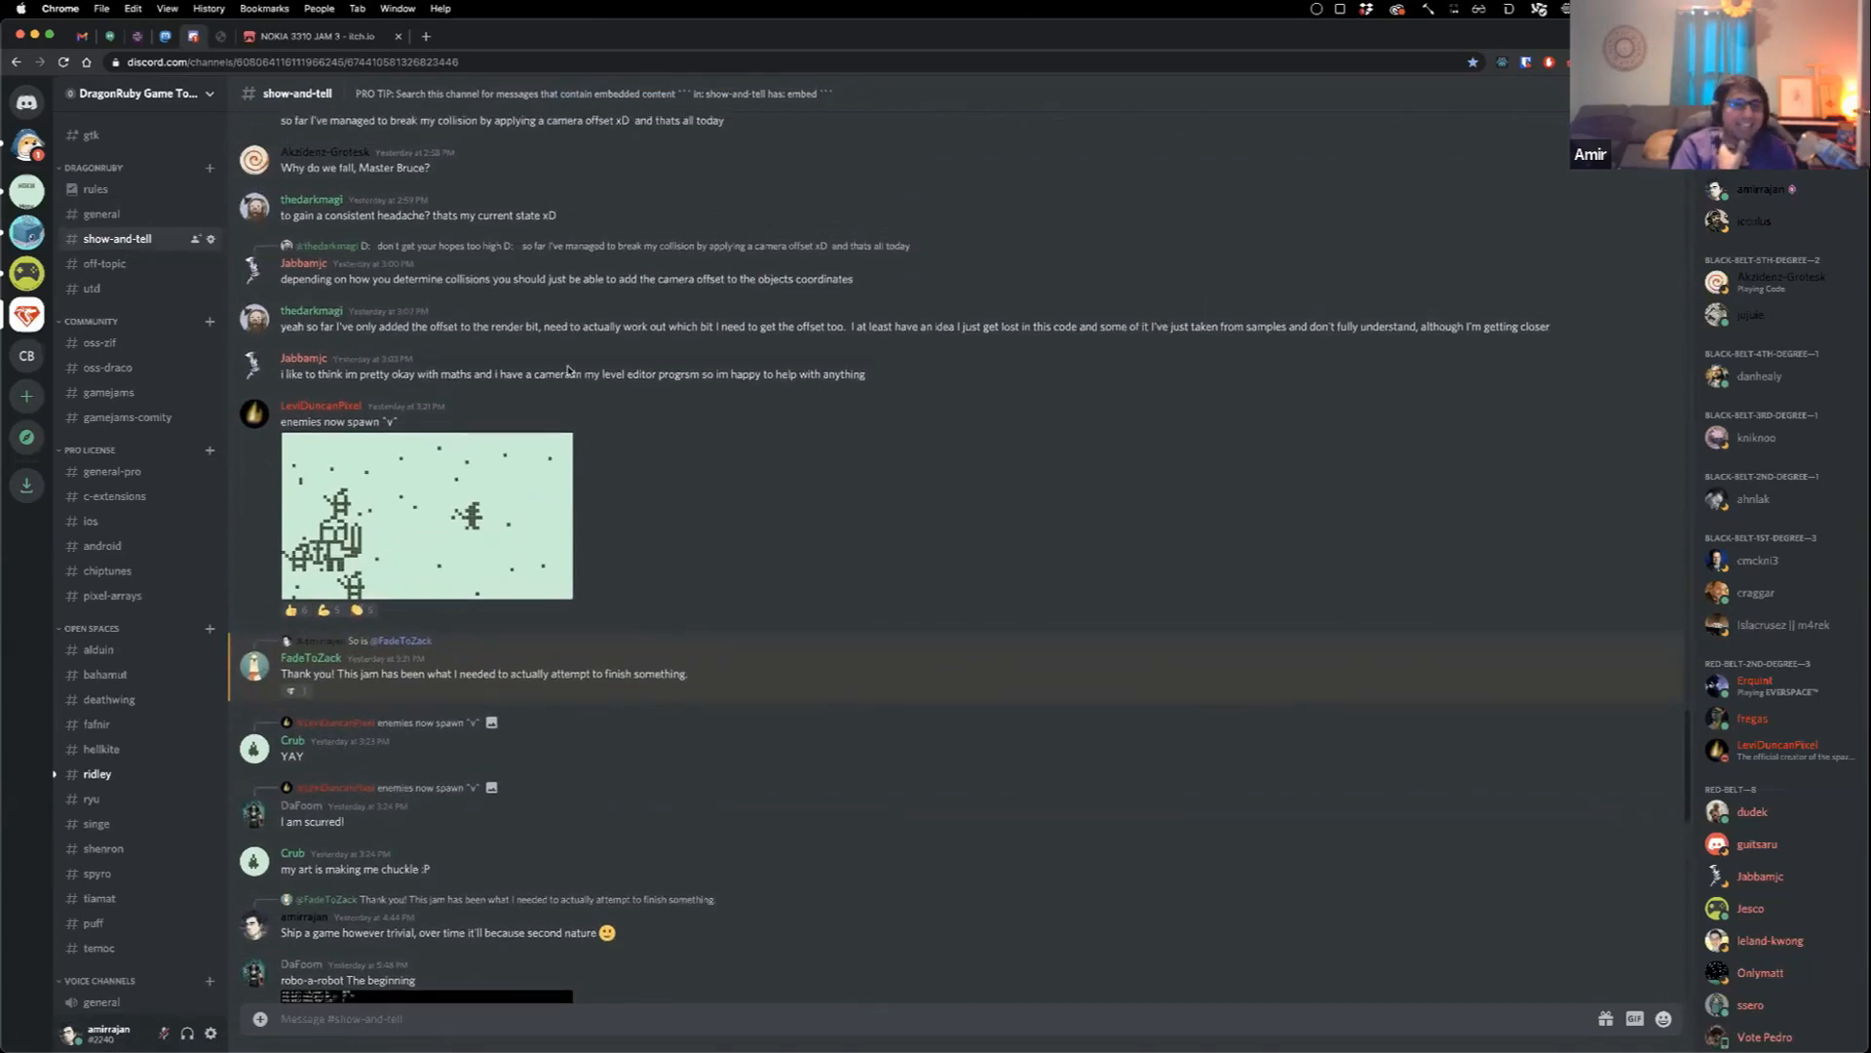
scroll(up, 3)
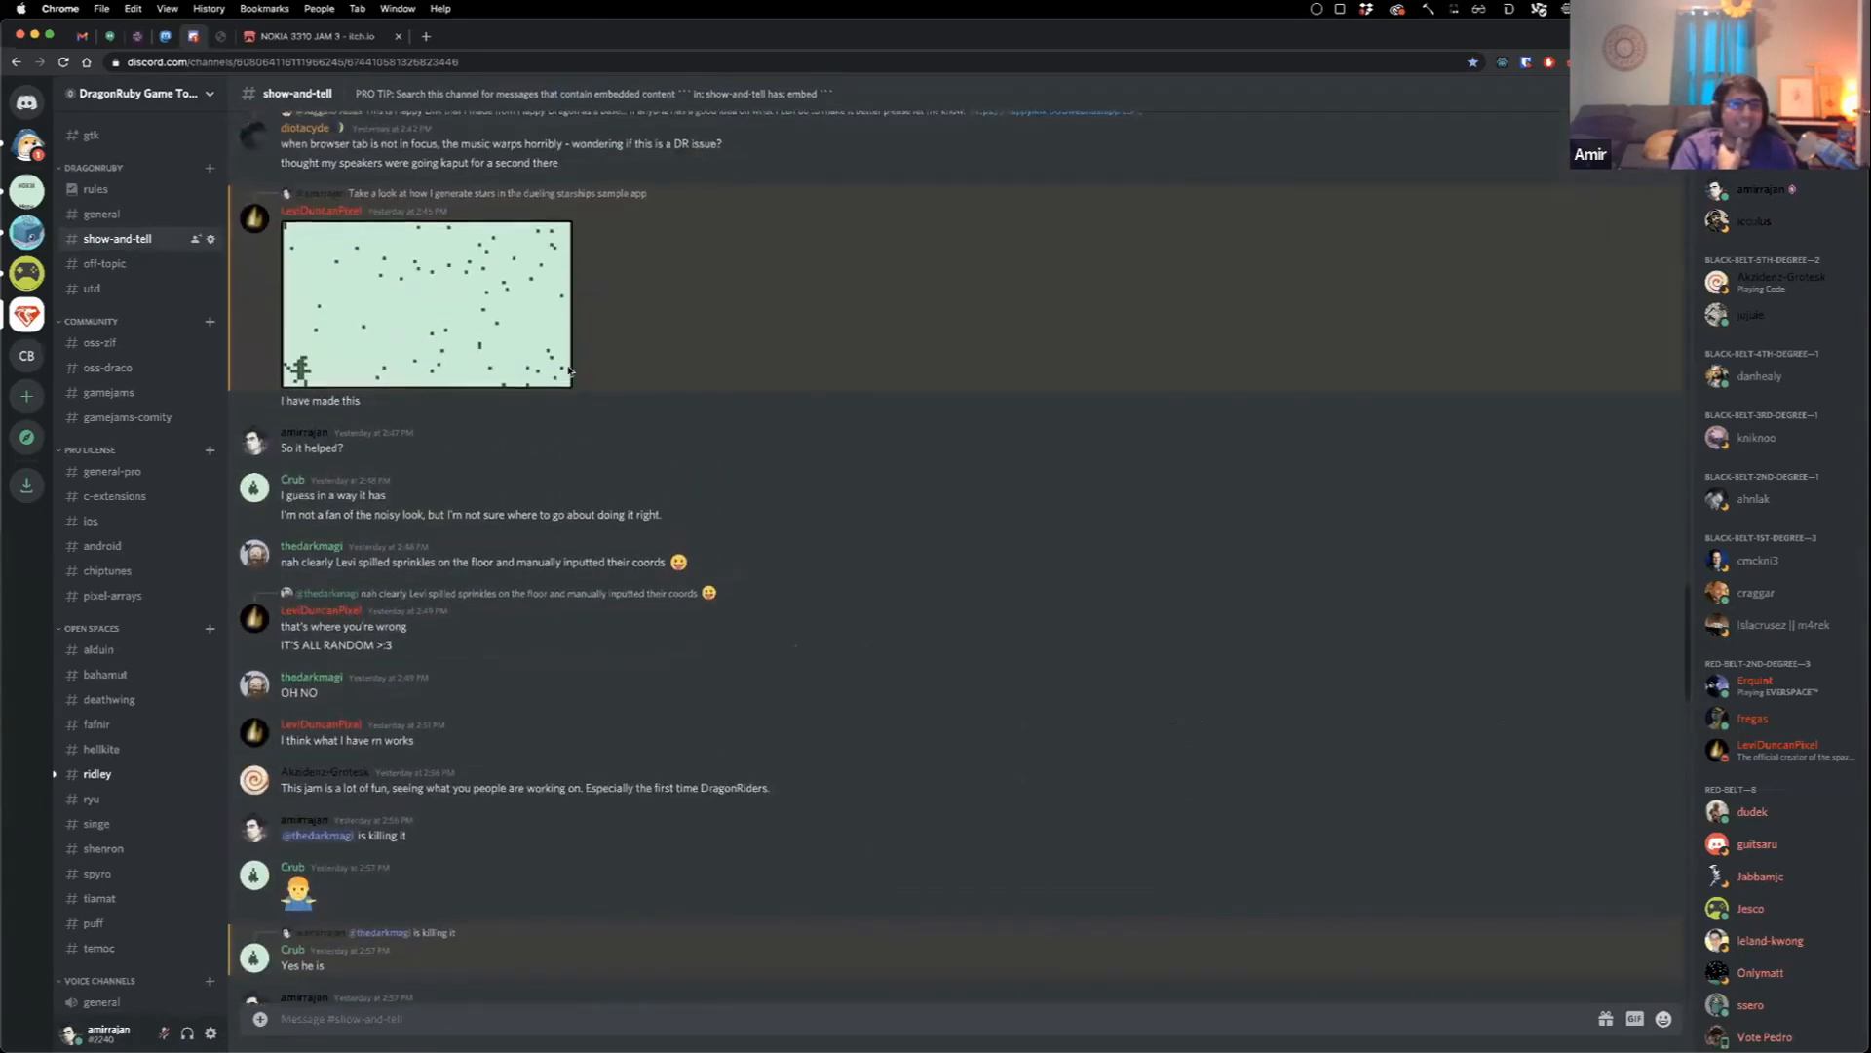
scroll(up, 3)
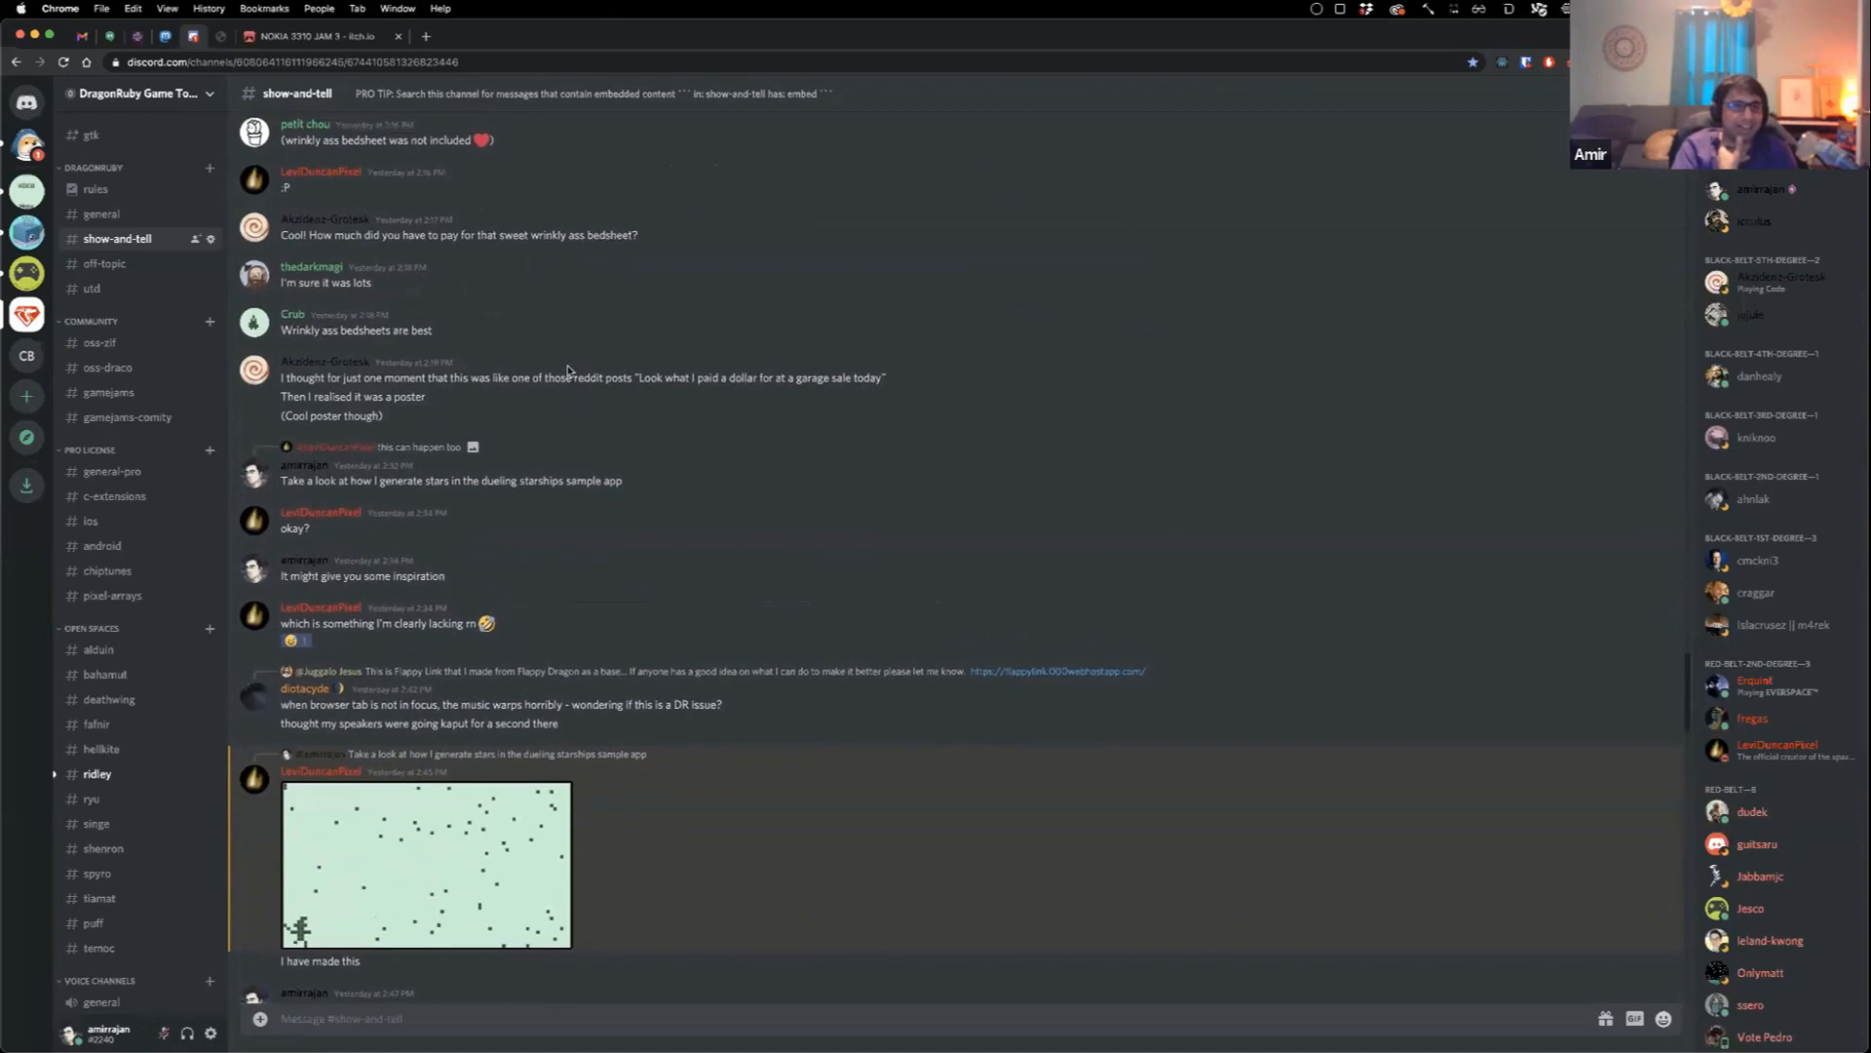
scroll(up, 3)
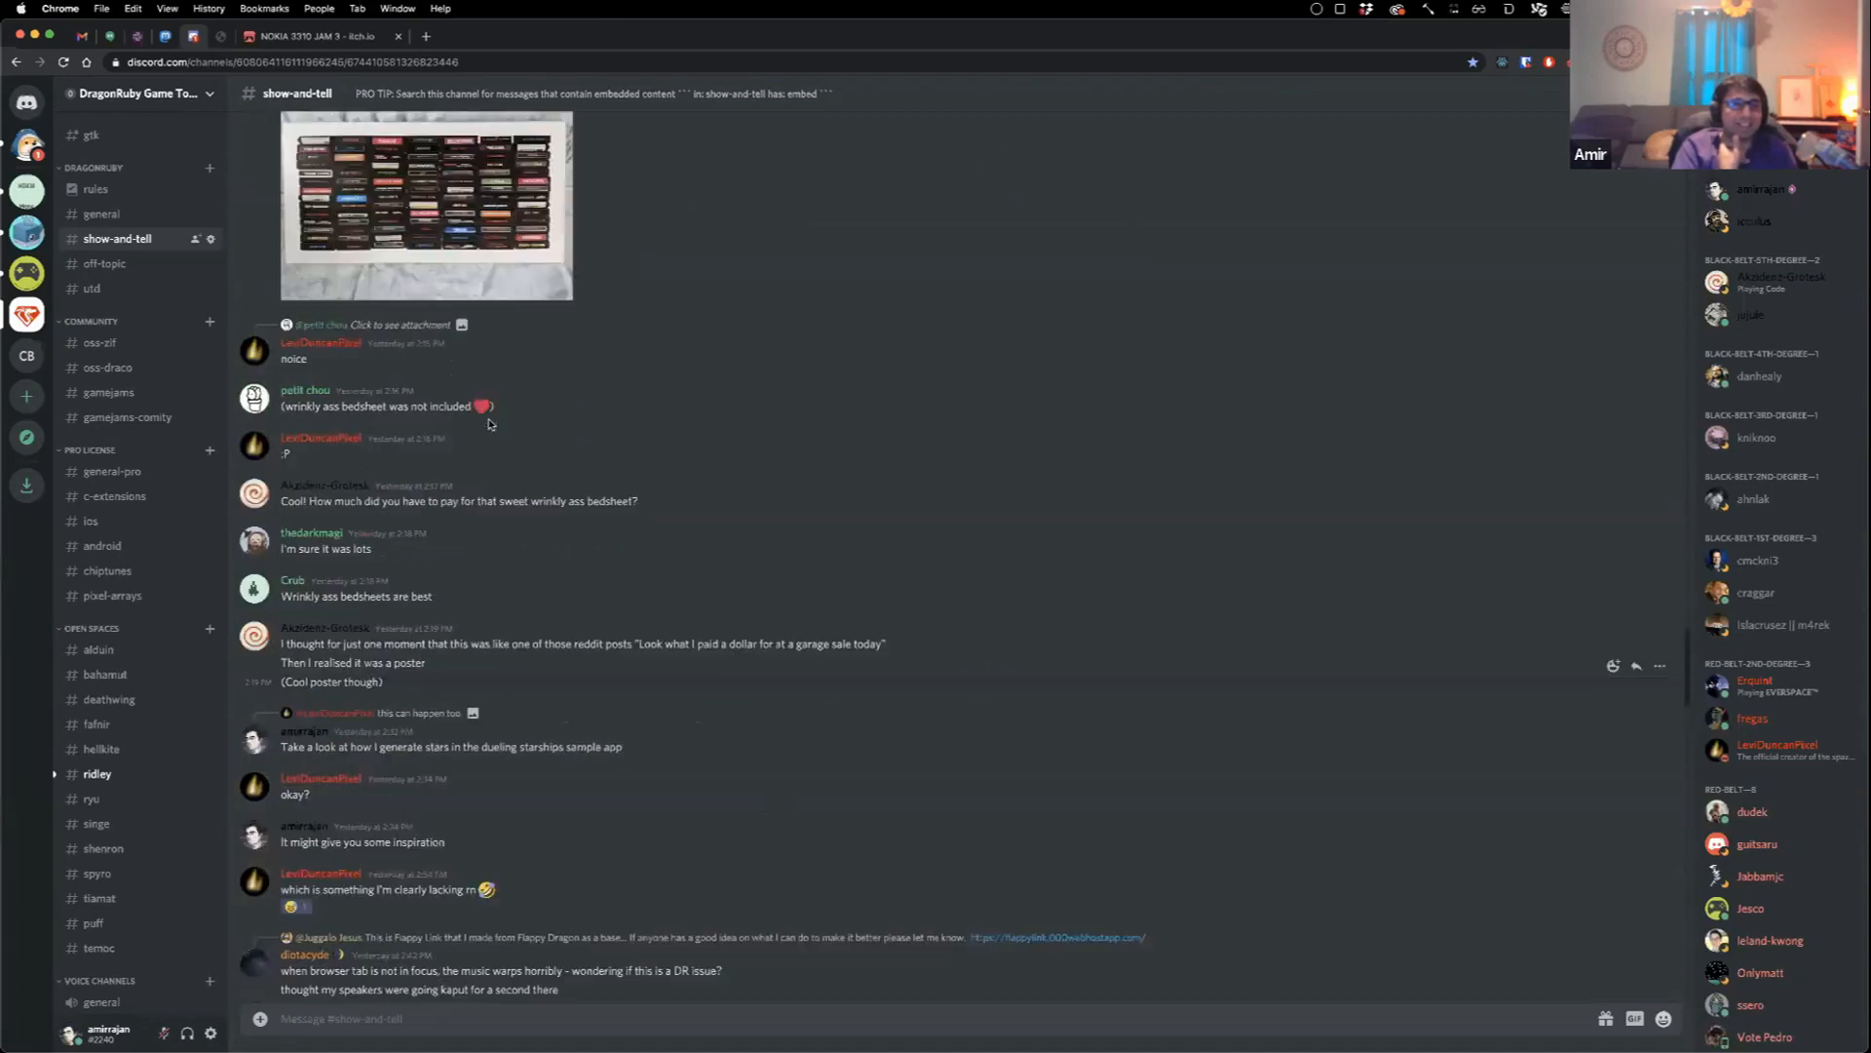
scroll(up, 3)
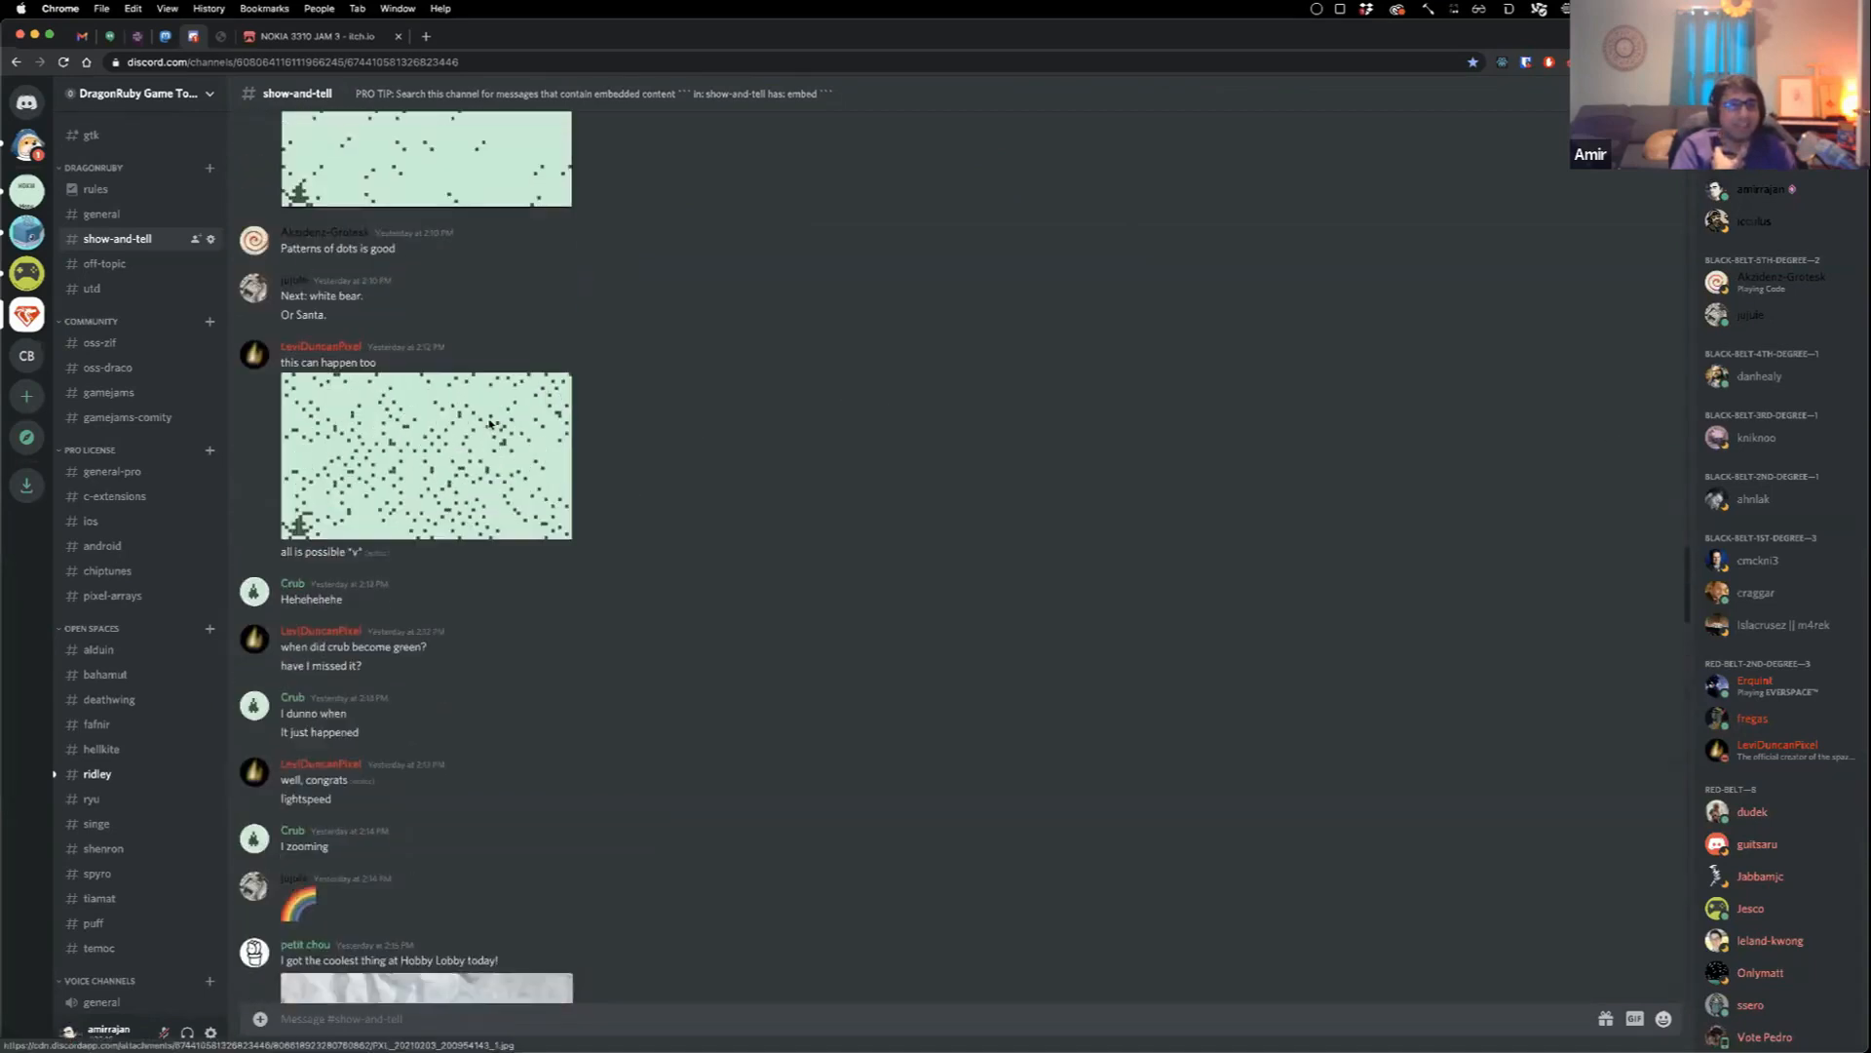
scroll(up, 3)
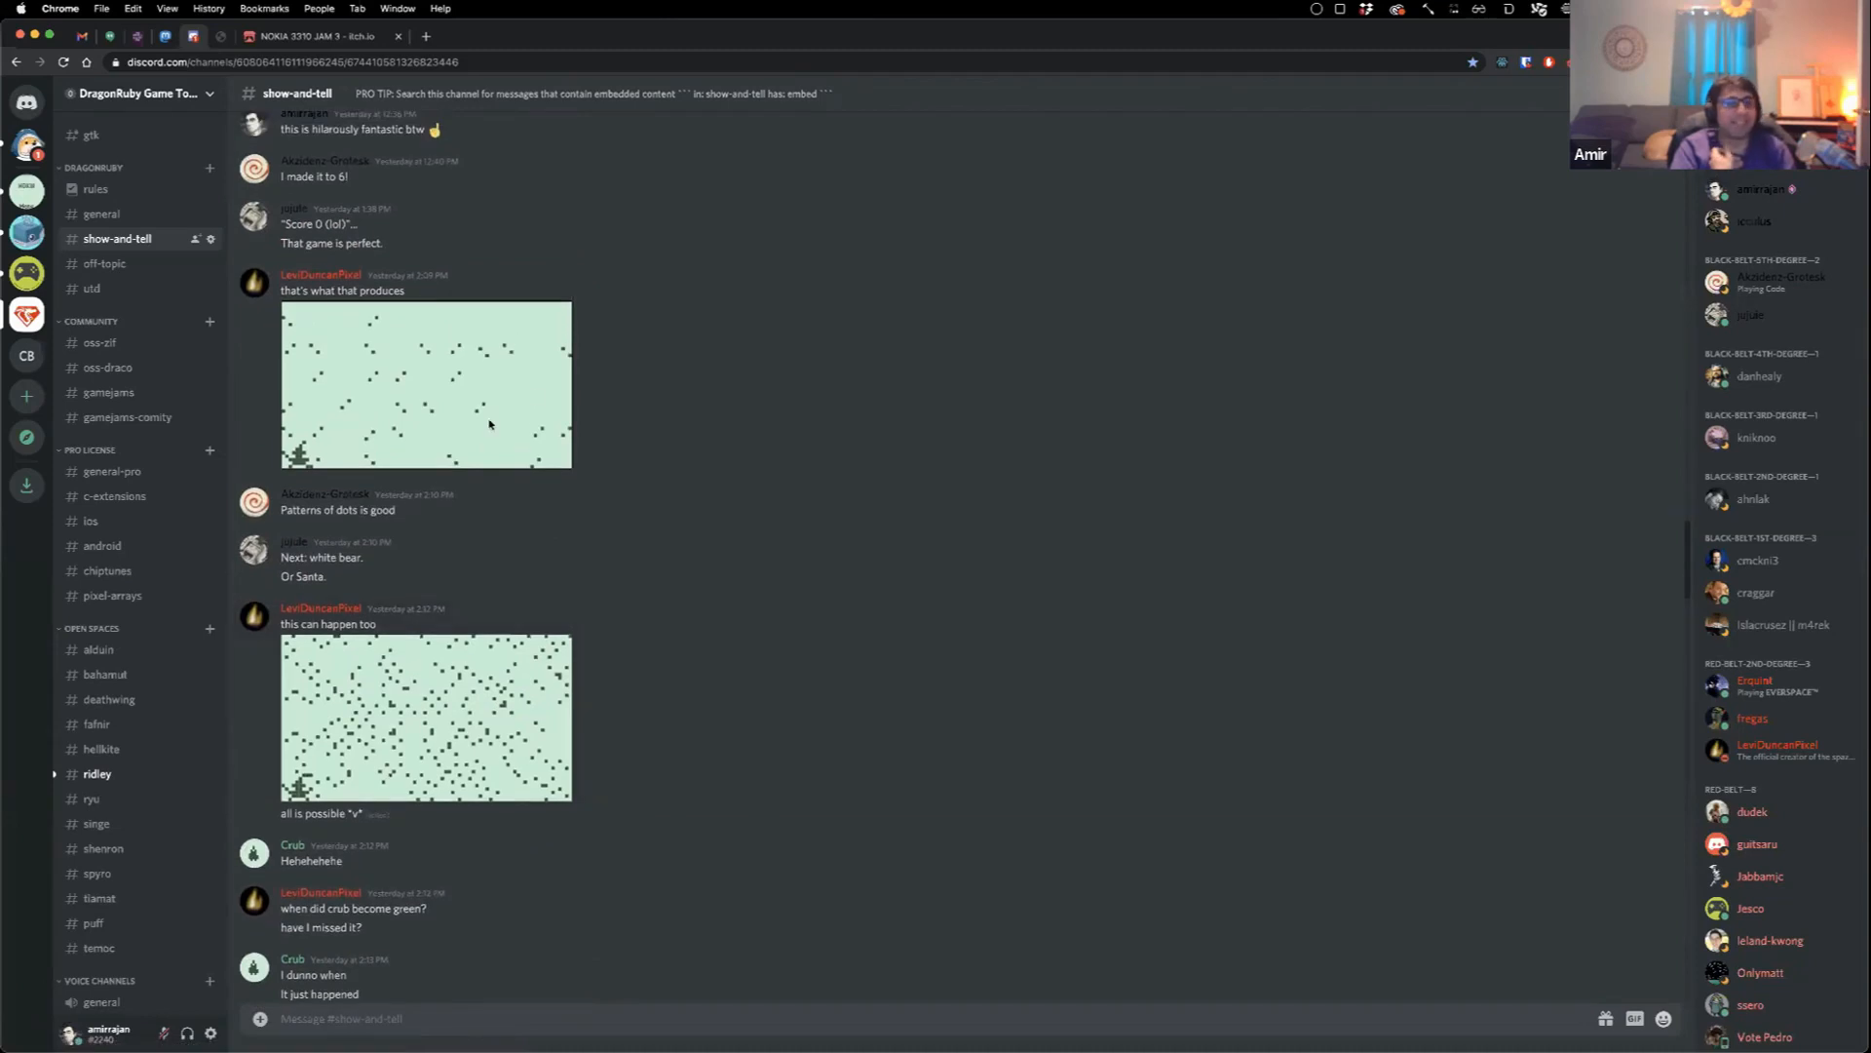
scroll(up, 3)
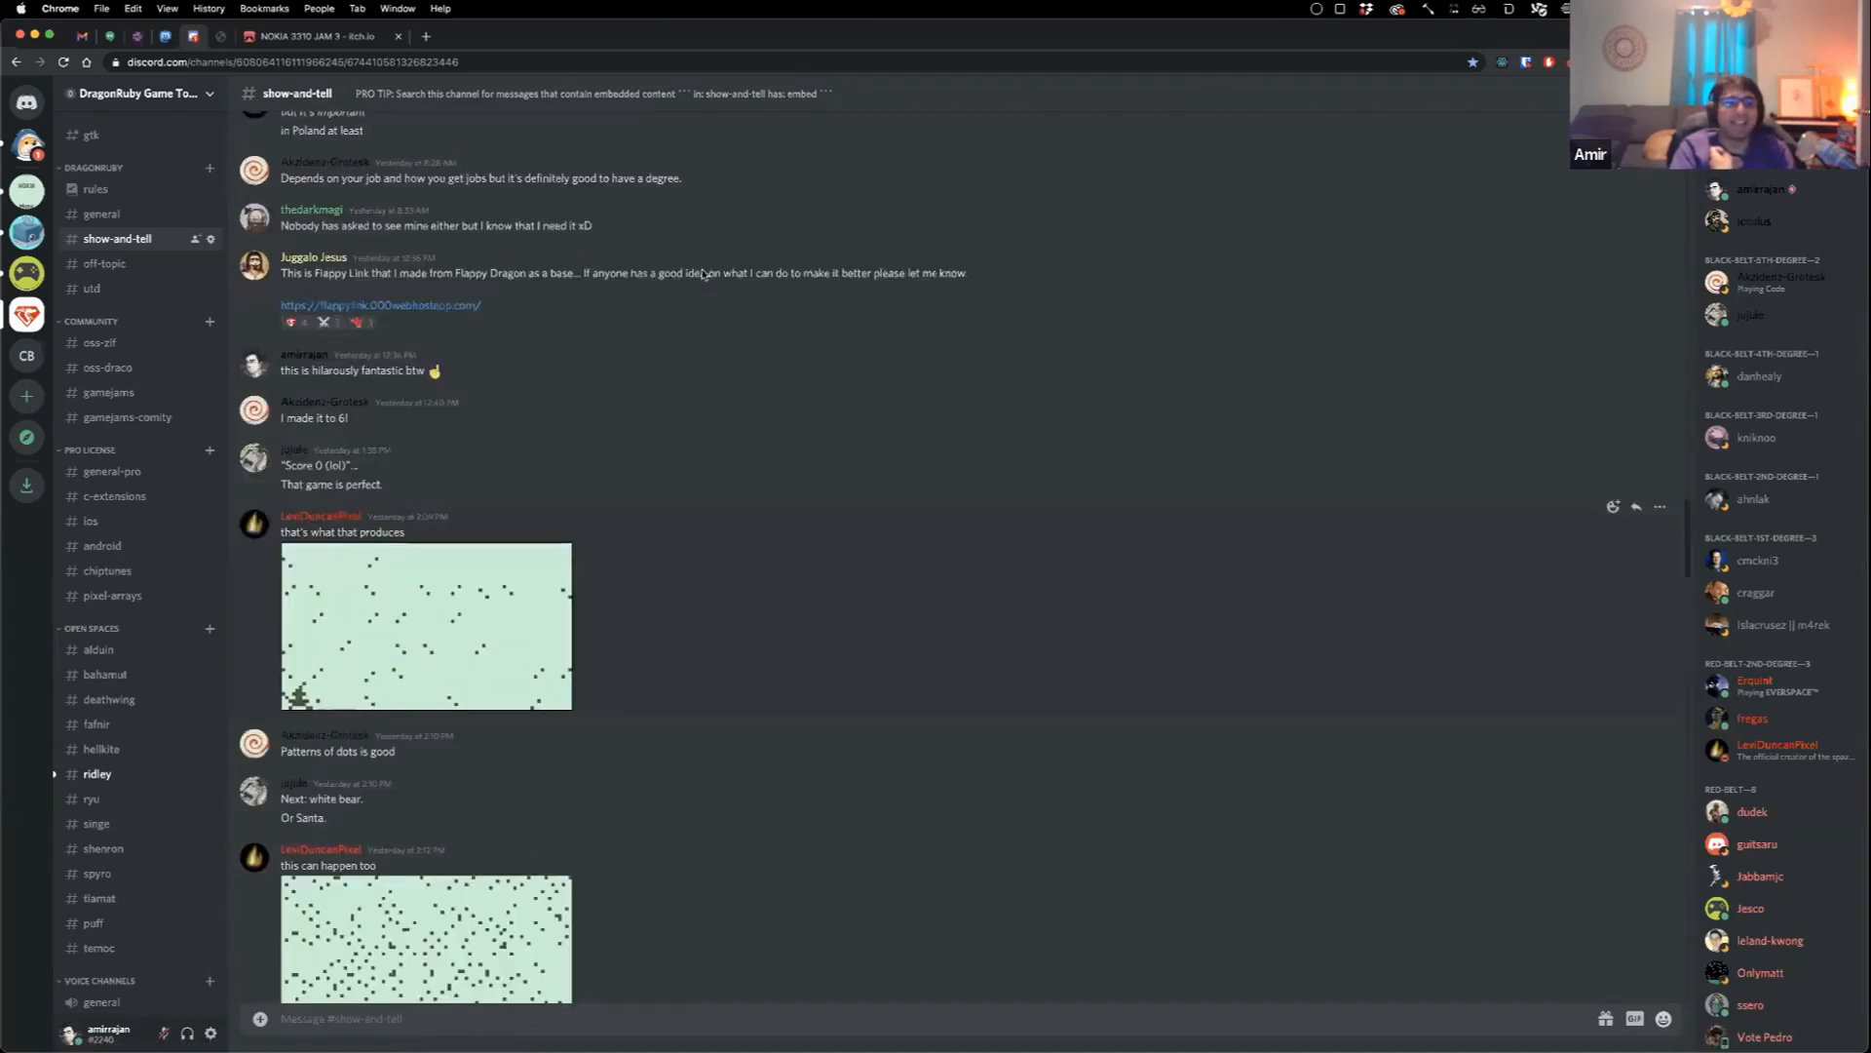
scroll(up, 3)
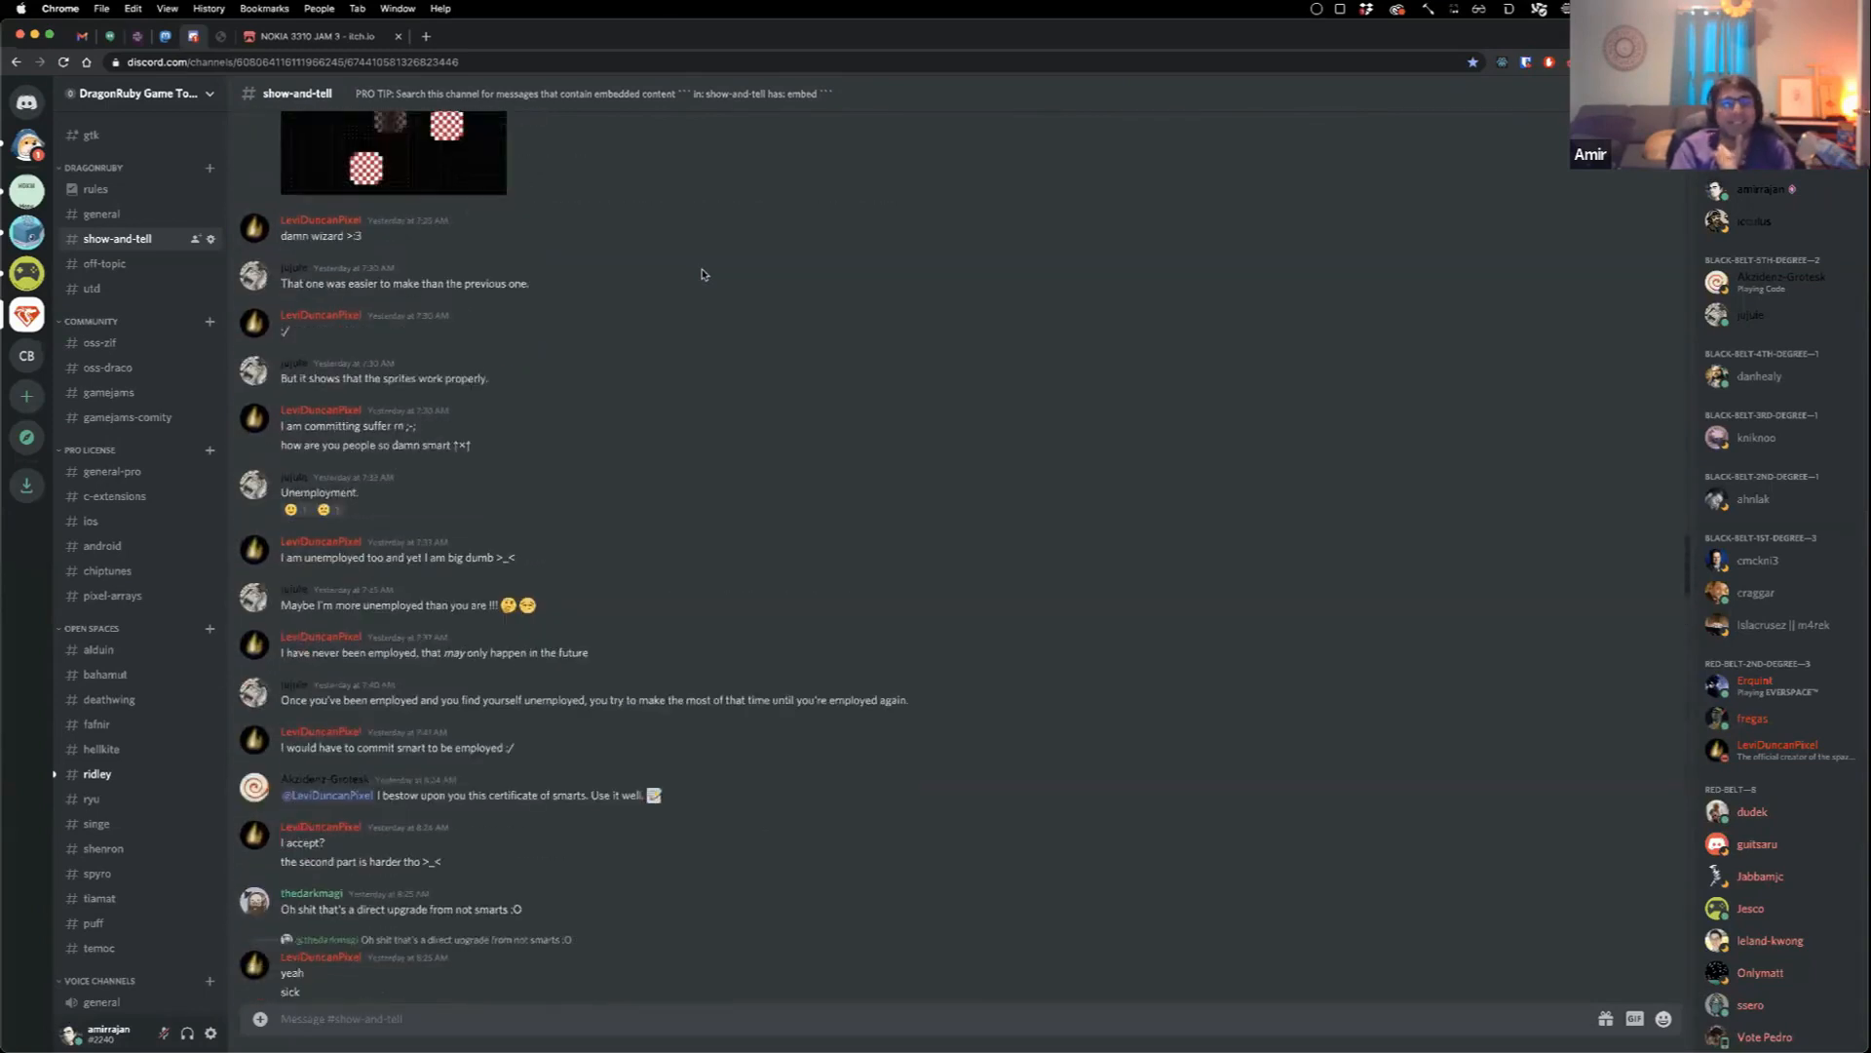
scroll(up, 3)
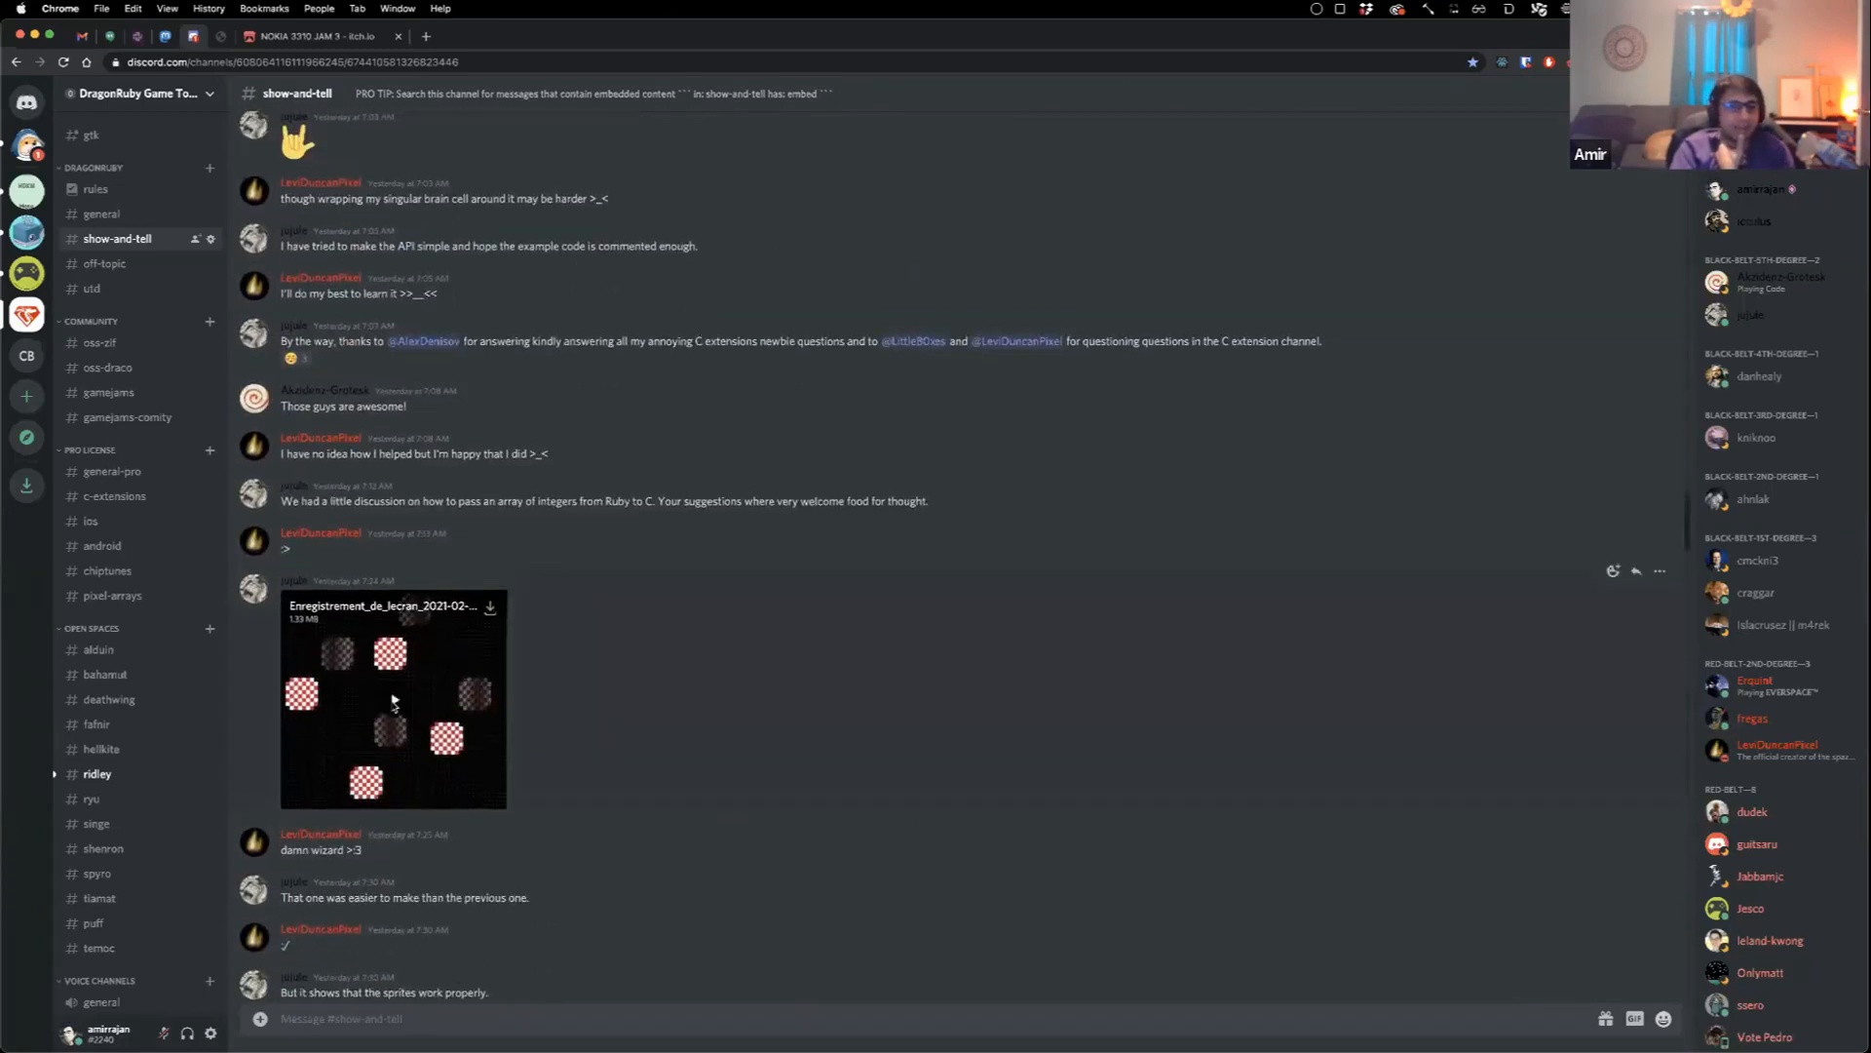
click(394, 698)
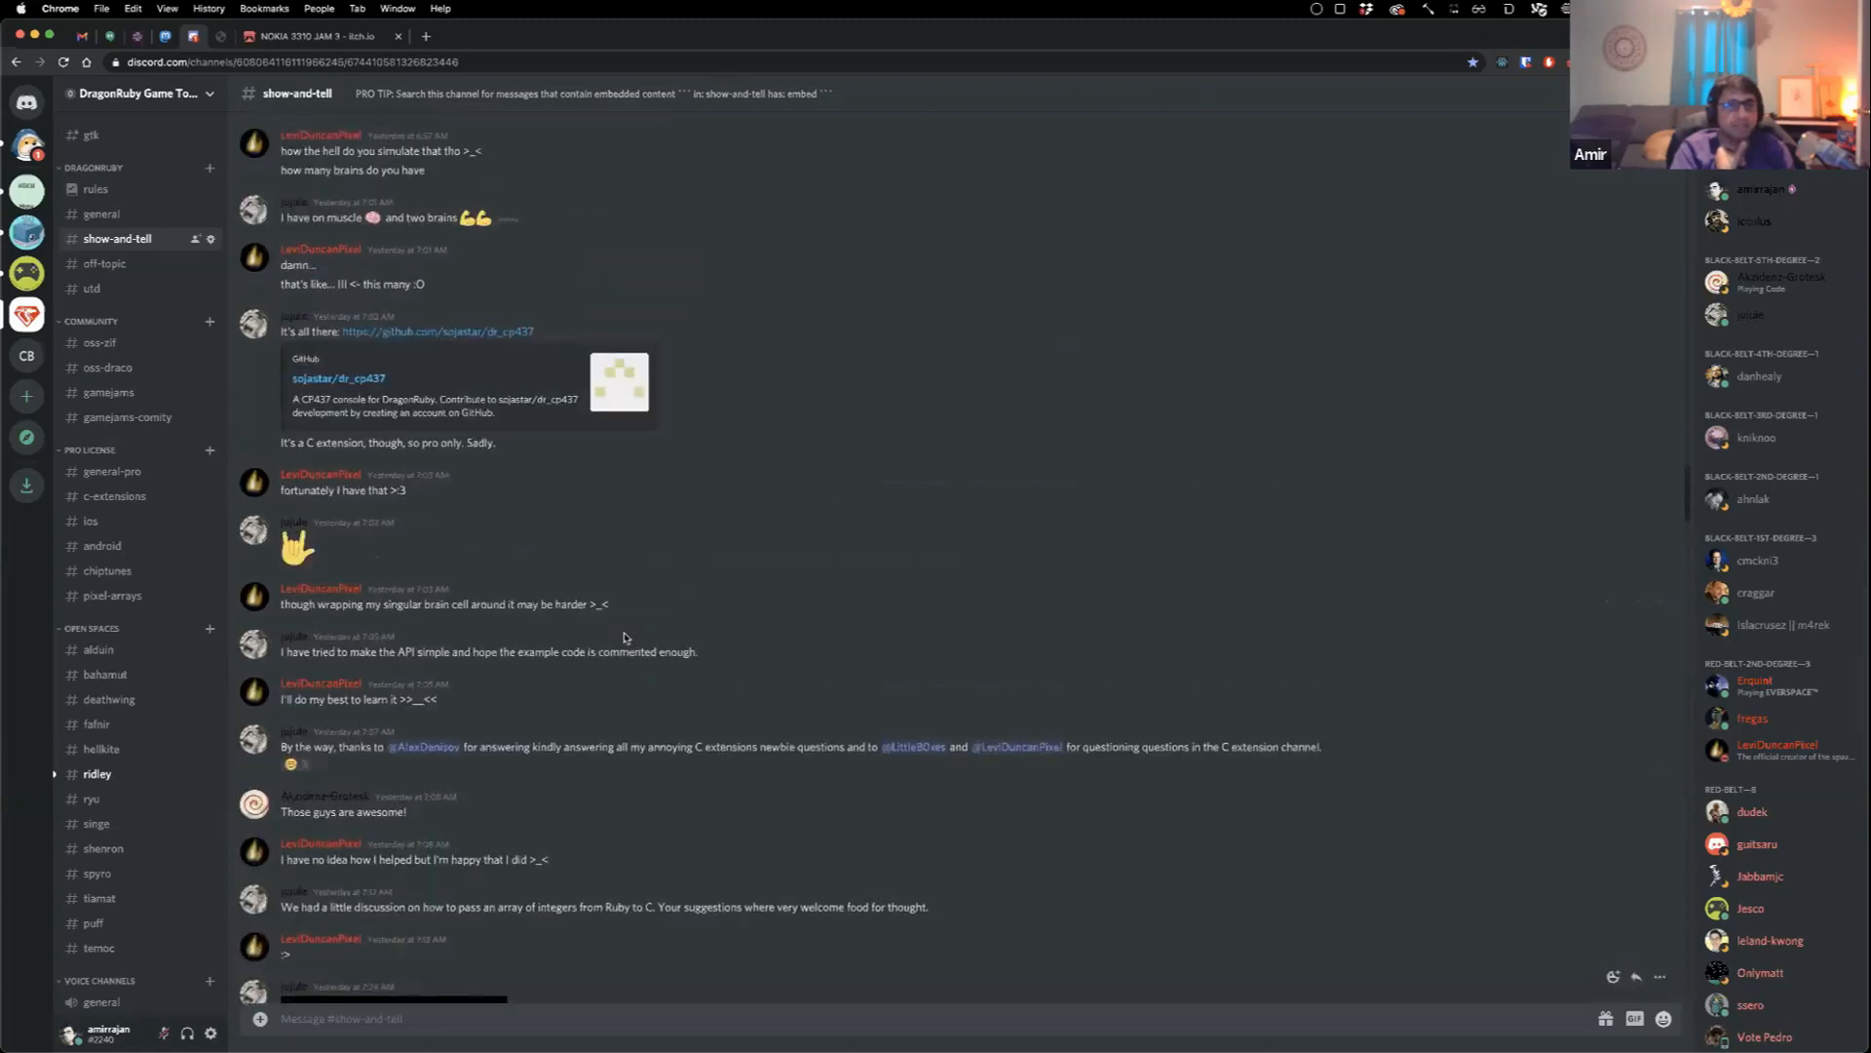
Step: Go further back and play the ASCII/CP437 arbitrary polygons clip
scroll(up, 3)
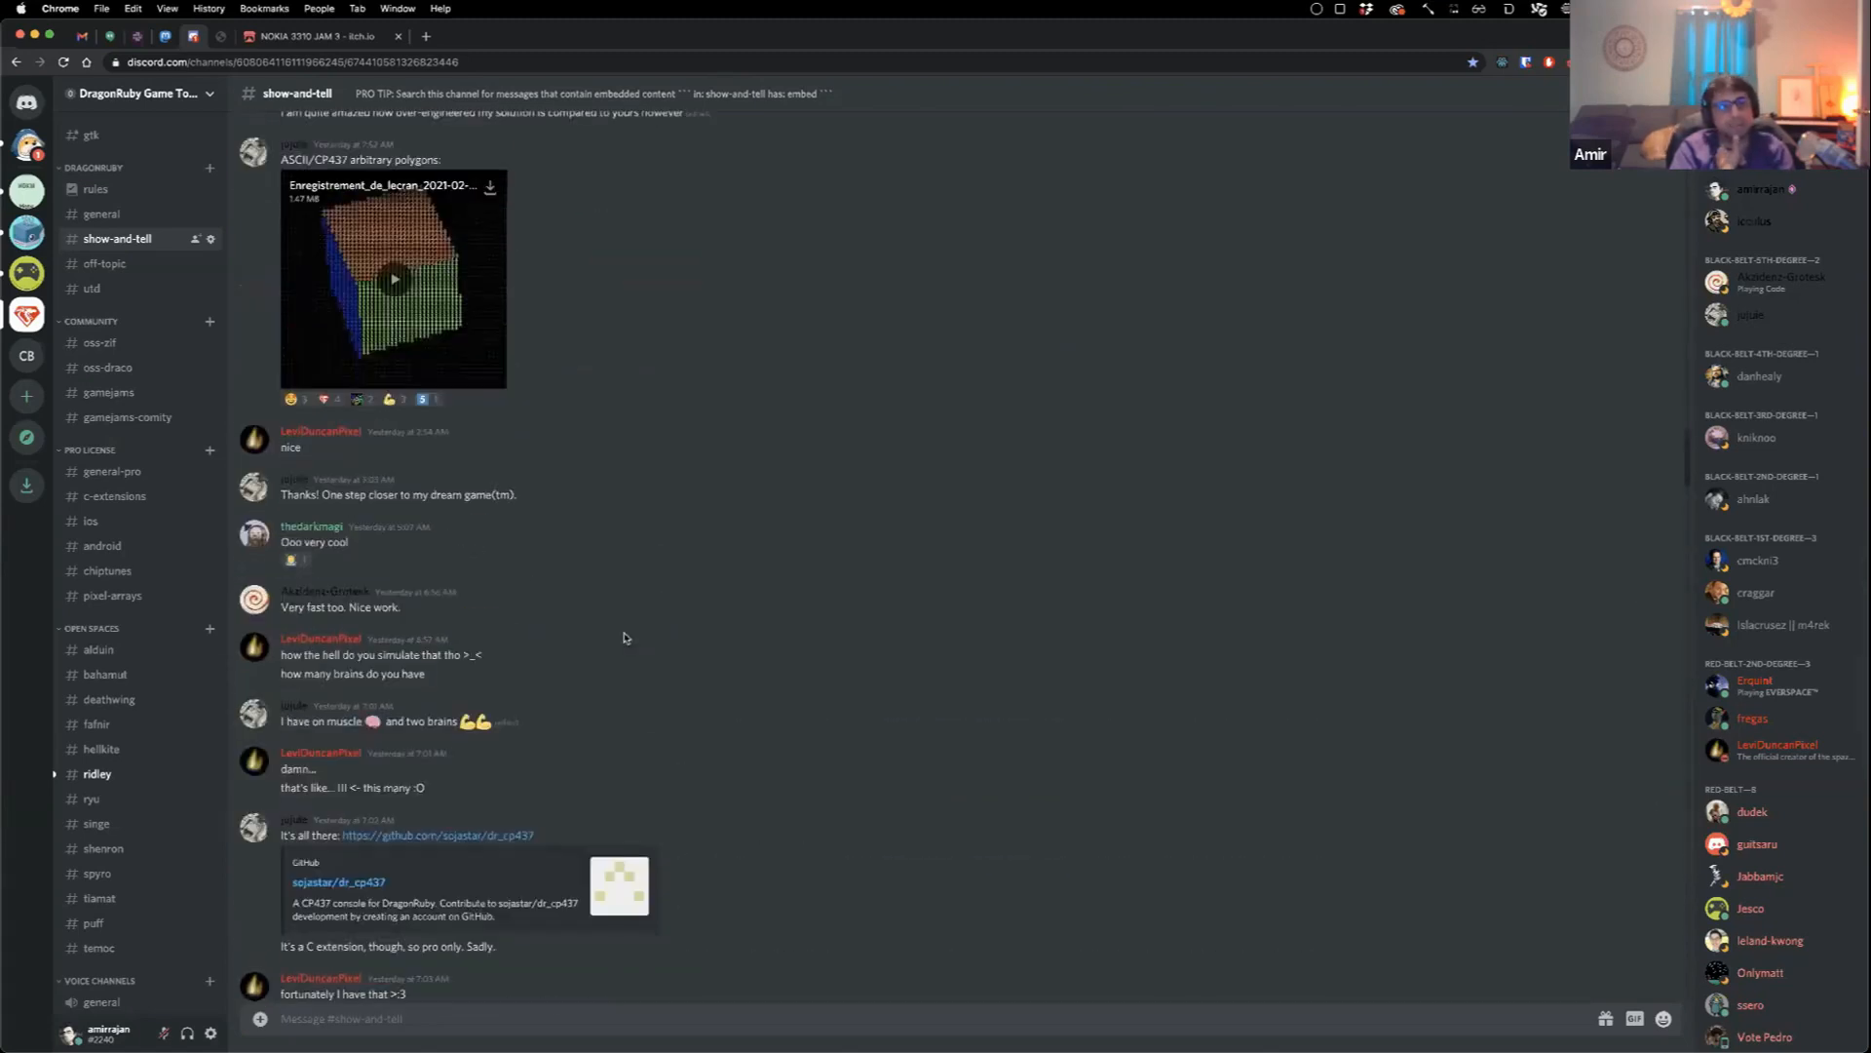
scroll(up, 3)
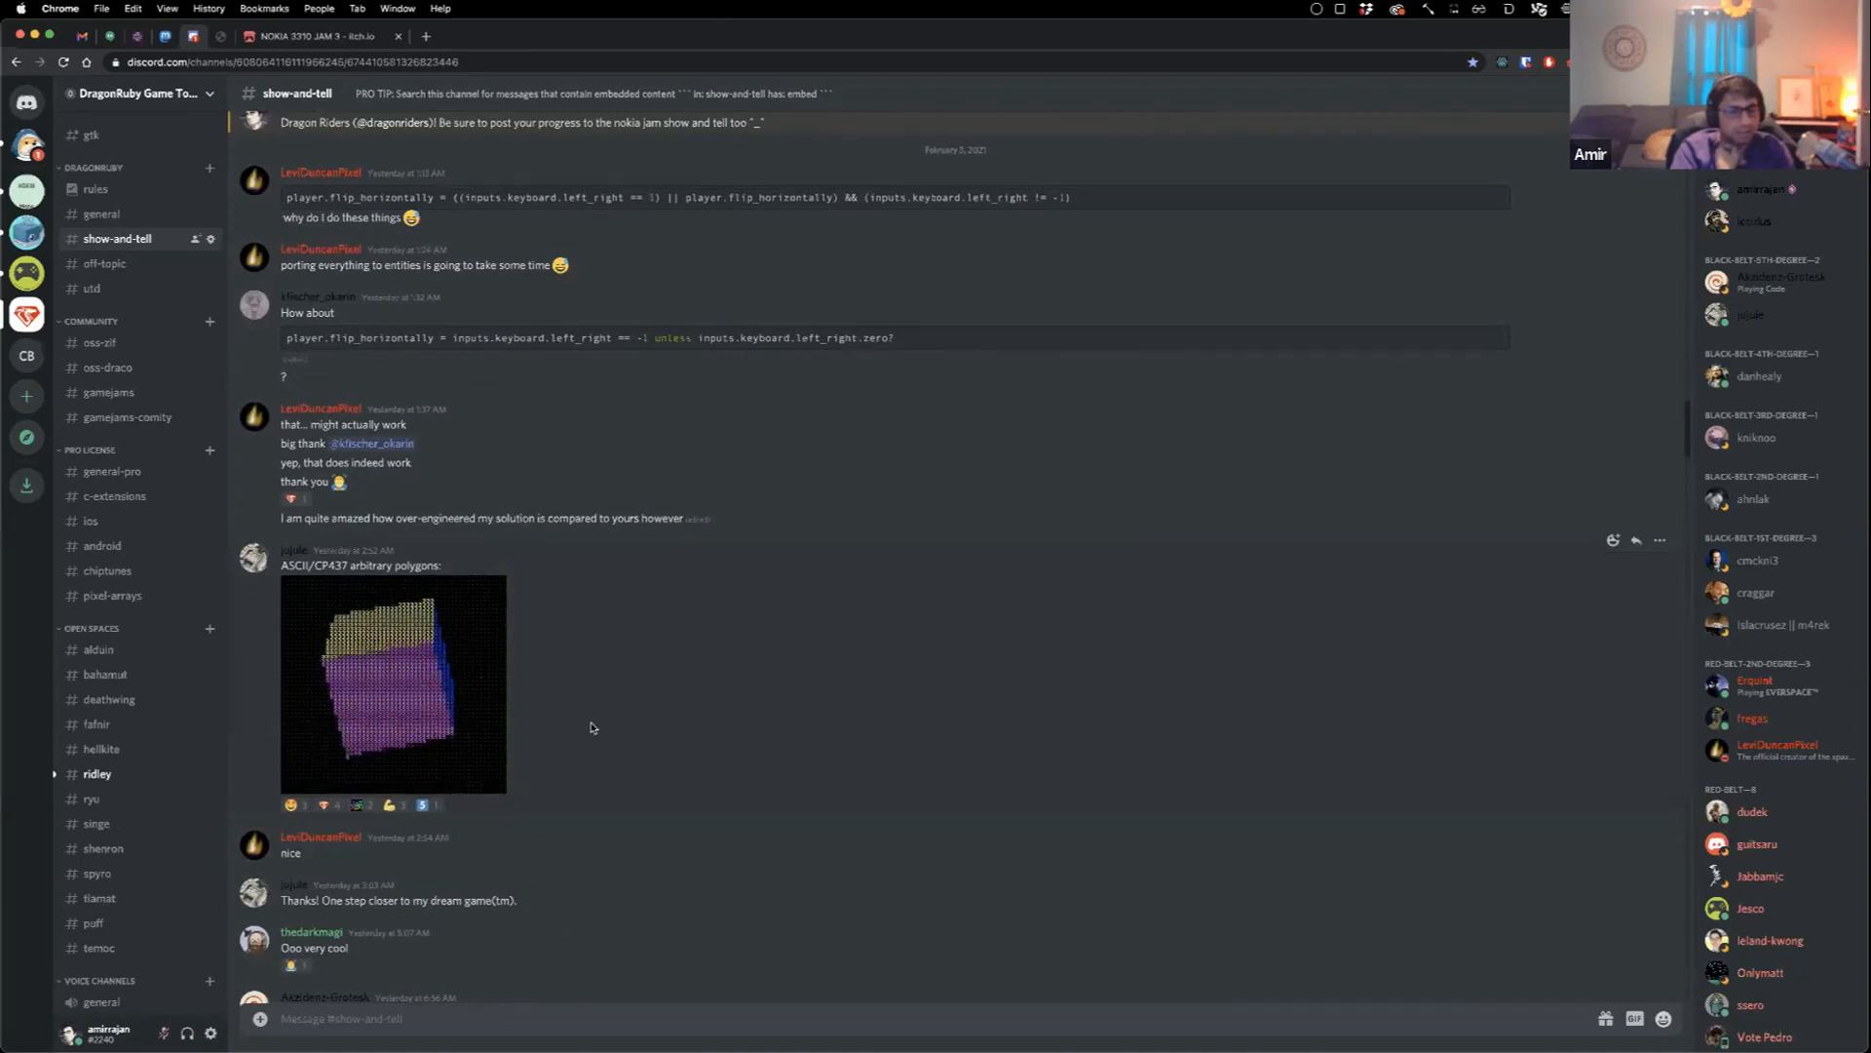
click(392, 682)
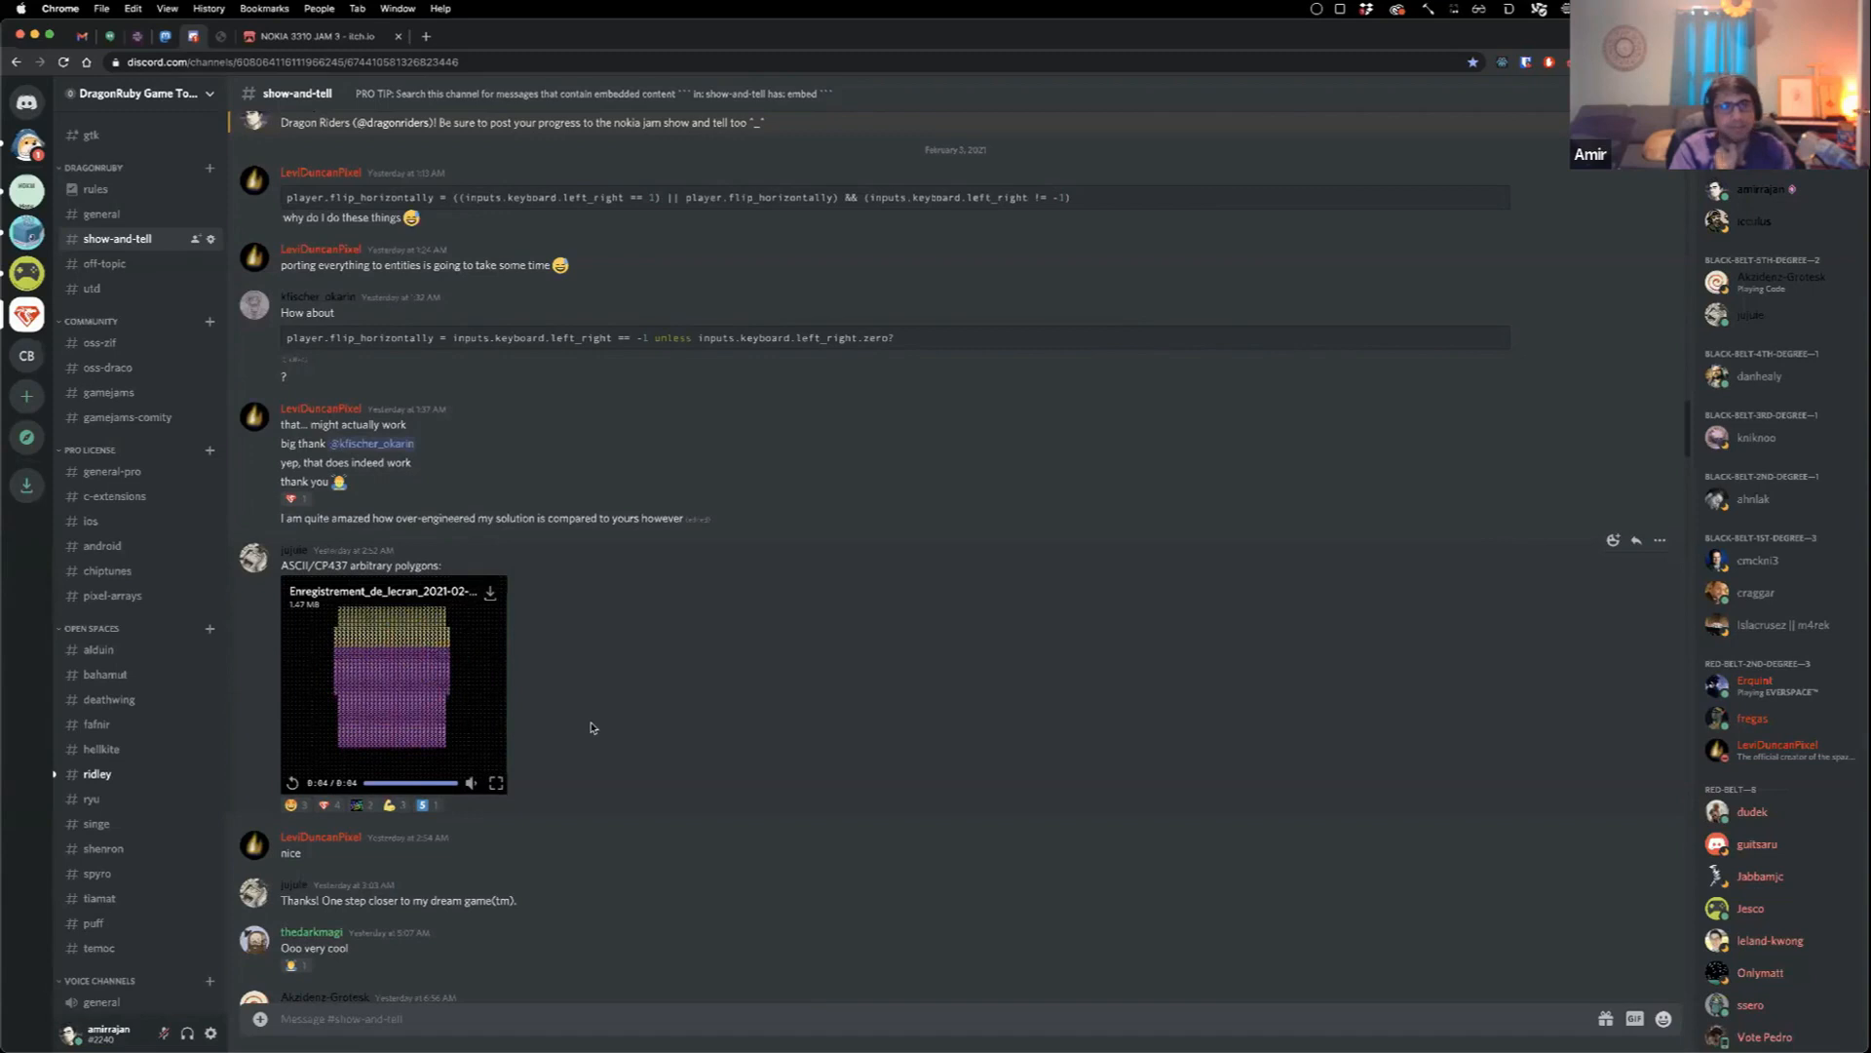
scroll(down, 3)
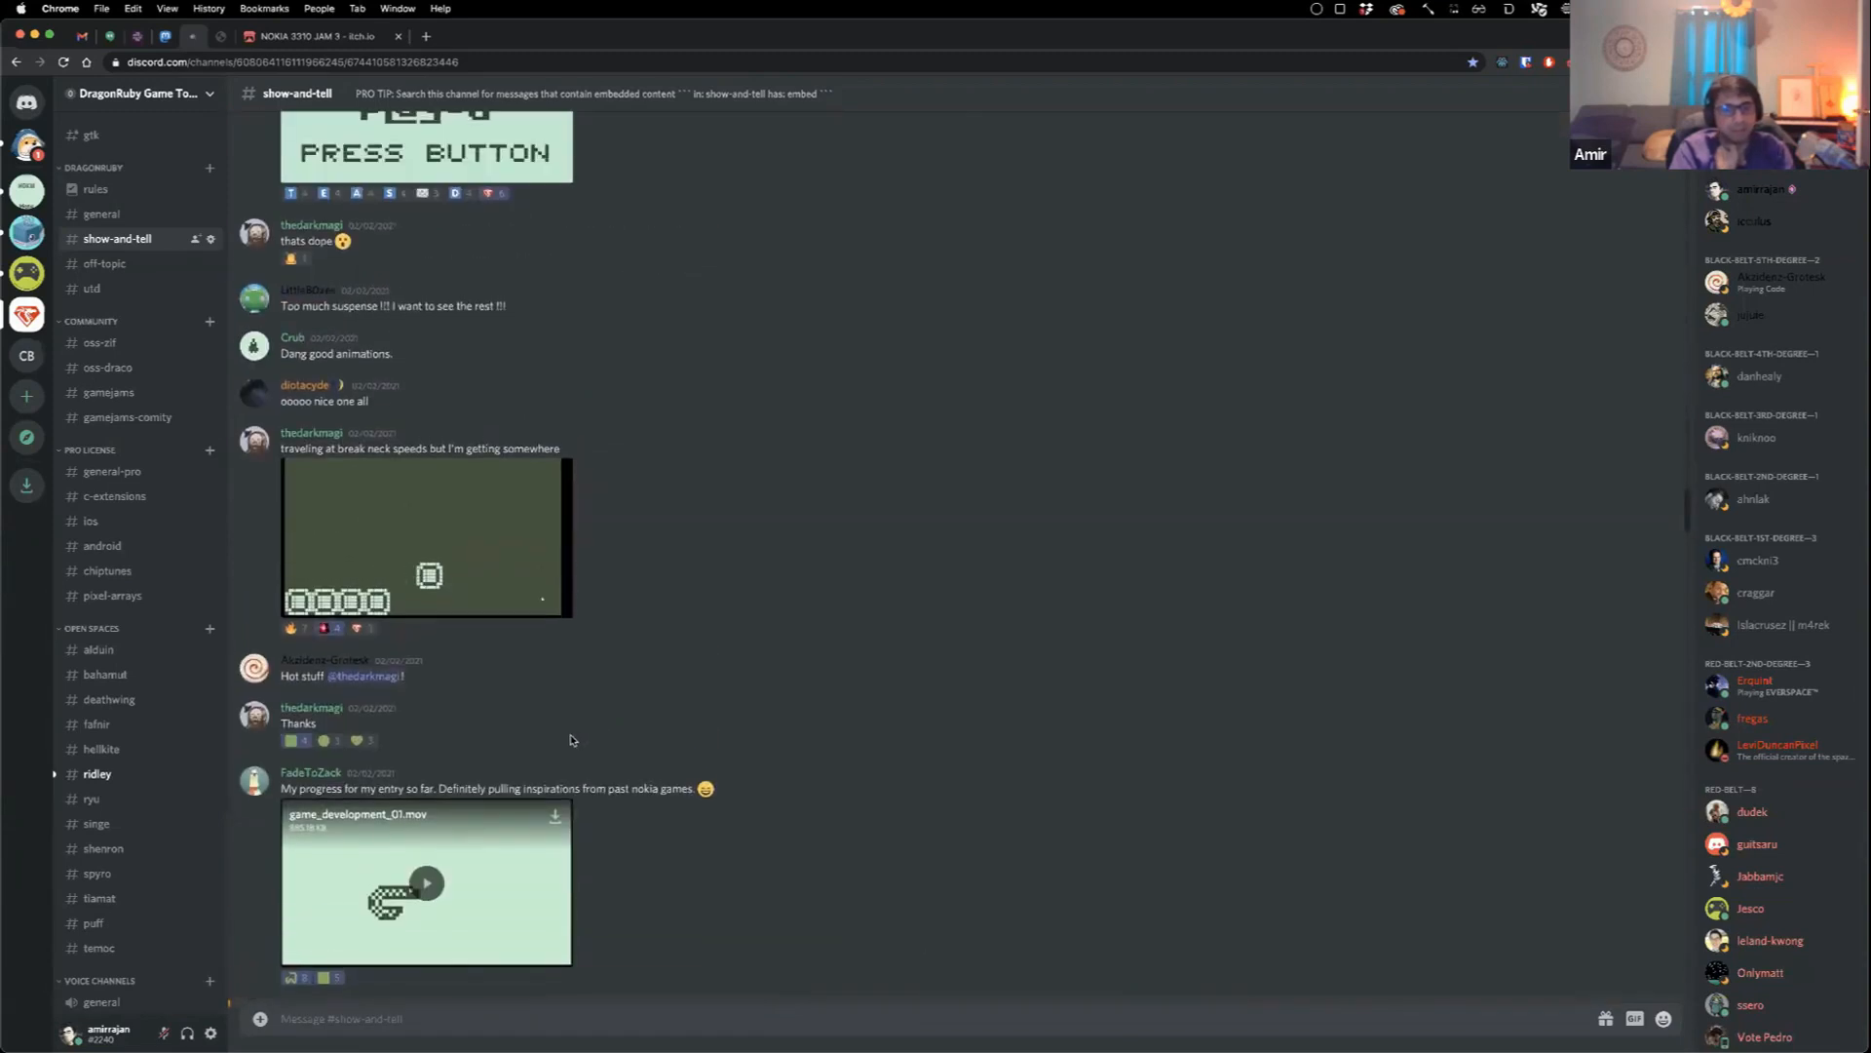
scroll(down, 3)
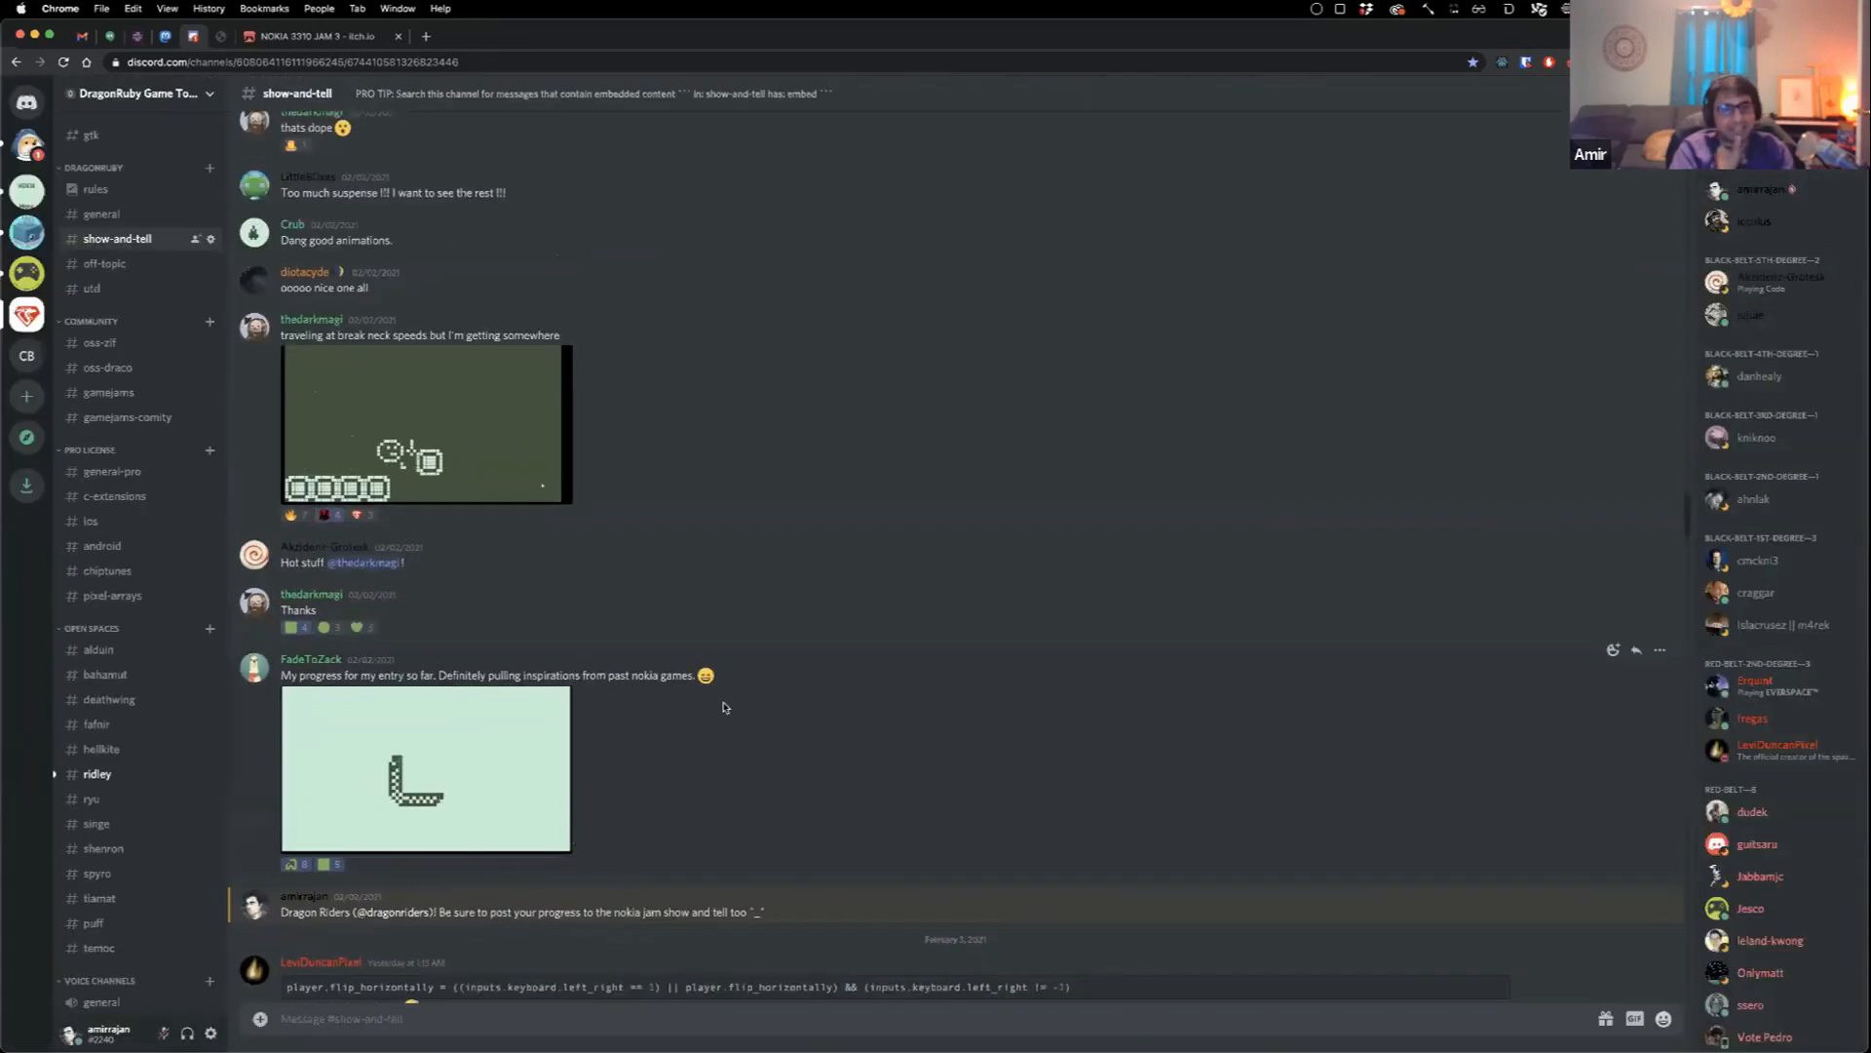
scroll(up, 3)
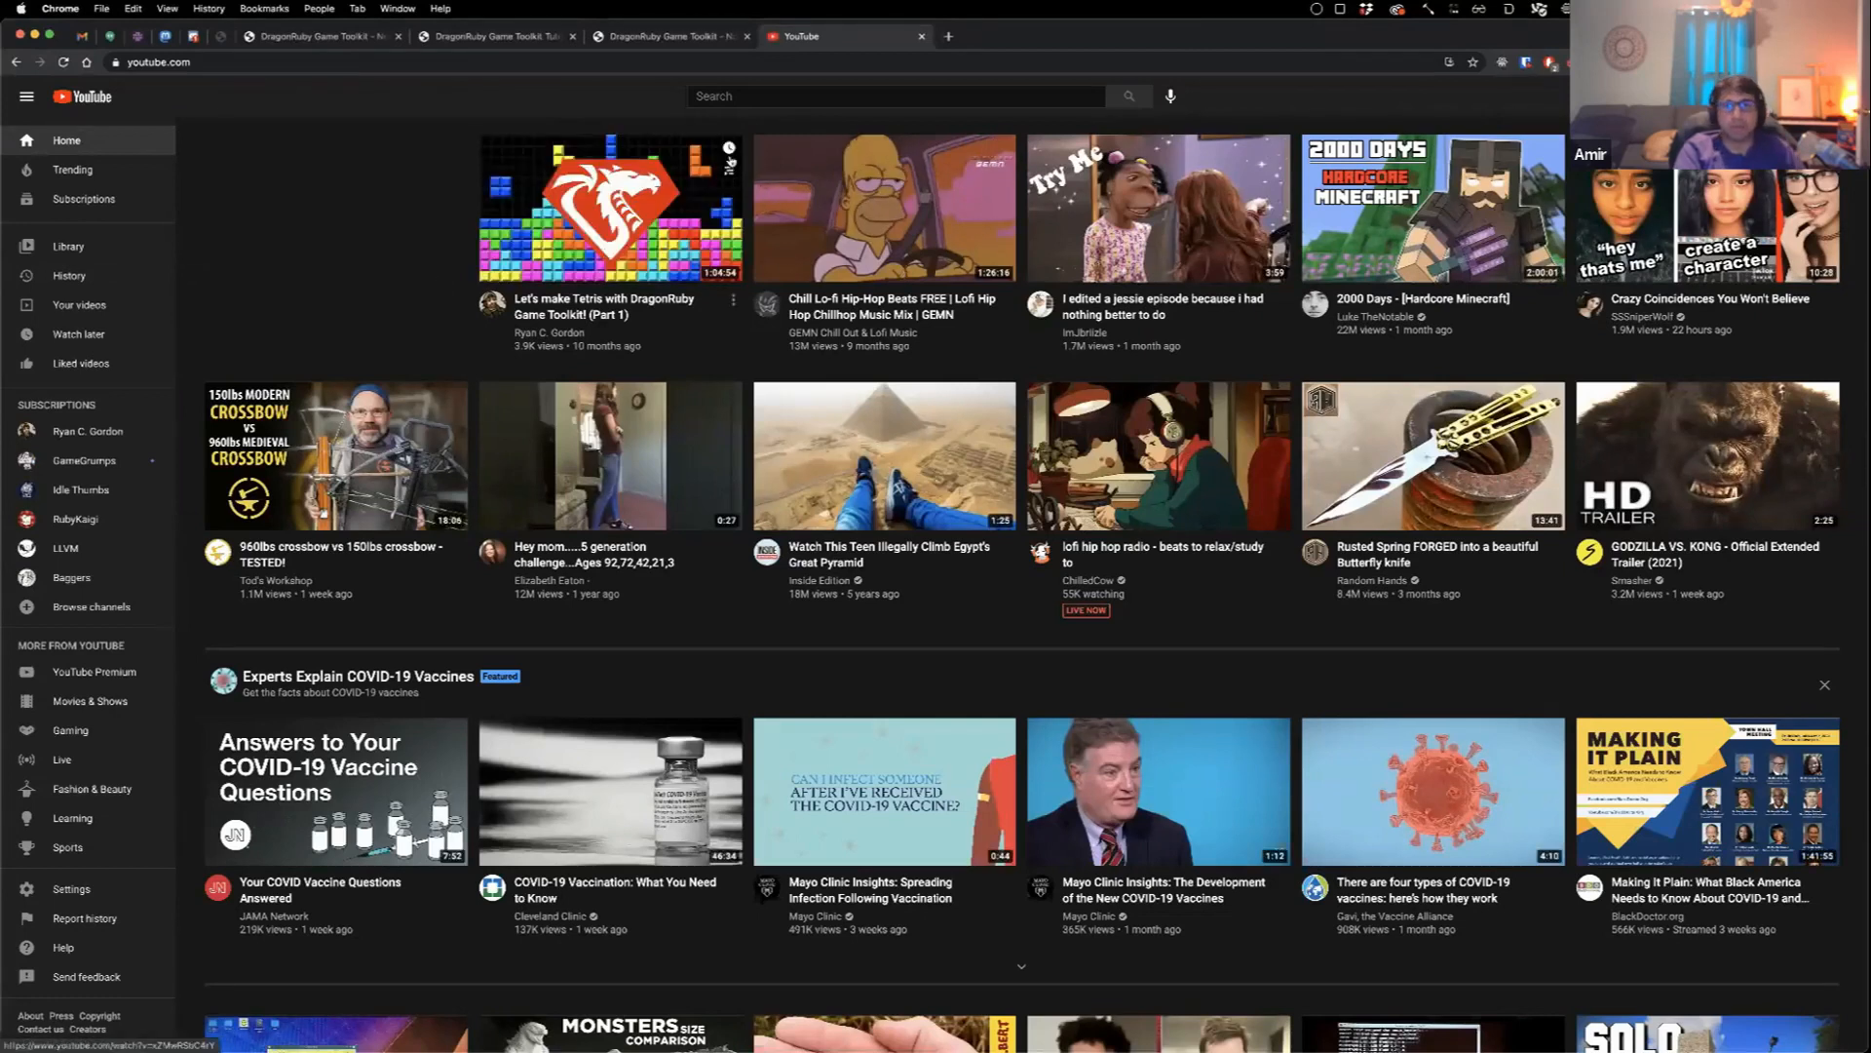
Step: Search YouTube for 'ruby kaigi', play the RubyKaigi 2019 Nintendo Switch game talk, then close its tab
text(ruby)
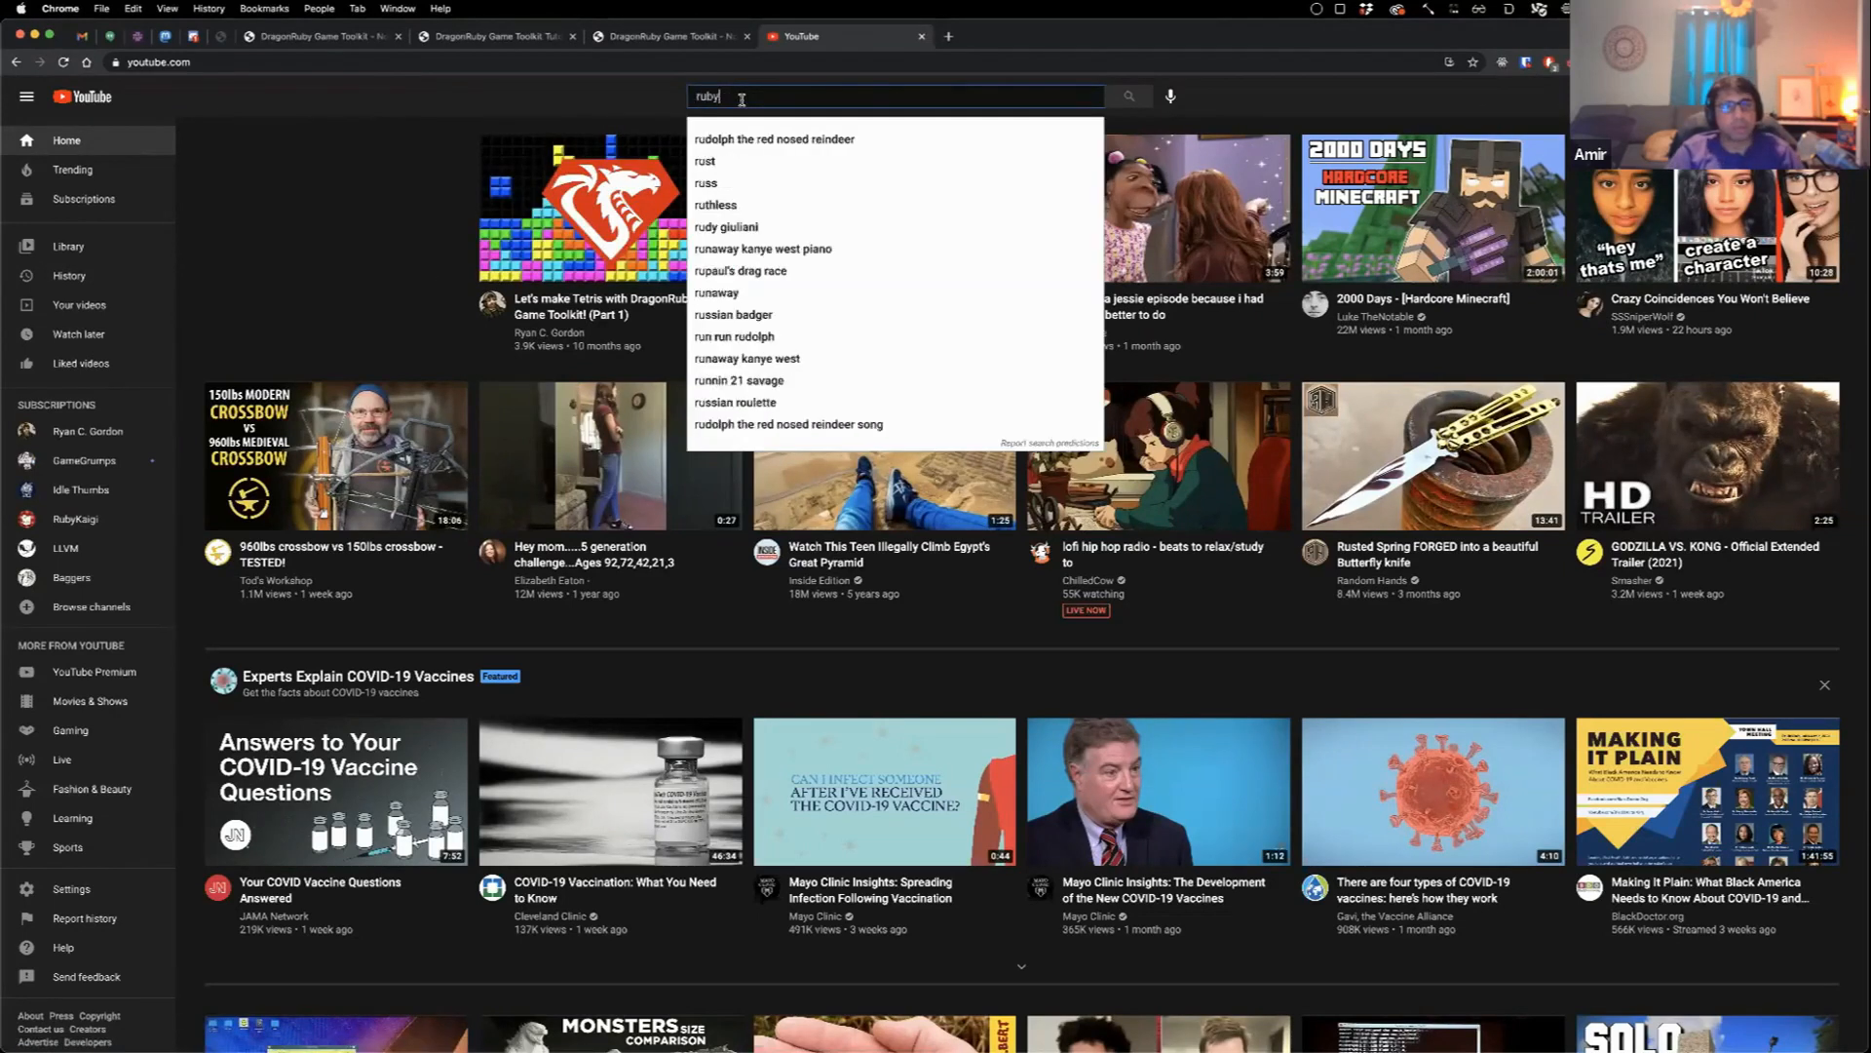
text(kaign amir rajan)
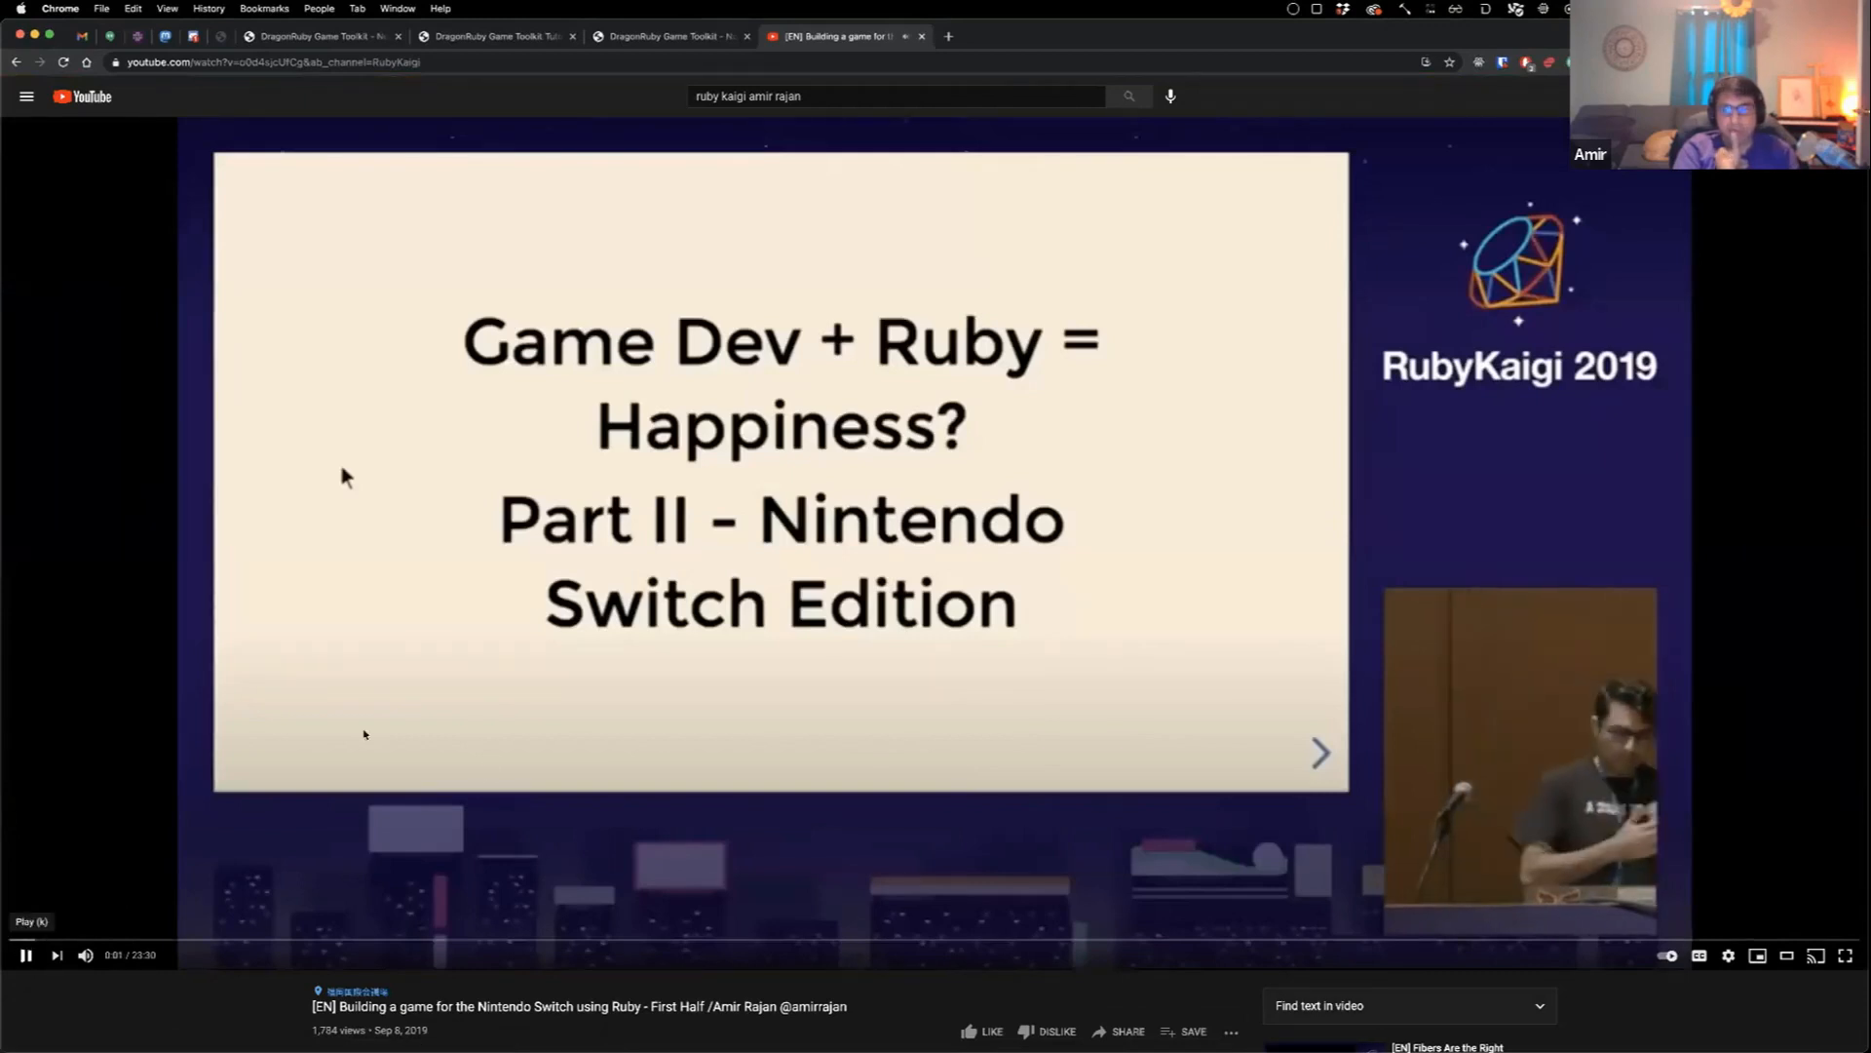
click(24, 953)
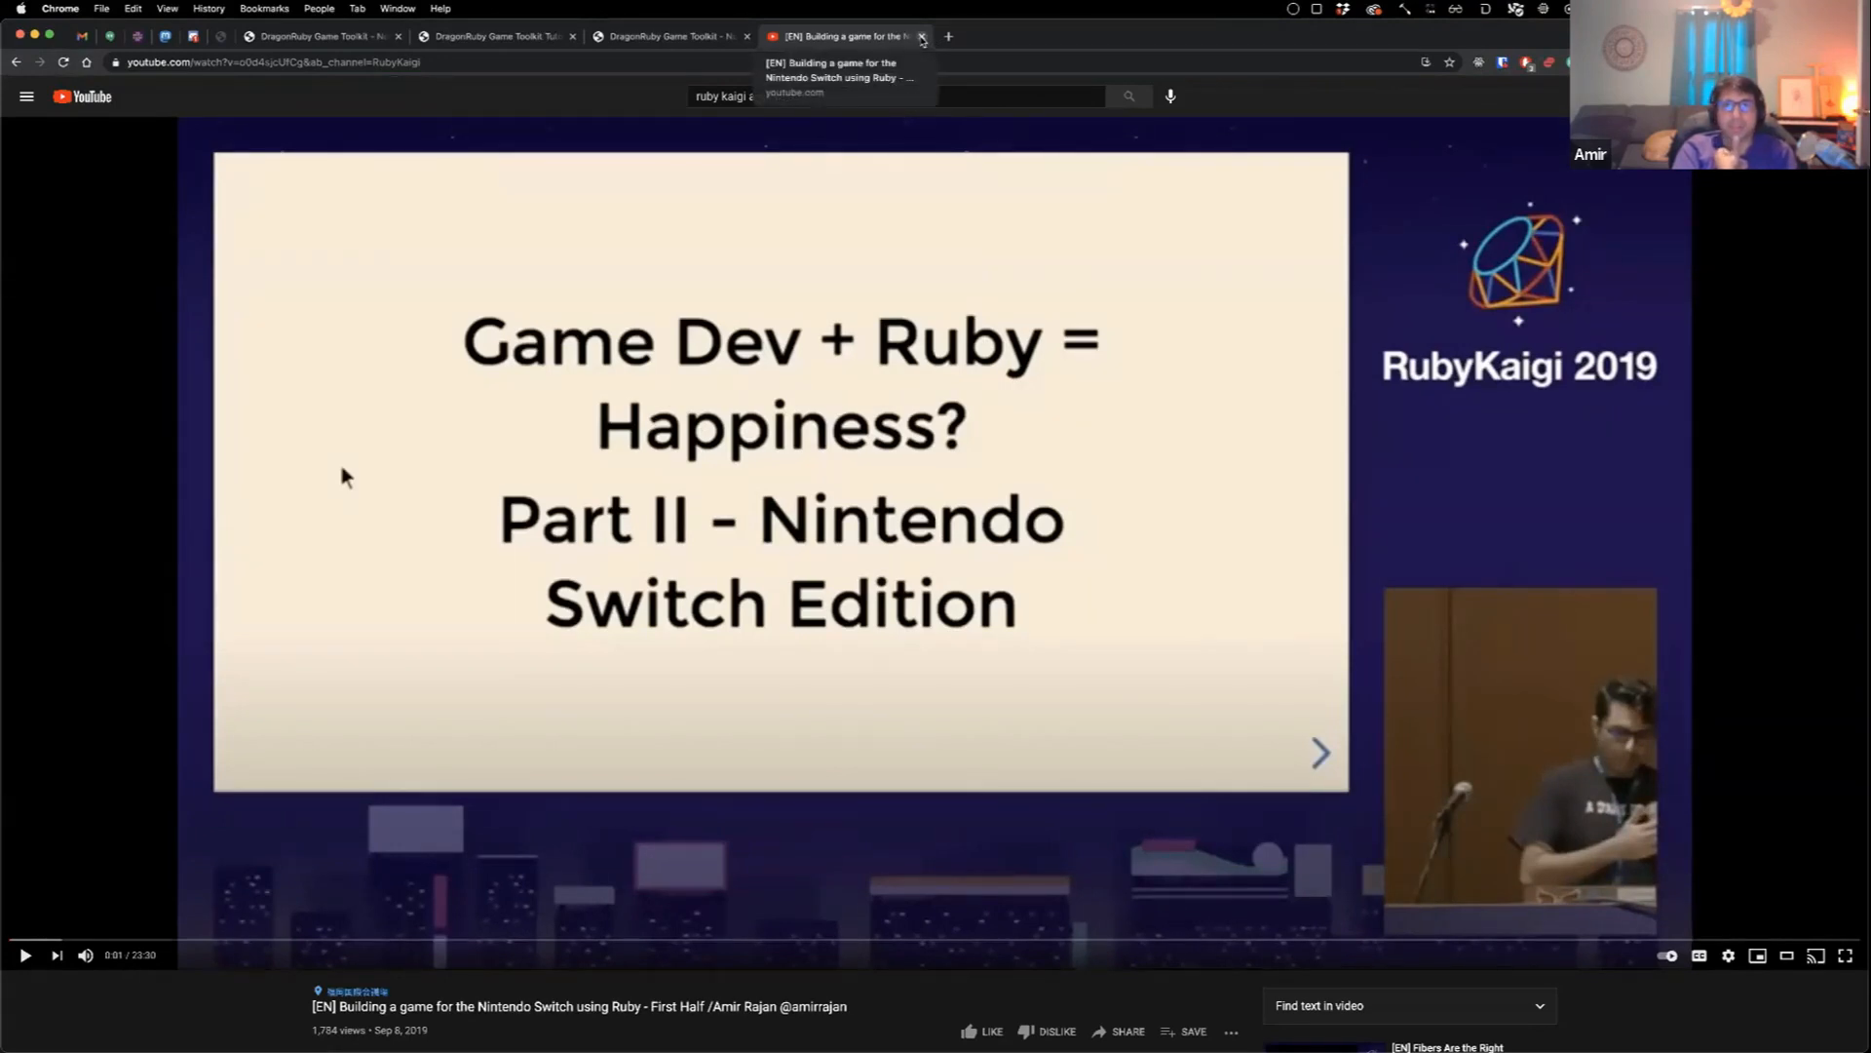
click(922, 35)
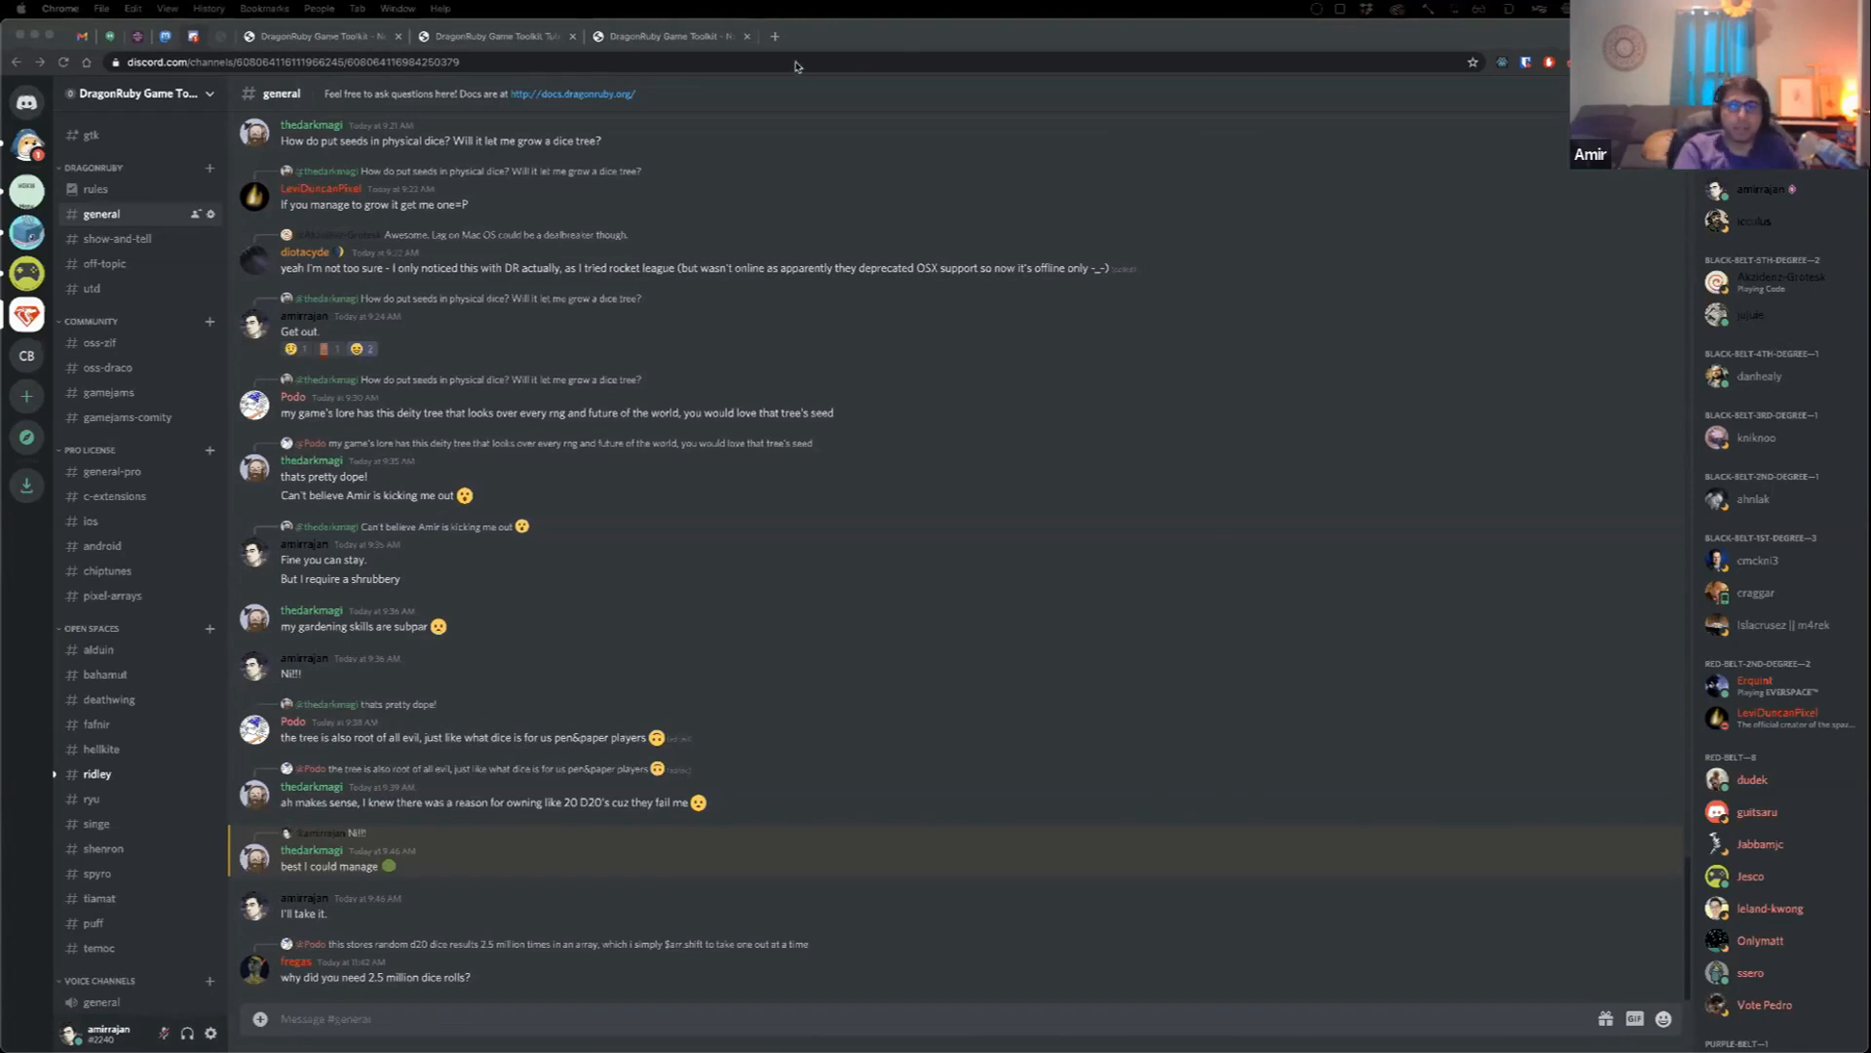
Step: Bring the DragonRuby Discord #general channel conversation into focus
click(947, 35)
text(llvm.org)
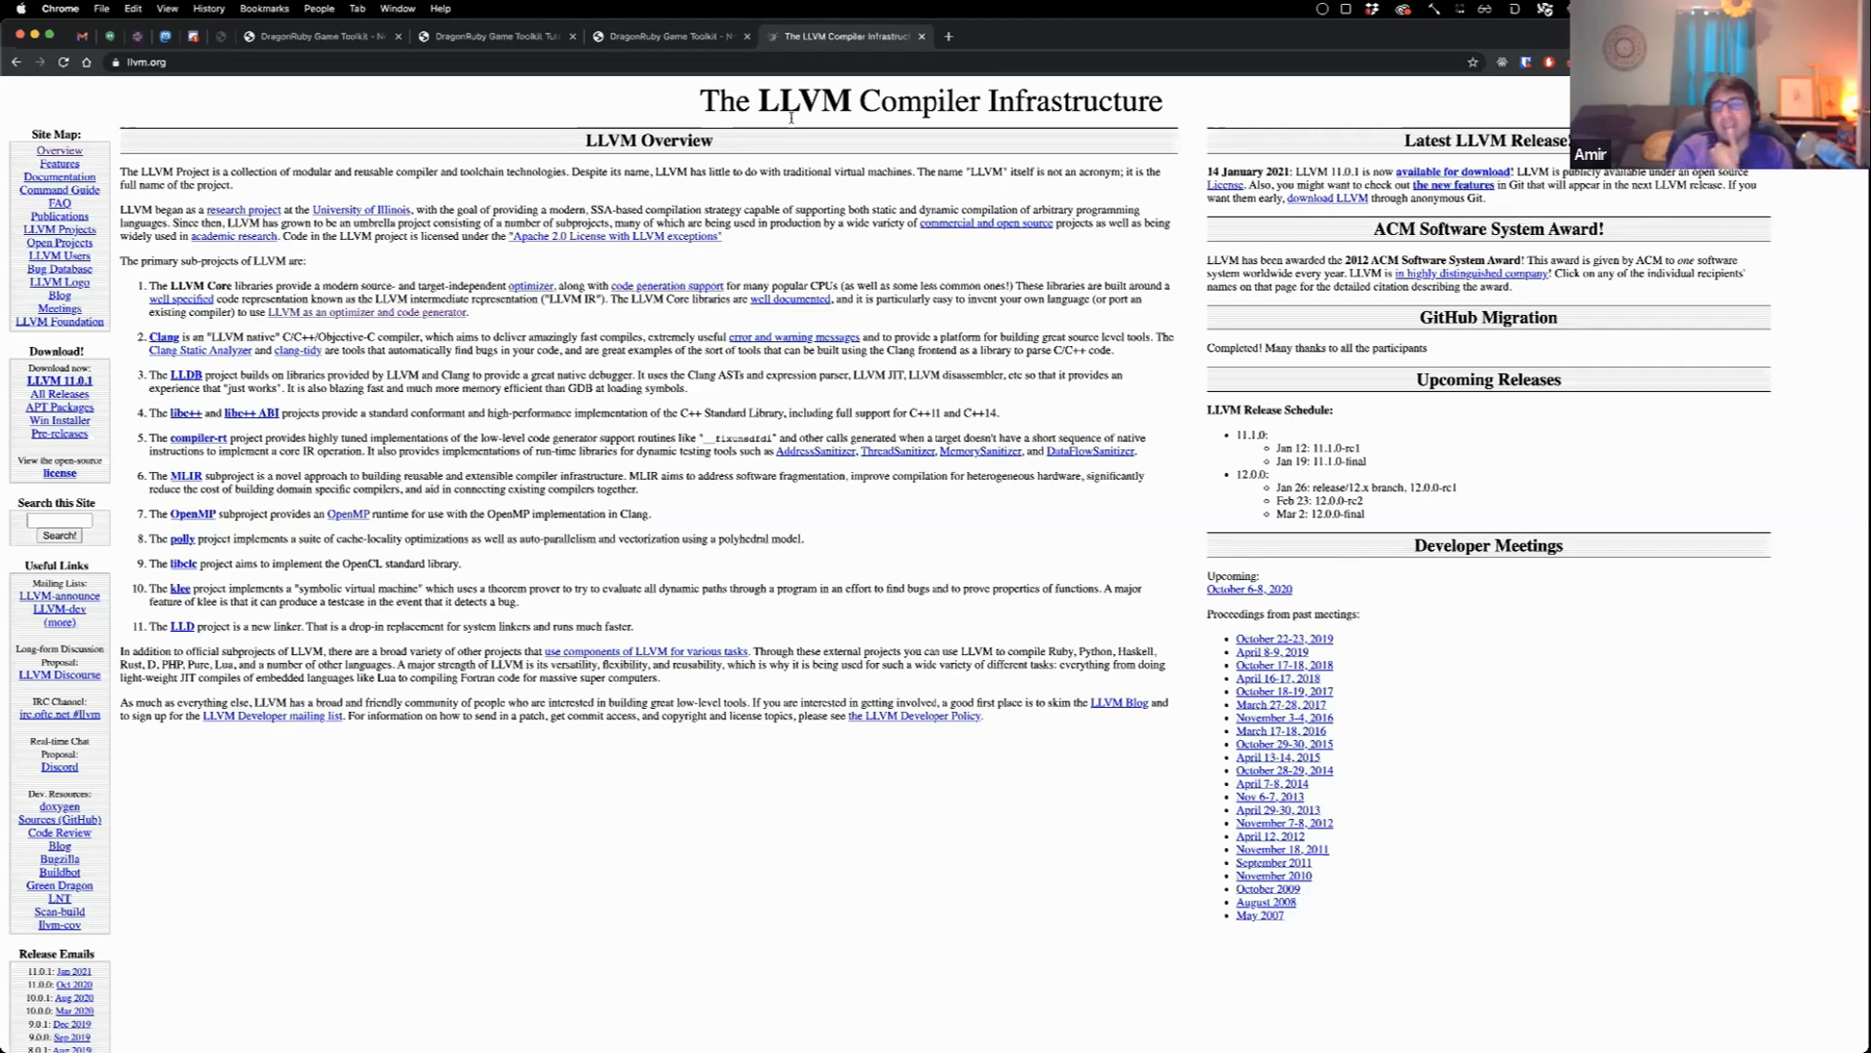
mouse_move(789, 119)
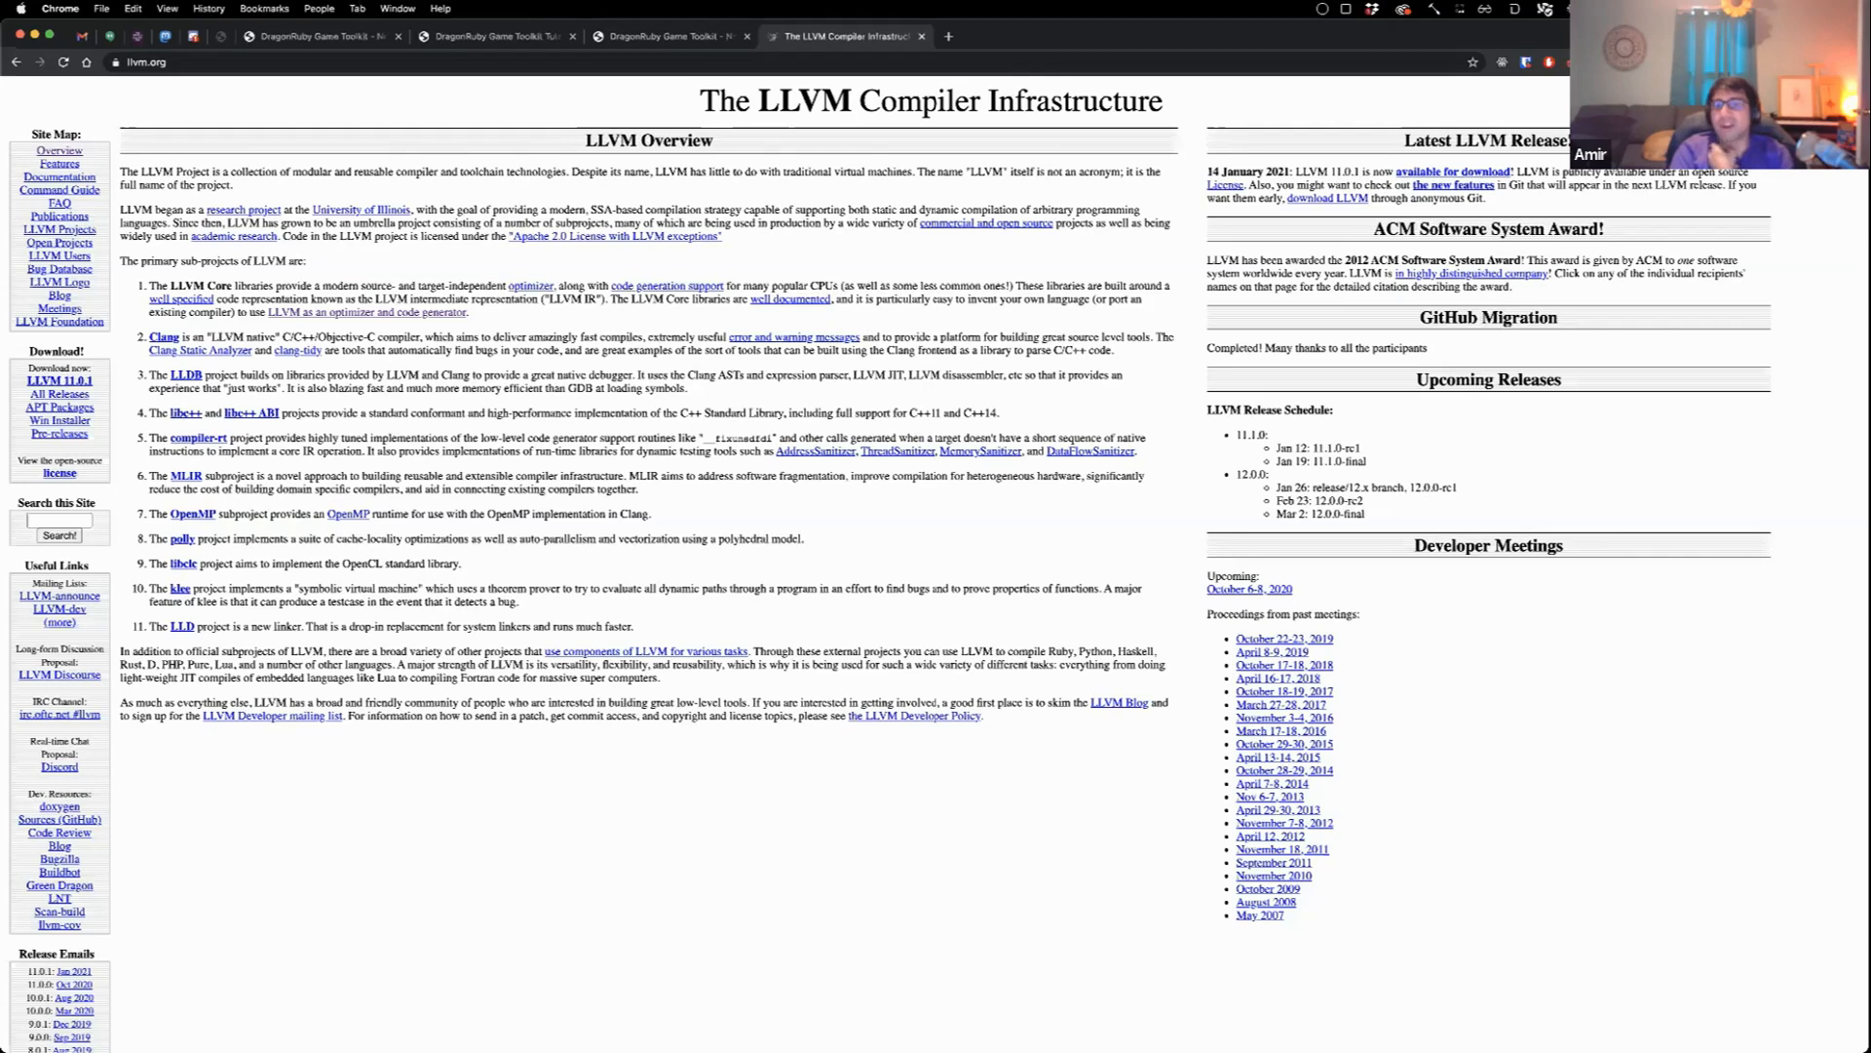
mouse_move(1048, 332)
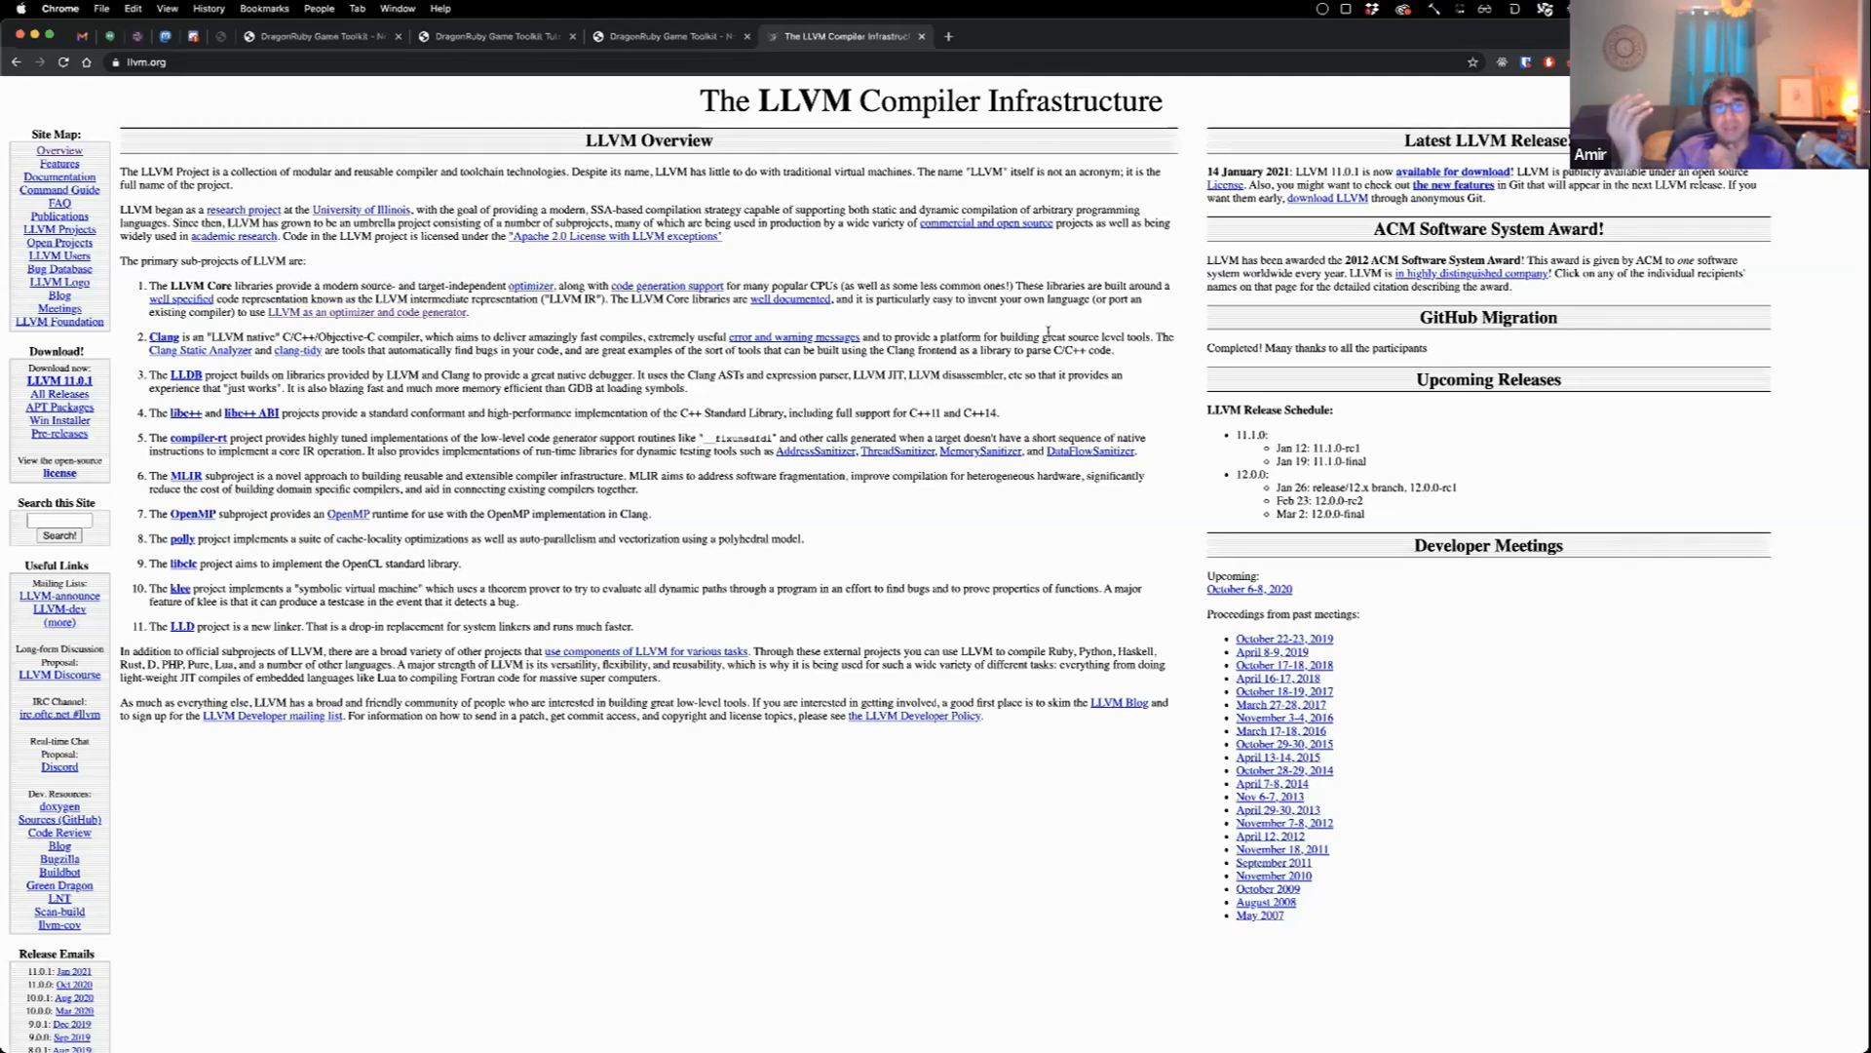